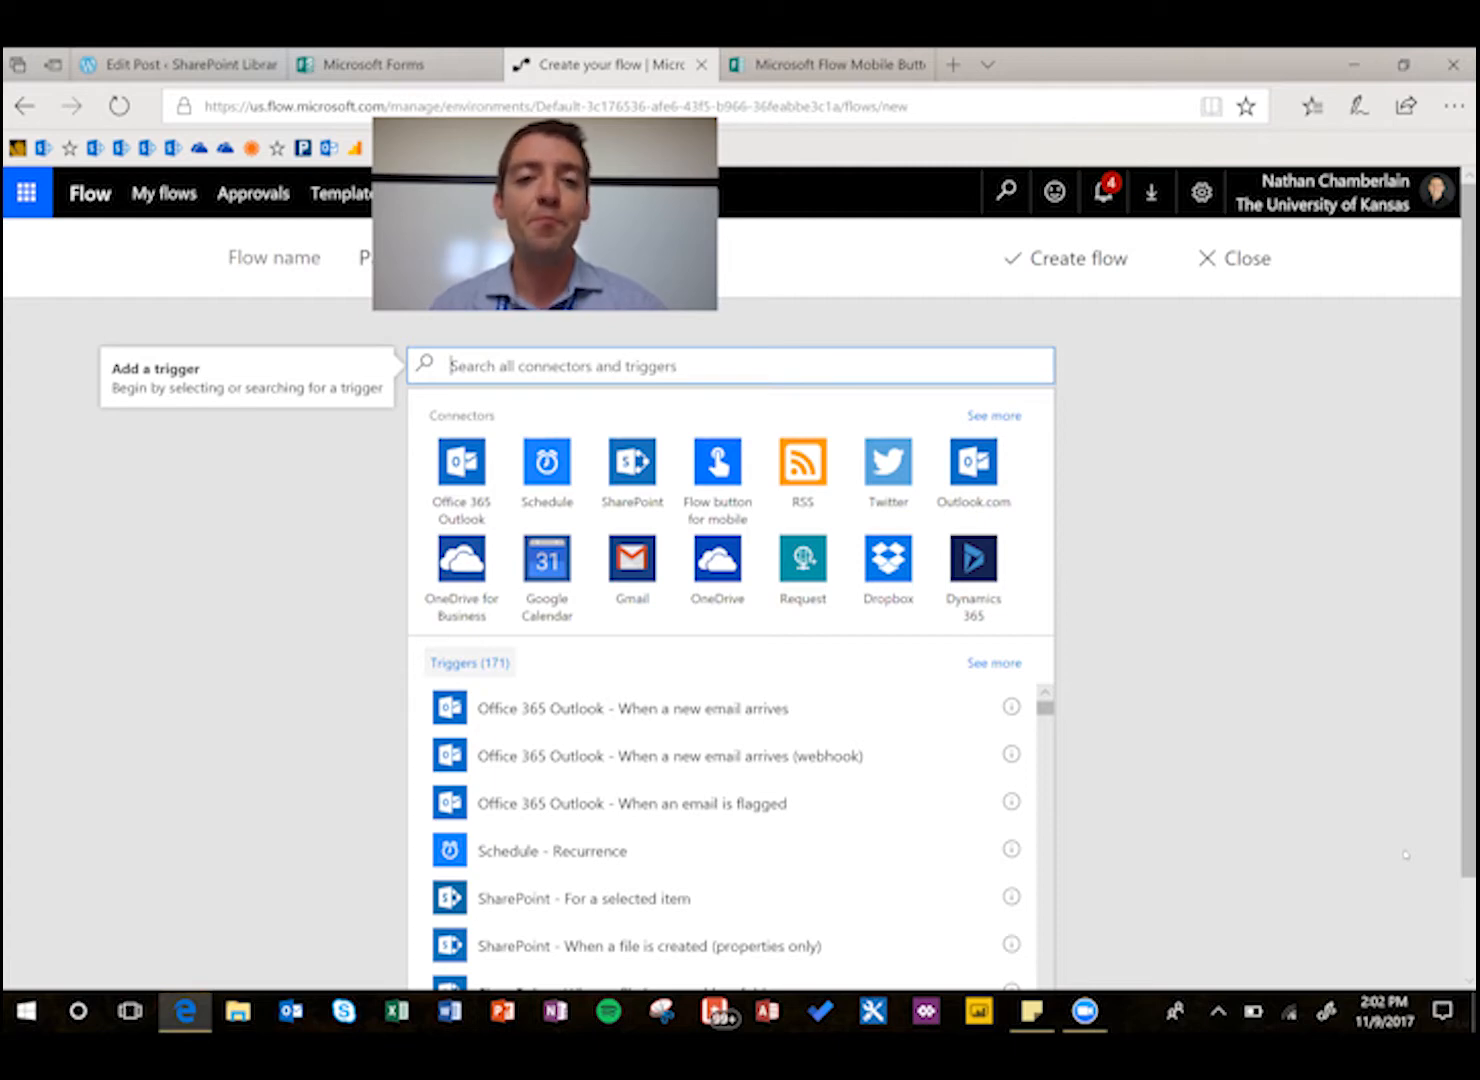
mouse_move(1164, 692)
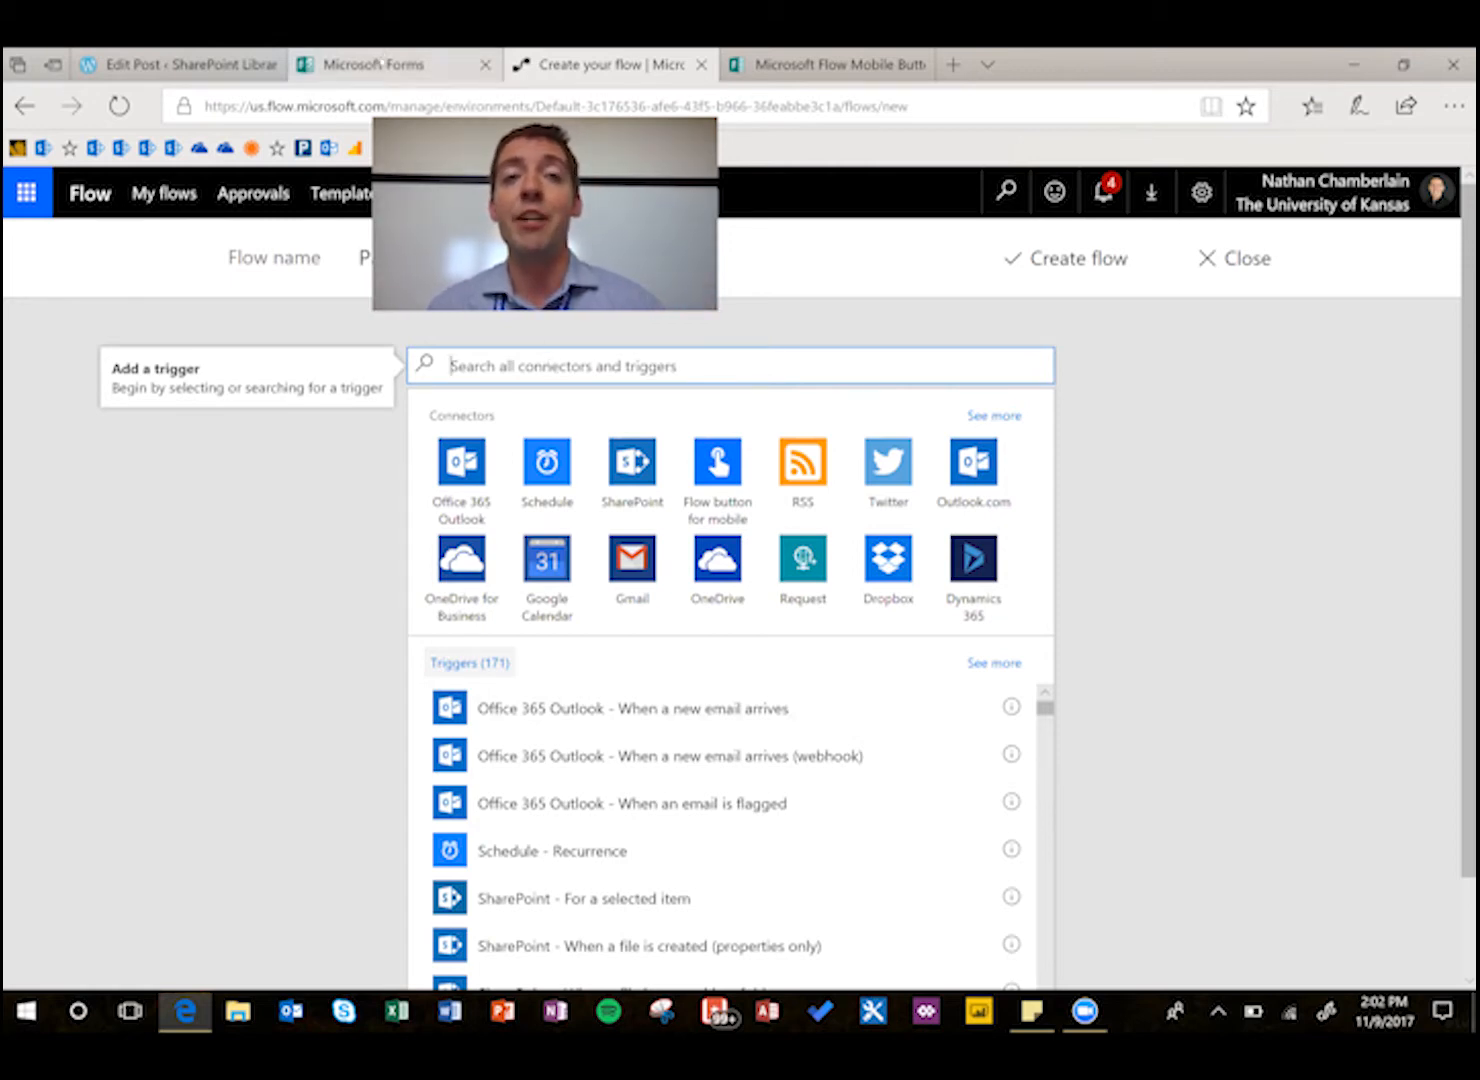
- Show the responses page of the Microsoft Flow Mobile Button Test form
left_click(372, 64)
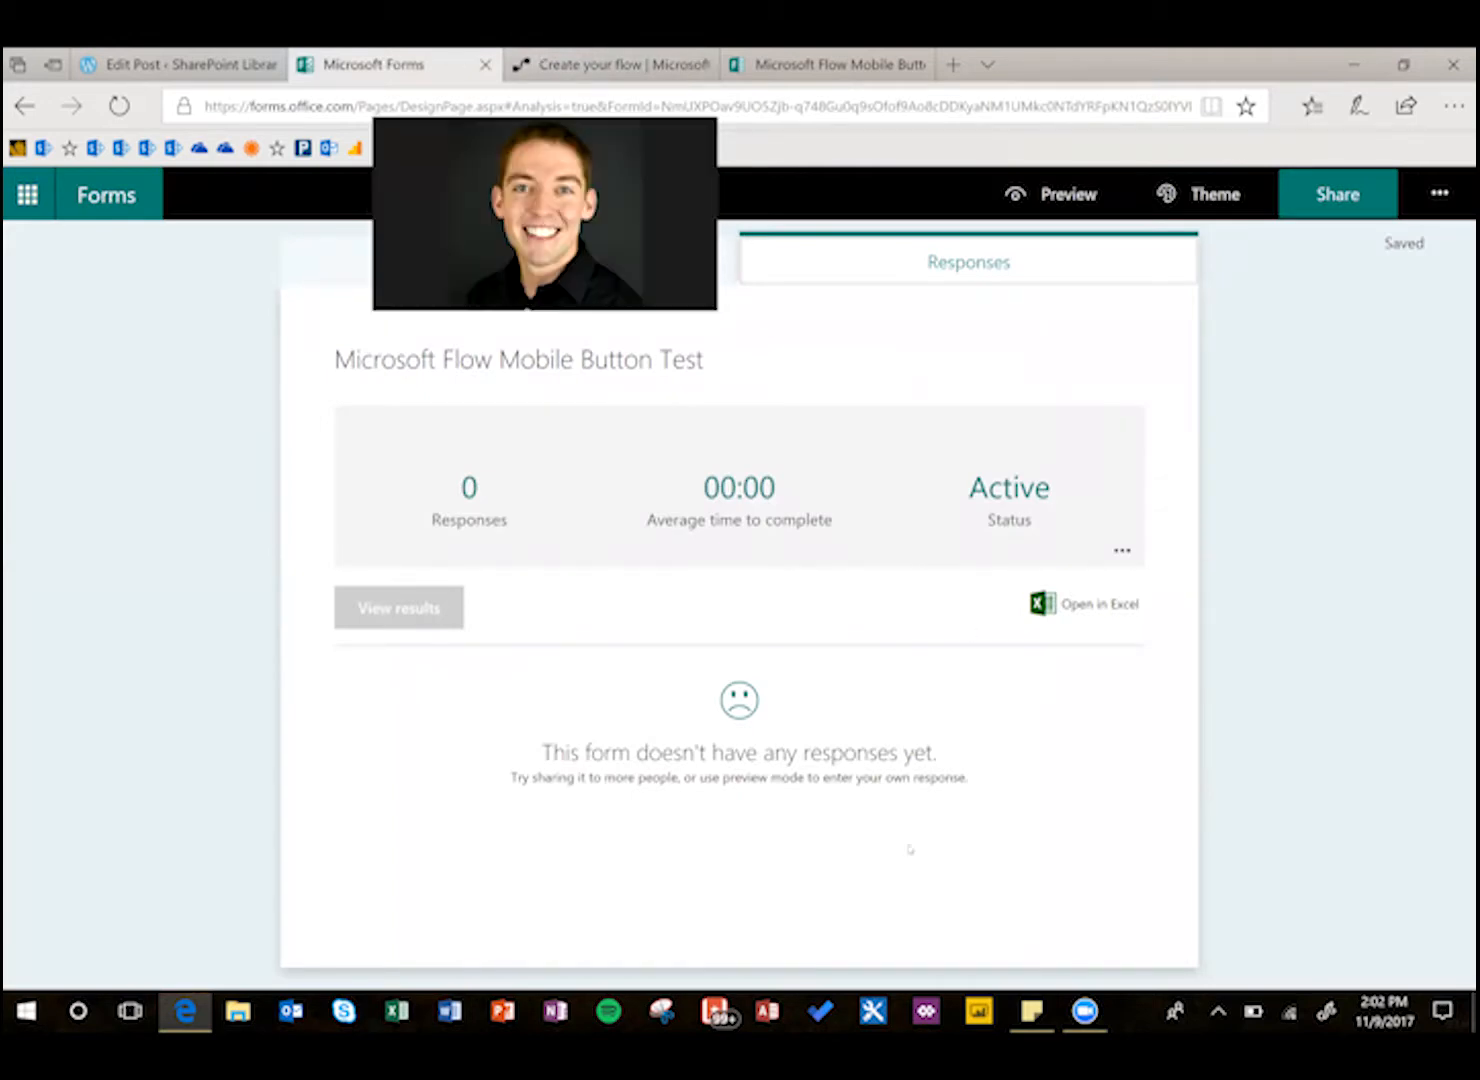
- Start a blank Excel workbook with Question 1 and Question 2 as headings in A1:B1
left_click(1086, 604)
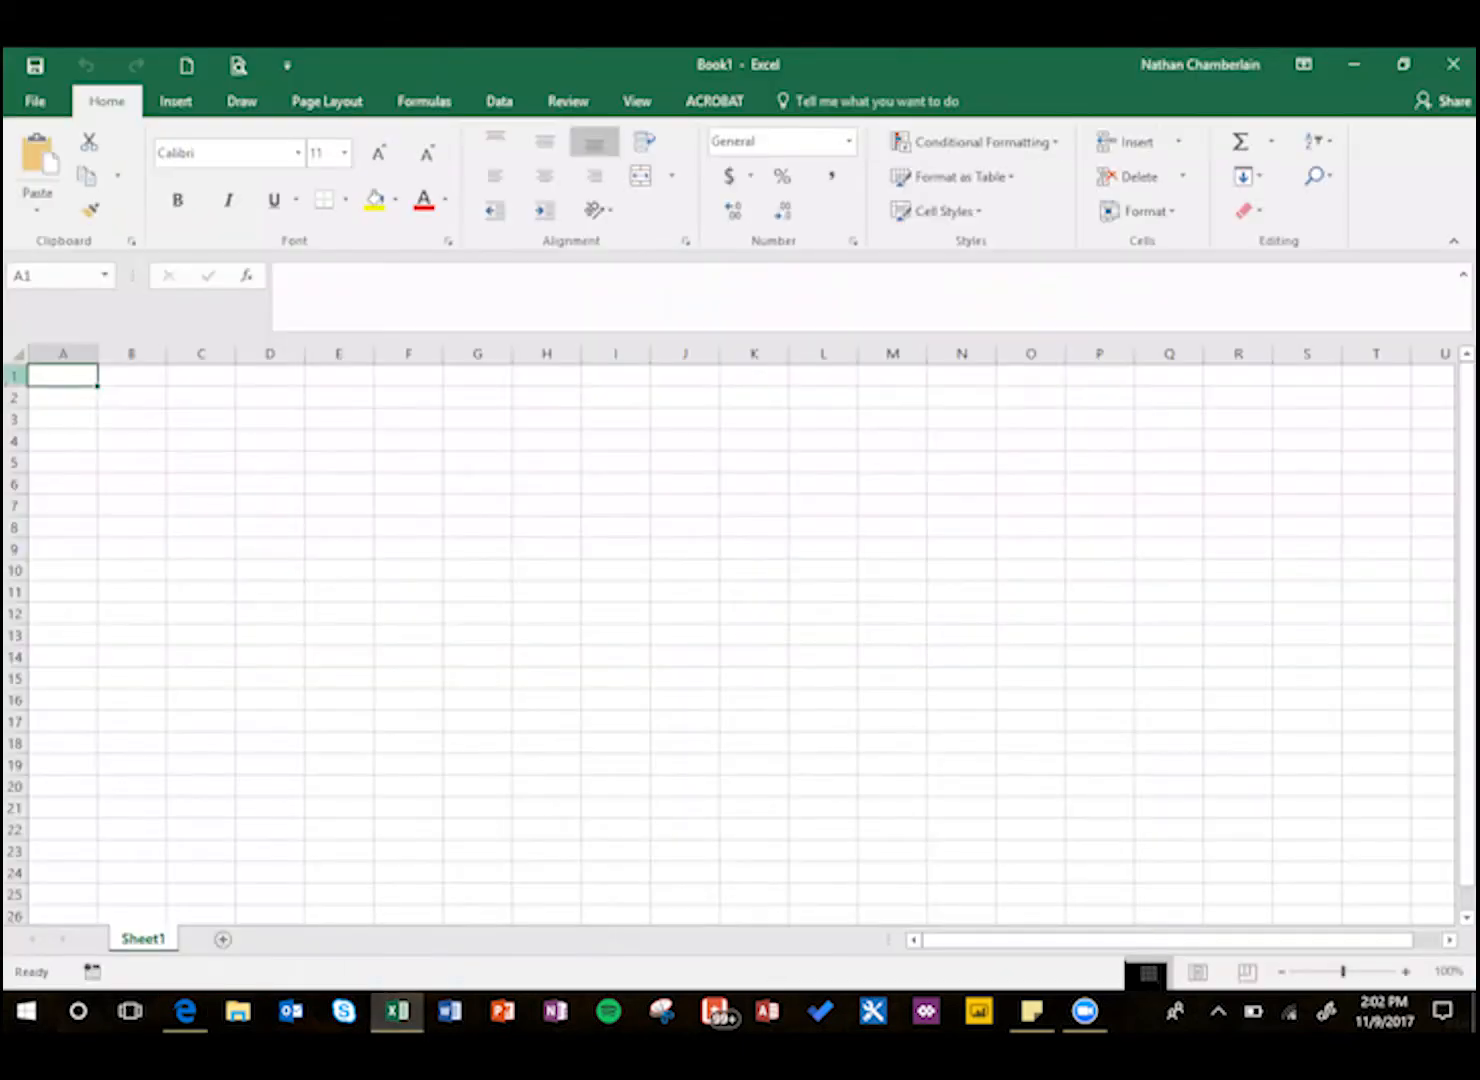
type("QQ")
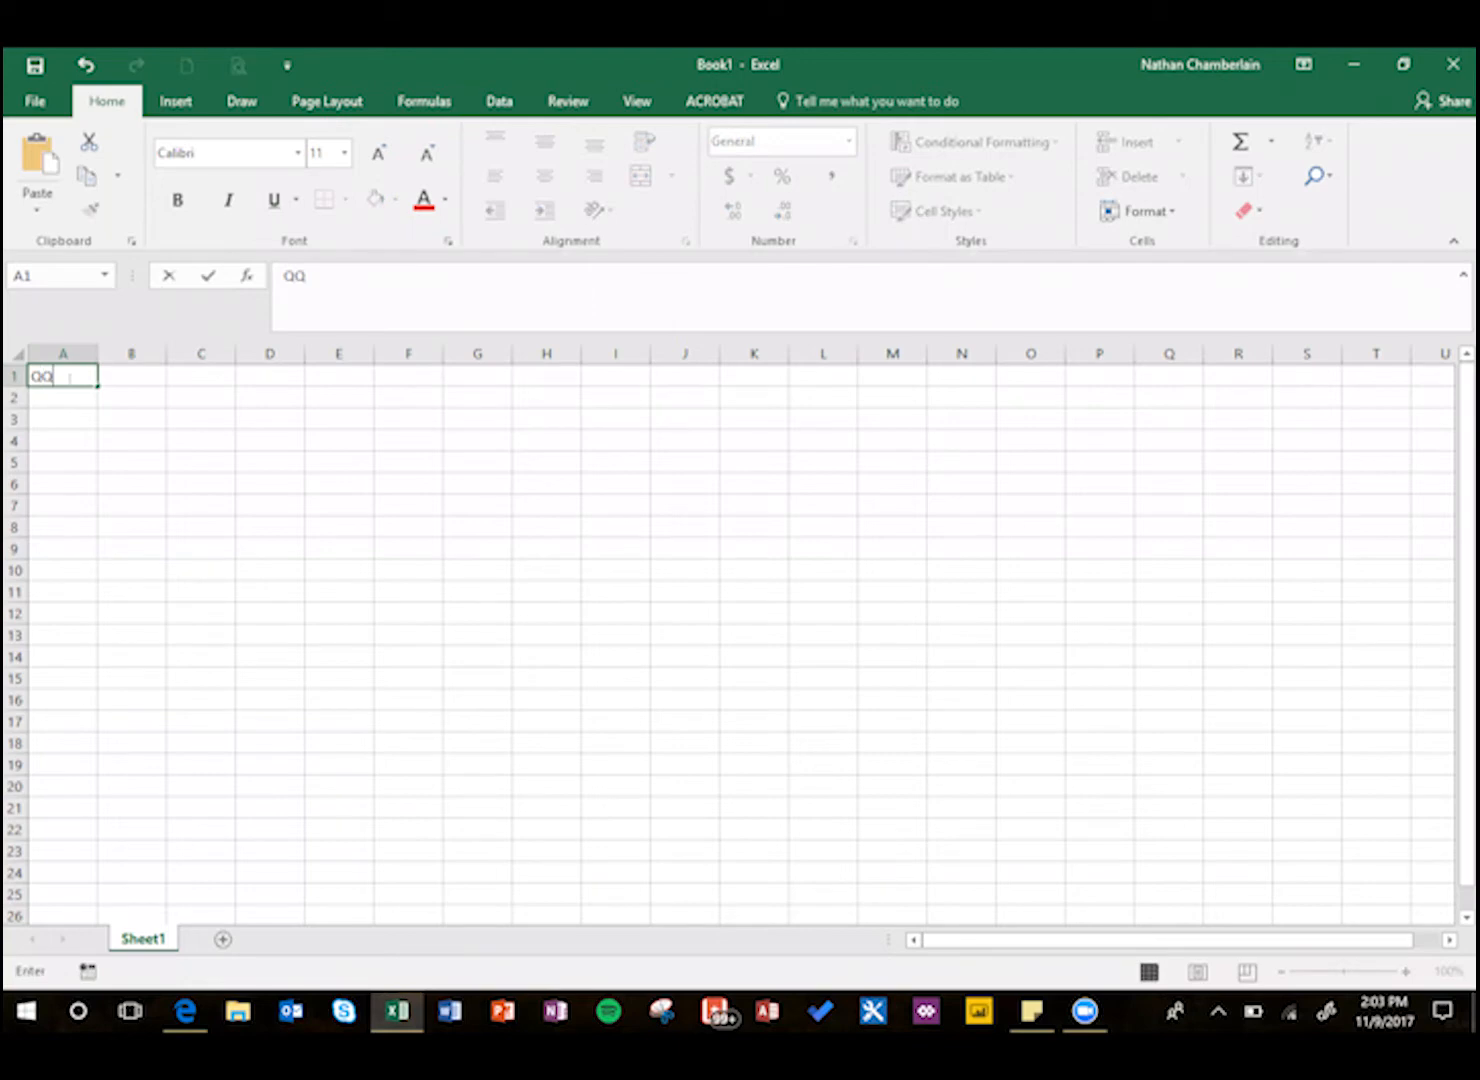
type("Question 1")
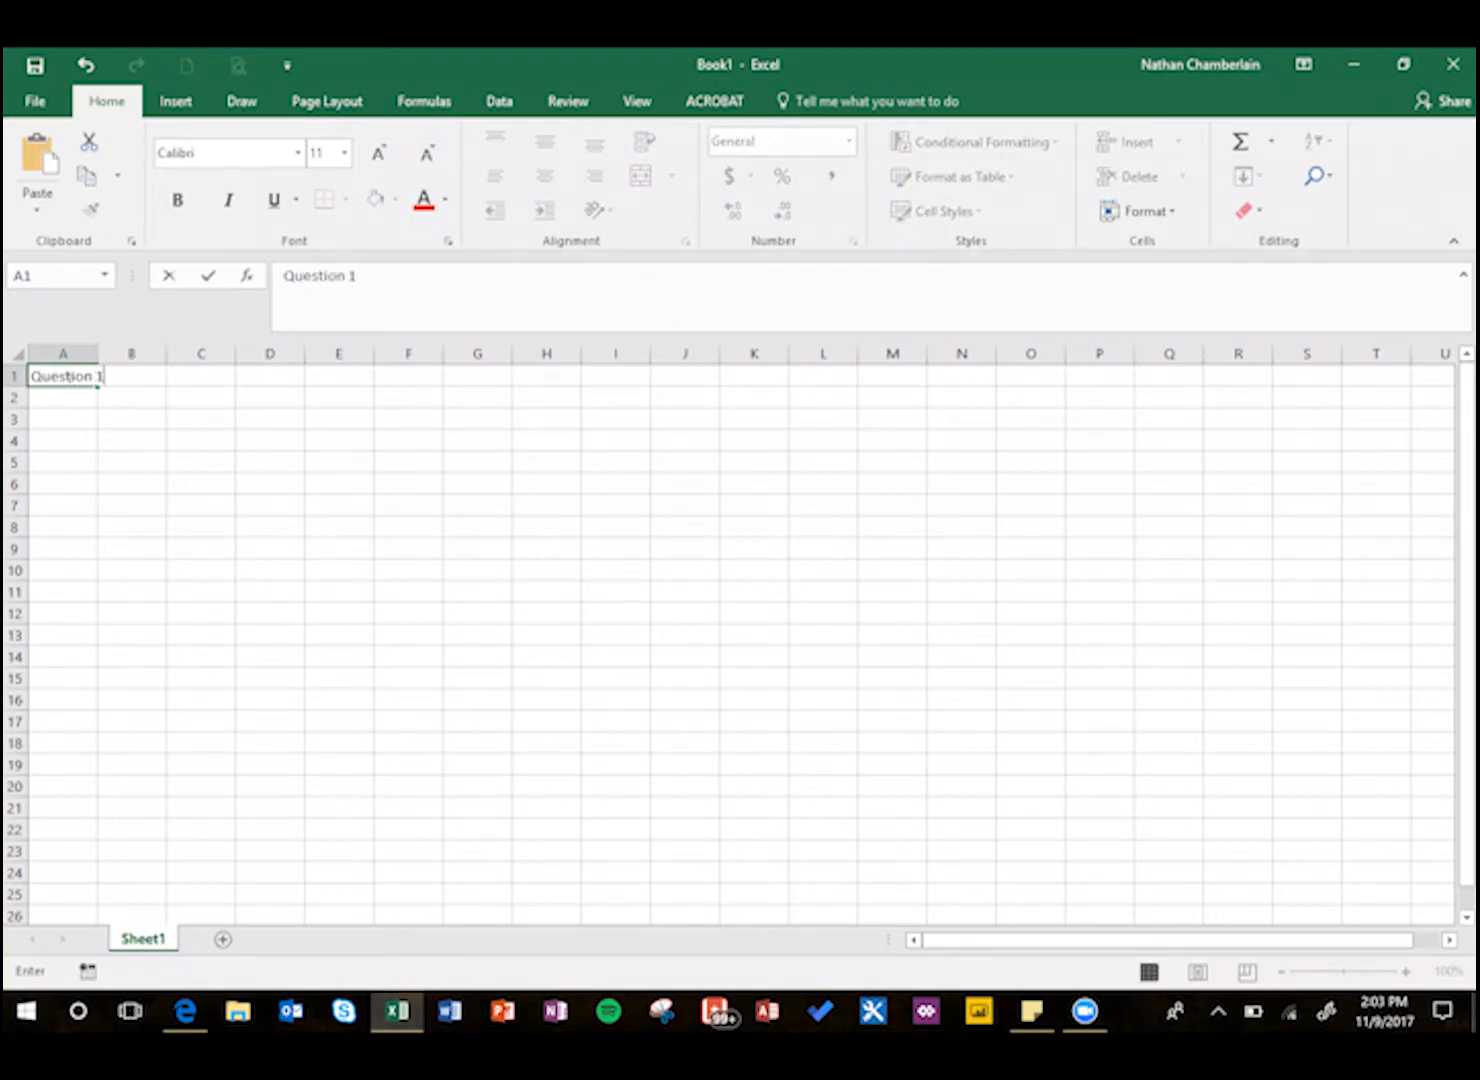
type("Wustion")
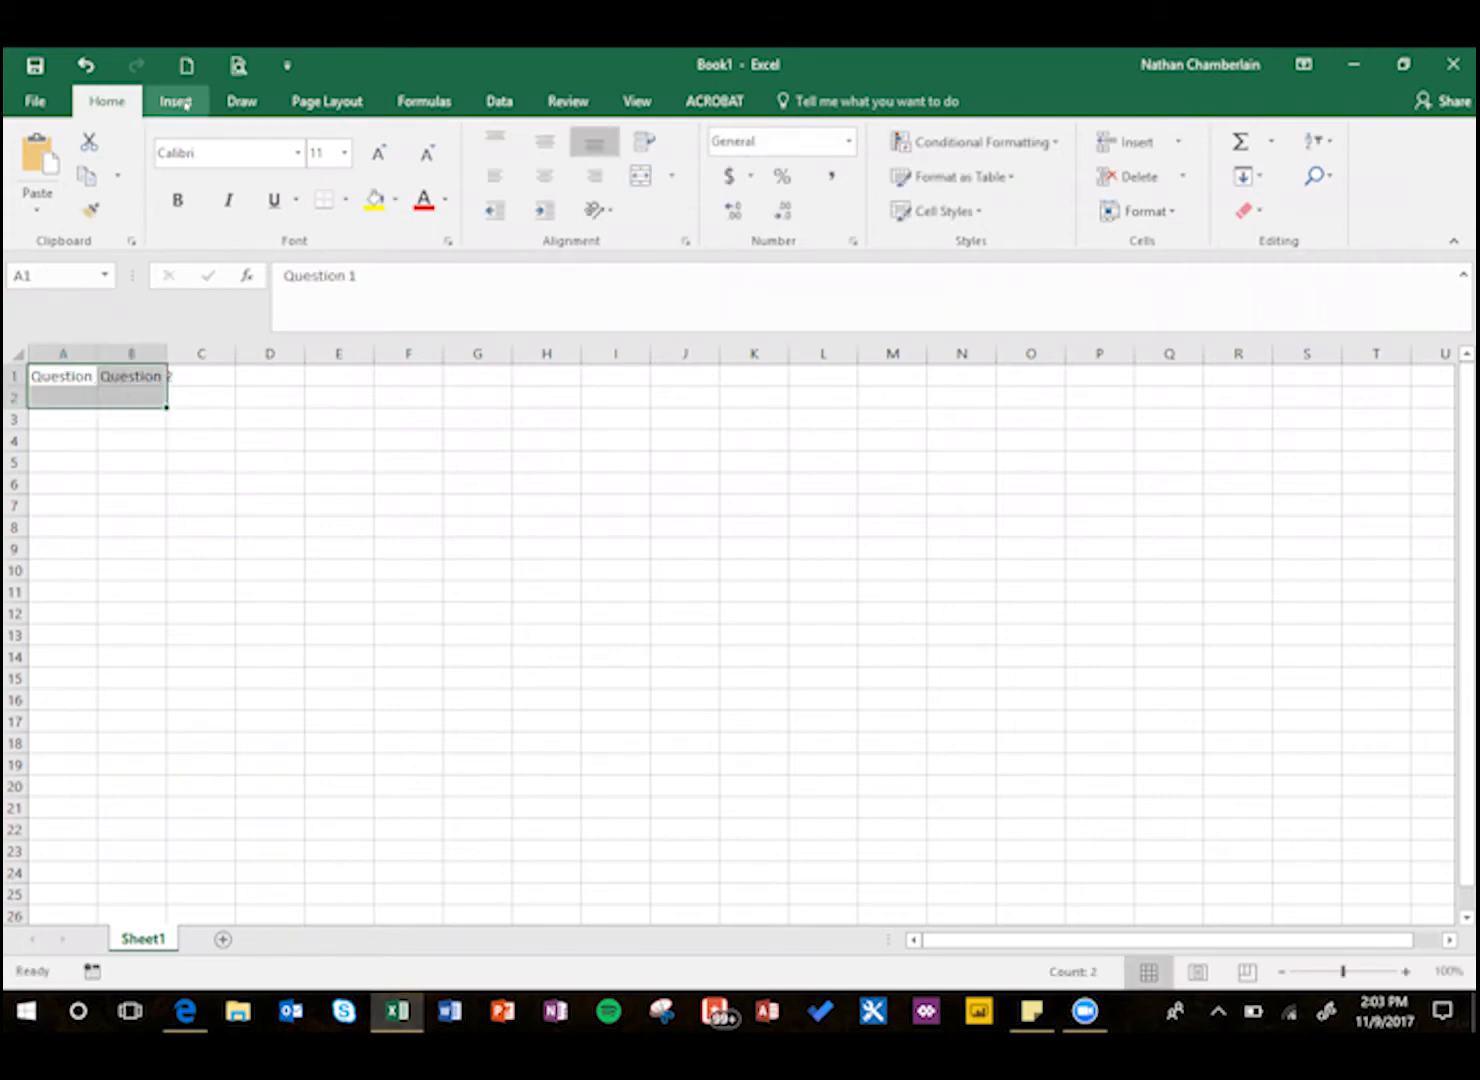
- Turn the two headings into a table with a header row and return to the form
left_click(176, 100)
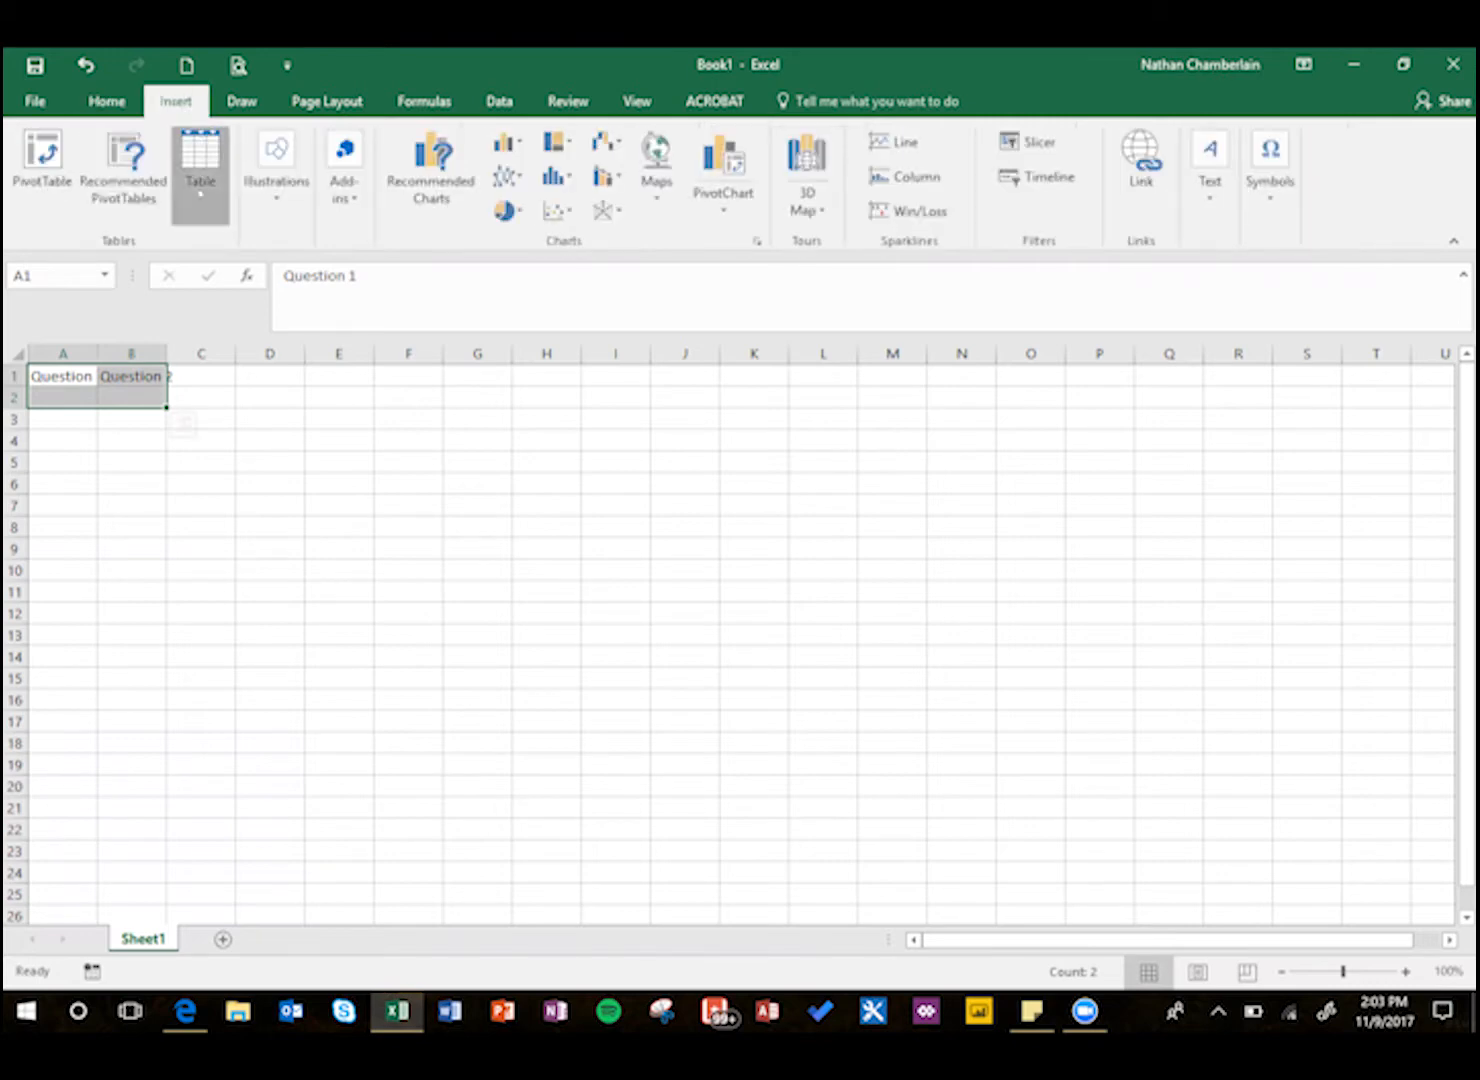
left_click(198, 164)
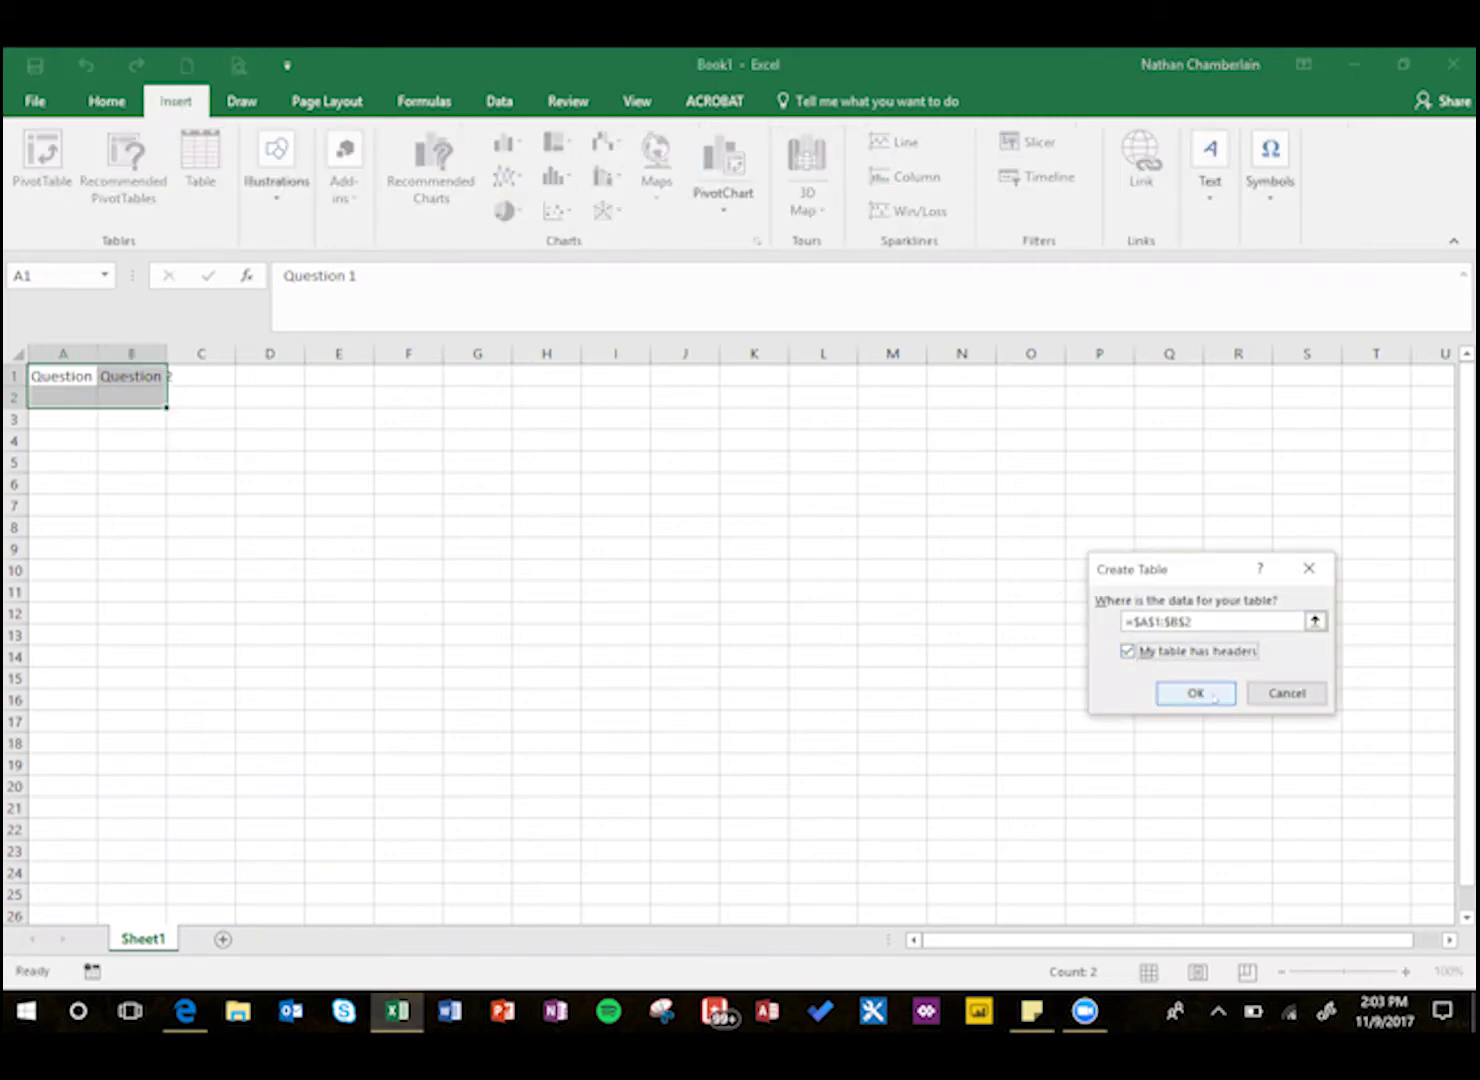
left_click(1194, 692)
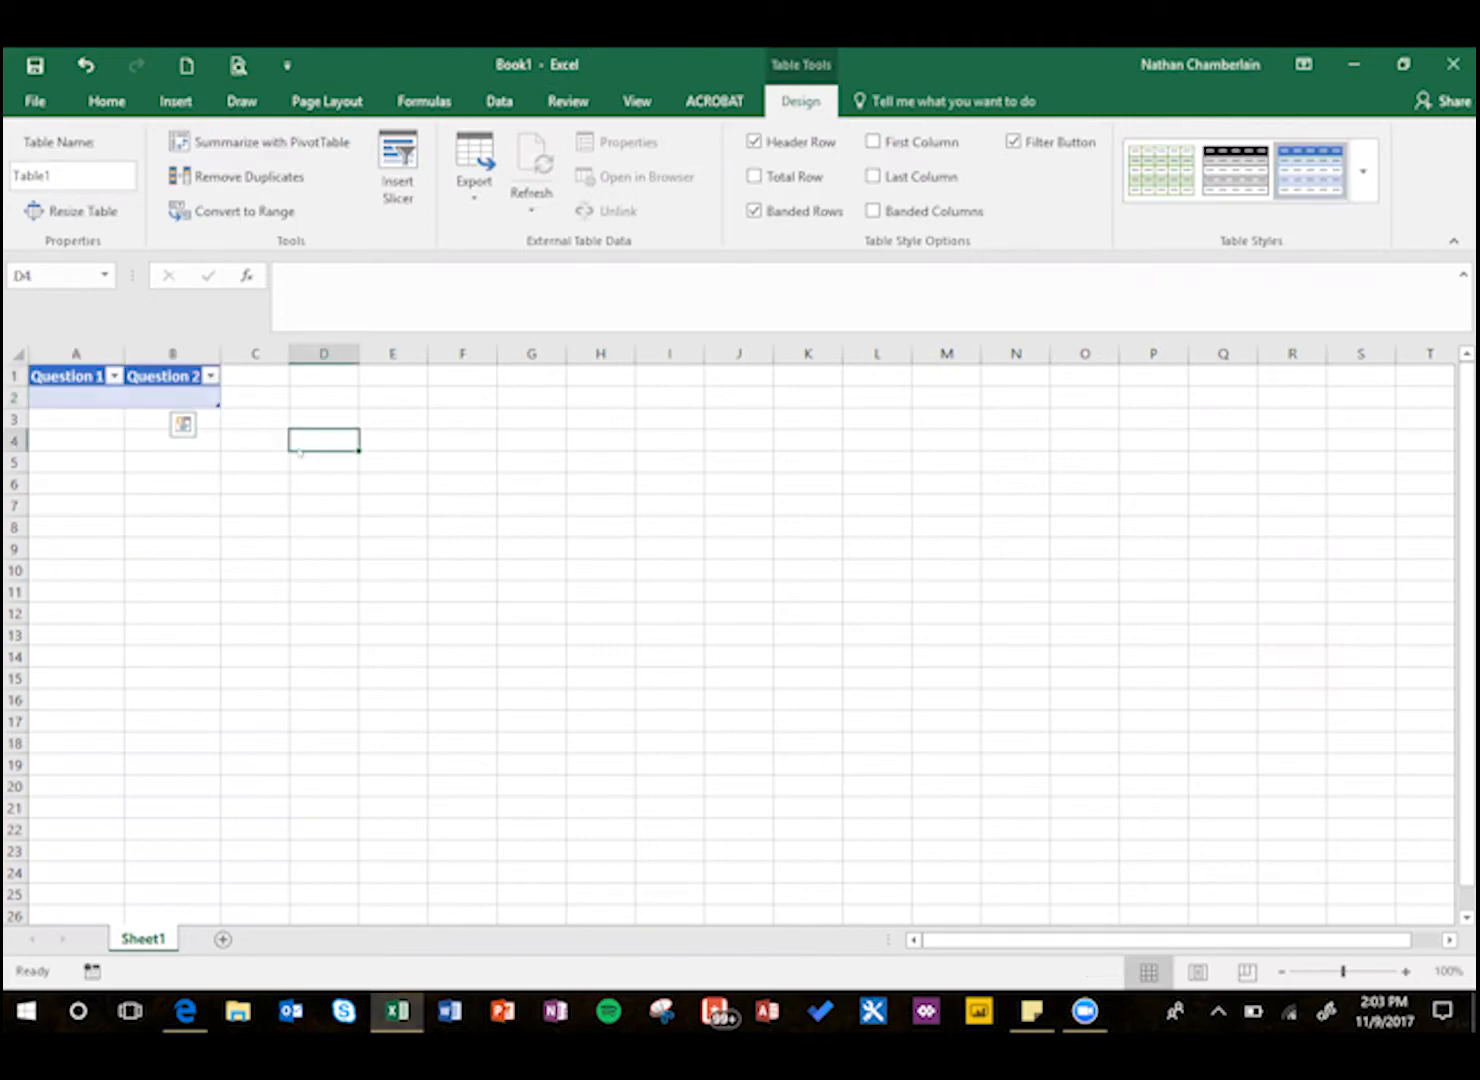
left_click(104, 100)
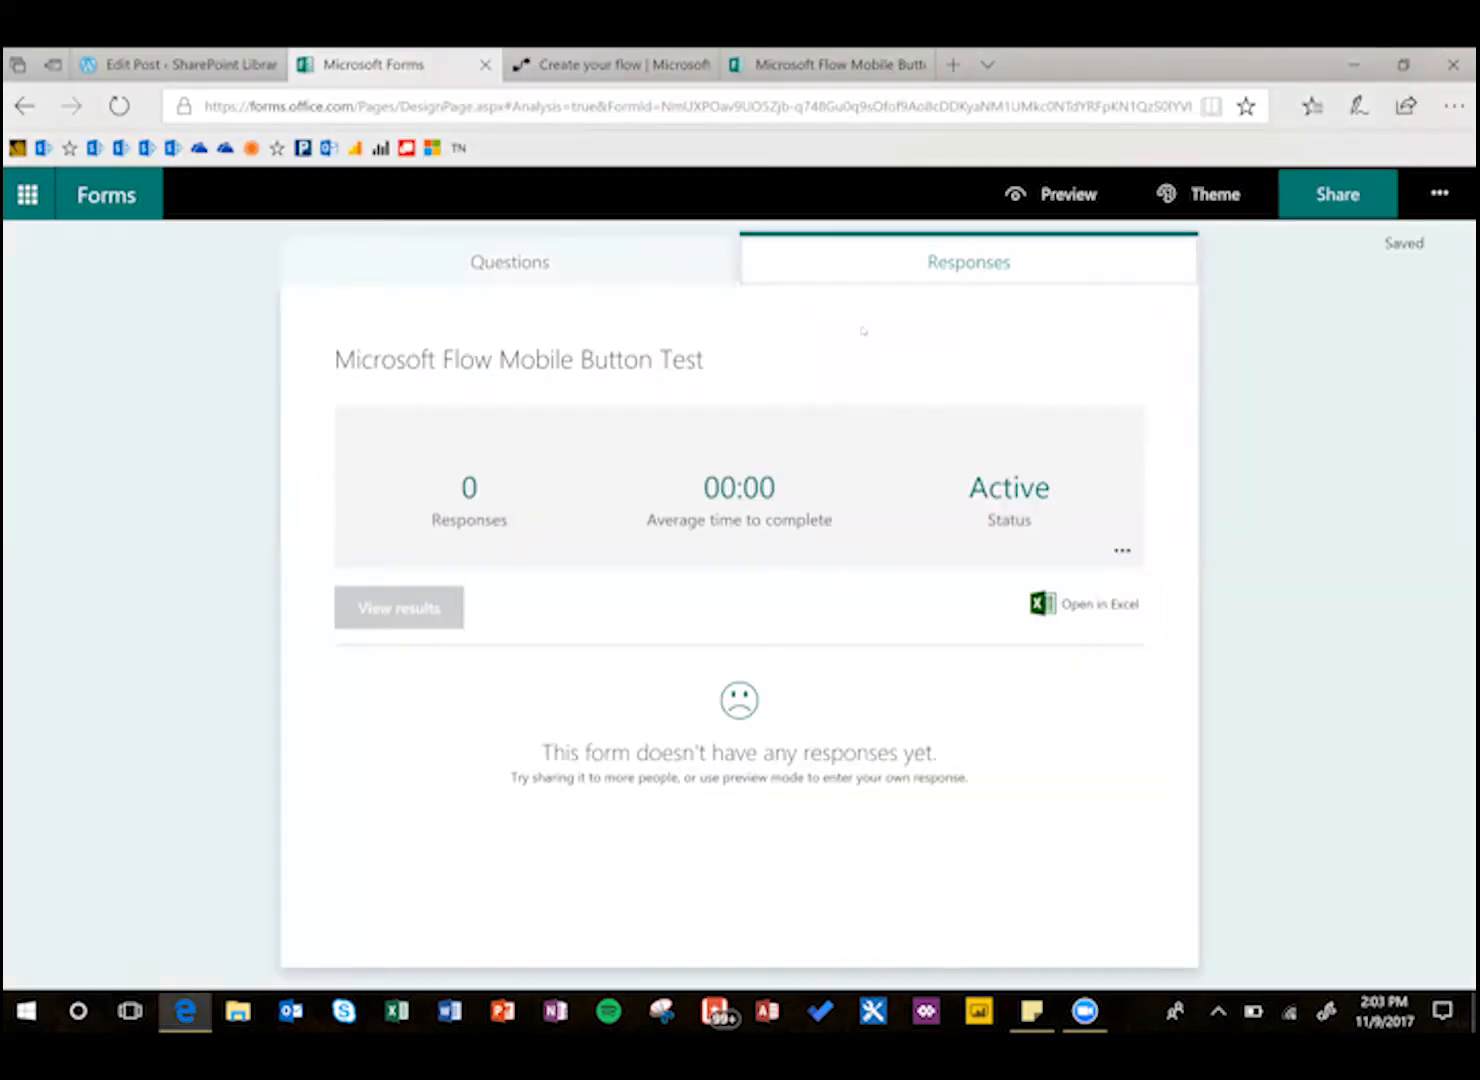
- Trigger the flow when a new response is submitted to the Microsoft Flow Mobile Button Test form
left_click(610, 64)
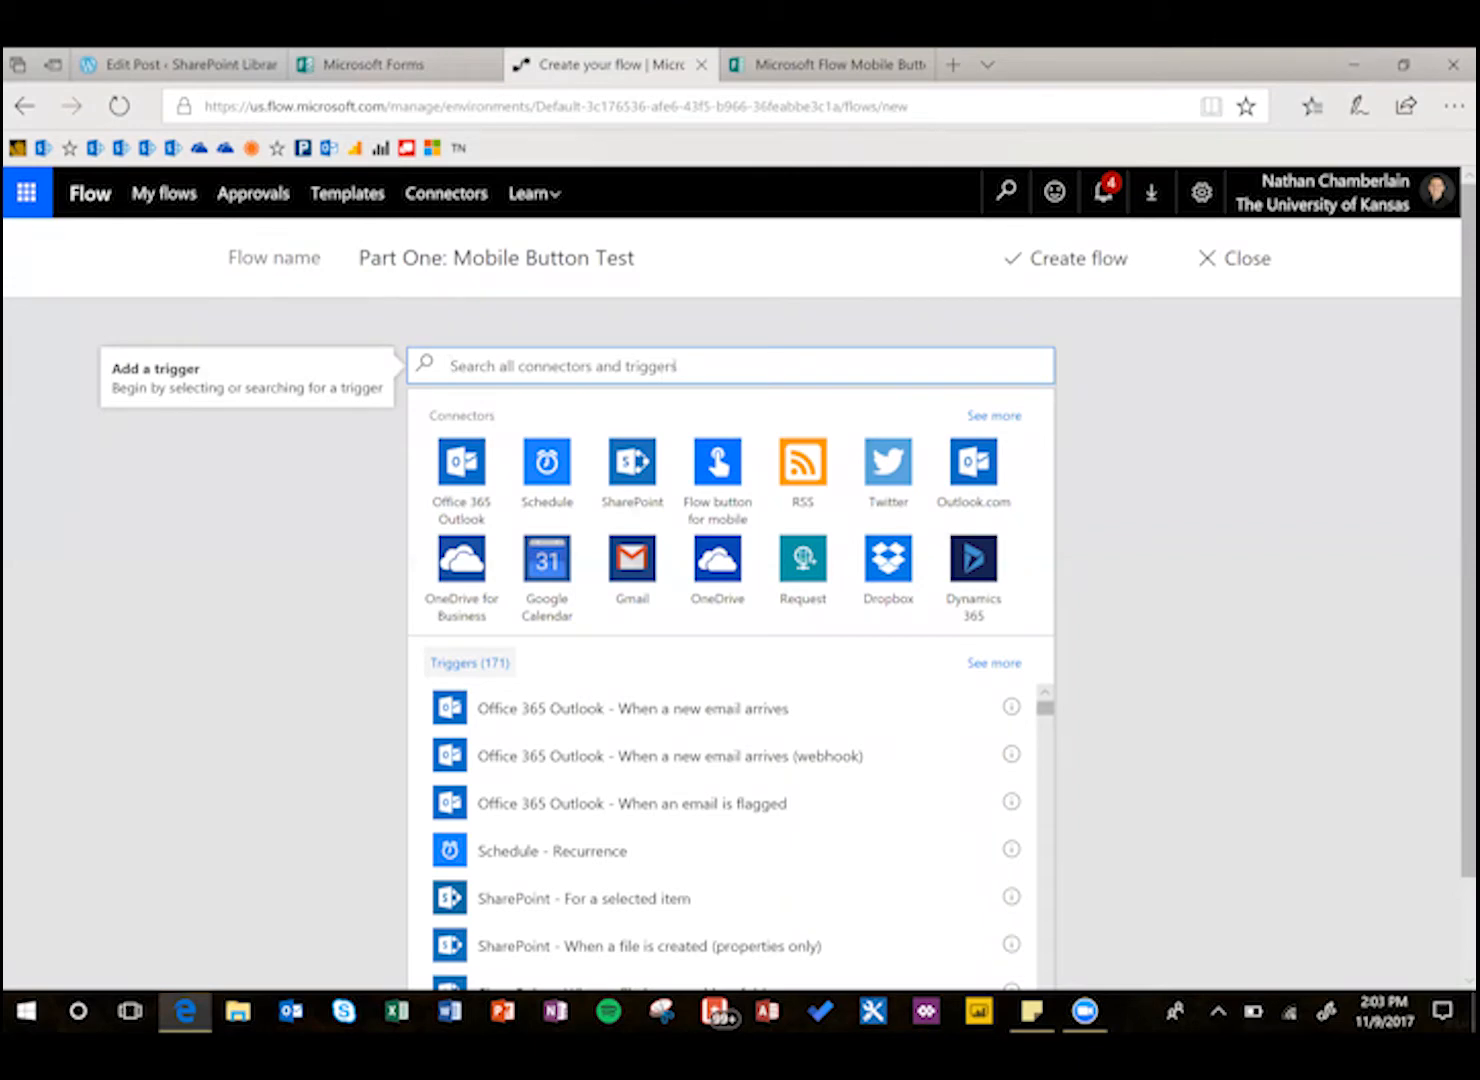
type("forms")
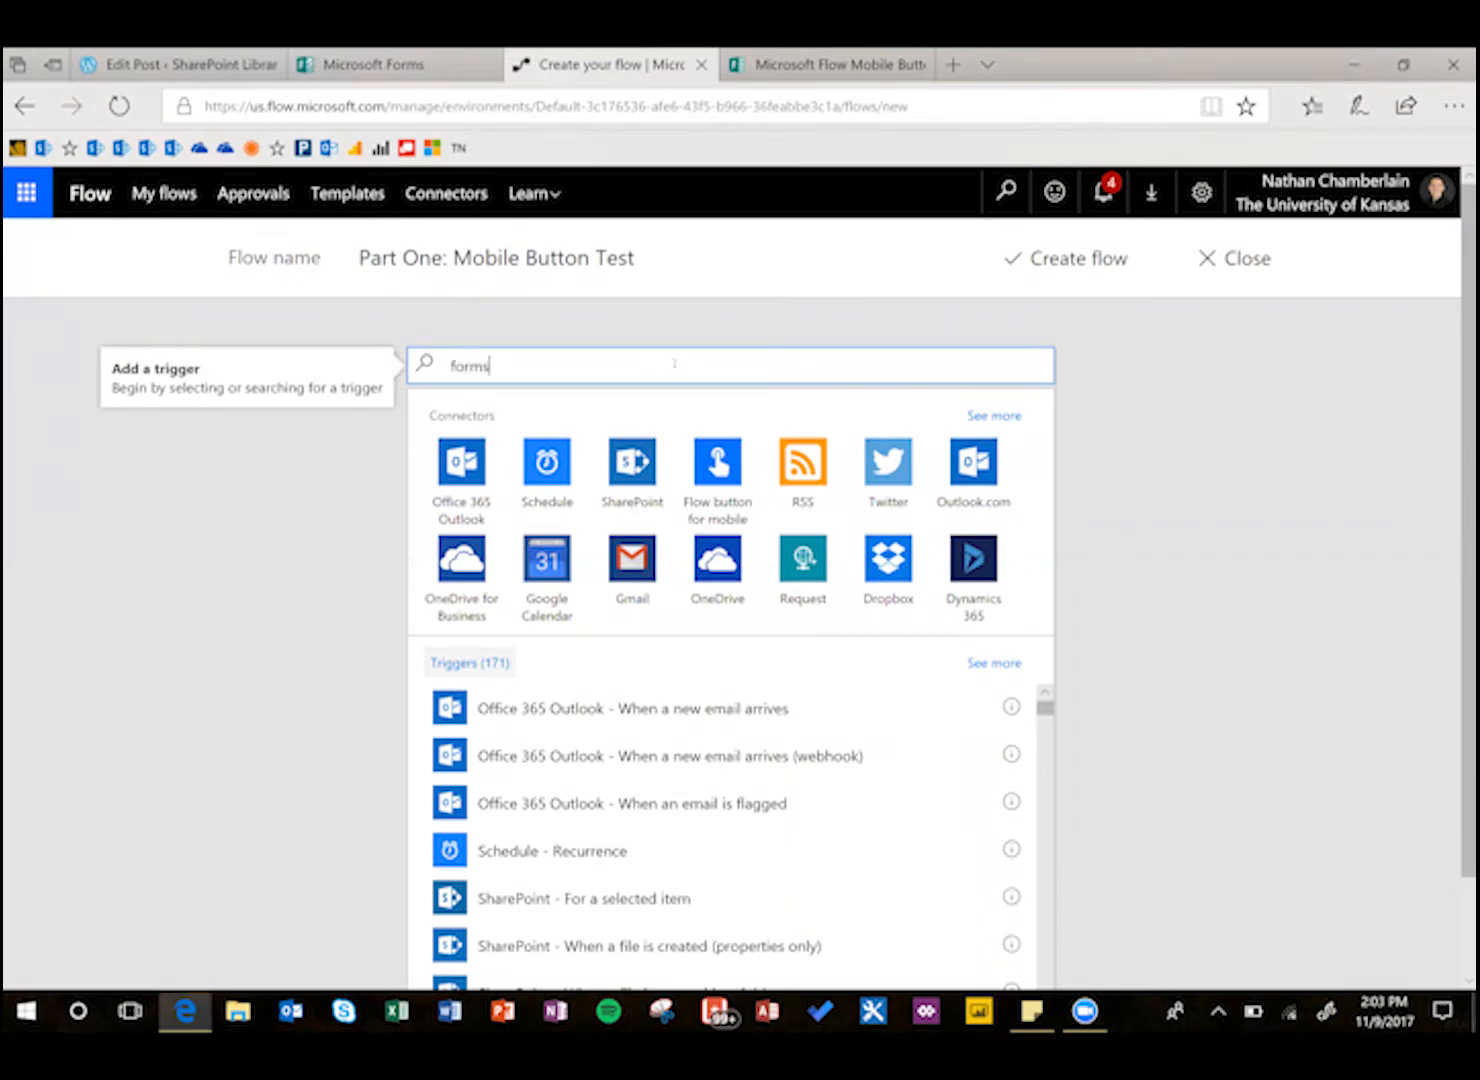
type("forms")
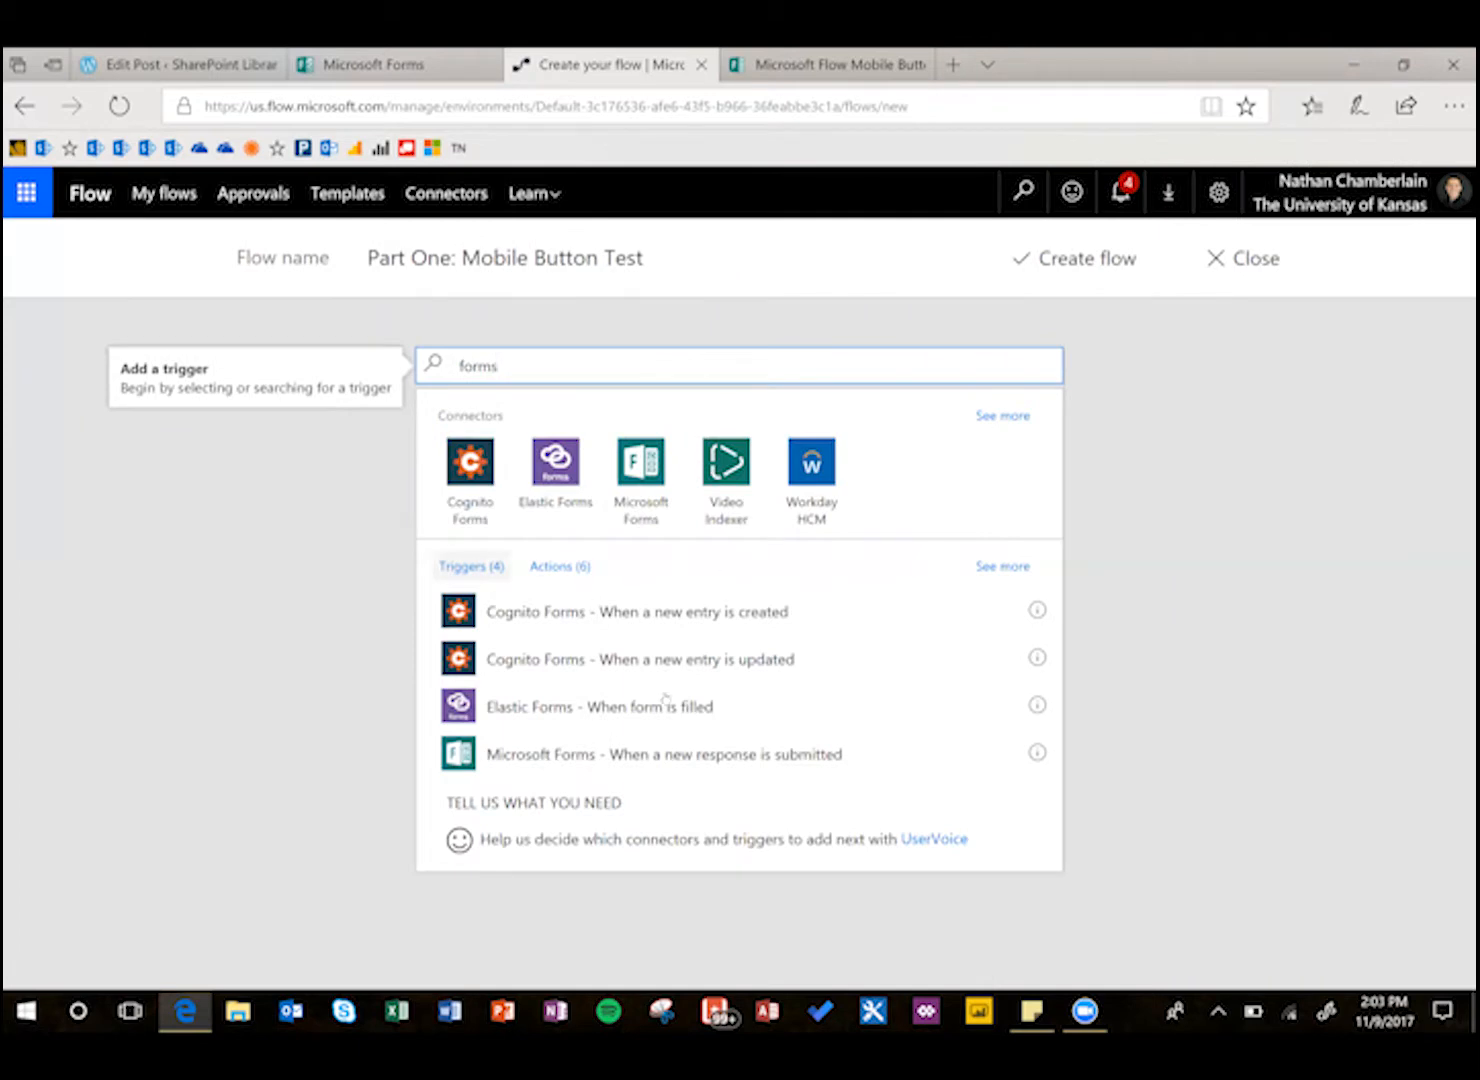
left_click(664, 754)
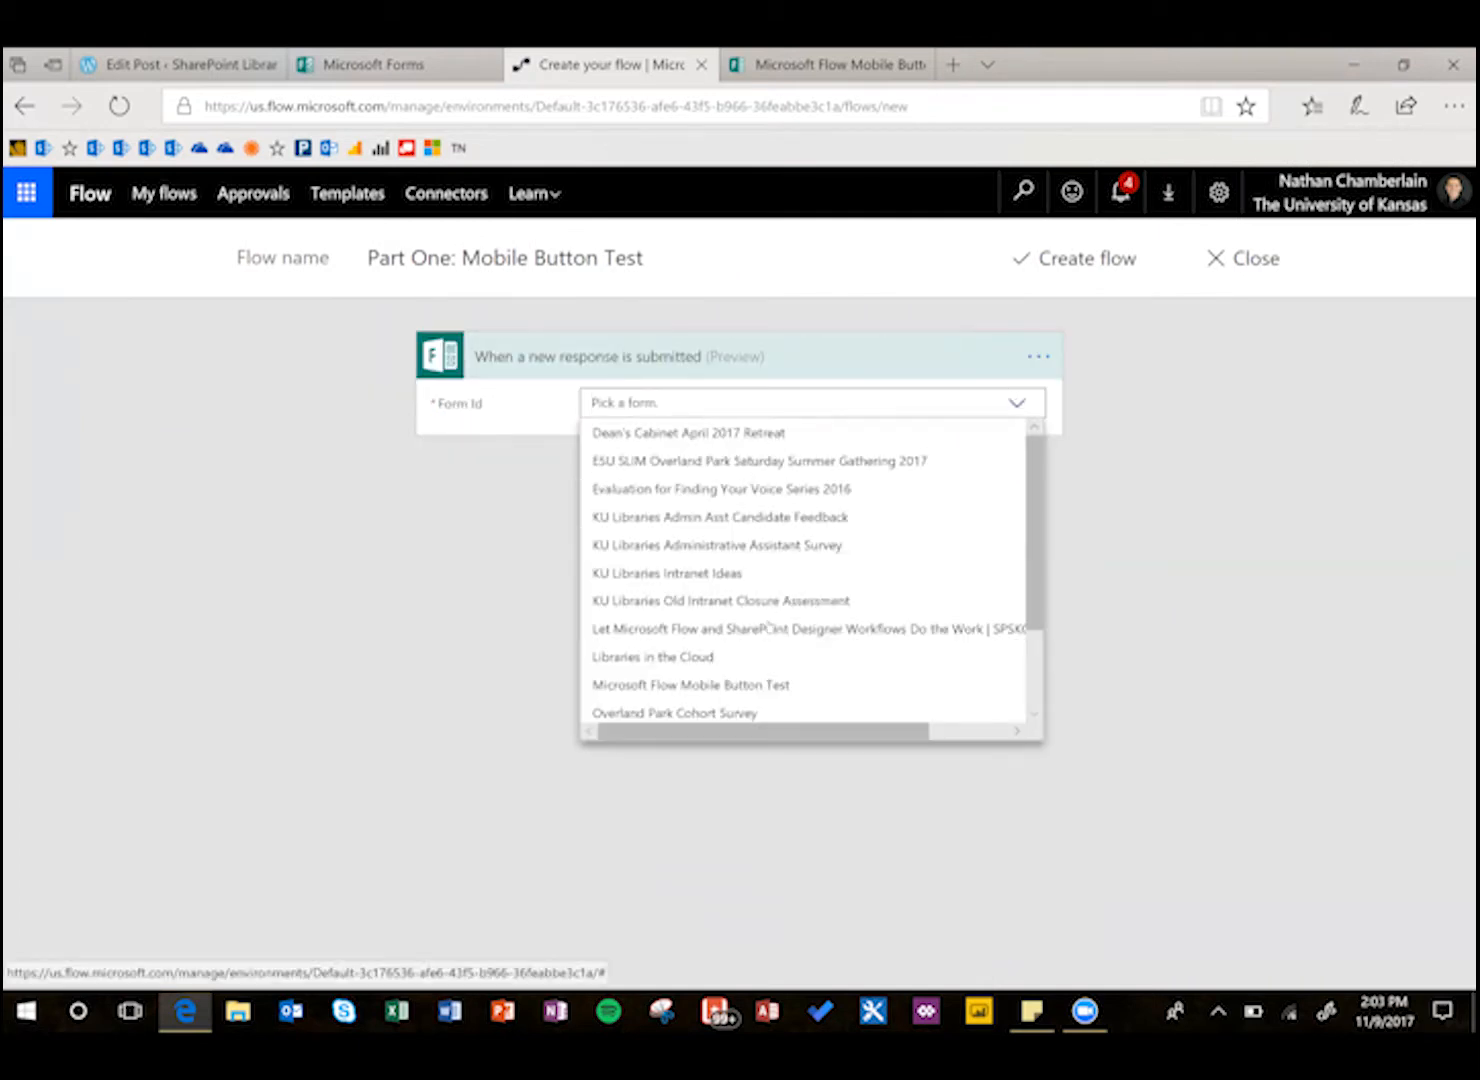
left_click(690, 684)
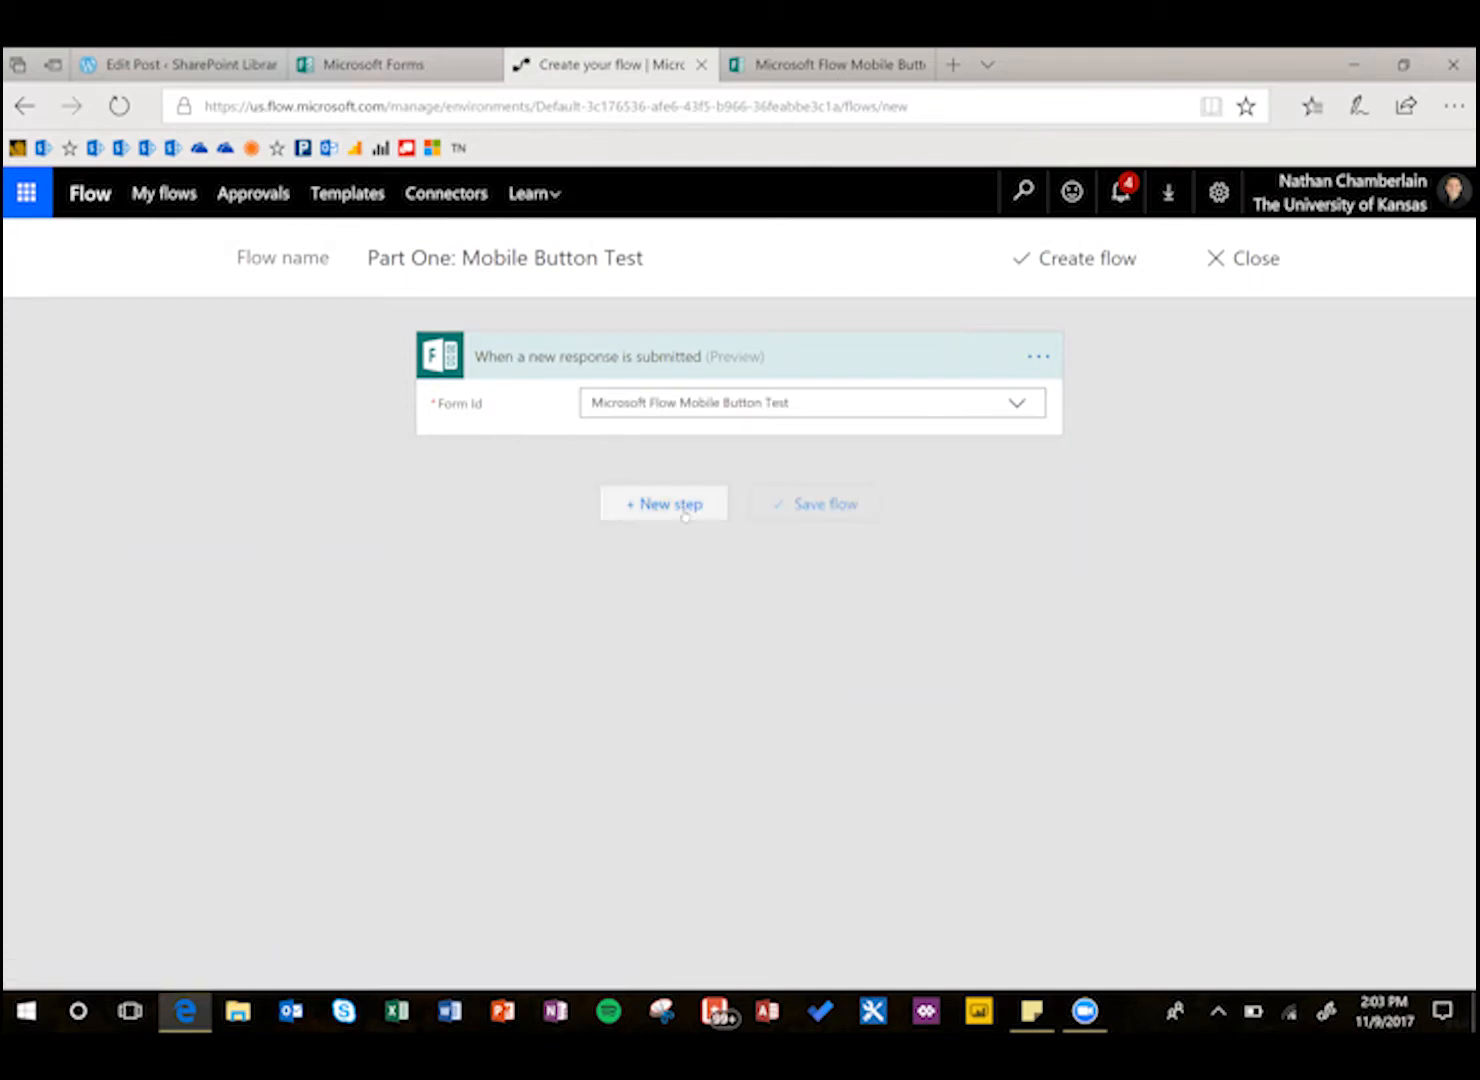
- Add an Apply to each step looping over the list of response notifications
left_click(664, 504)
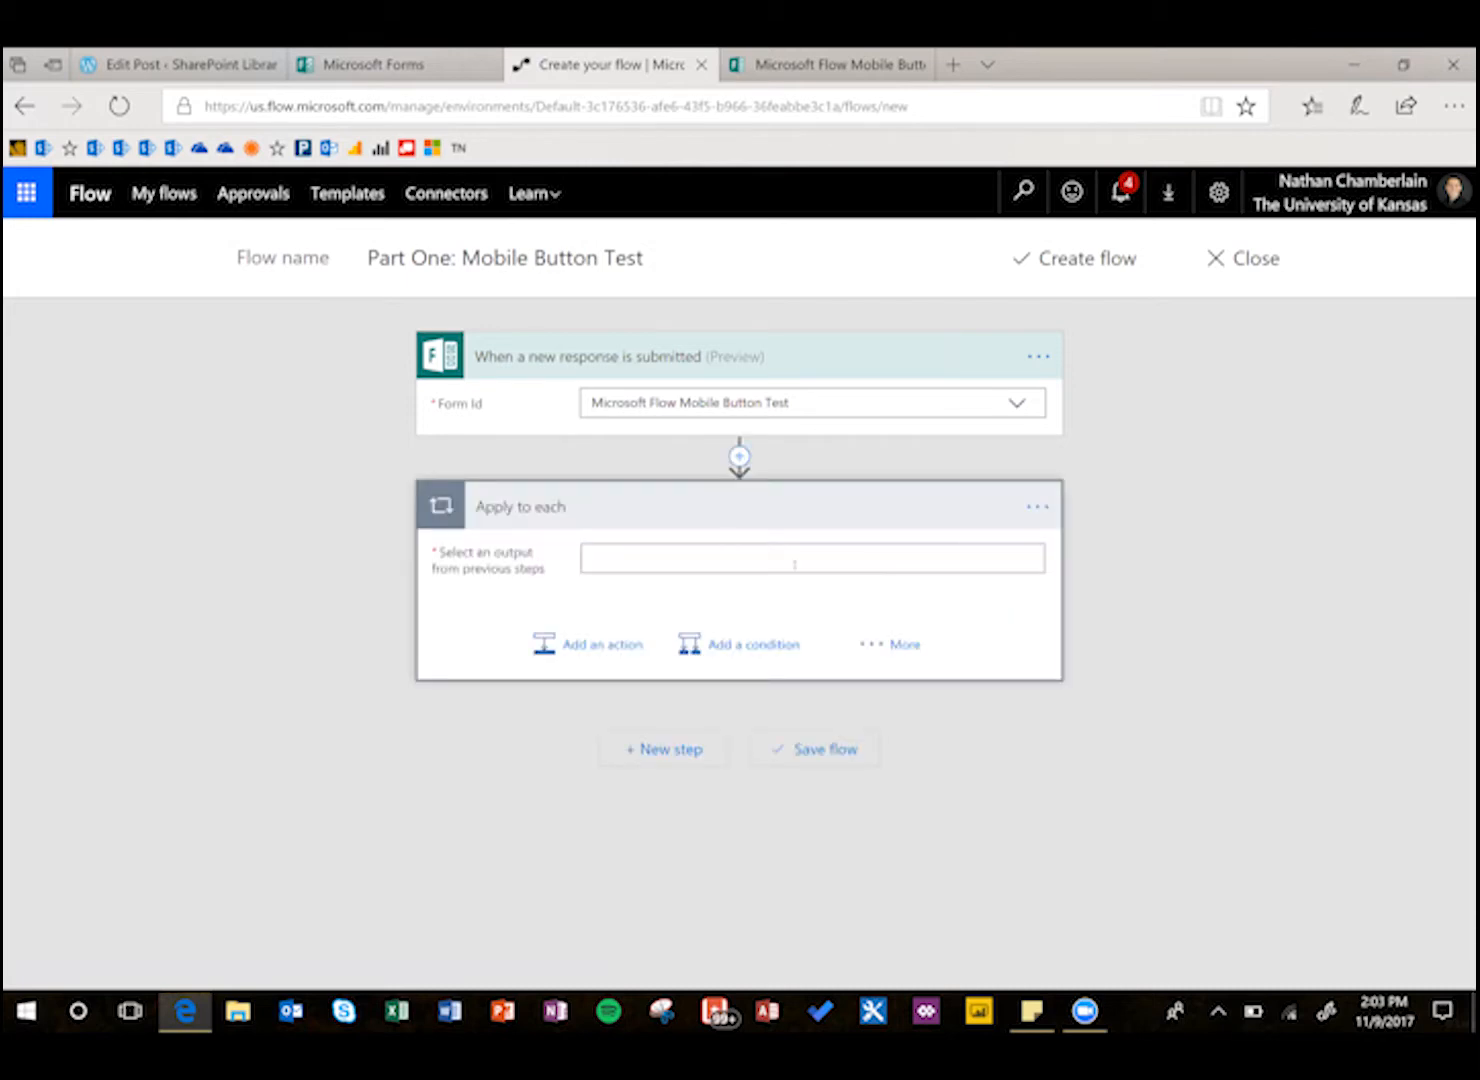
left_click(802, 558)
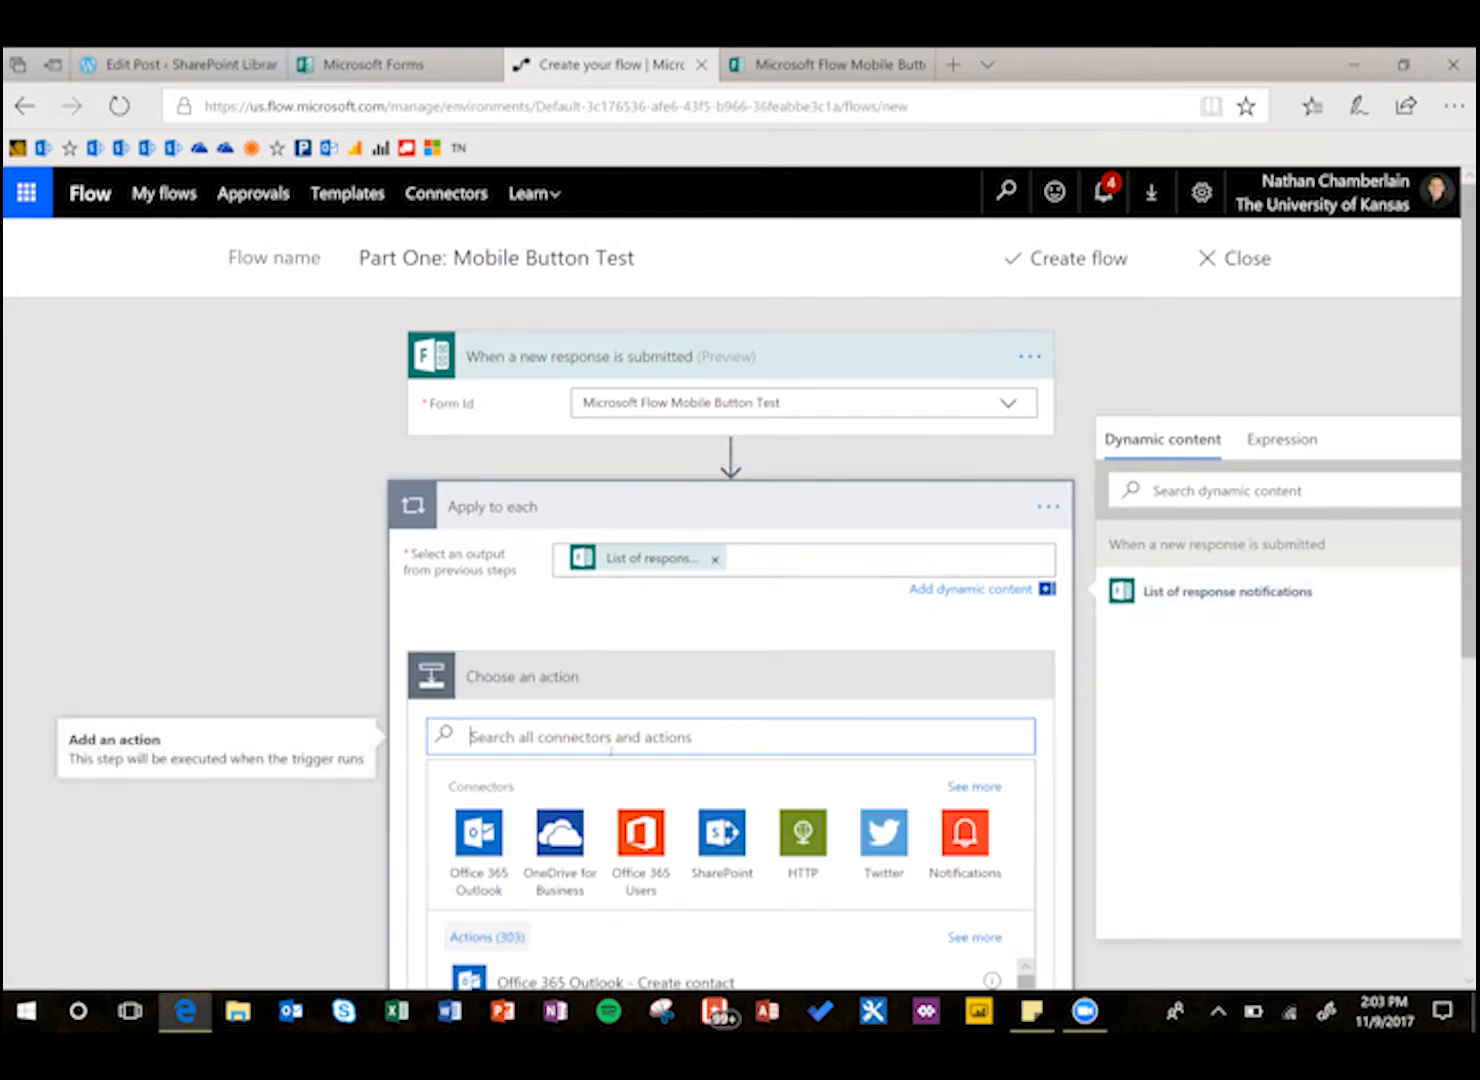
- Add an Excel Insert row action pointing at Microsoft Flow Mobile Button Test.xlsx in OneDrive Root
type("insert row")
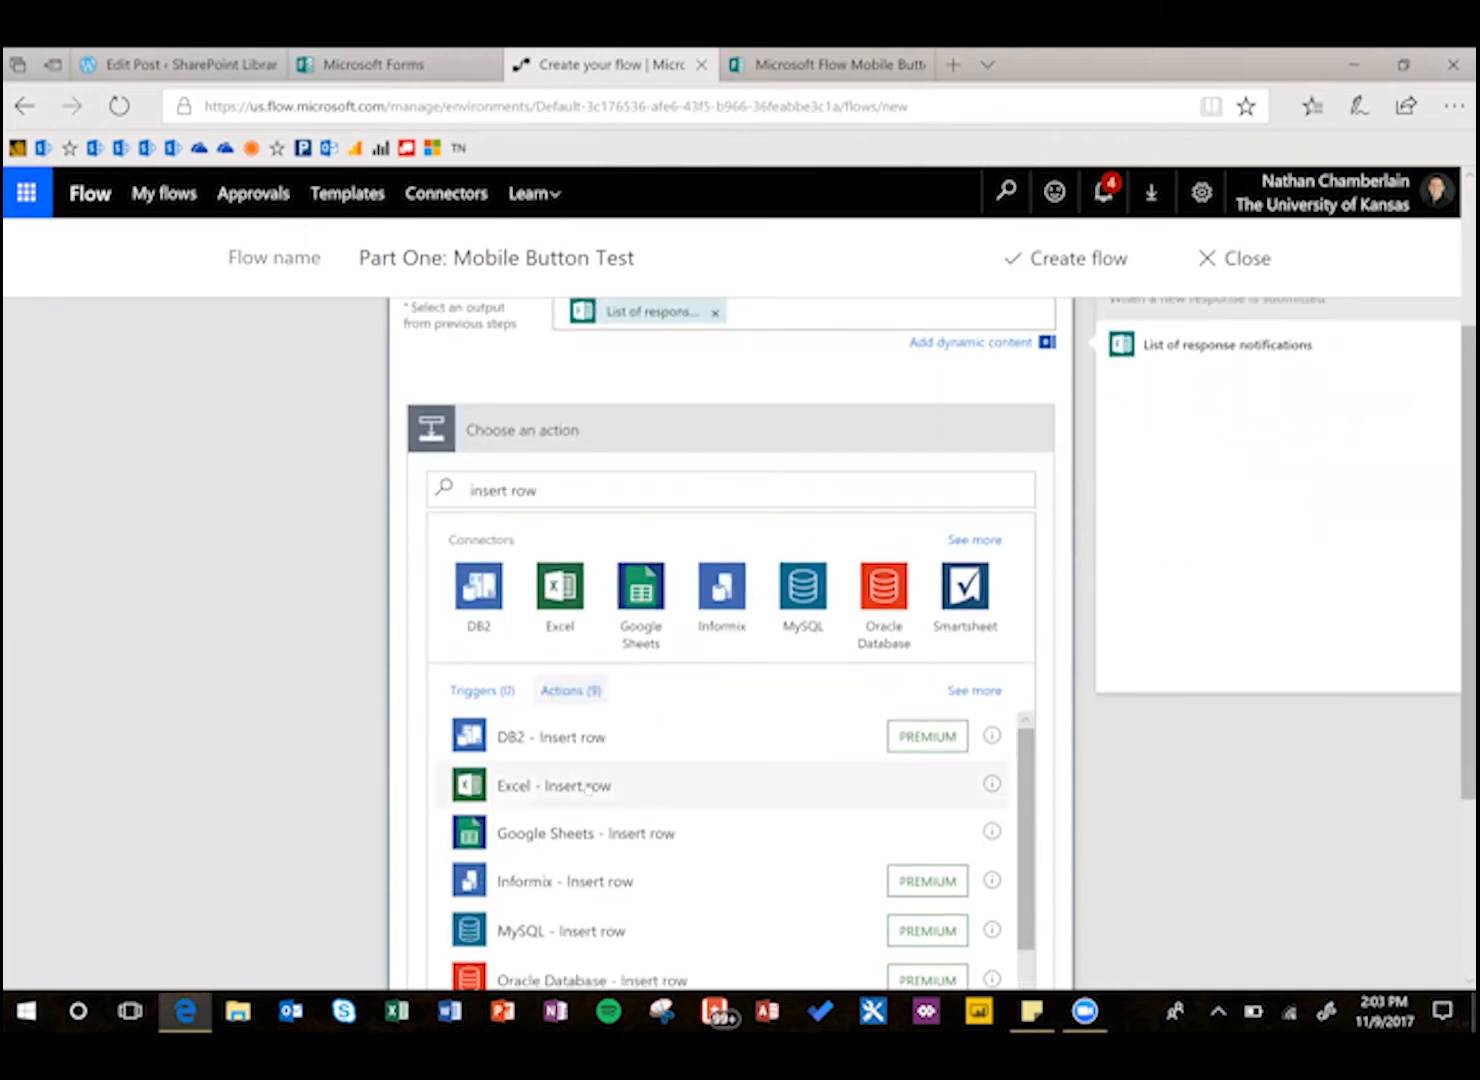
left_click(554, 786)
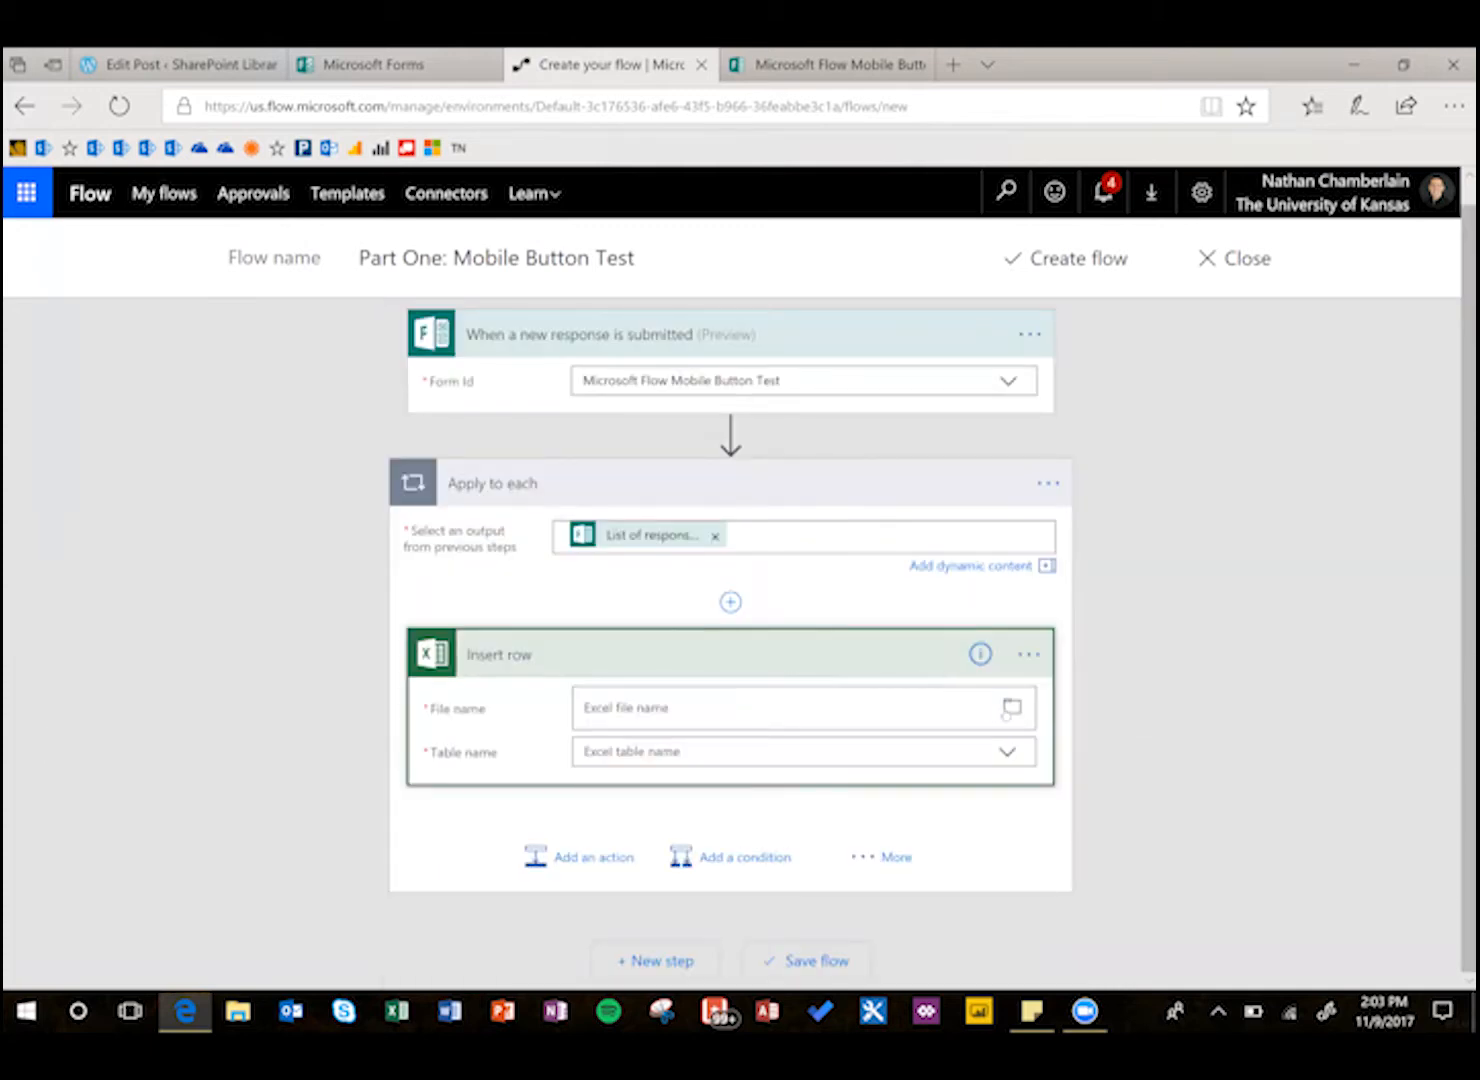
left_click(1012, 708)
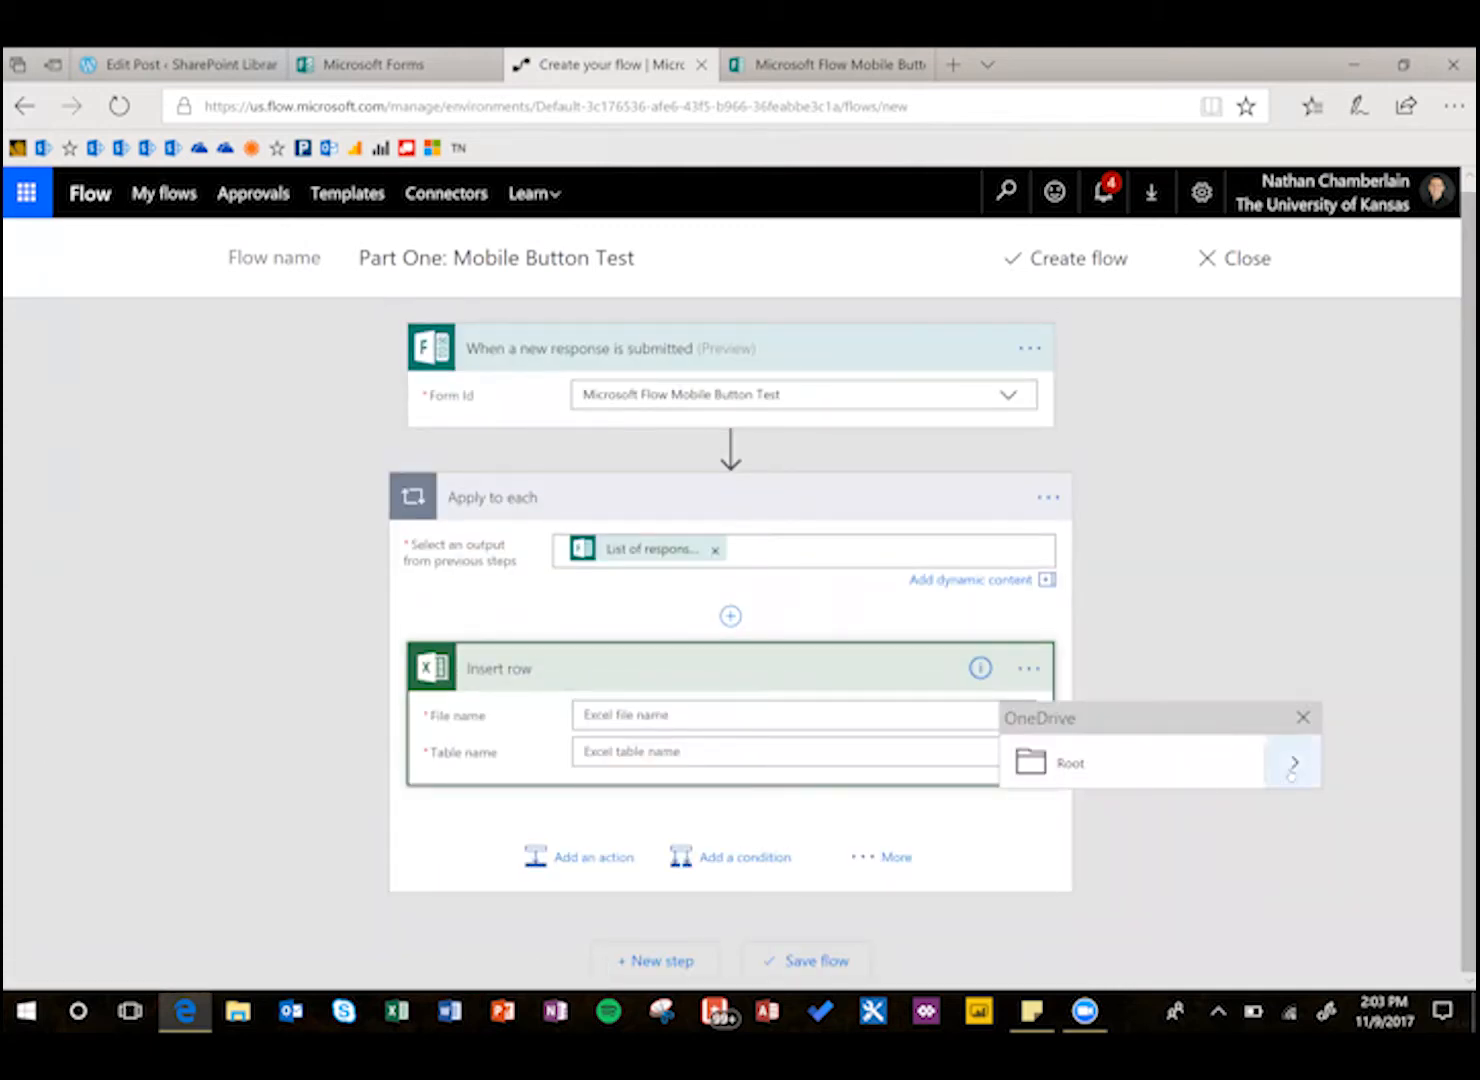
left_click(1072, 764)
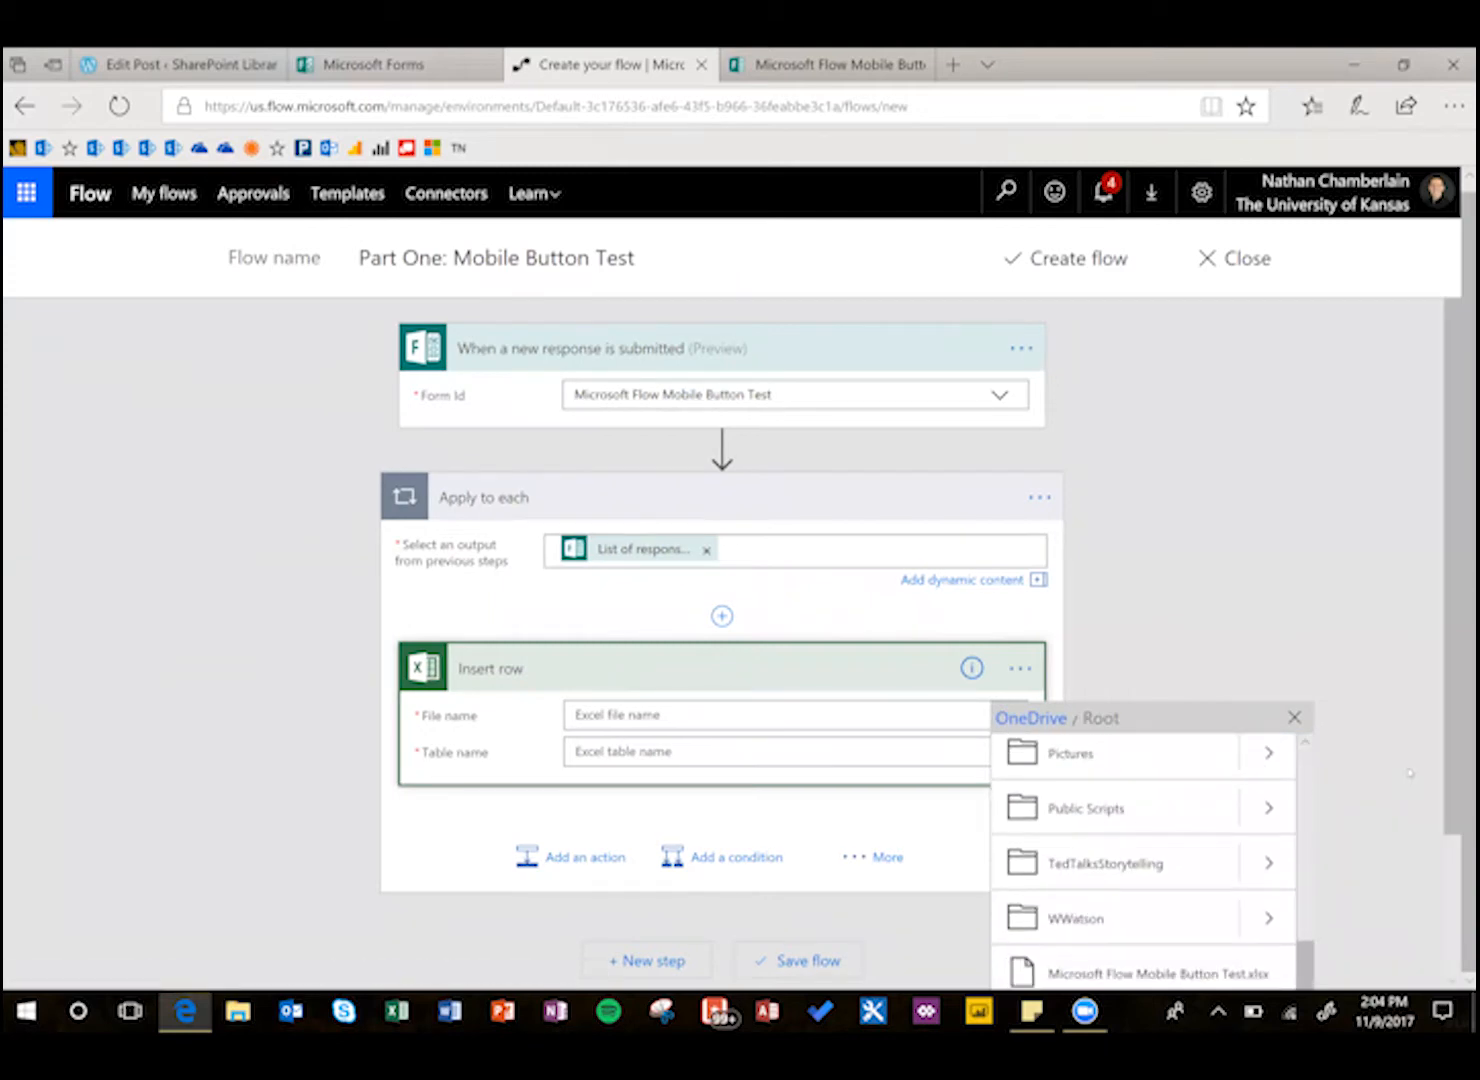
left_click(1156, 972)
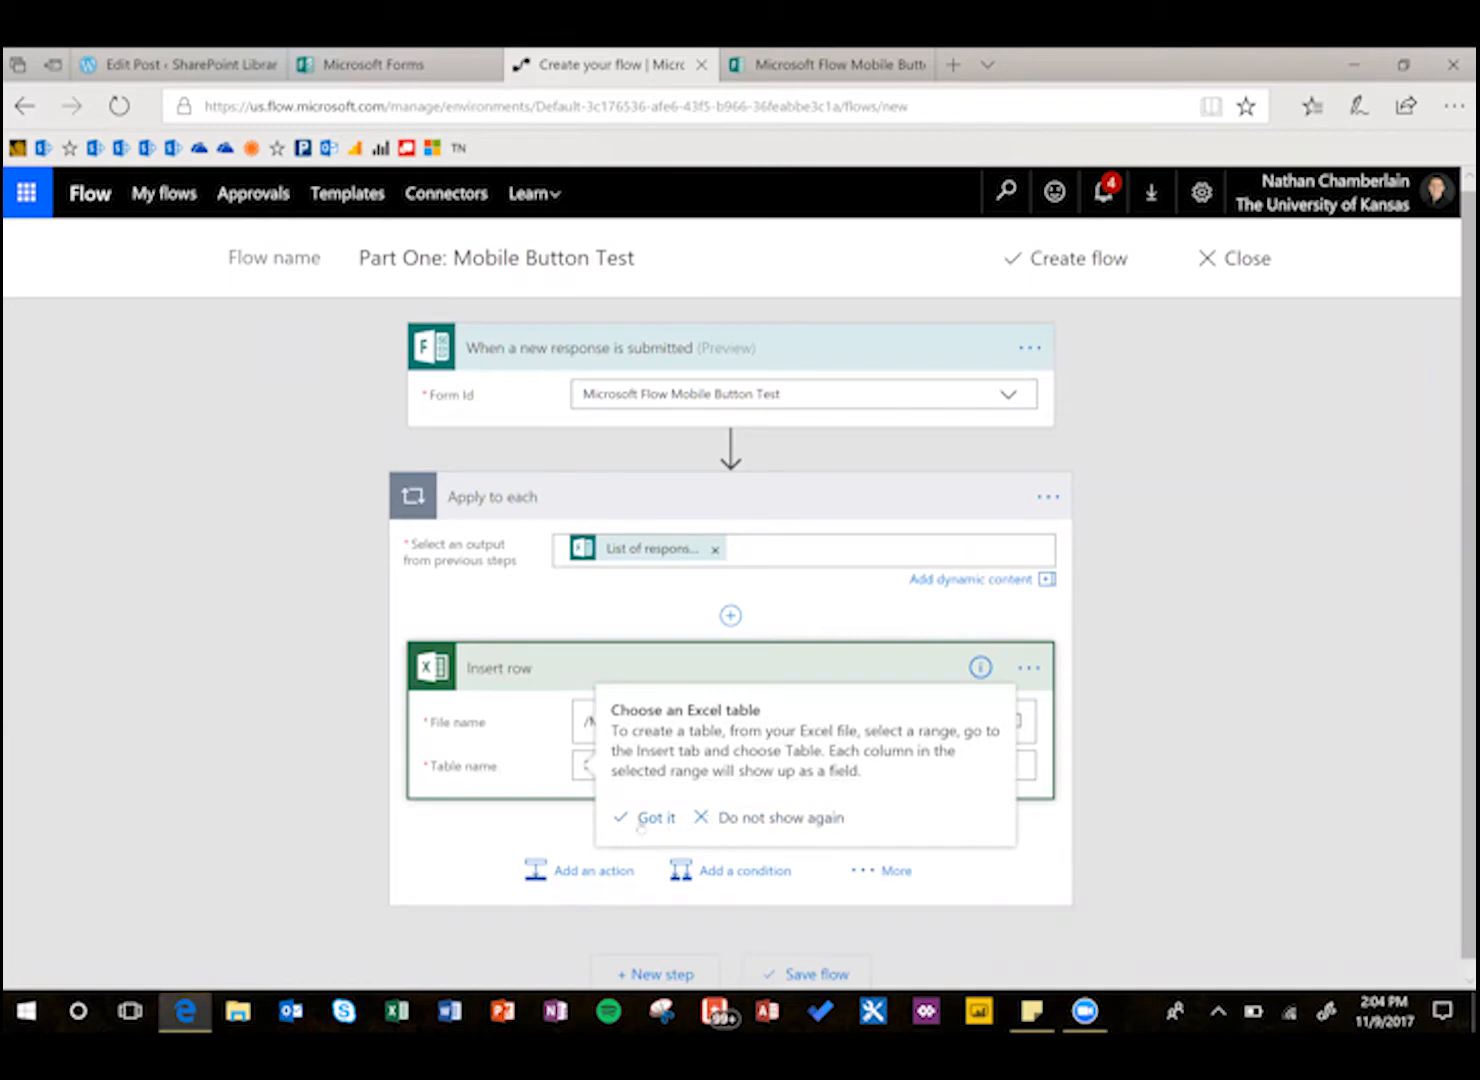
- Select the workbook's table for the Insert row action and make room for a step inside the loop
left_click(656, 816)
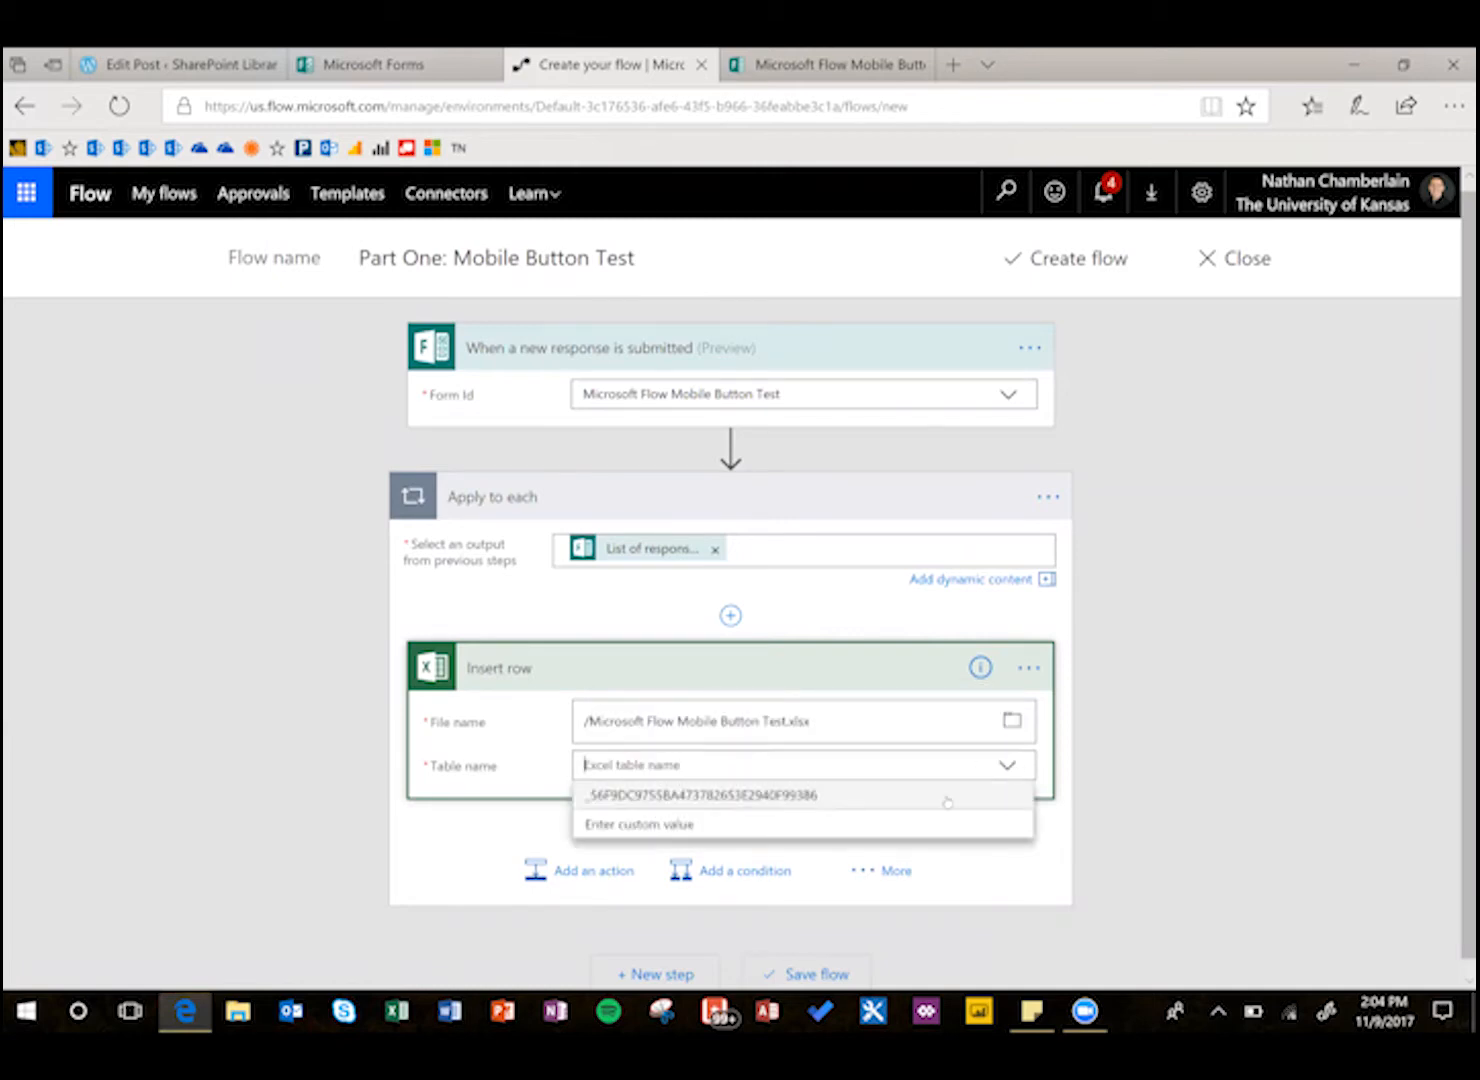
left_click(688, 796)
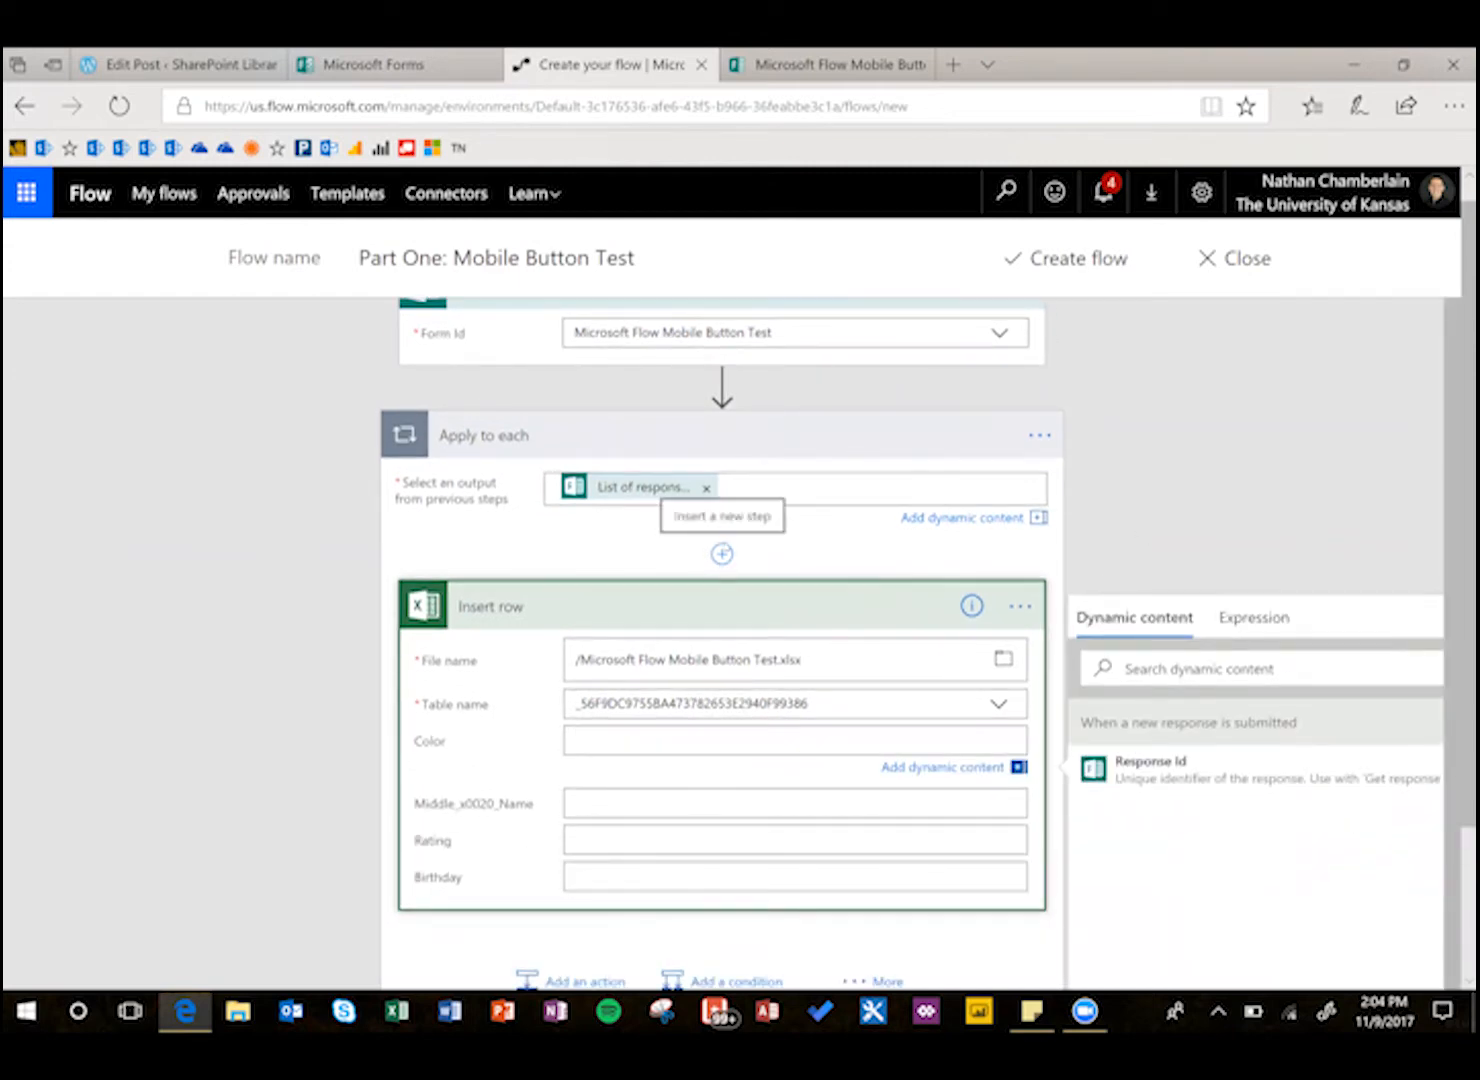
left_click(720, 554)
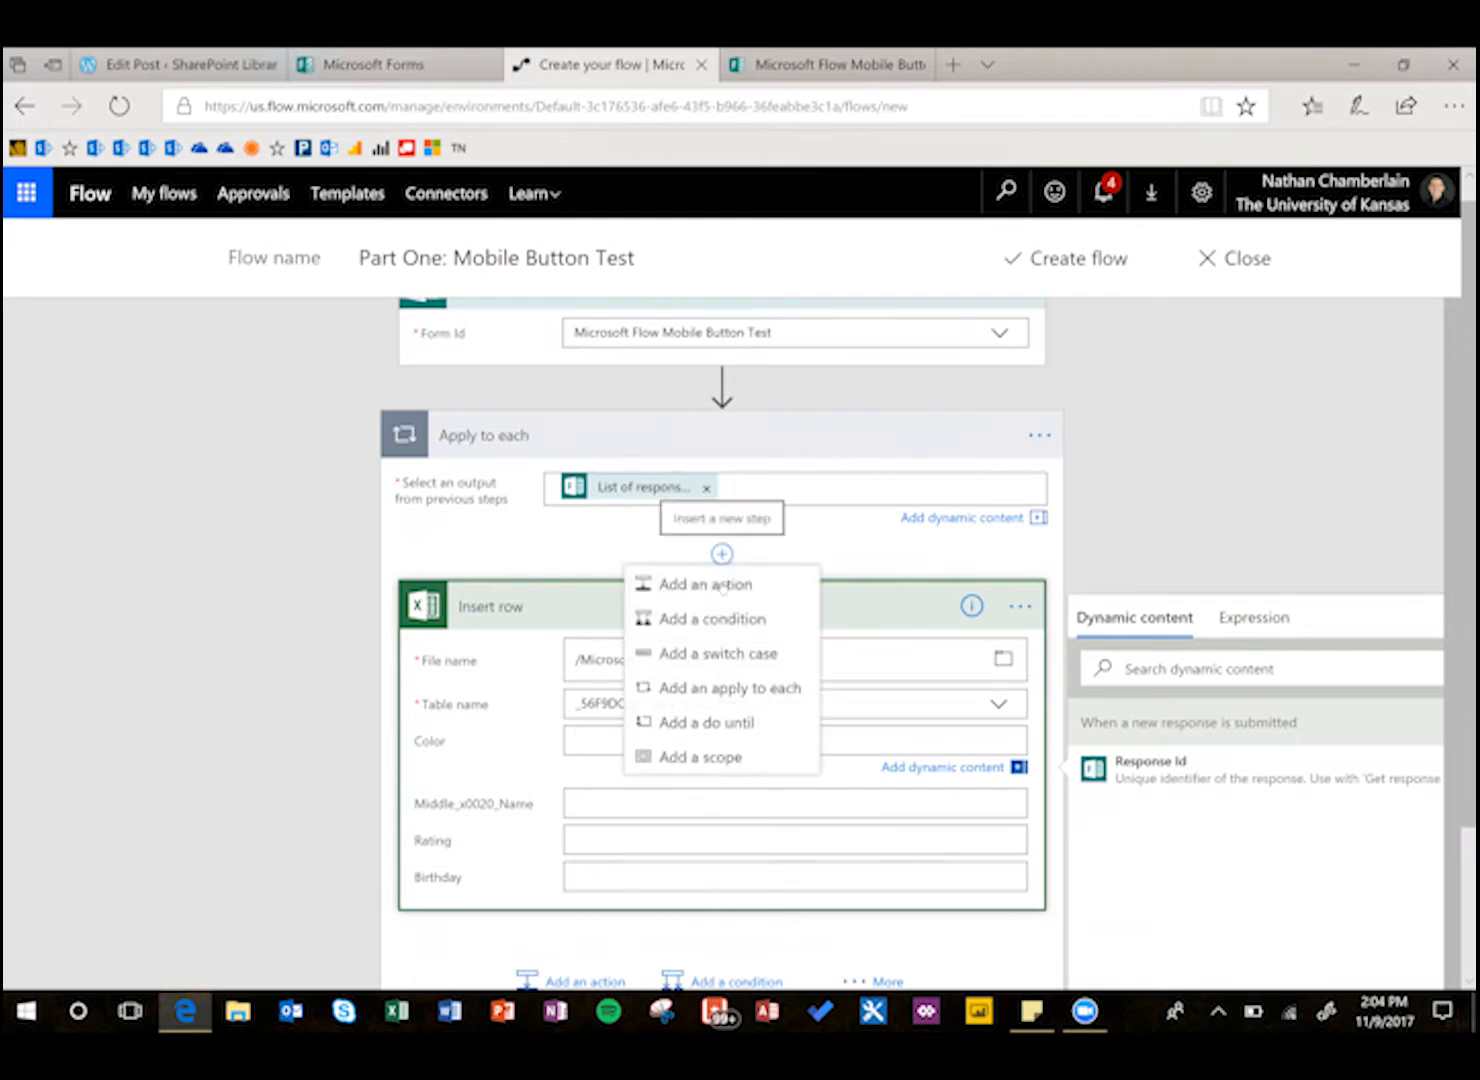
- Add a Forms Get response details action using the form and the new response's Response Id
left_click(704, 584)
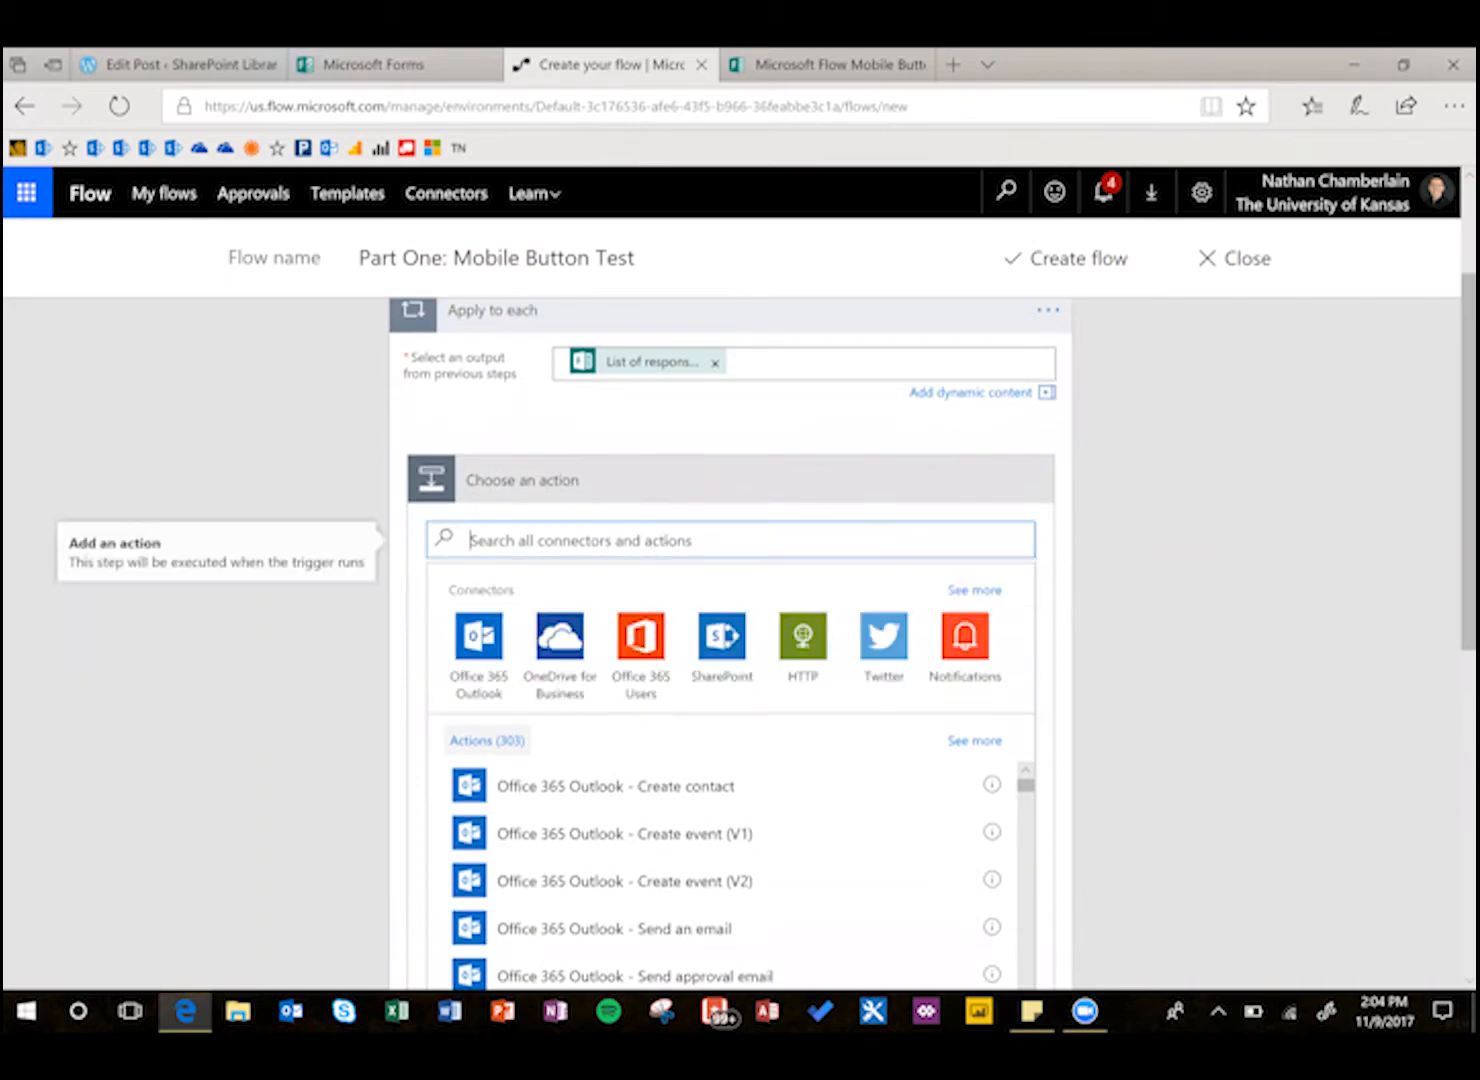
type("get response")
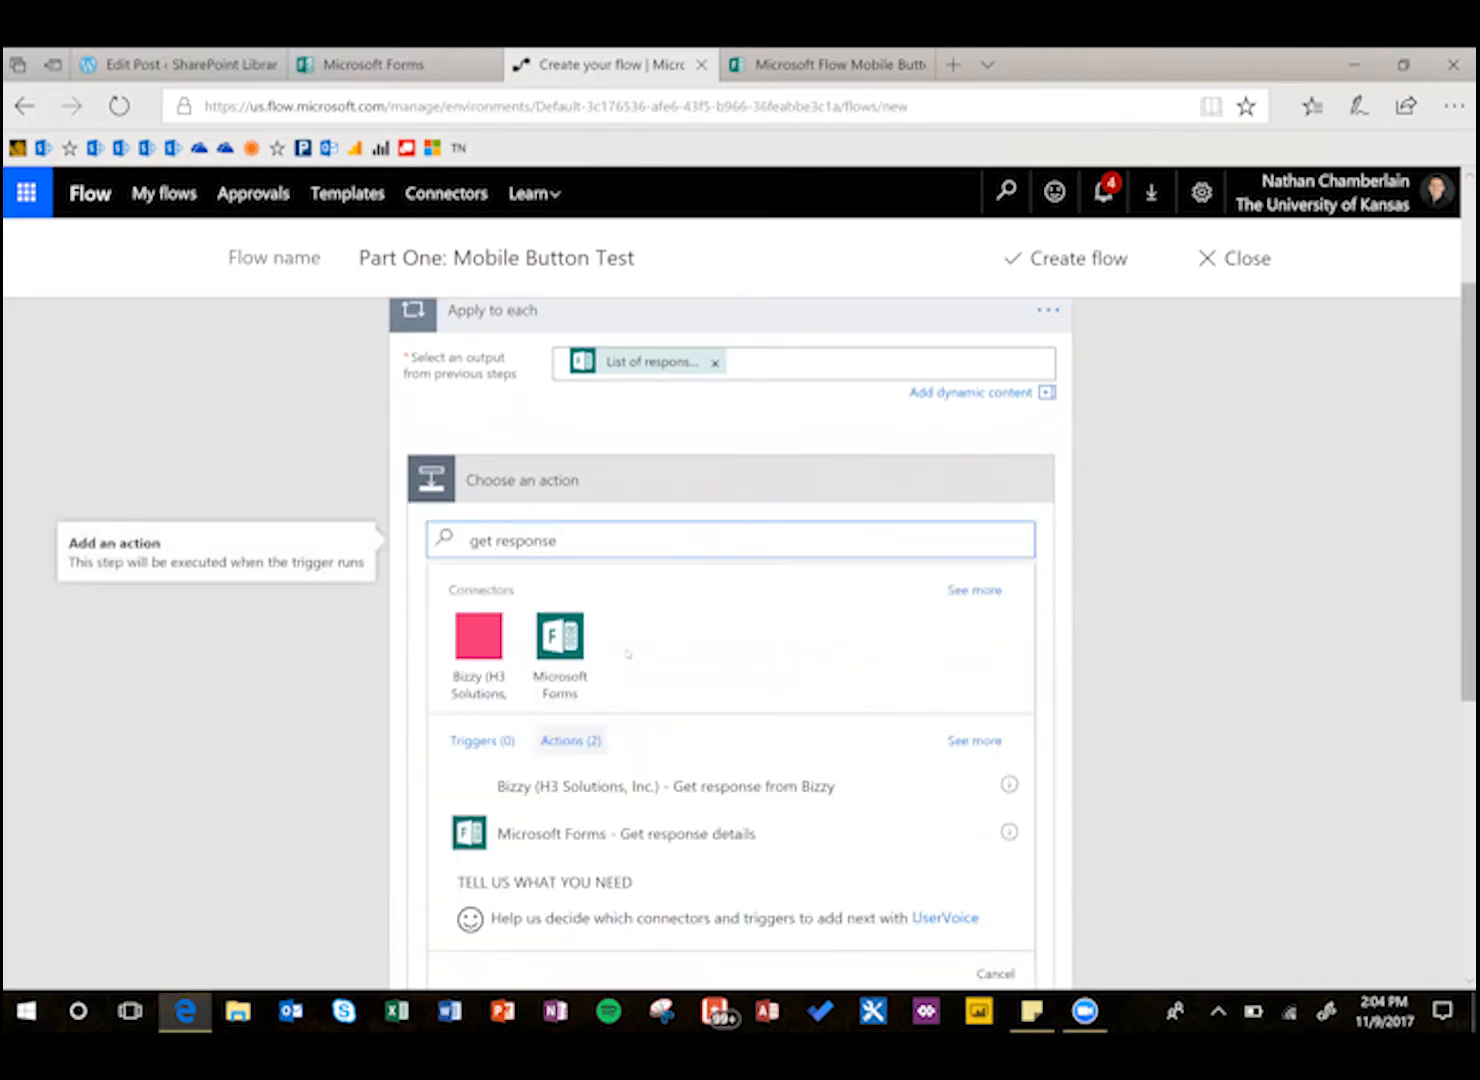
scroll("down", 3)
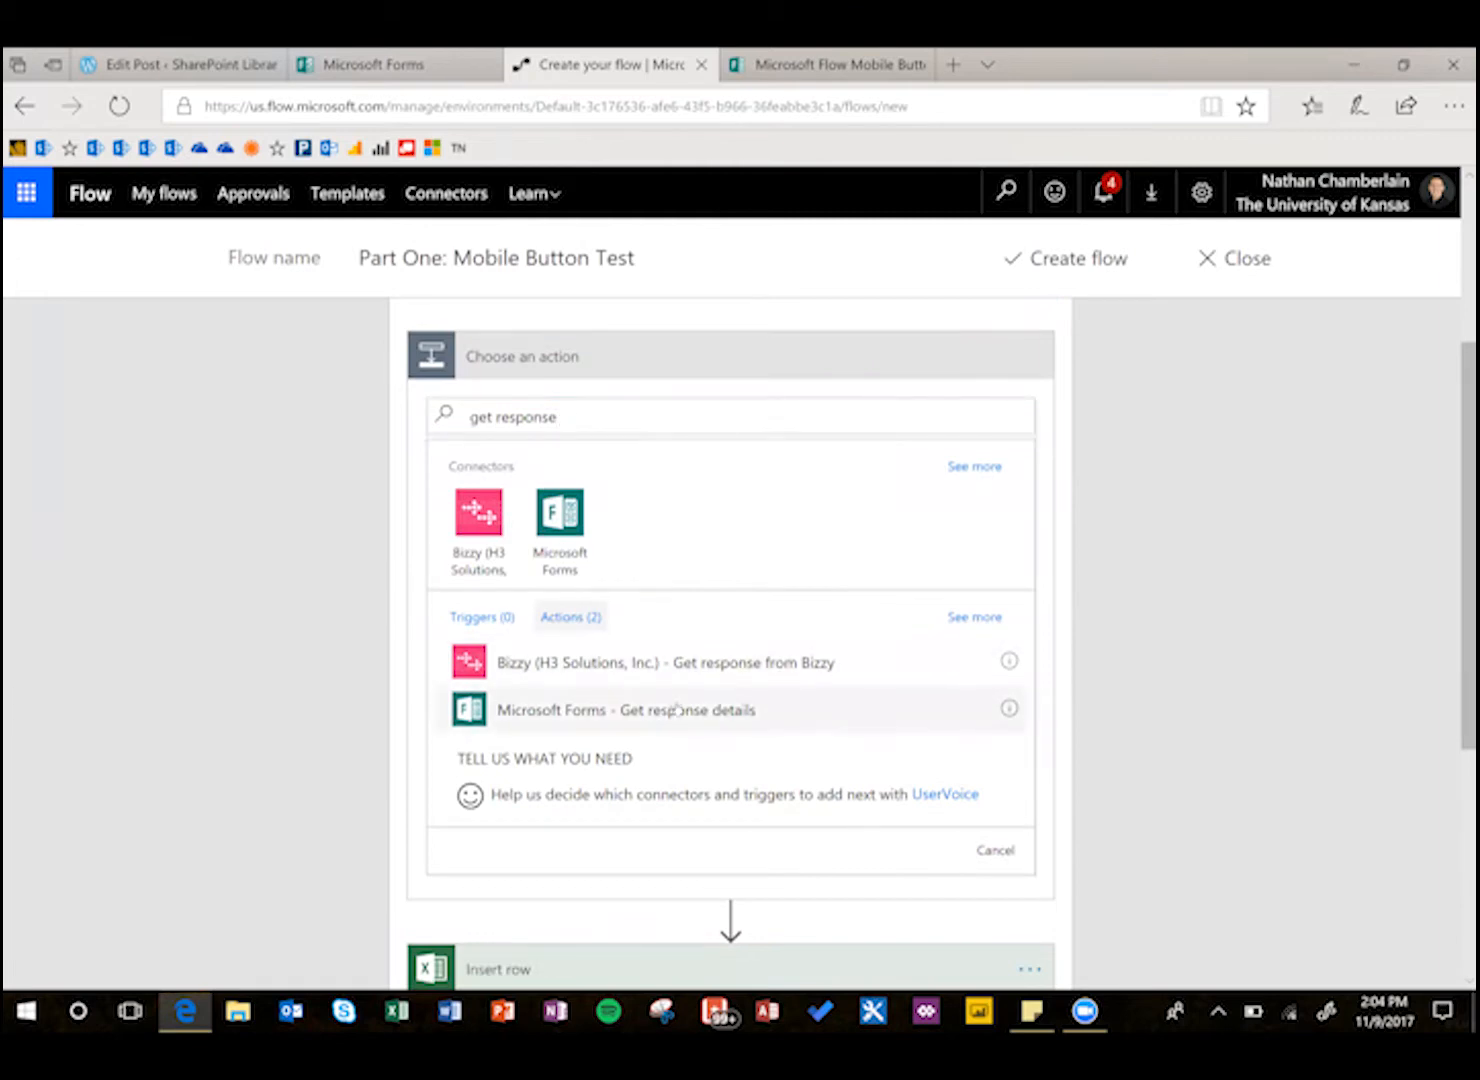
left_click(626, 710)
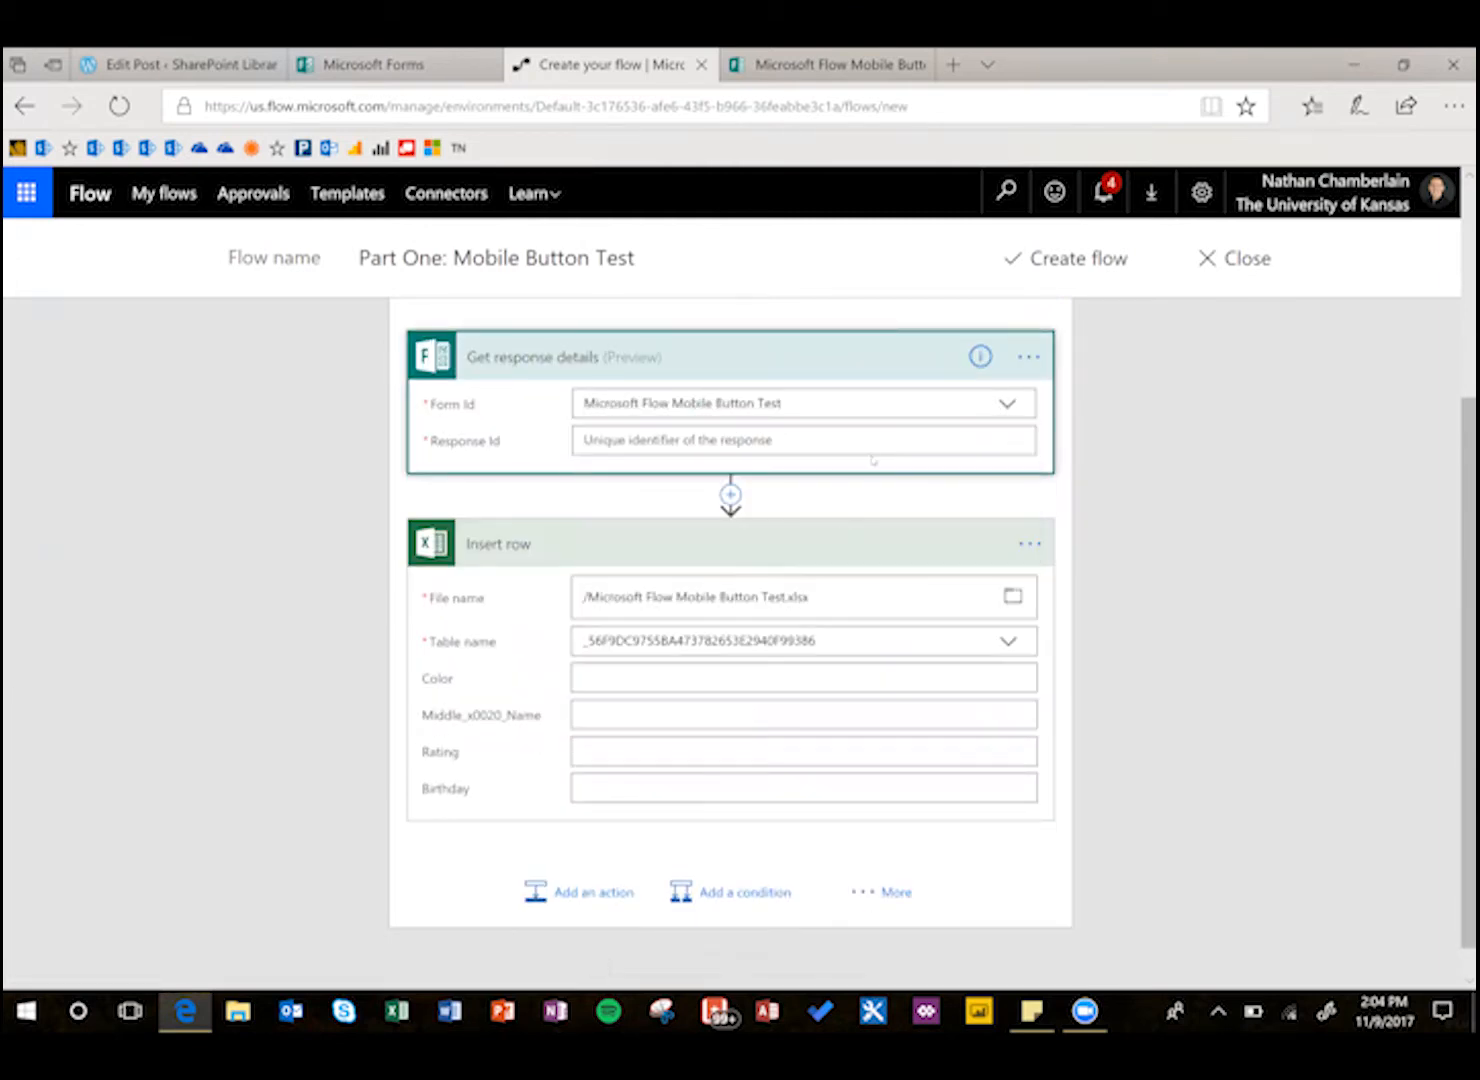
left_click(790, 440)
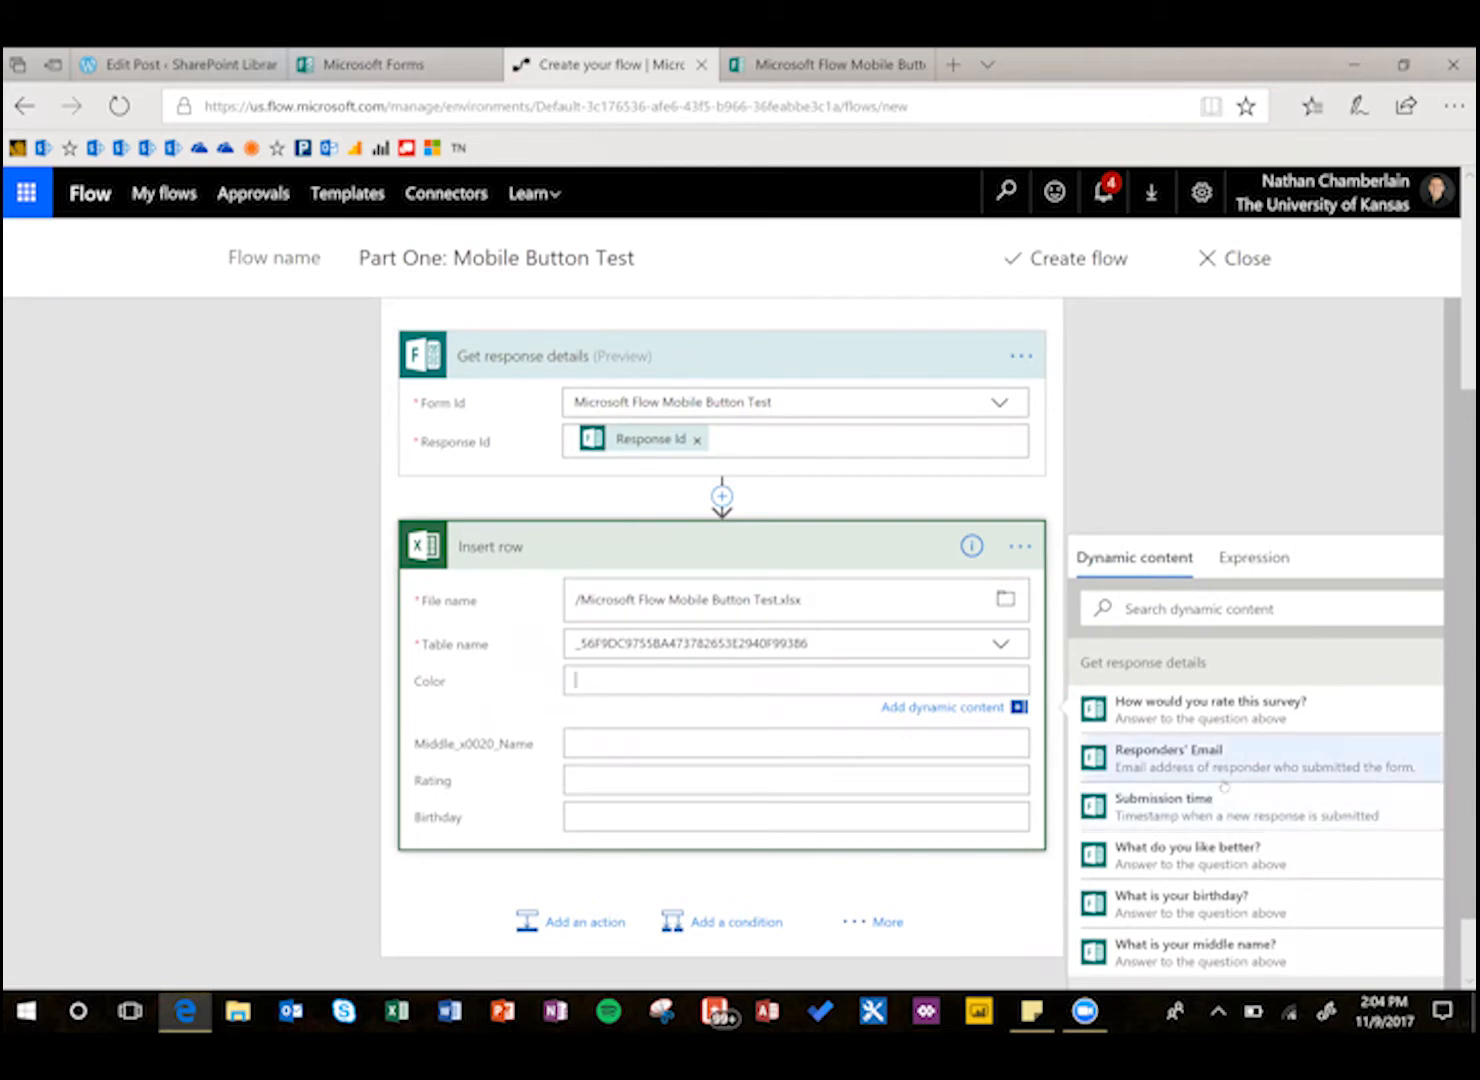
- Map Color, Middle Name, Rating and Birthday to the form answers and create the flow
left_click(1182, 848)
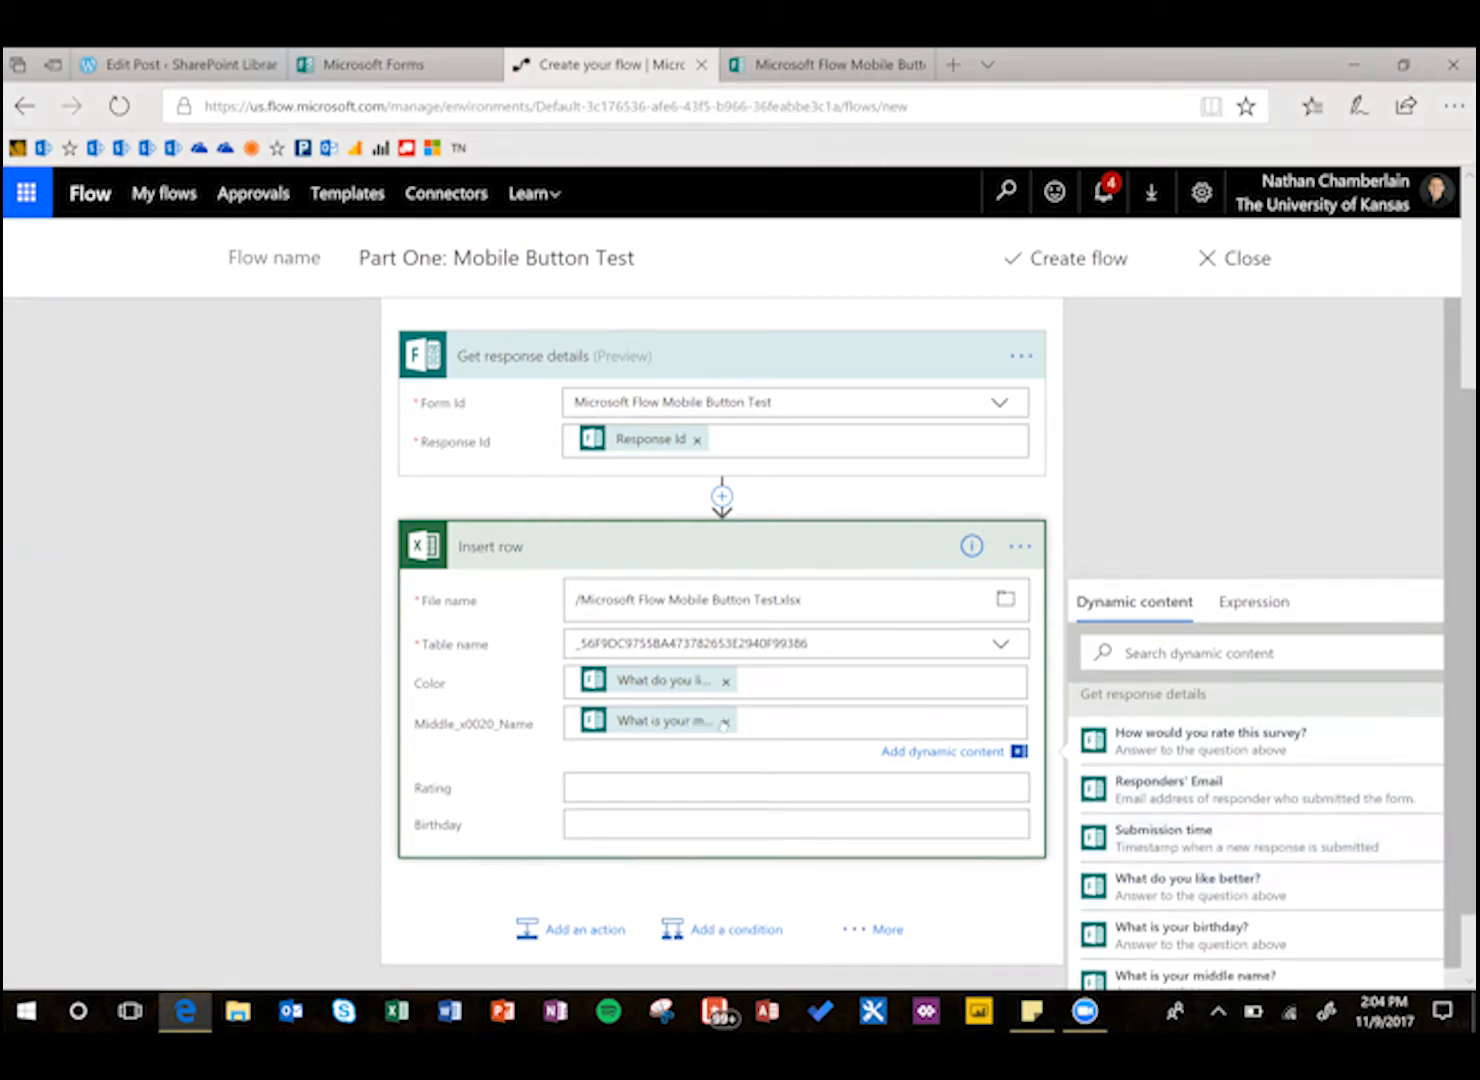
scroll("down", 3)
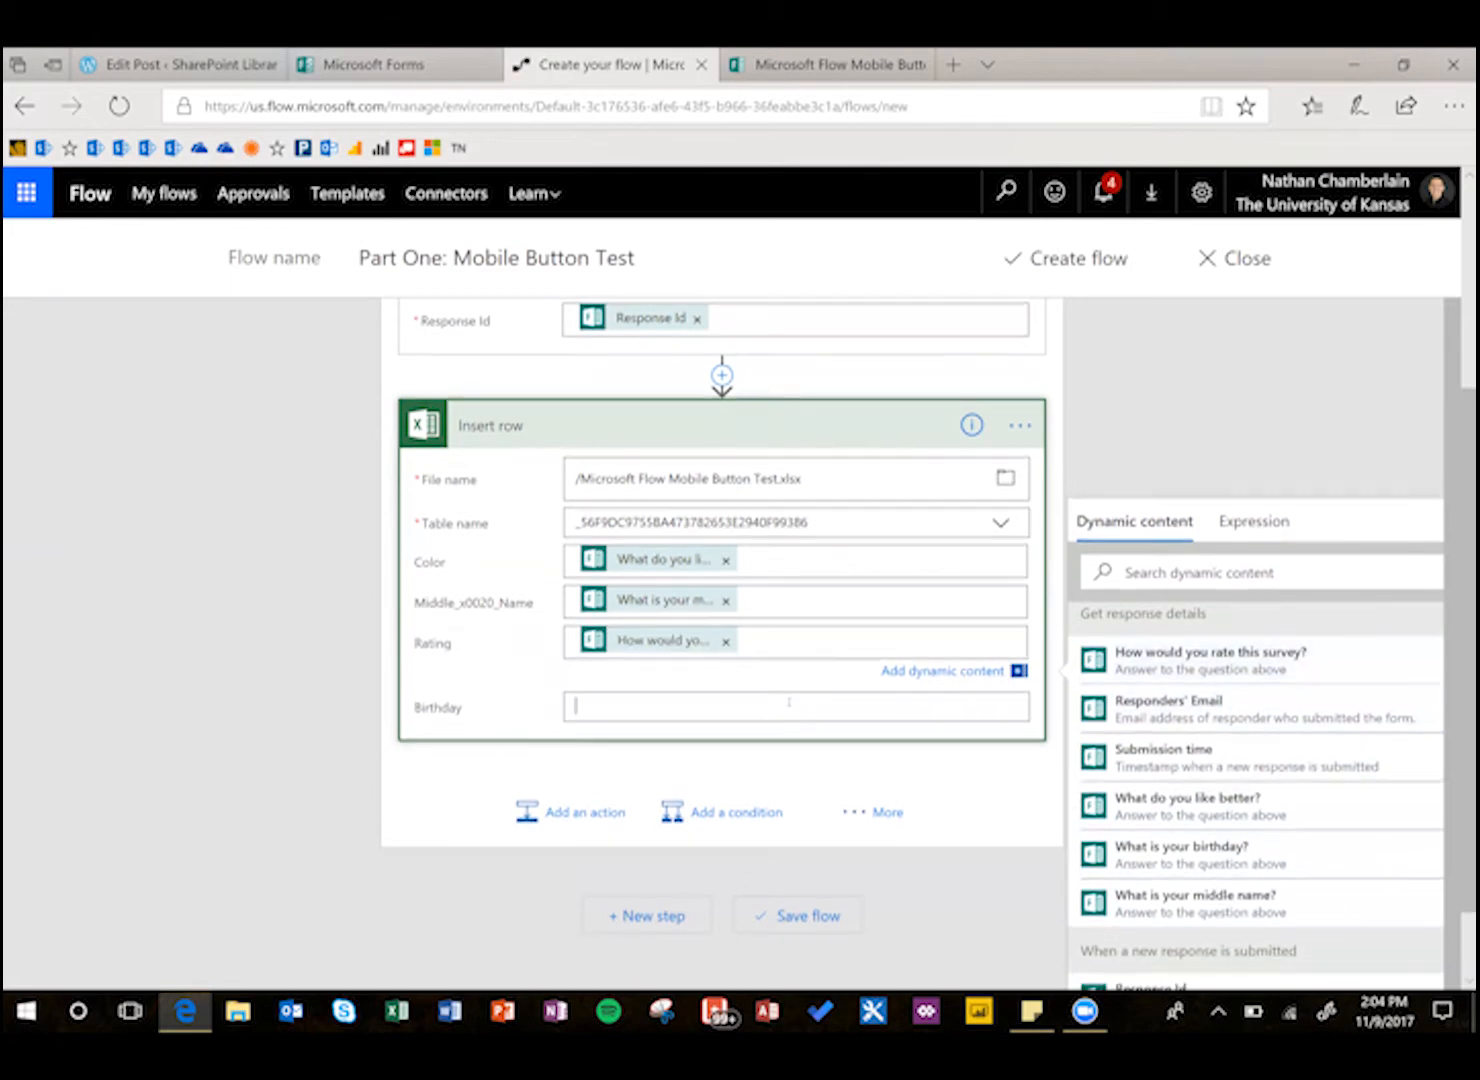
left_click(1180, 908)
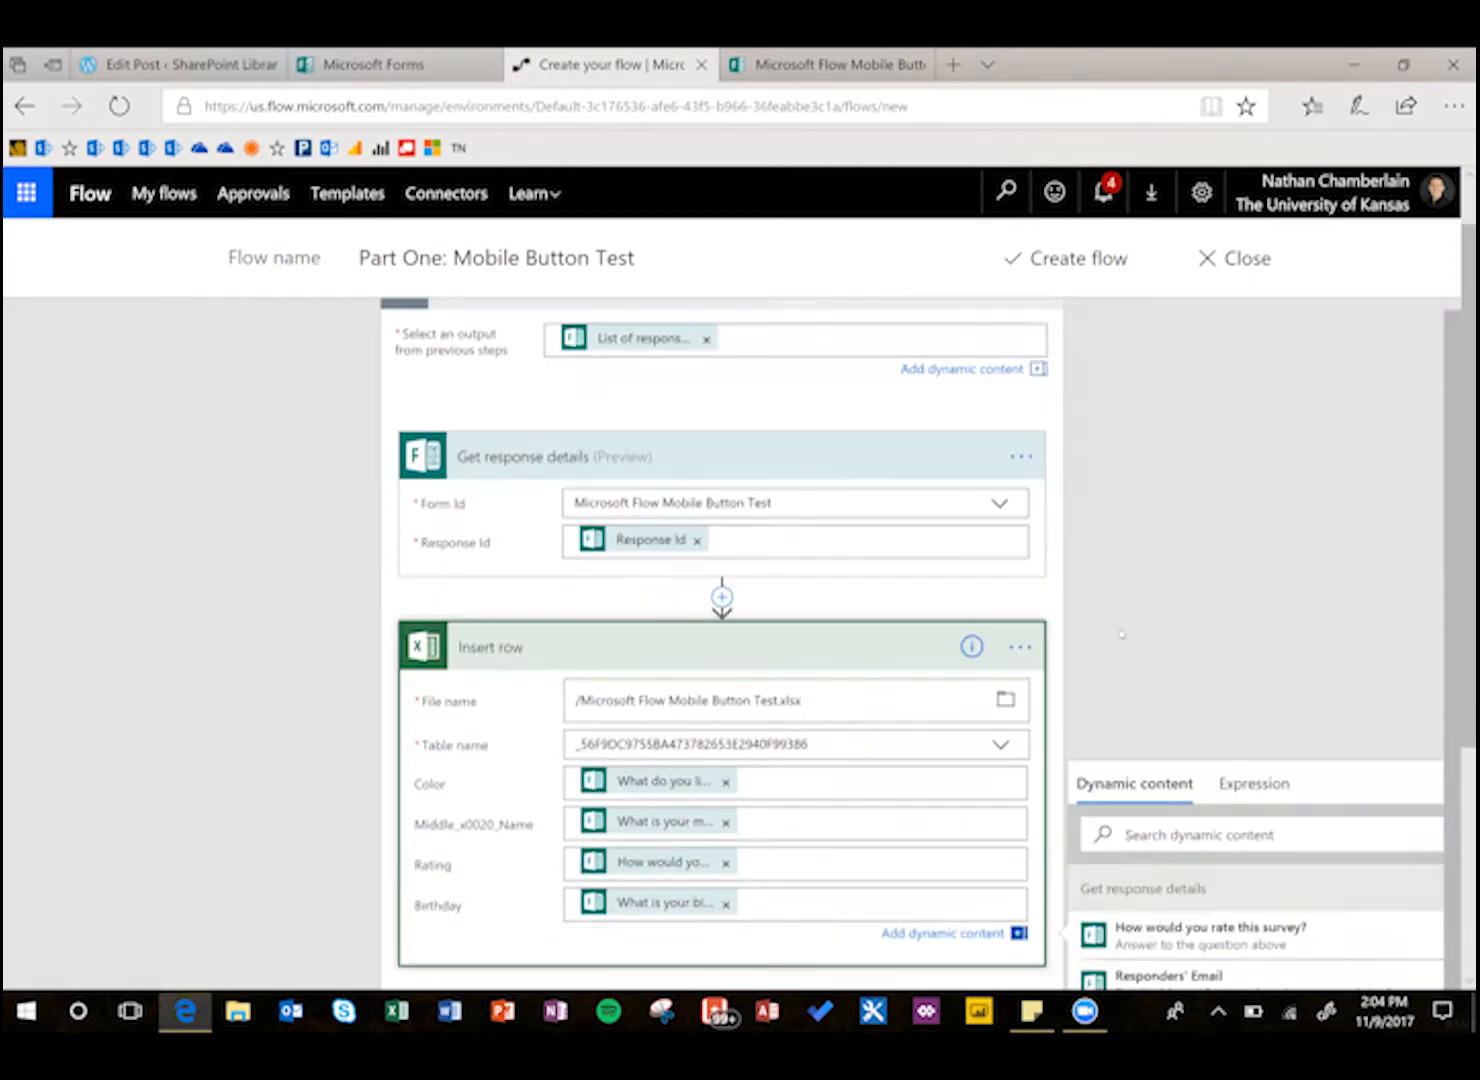
scroll("down", 3)
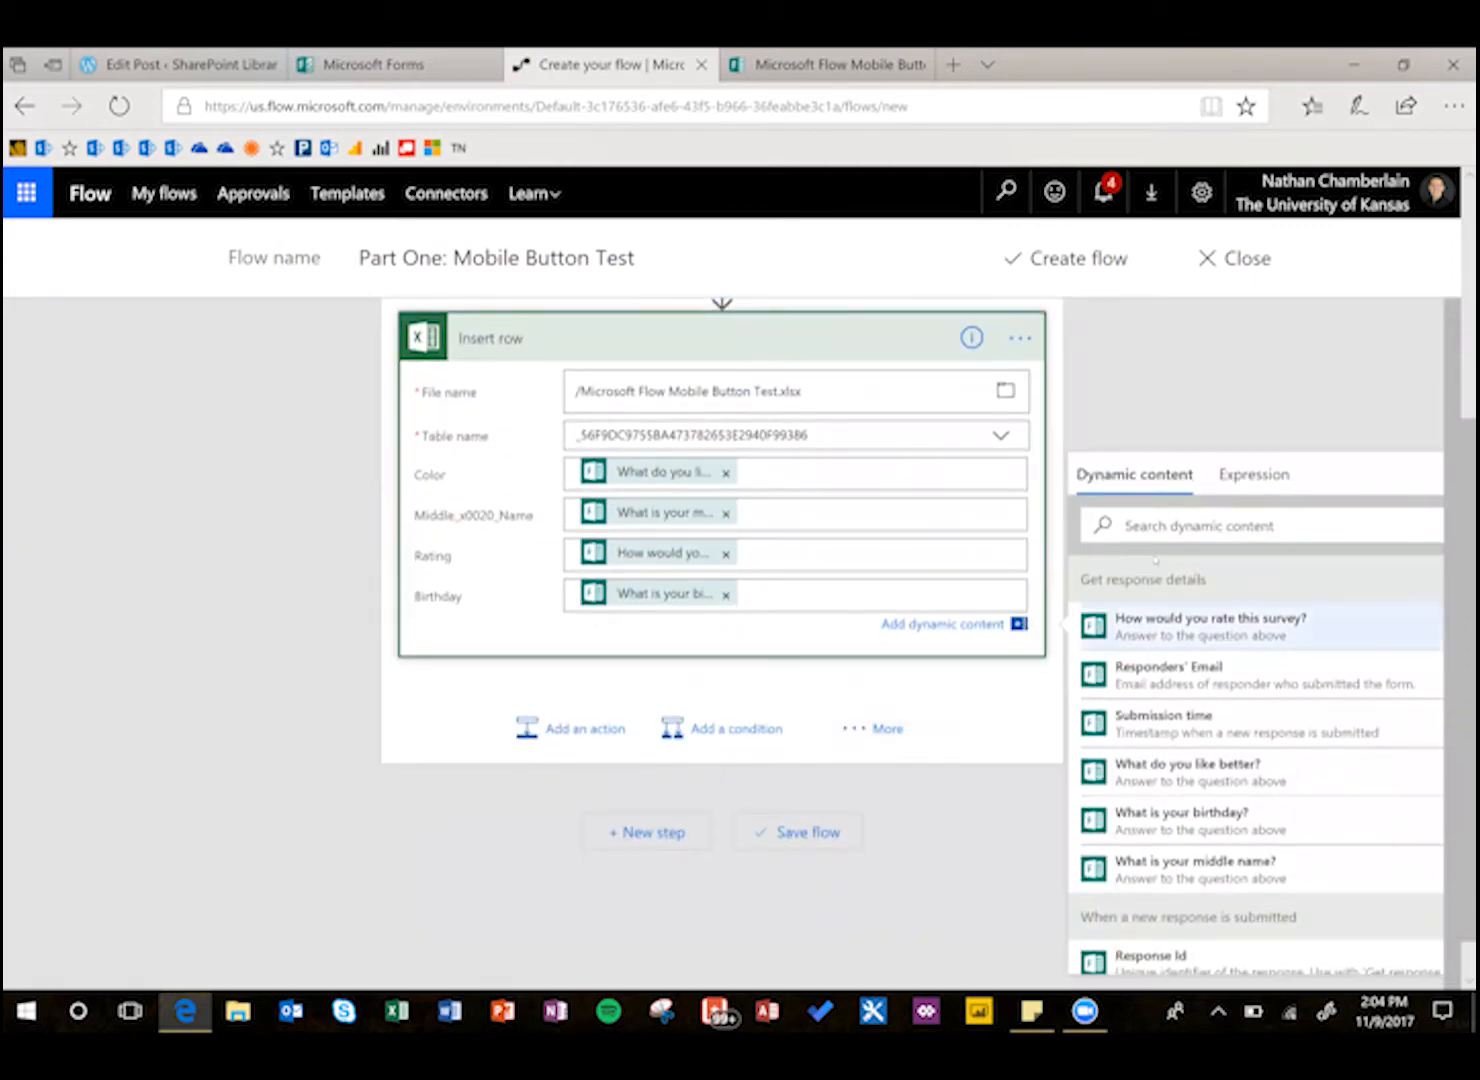
left_click(1078, 258)
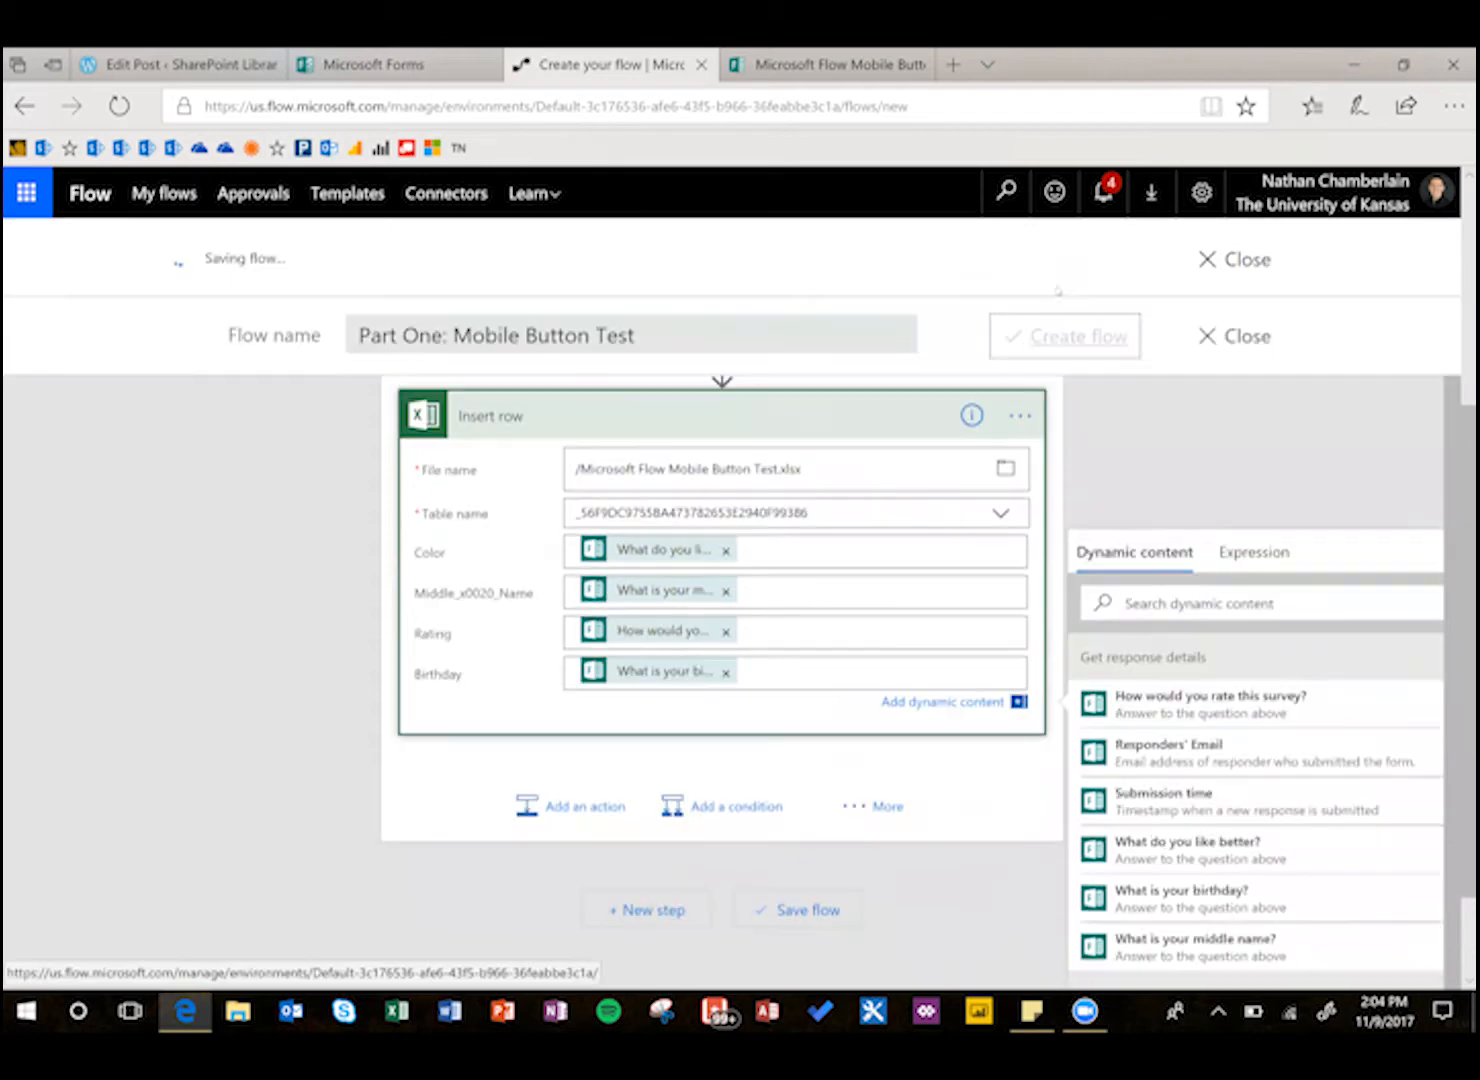
- Finish Part One: Mobile Button Test and create a new flow from blank in My flows
left_click(1064, 336)
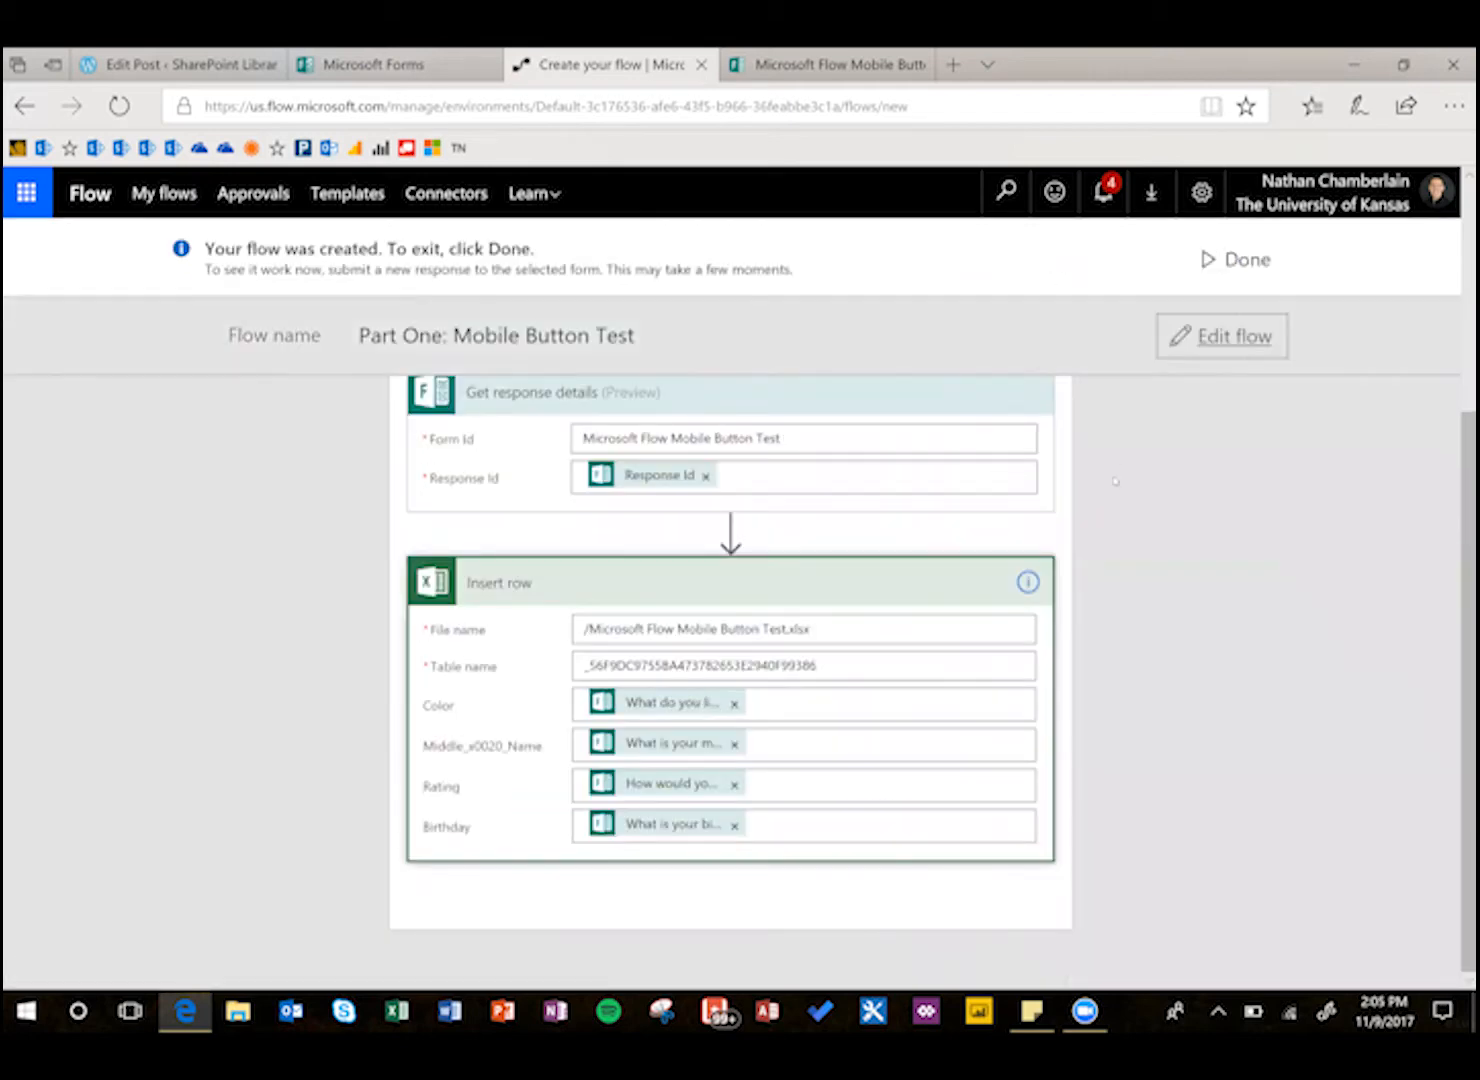
left_click(1234, 260)
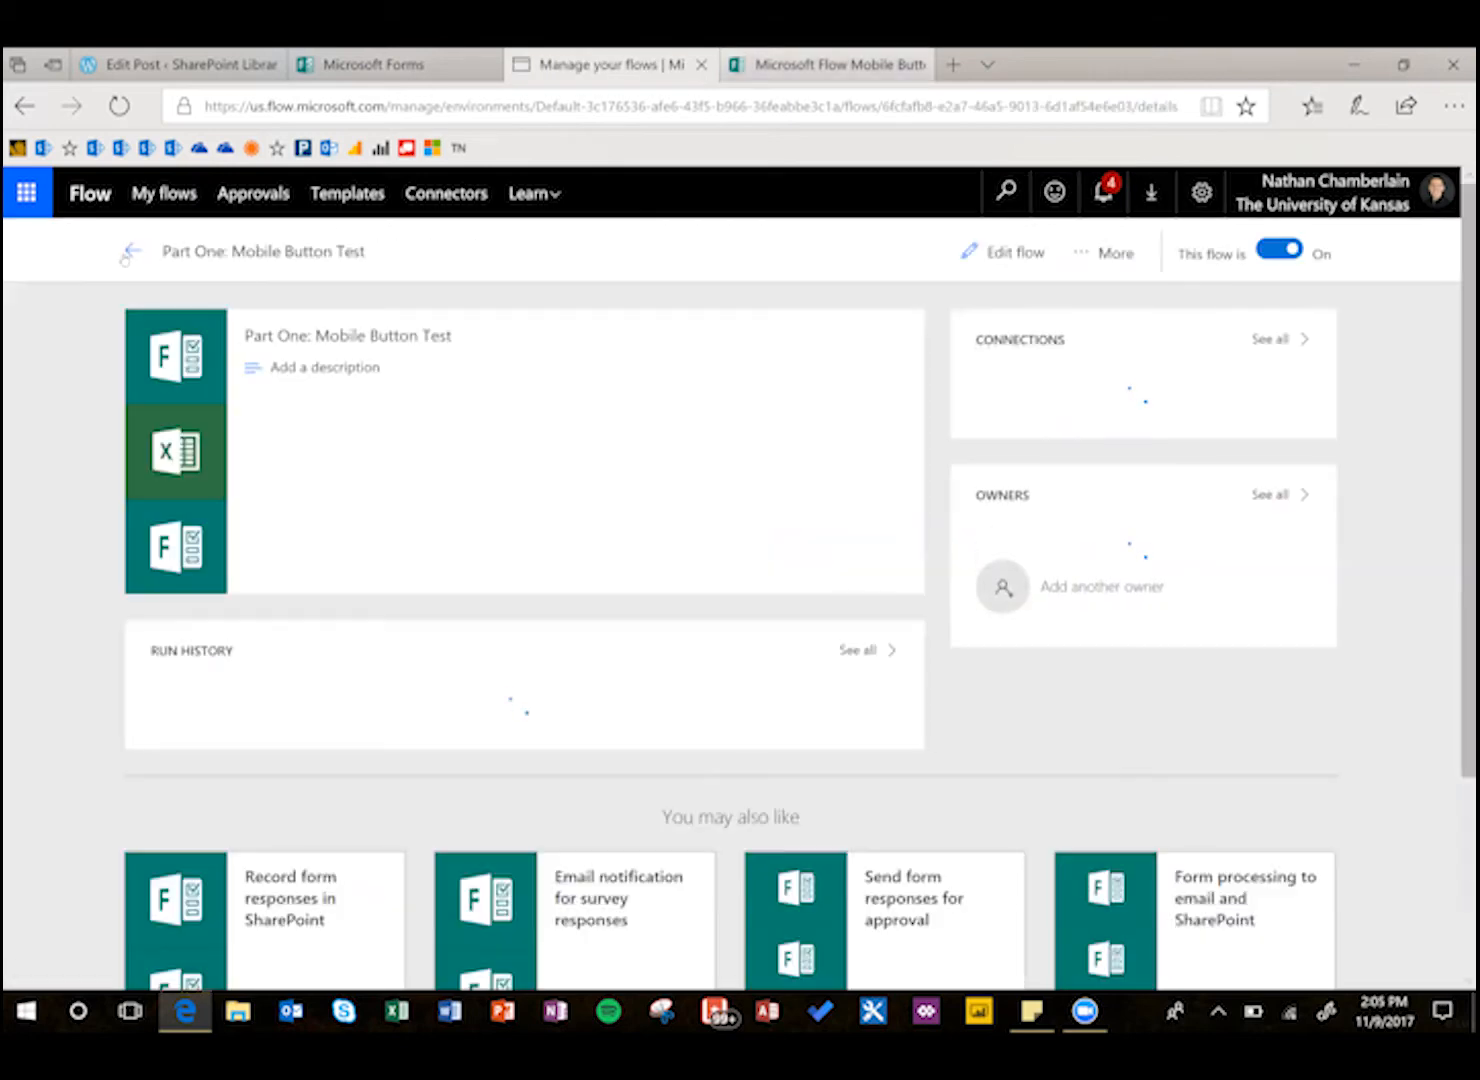
left_click(128, 252)
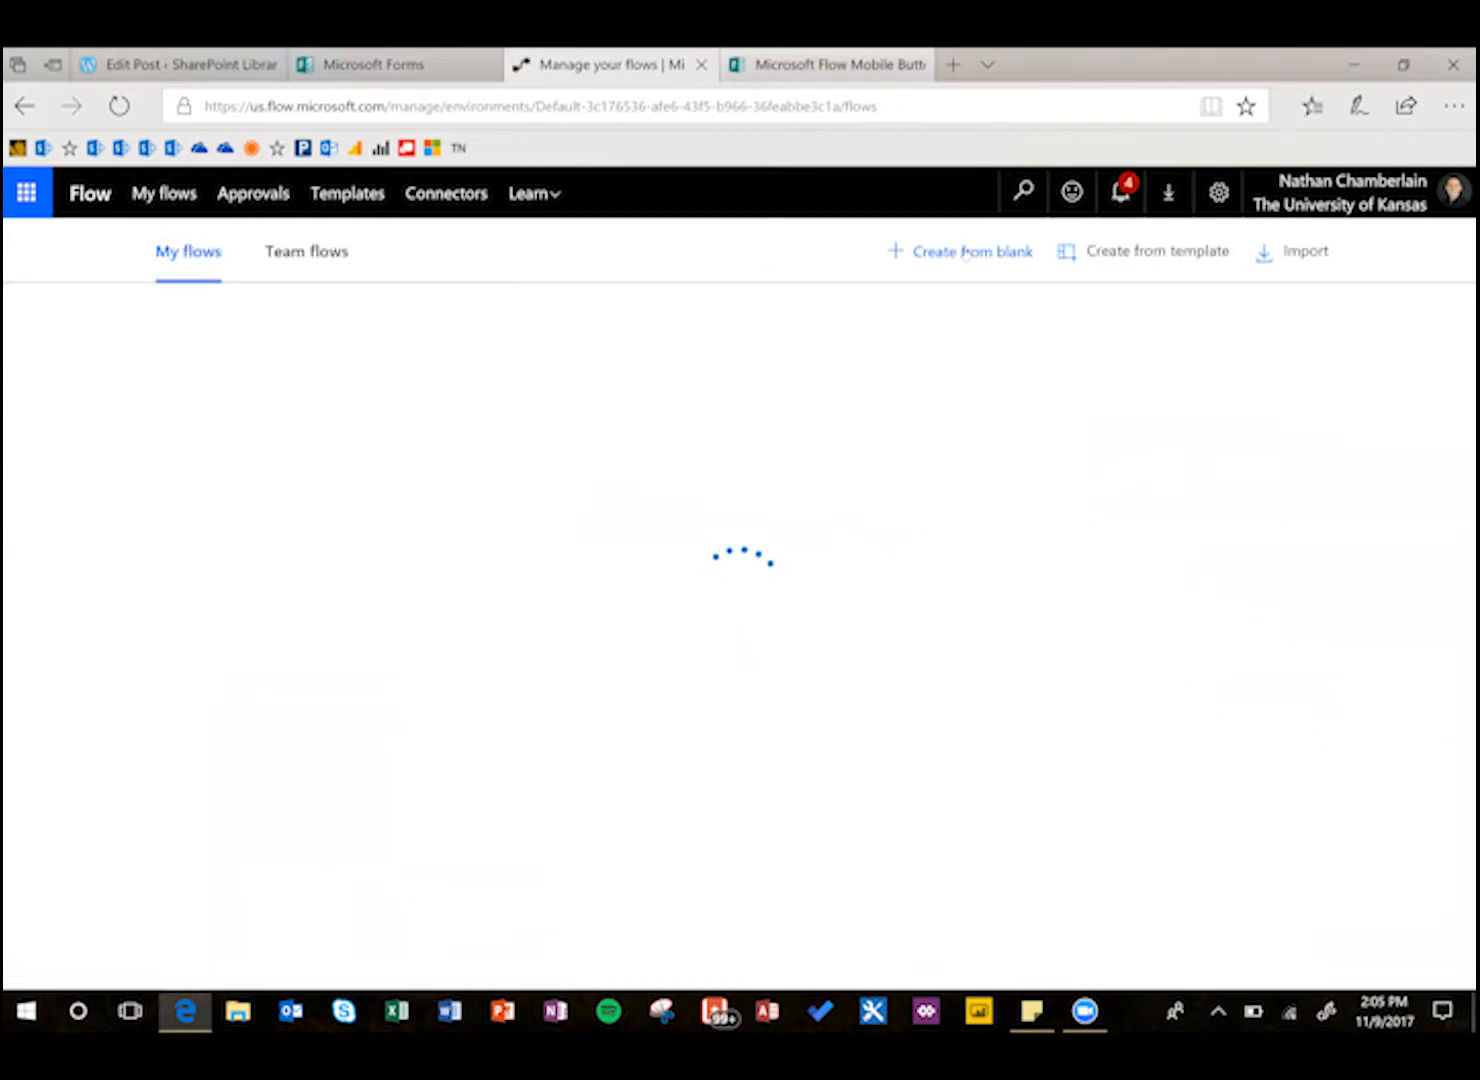
left_click(972, 252)
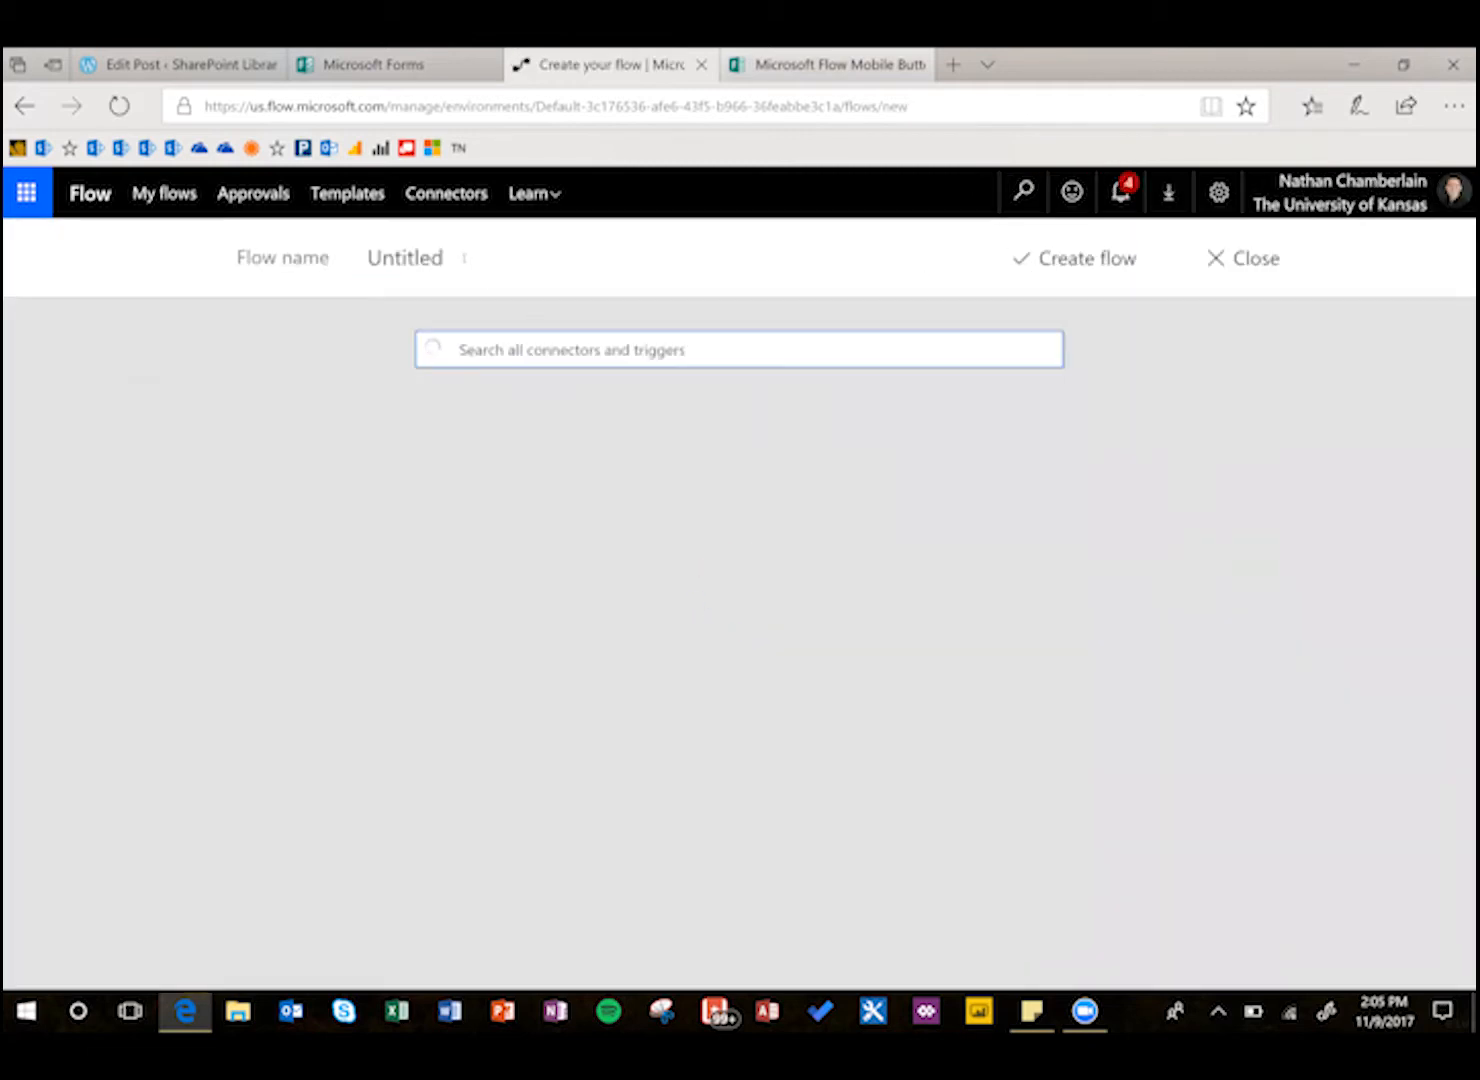
- Name the new flow 'Part Two: Mobile Button Test'
left_click(736, 348)
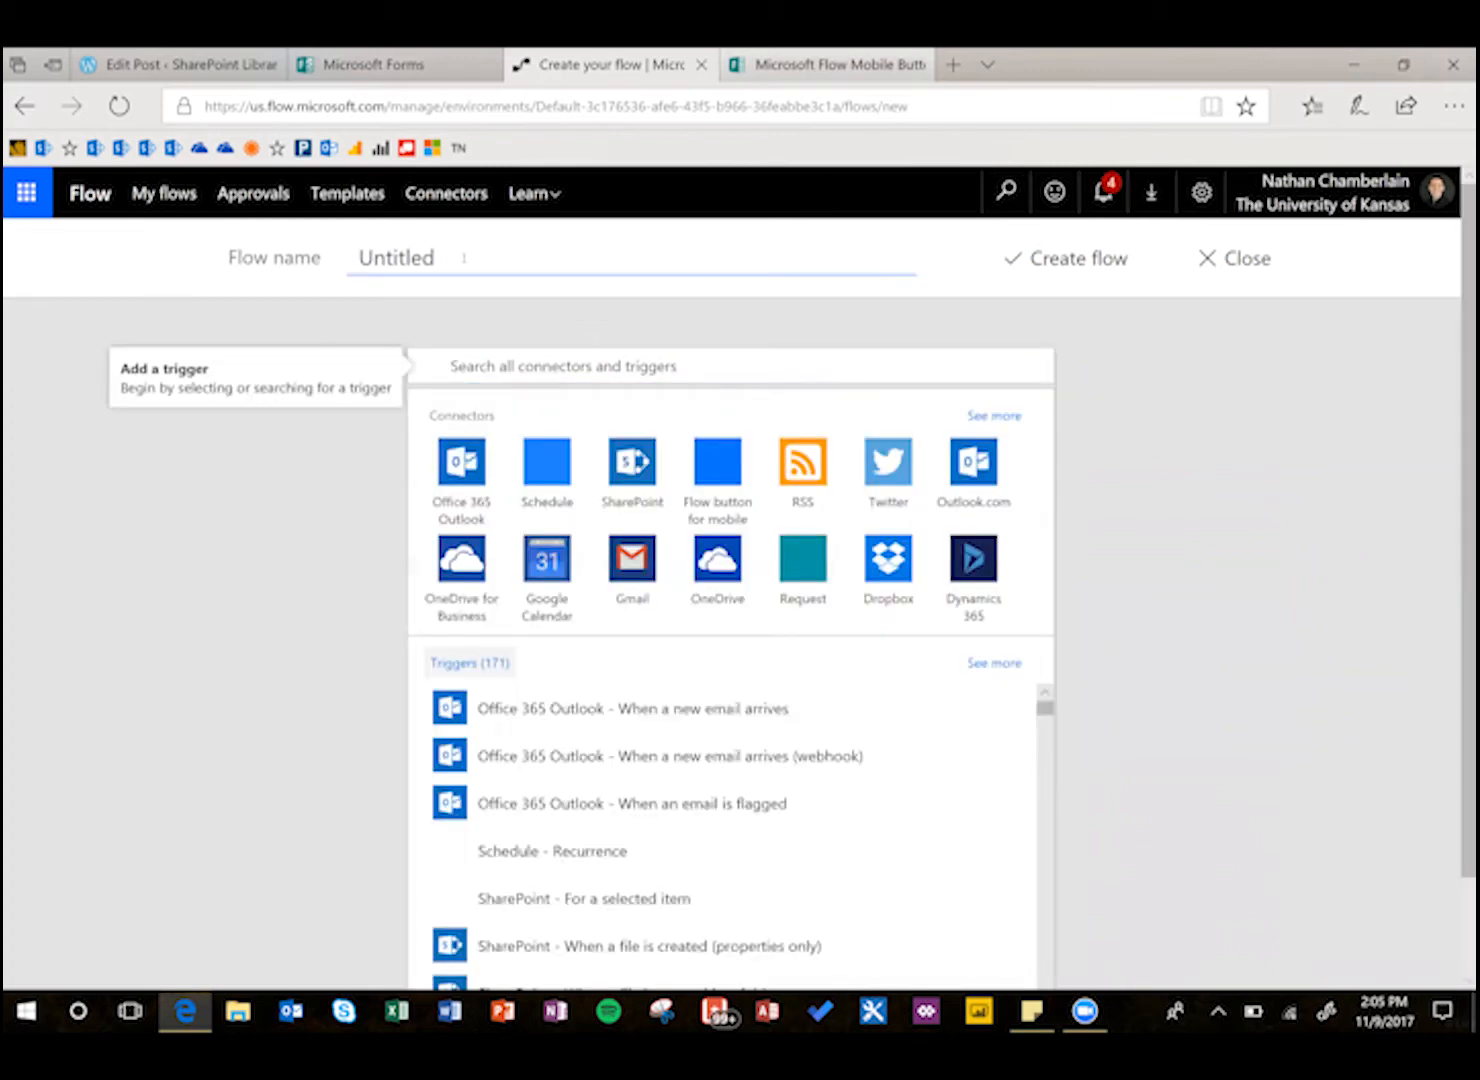
type("Part Two")
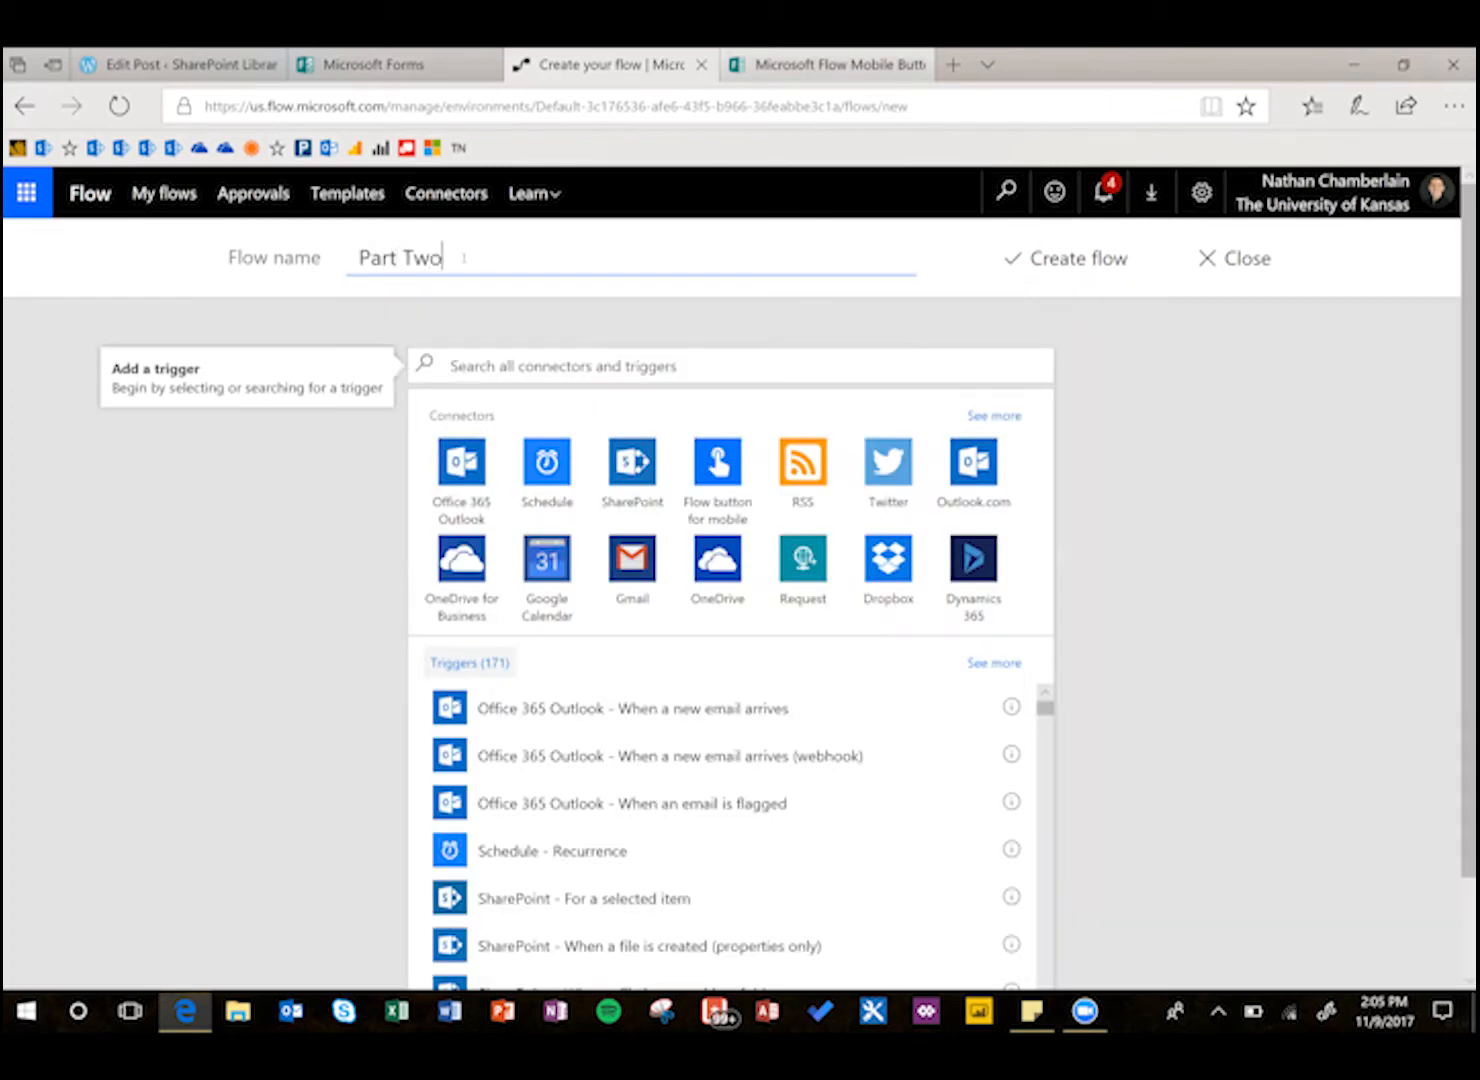
type(": Mobile Button T")
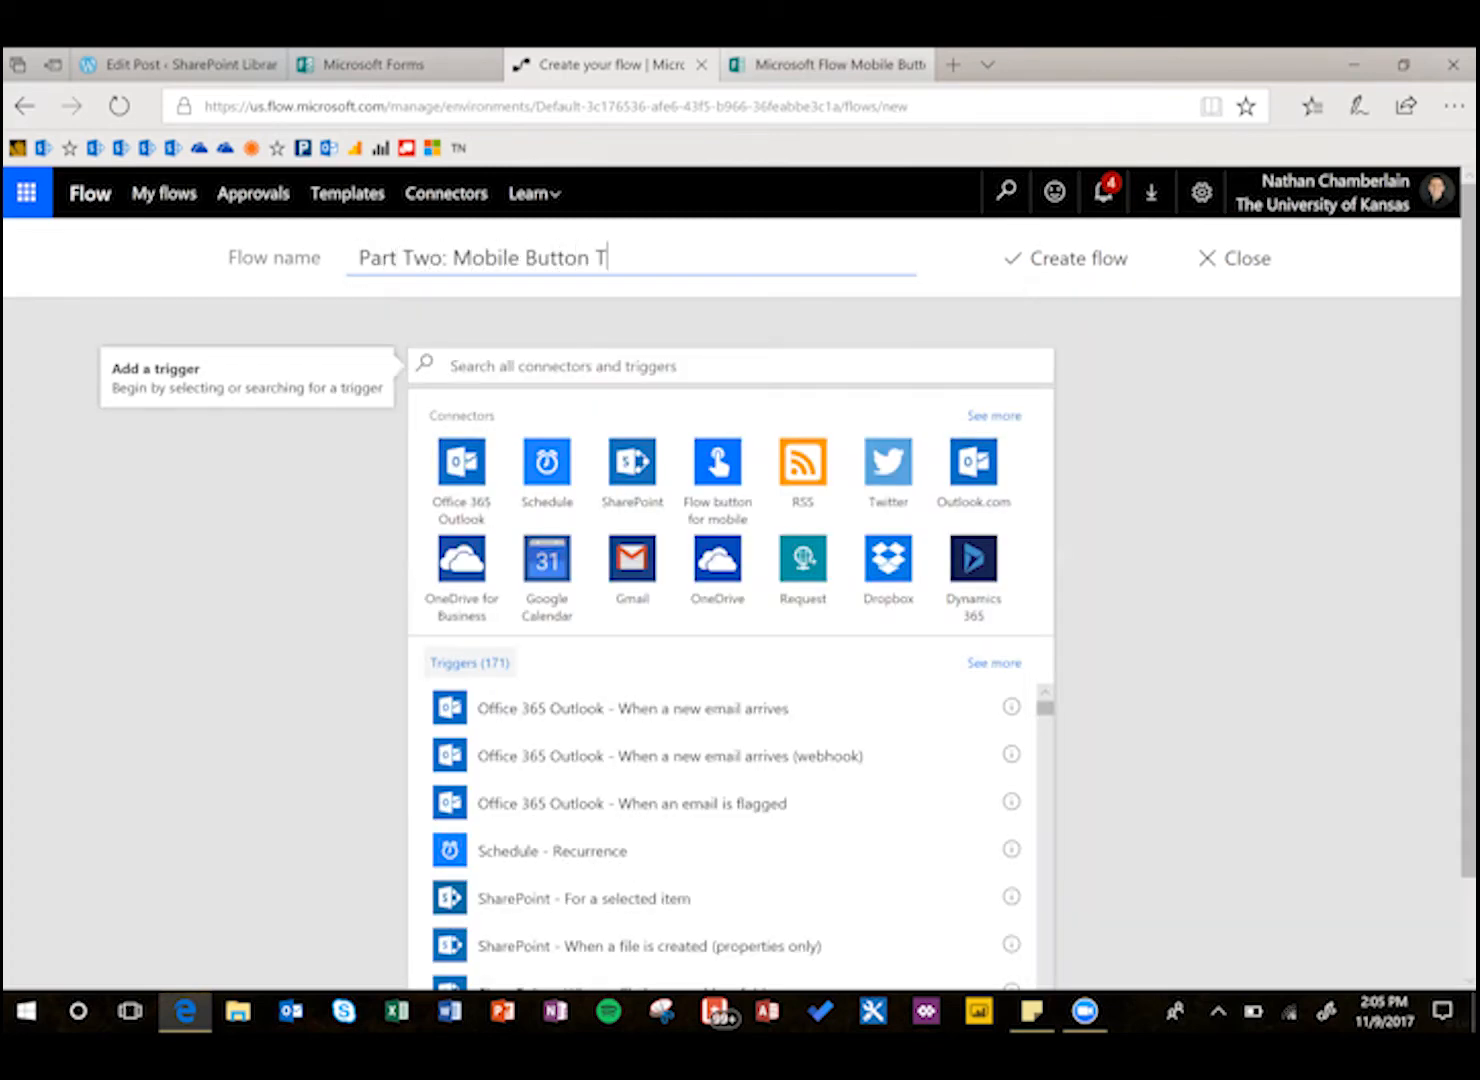
type("est")
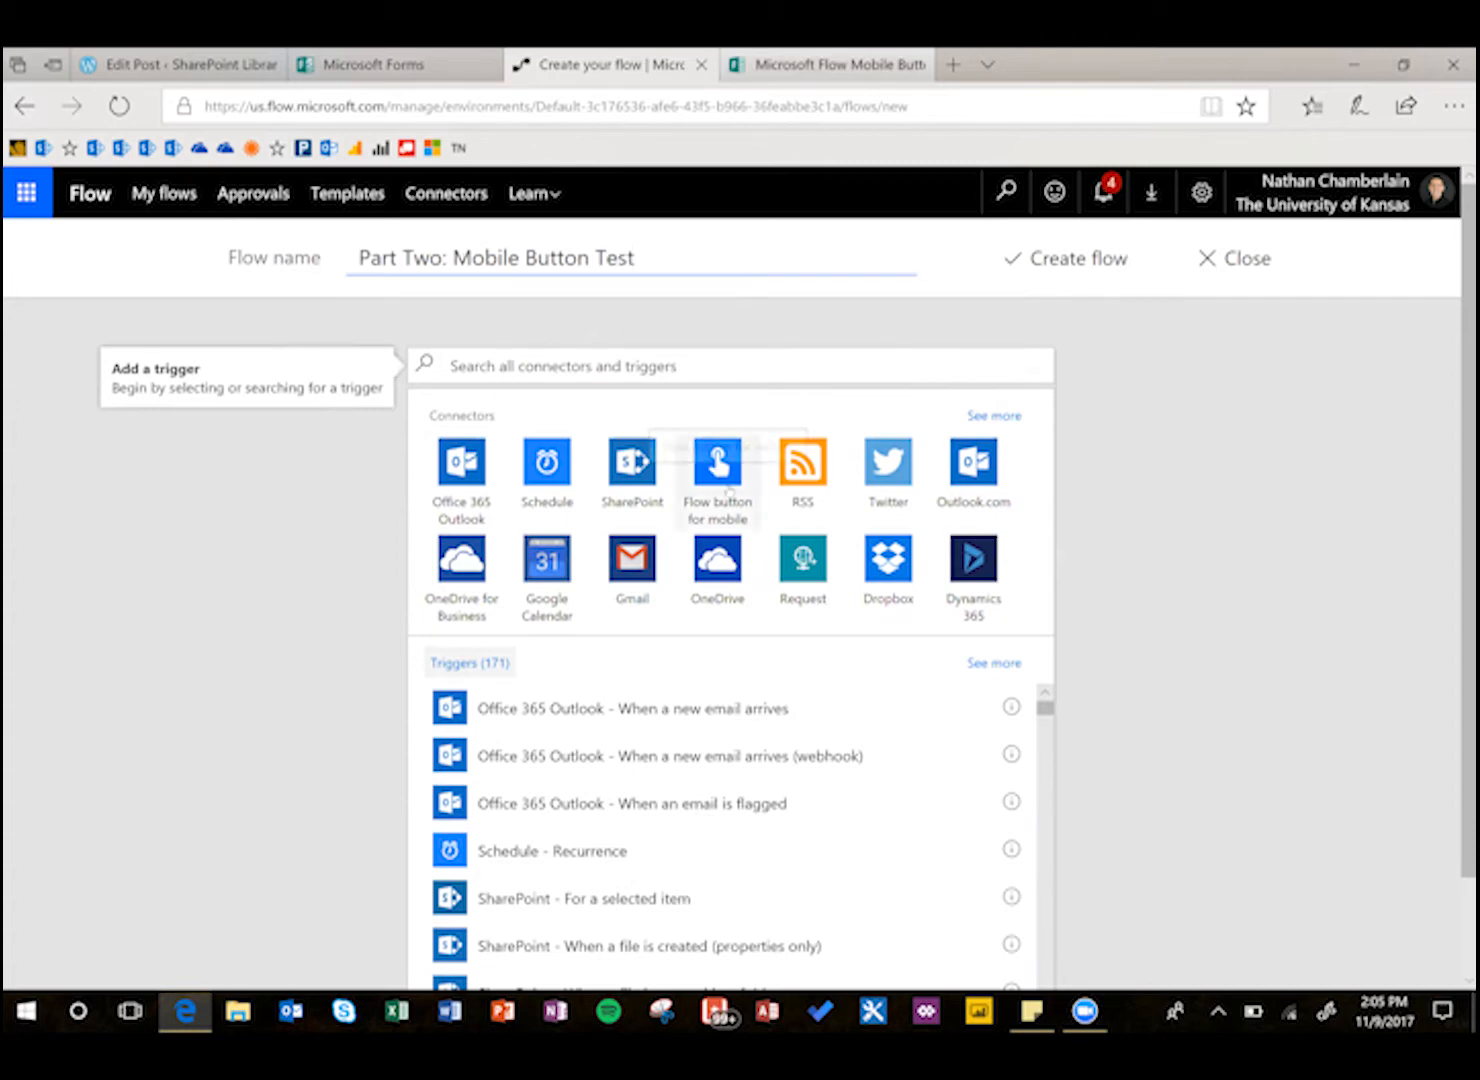
mouse_move(716, 464)
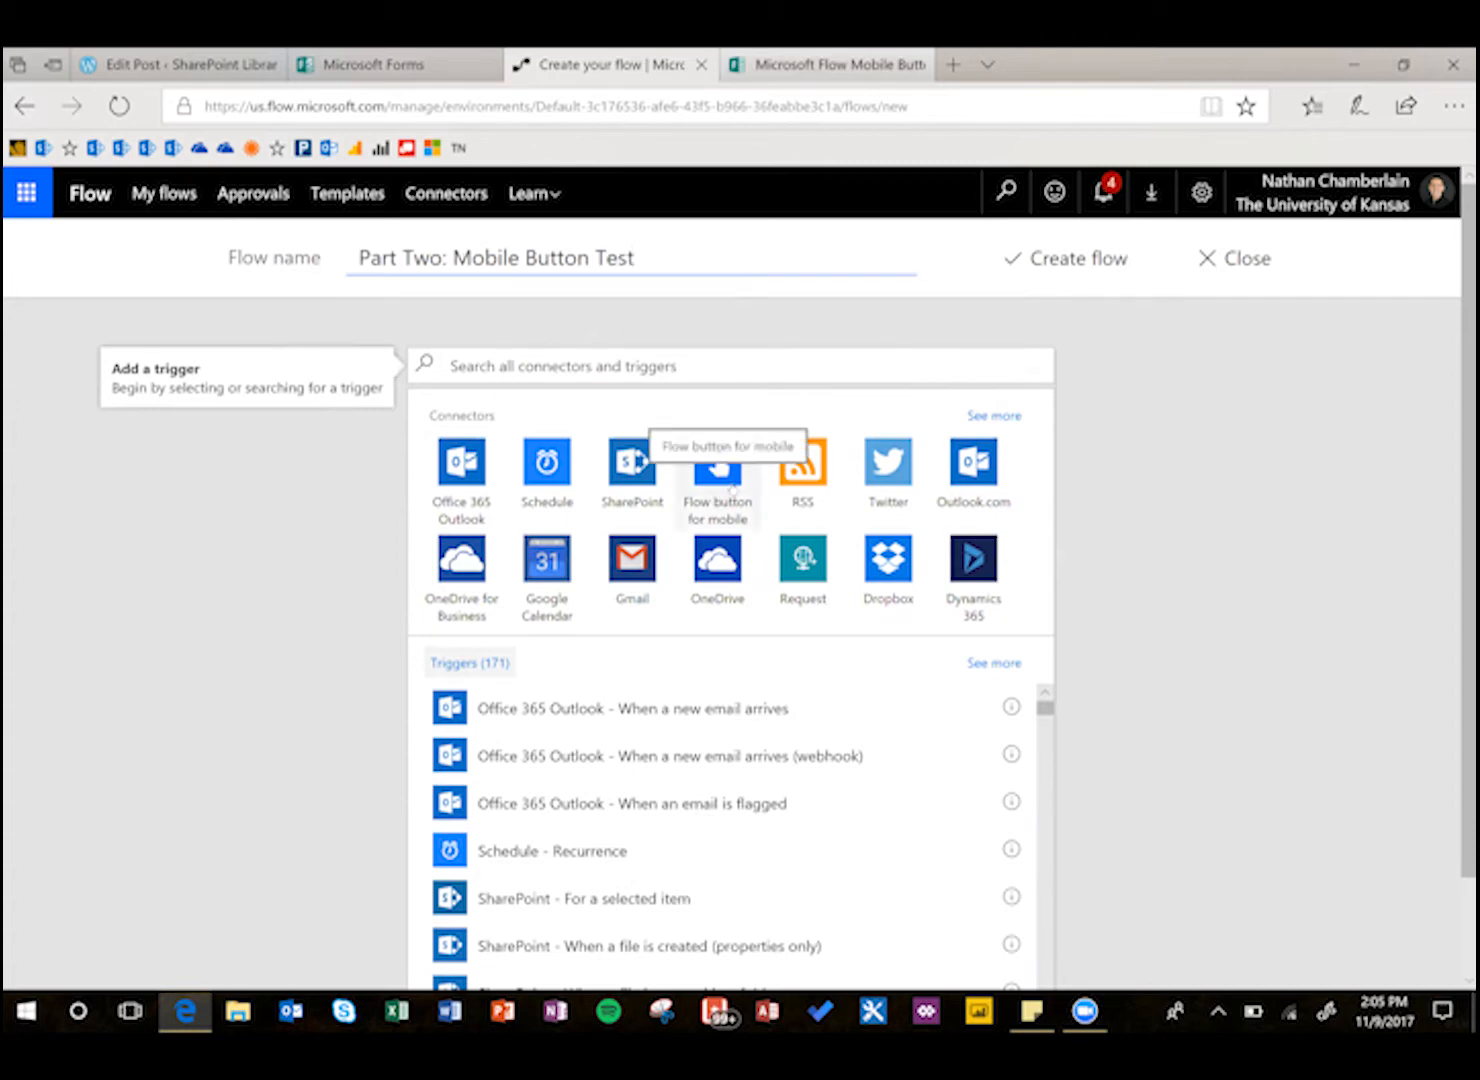
- Start the flow with the 'Manually trigger a flow' mobile button trigger
left_click(716, 460)
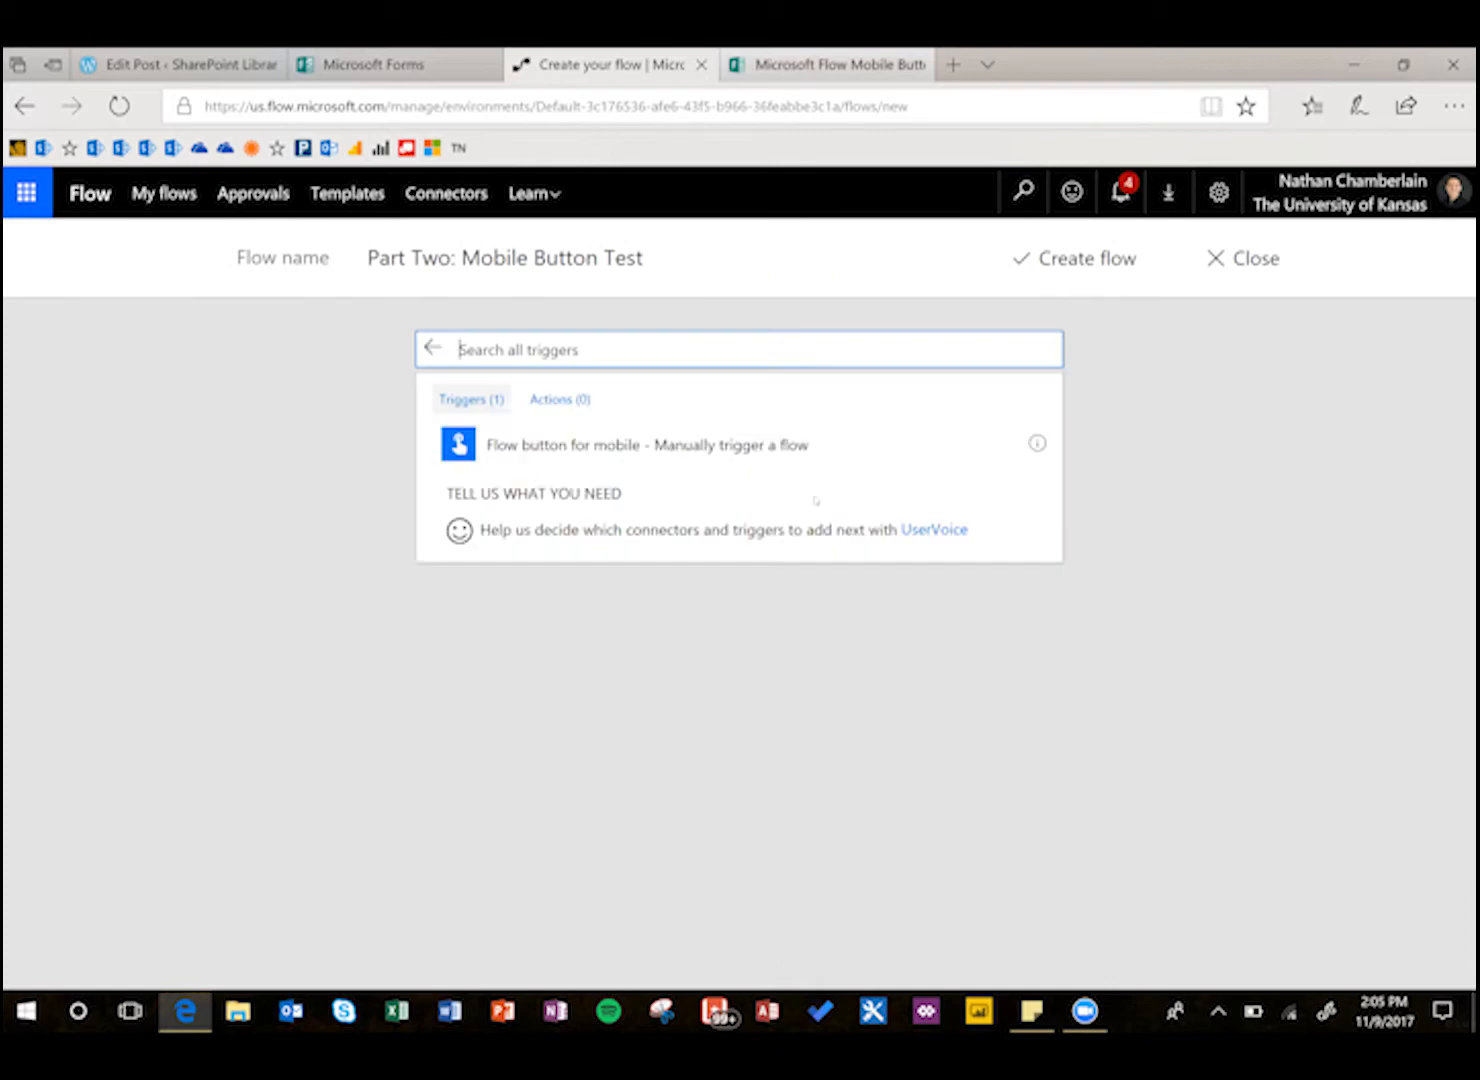
left_click(646, 444)
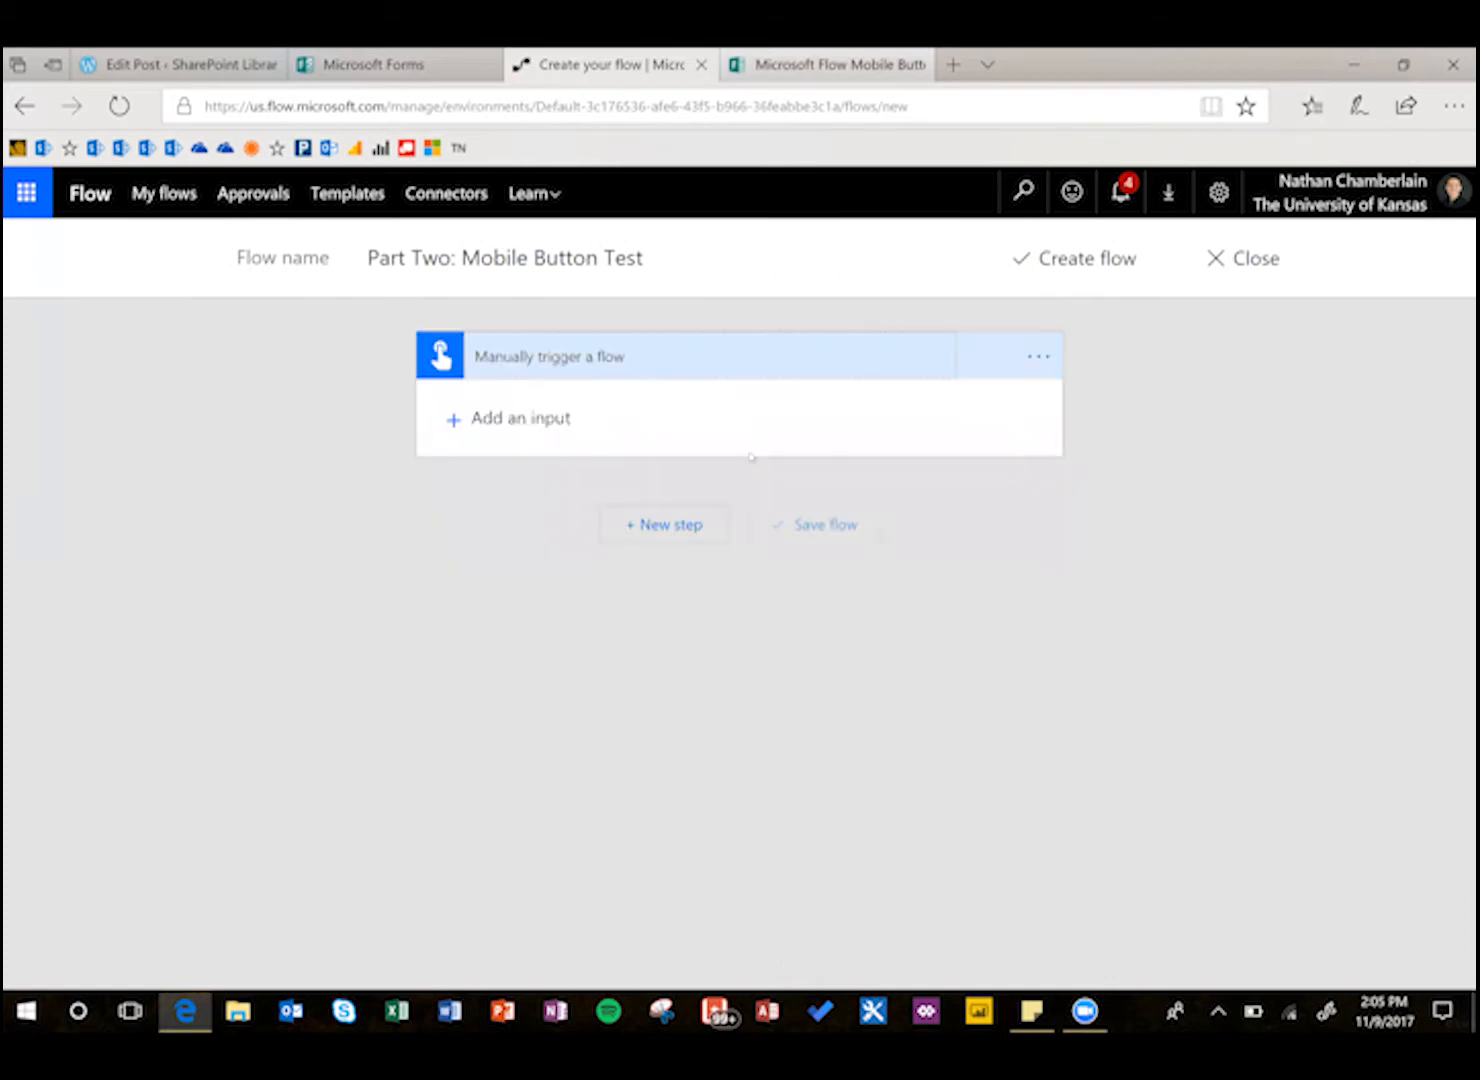
left_click(664, 524)
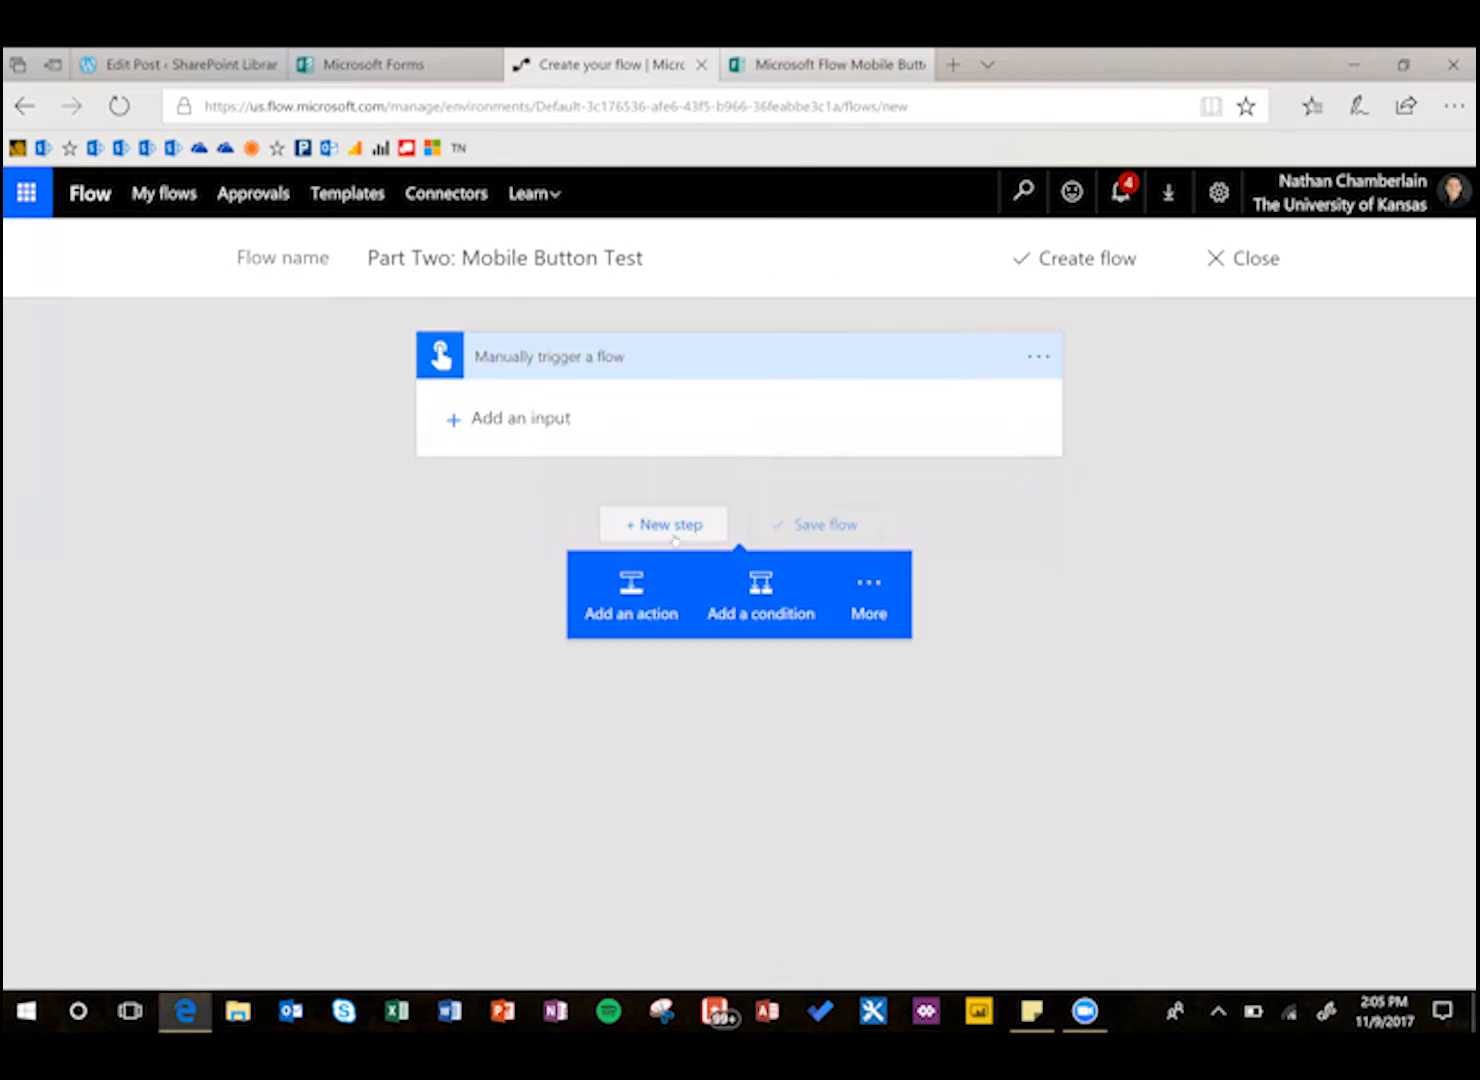
mouse_move(668, 644)
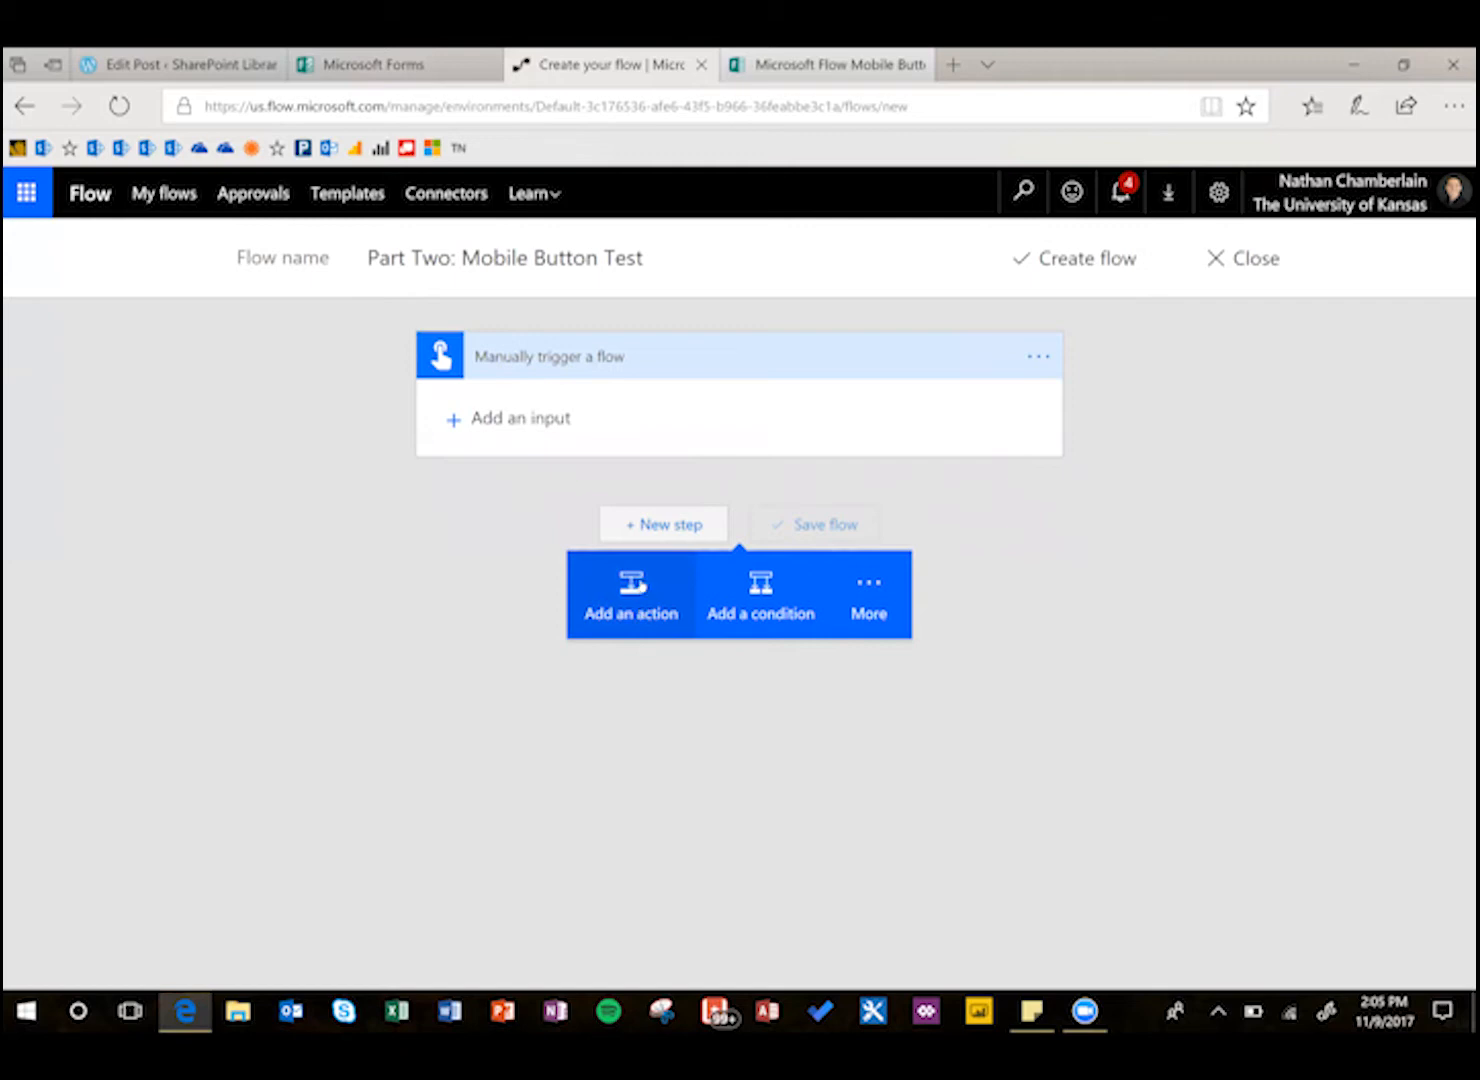
- Add a OneDrive Create share link action after the trigger
left_click(630, 596)
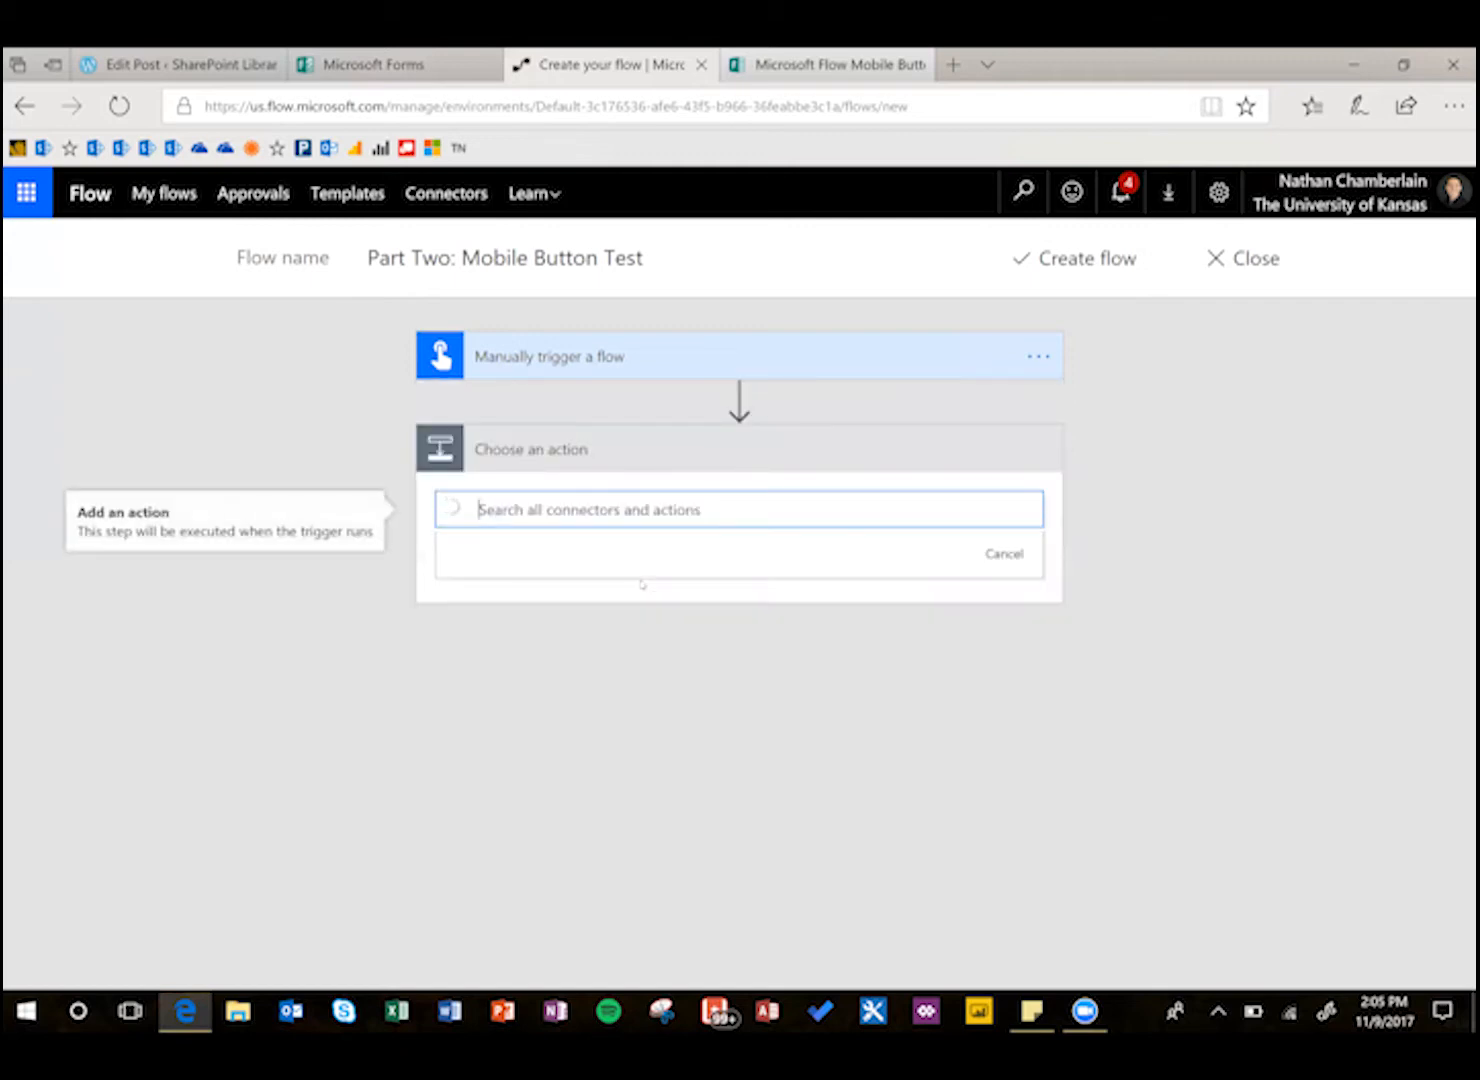
type("share link")
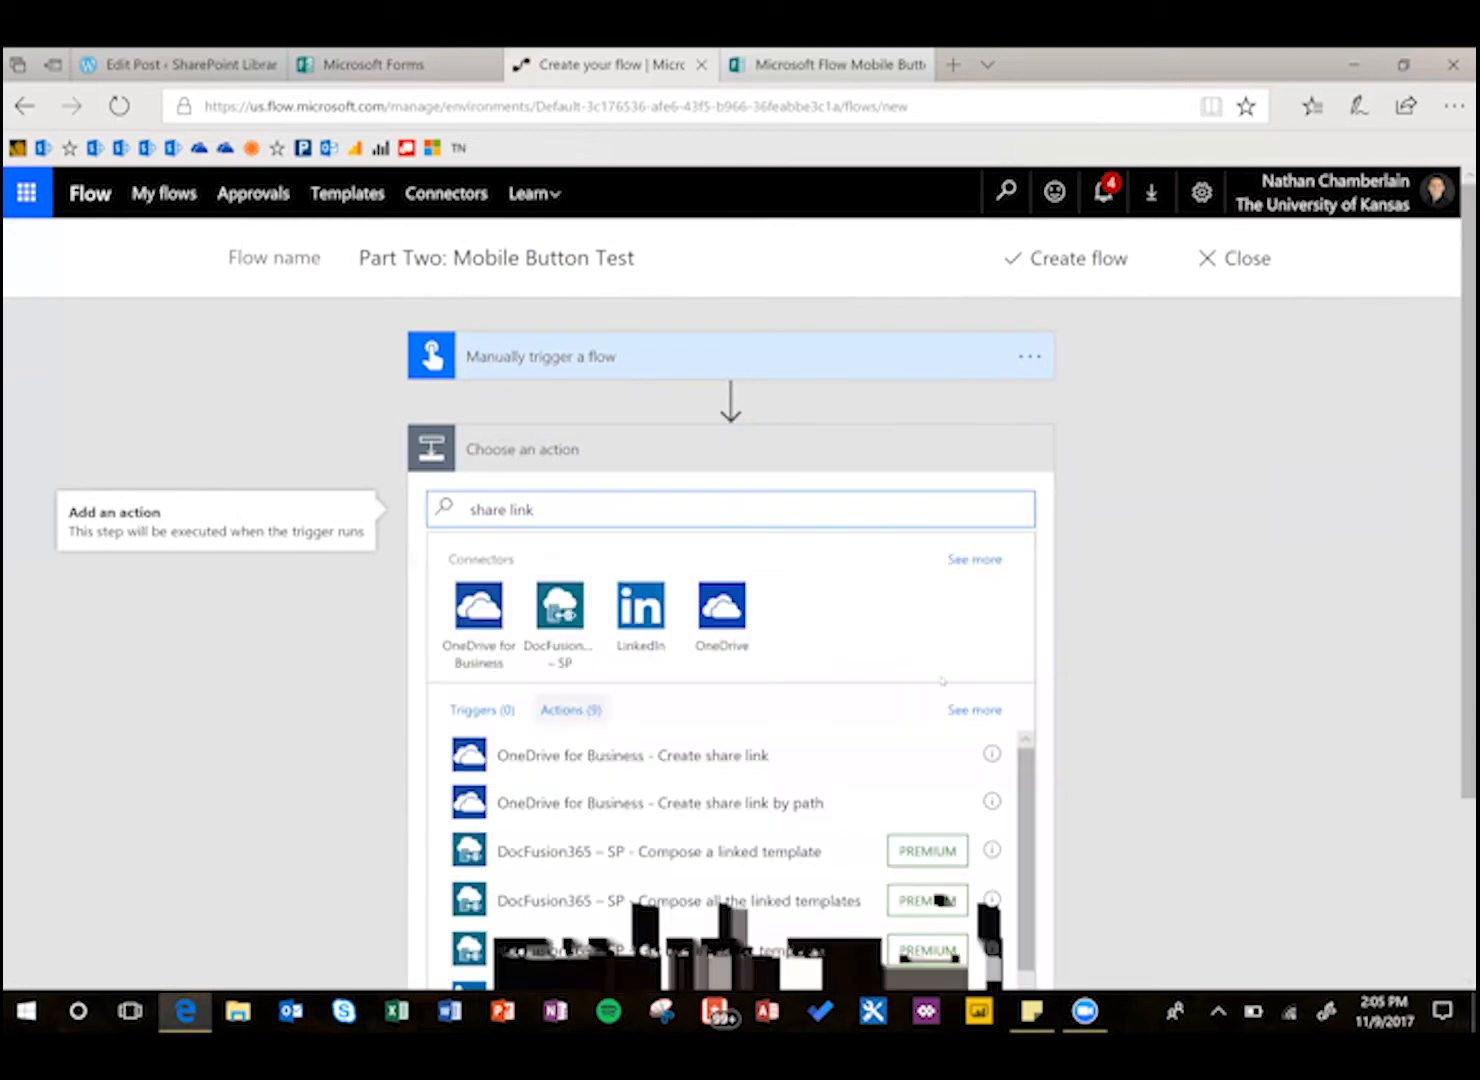
scroll("down", 3)
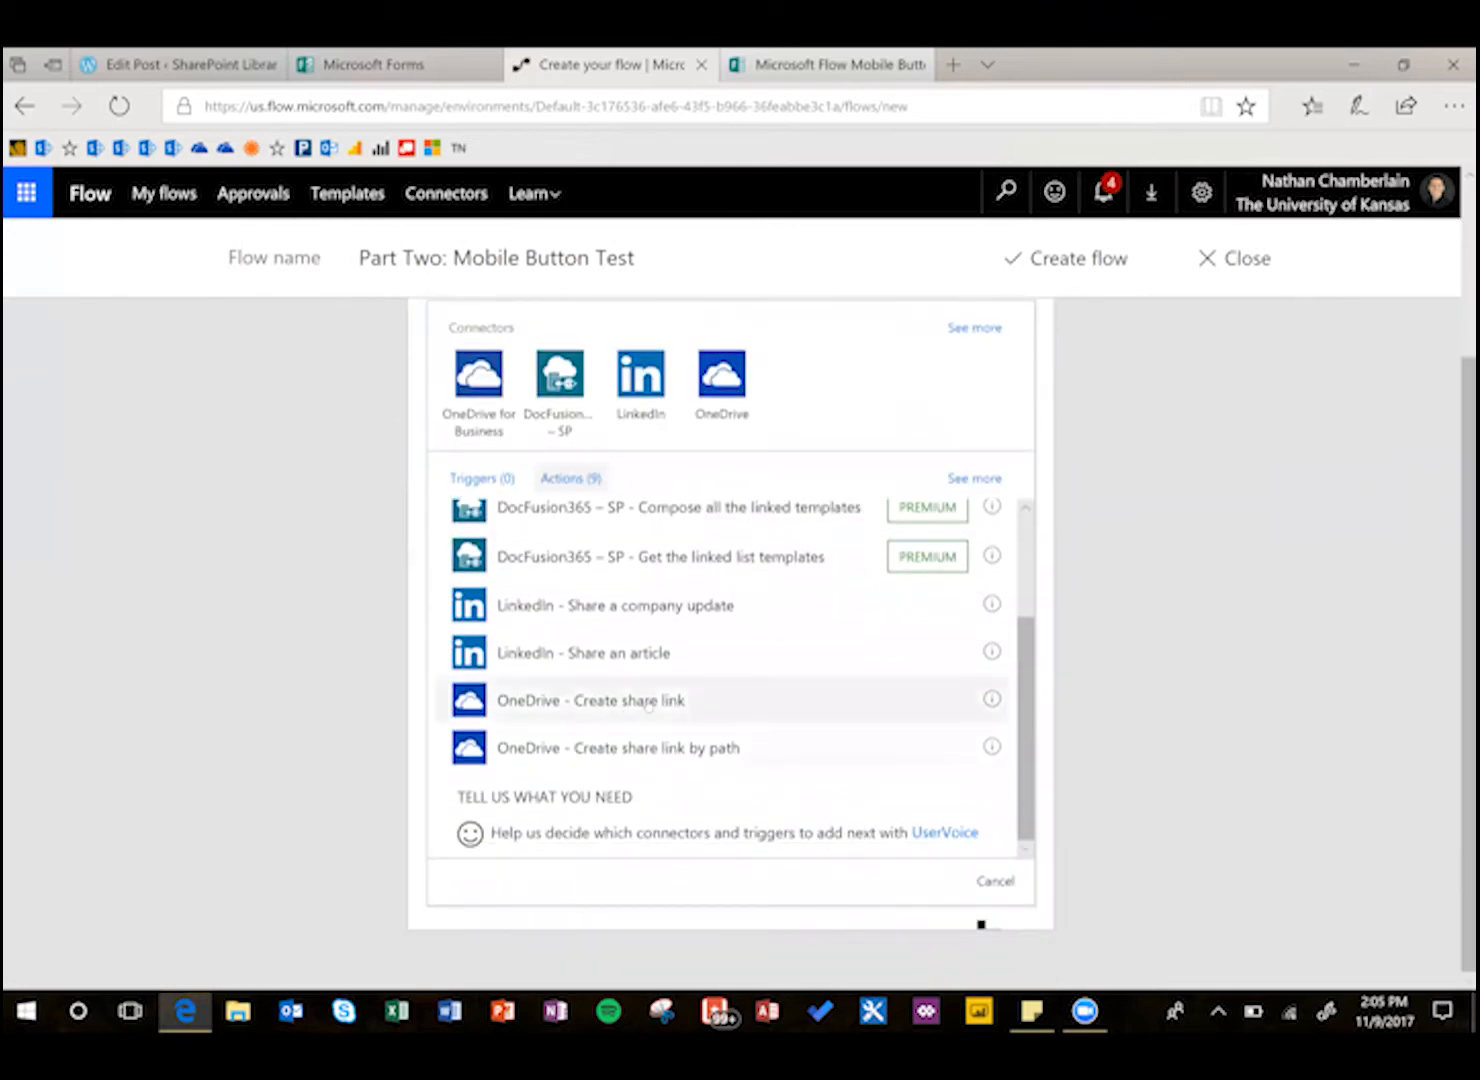
left_click(620, 700)
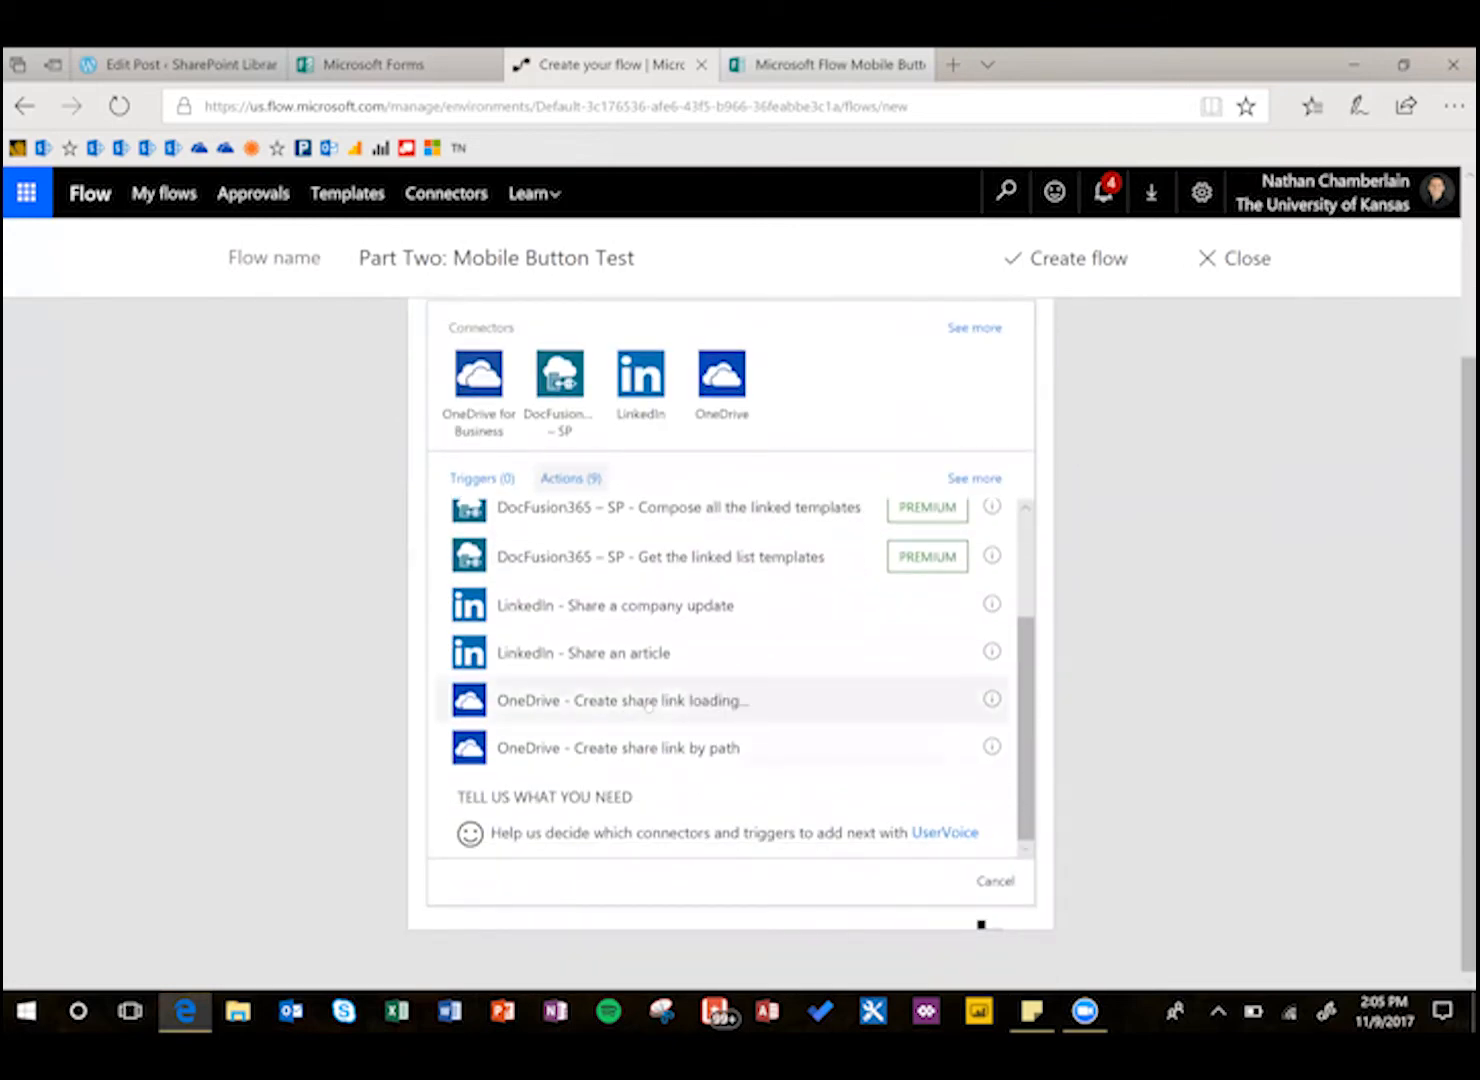
left_click(624, 700)
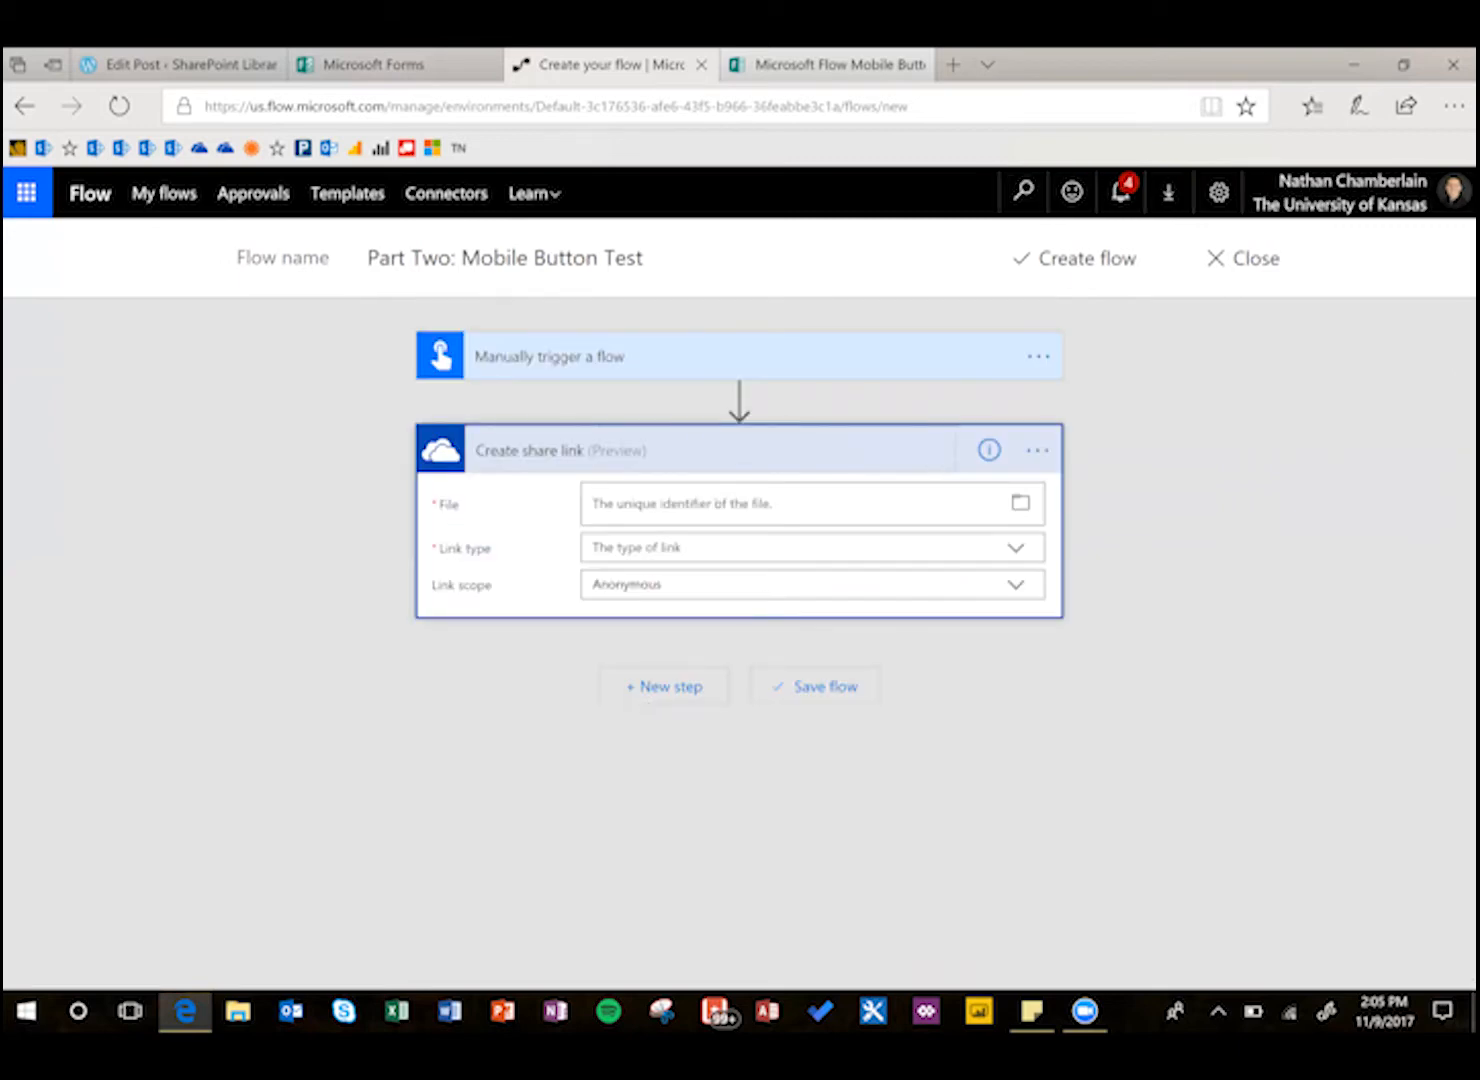
- Point the share link at Microsoft Flow Mobile Button Test.xlsx in Root with link type View
left_click(1020, 502)
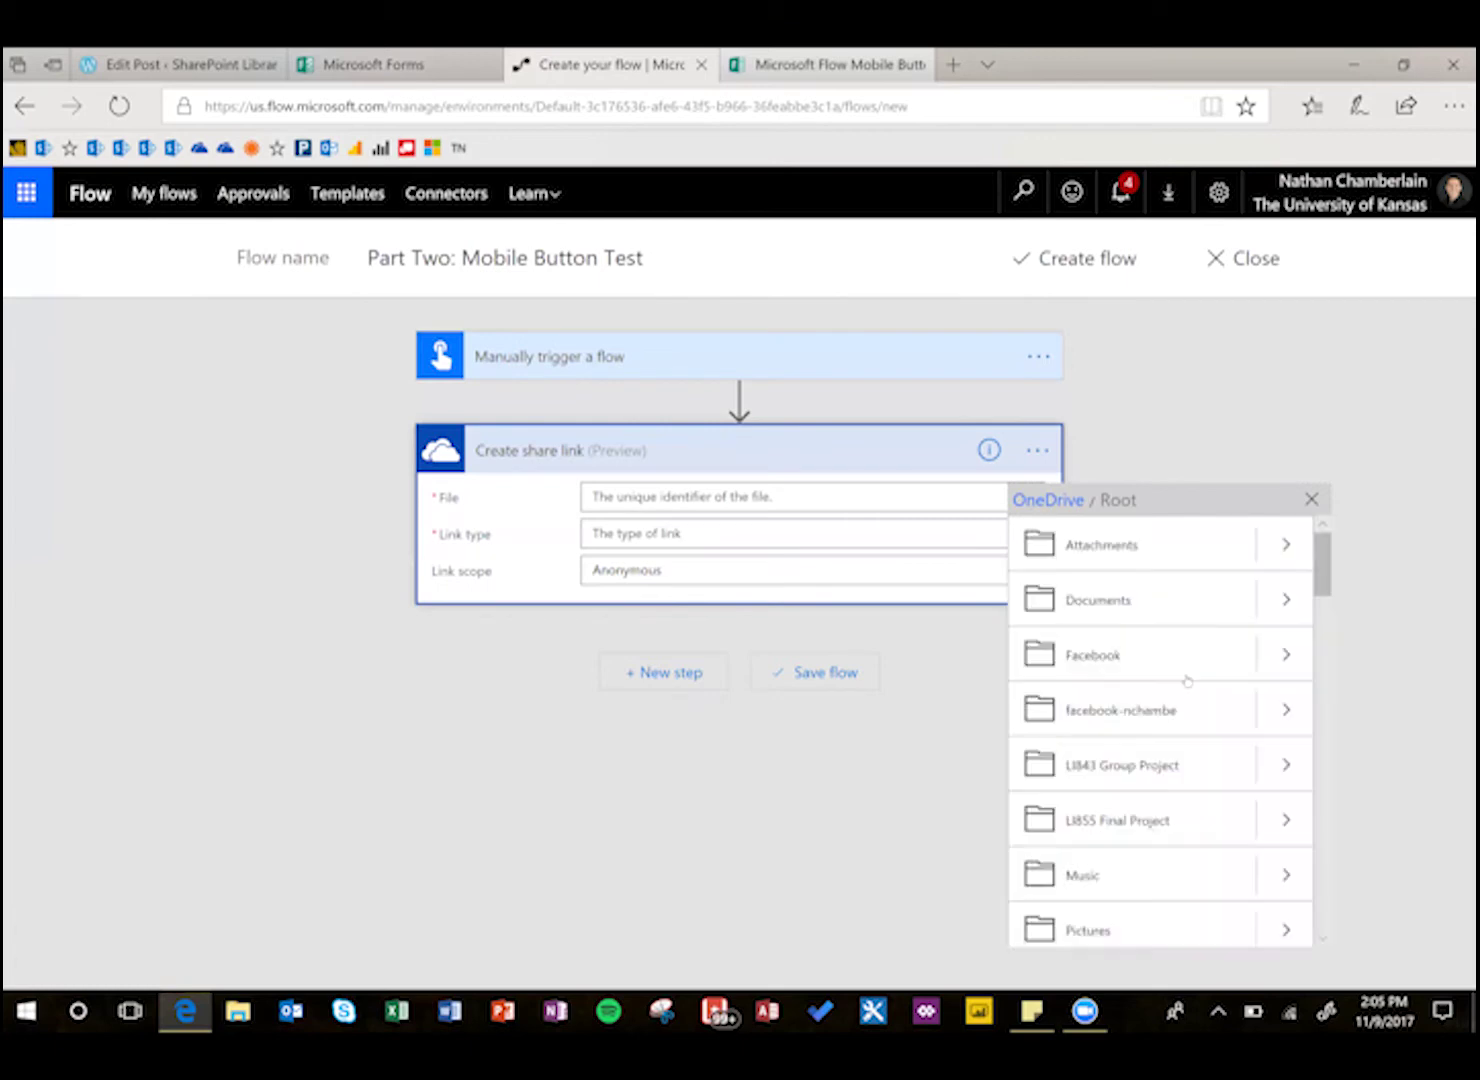
scroll("down", 3)
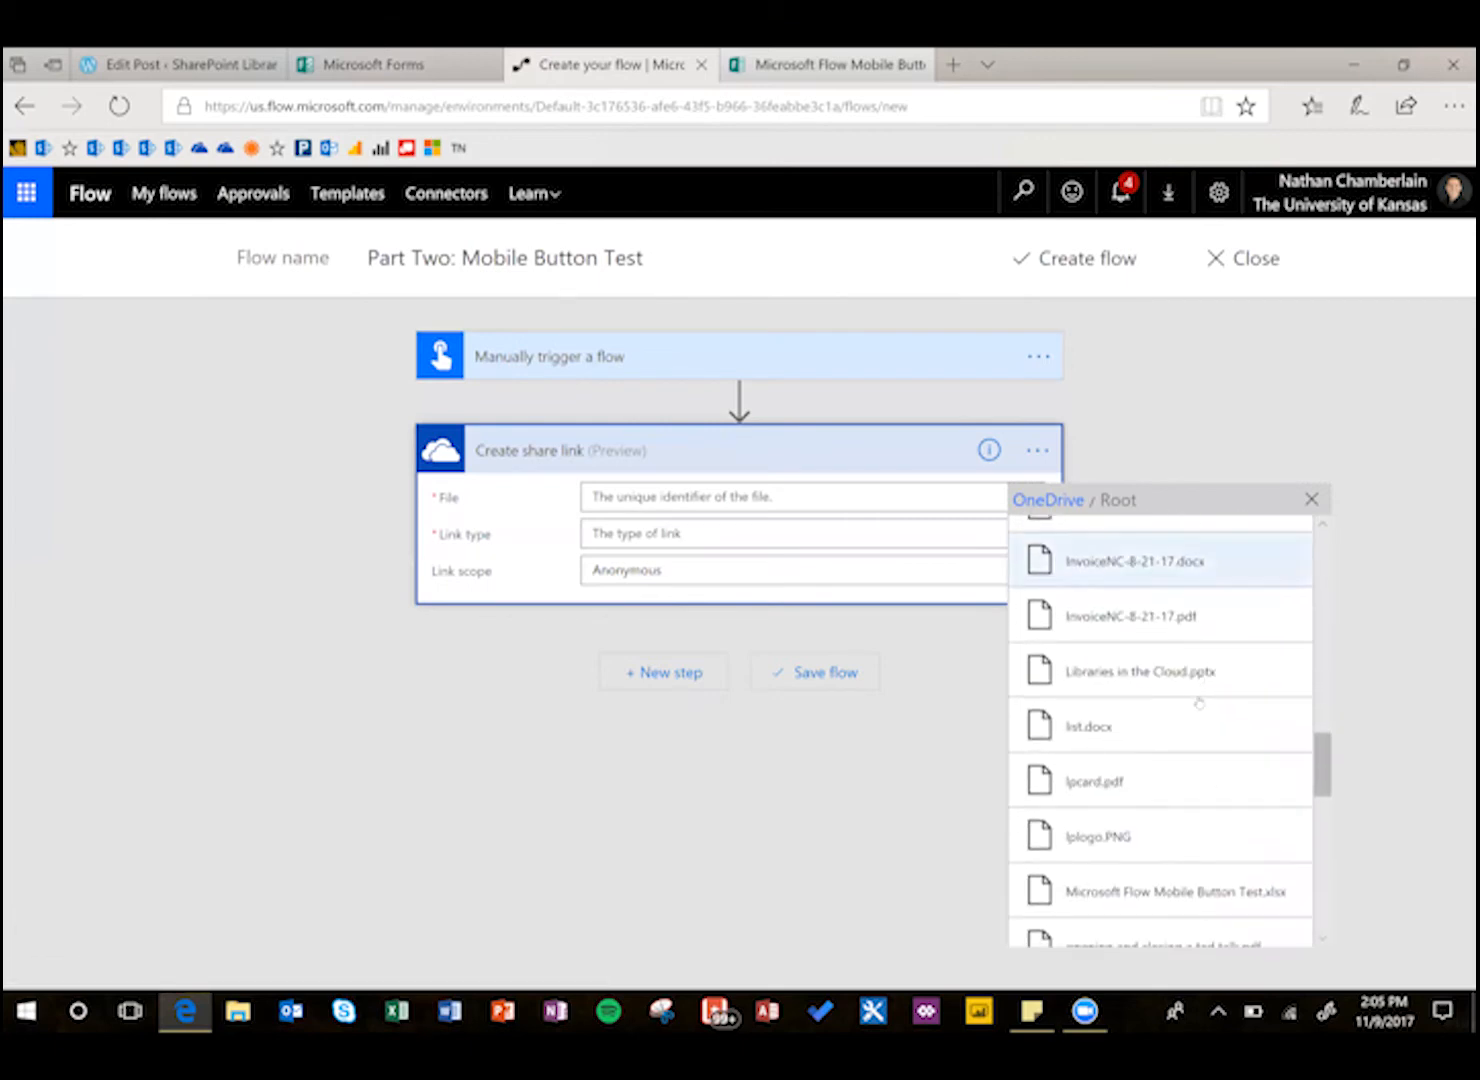
left_click(1164, 892)
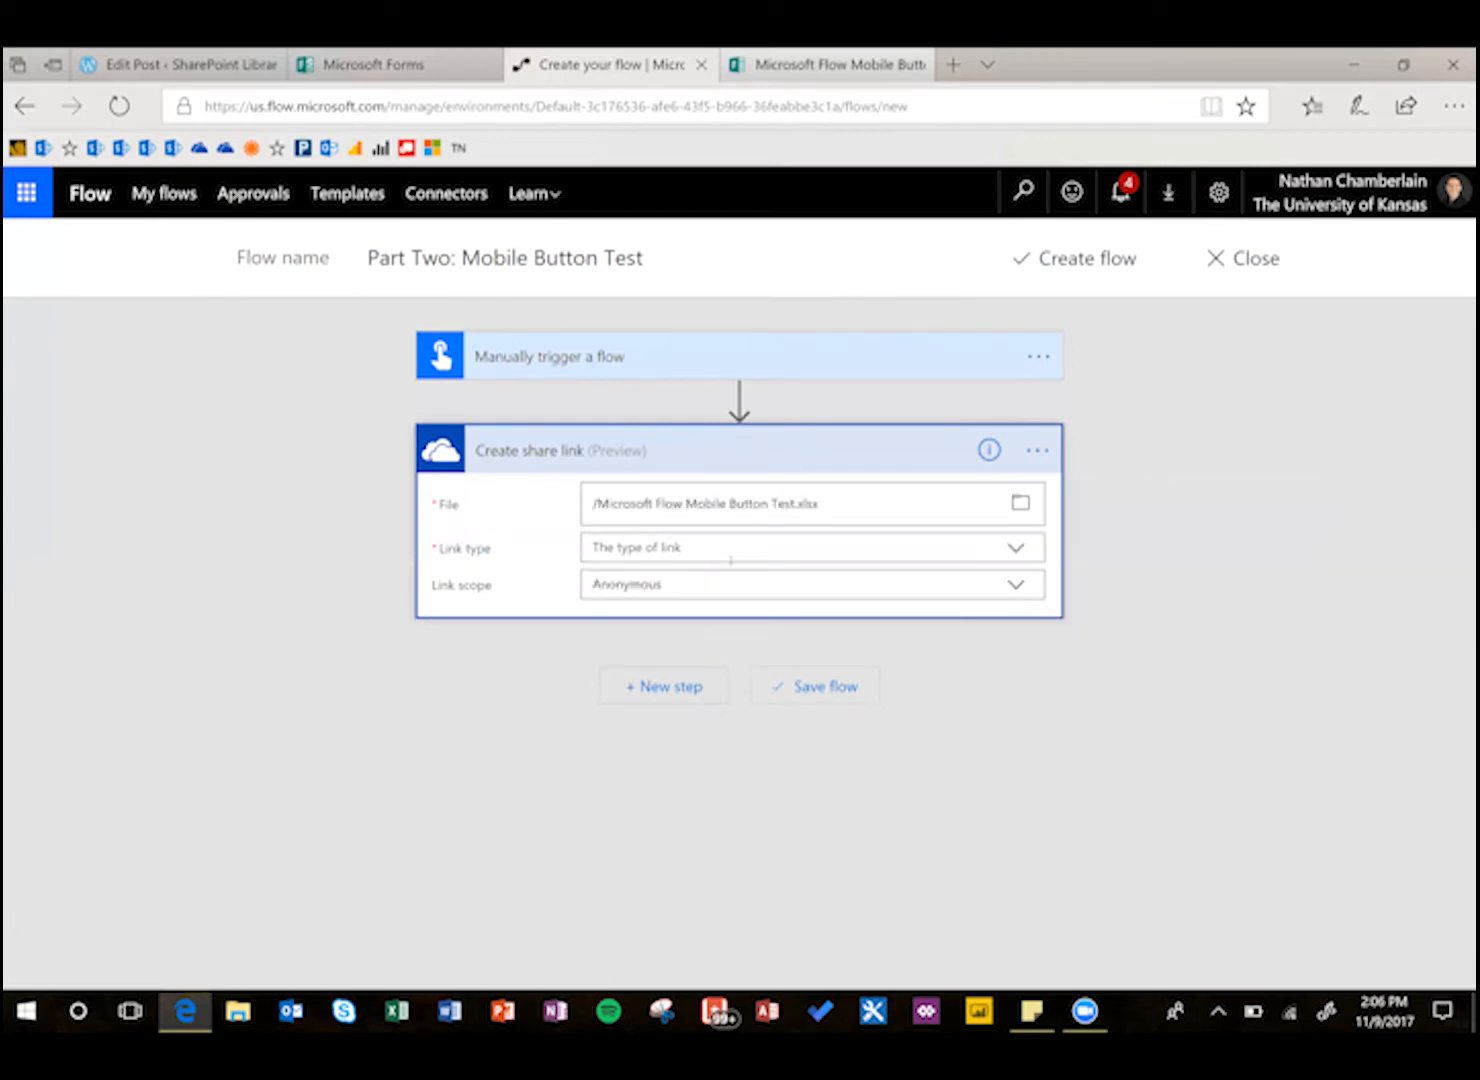
left_click(812, 548)
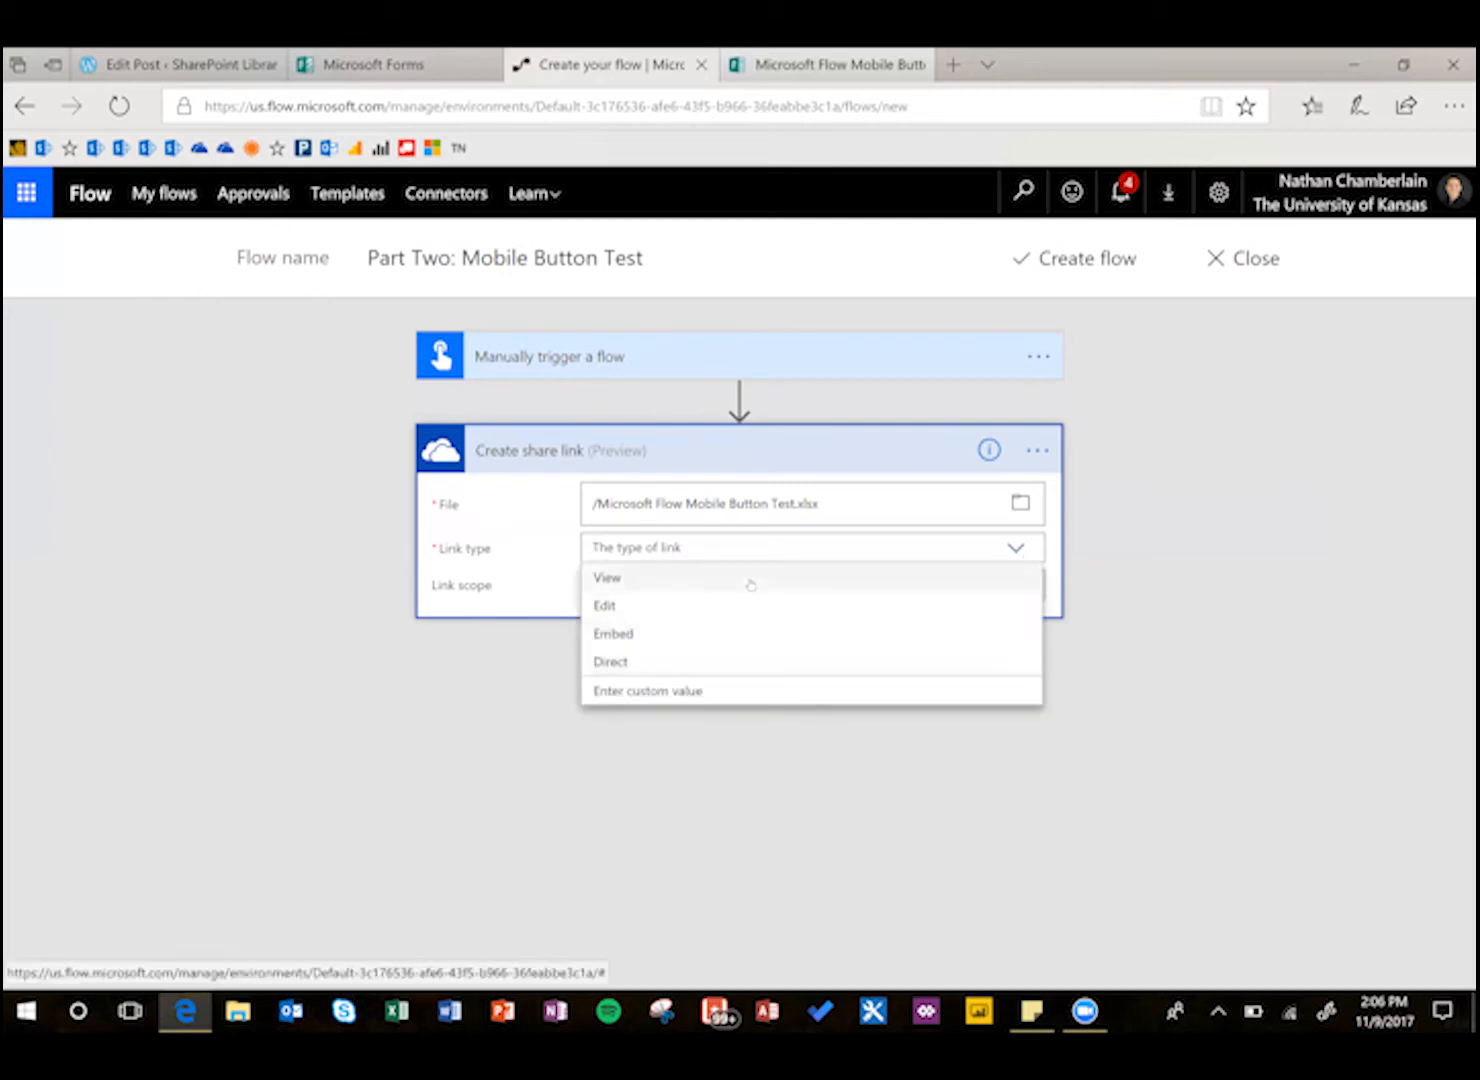
left_click(608, 578)
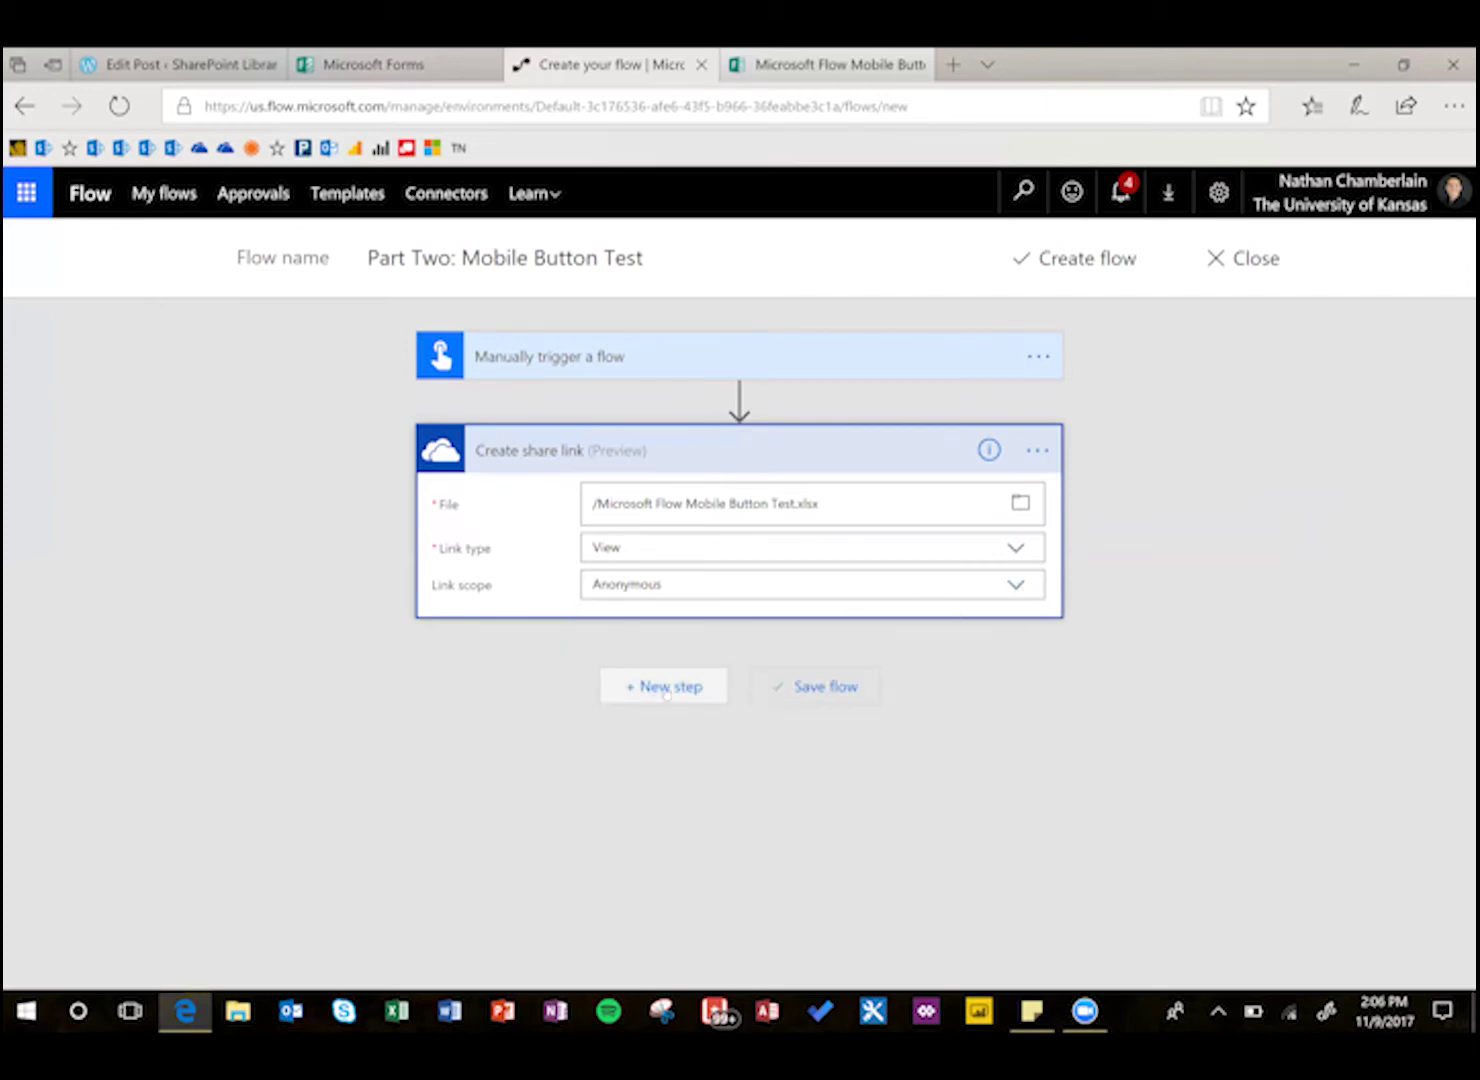
left_click(664, 686)
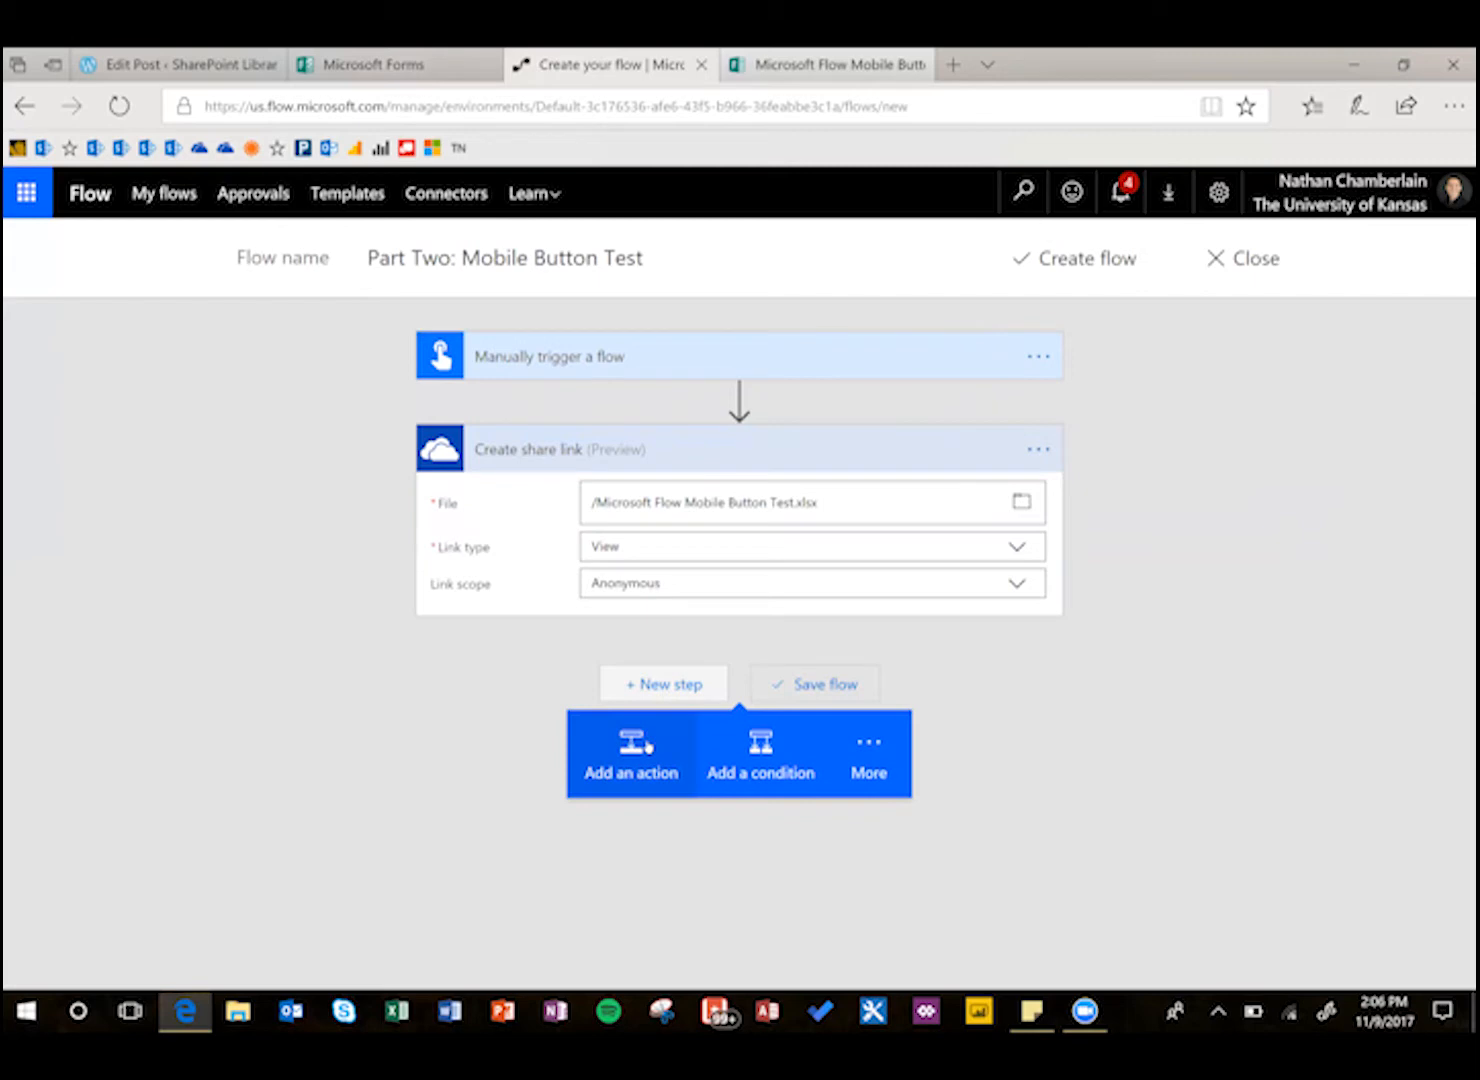
- Add a OneDrive Get file content action after the share link step
left_click(630, 754)
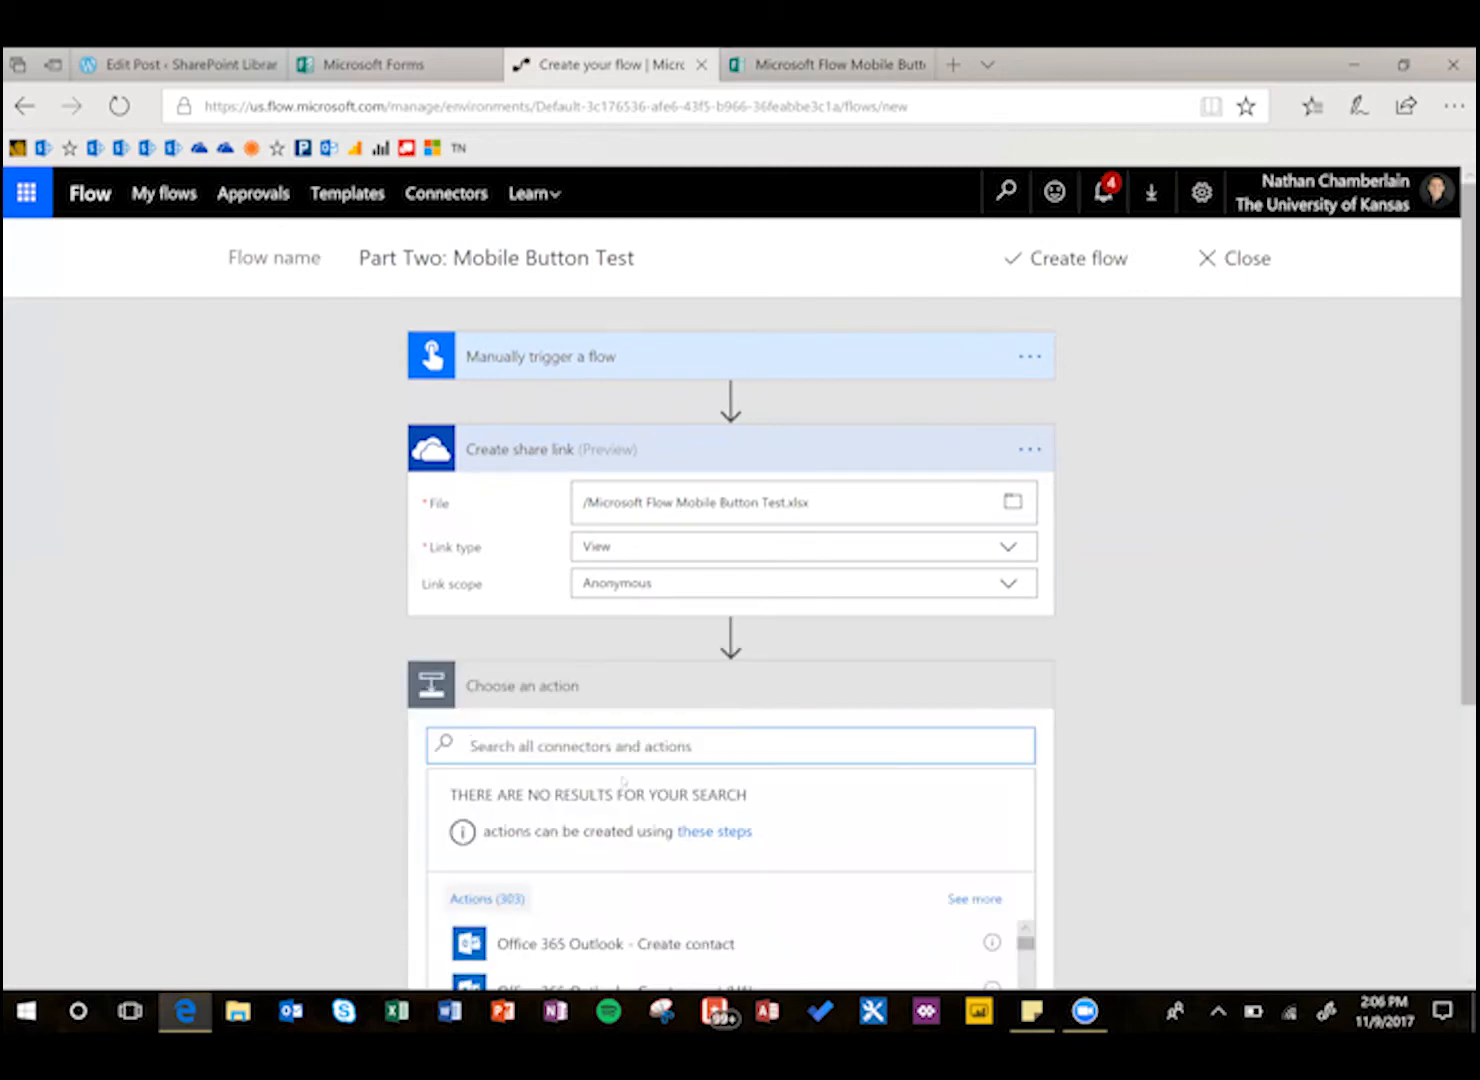
type("get file content")
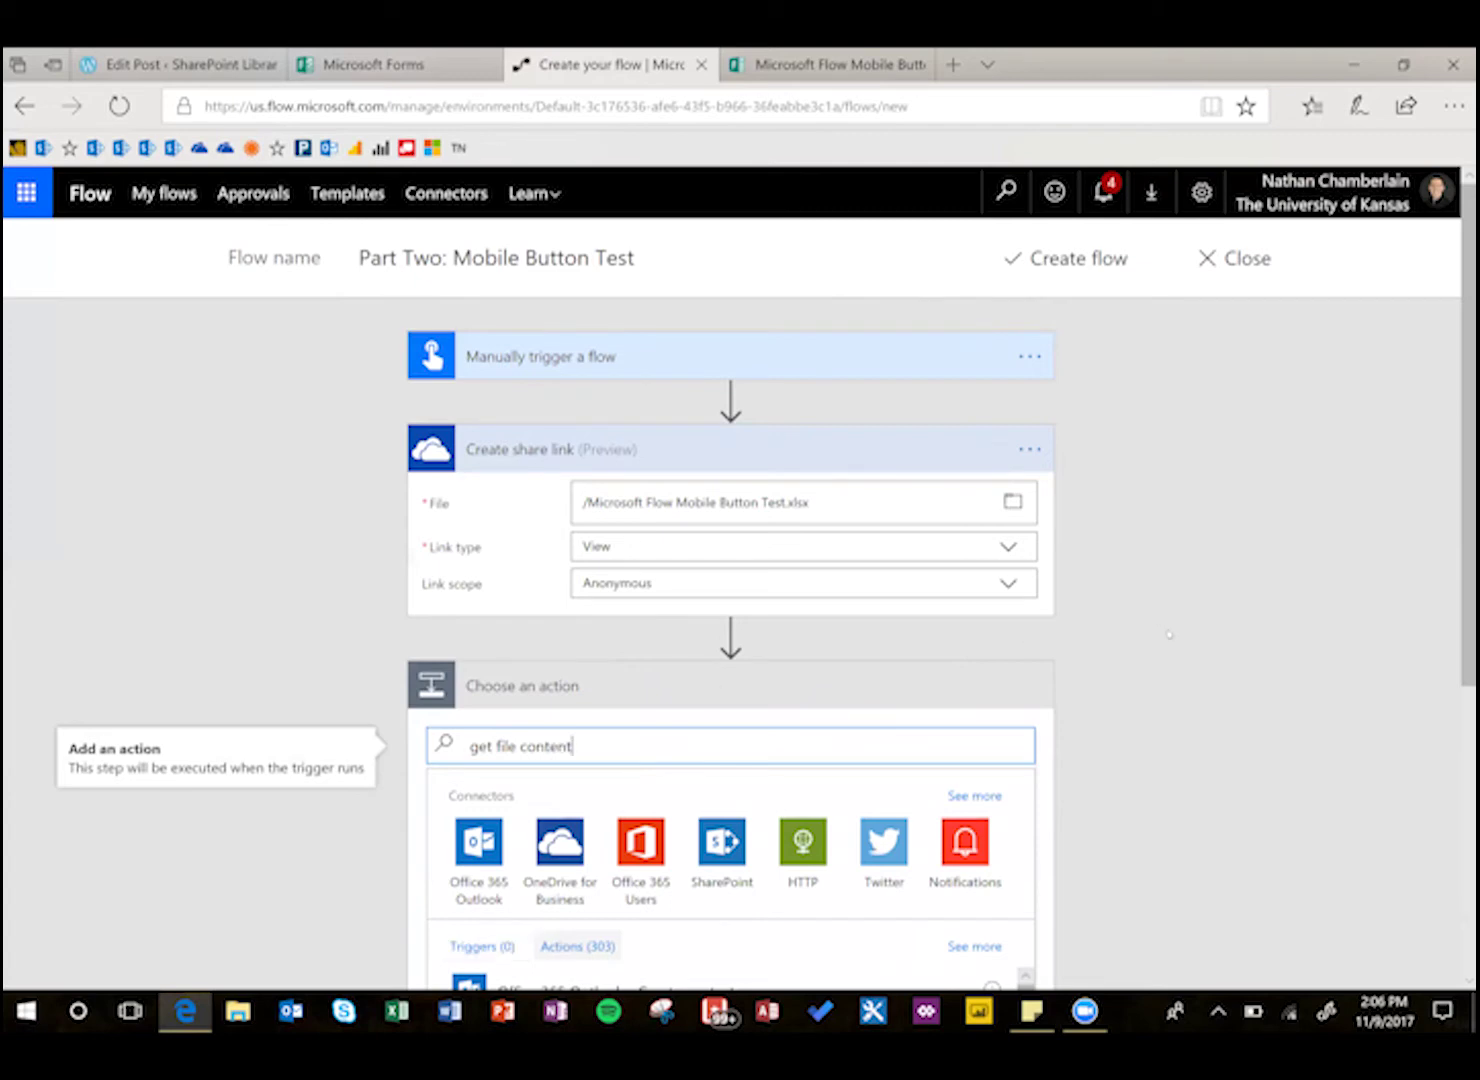
scroll("down", 3)
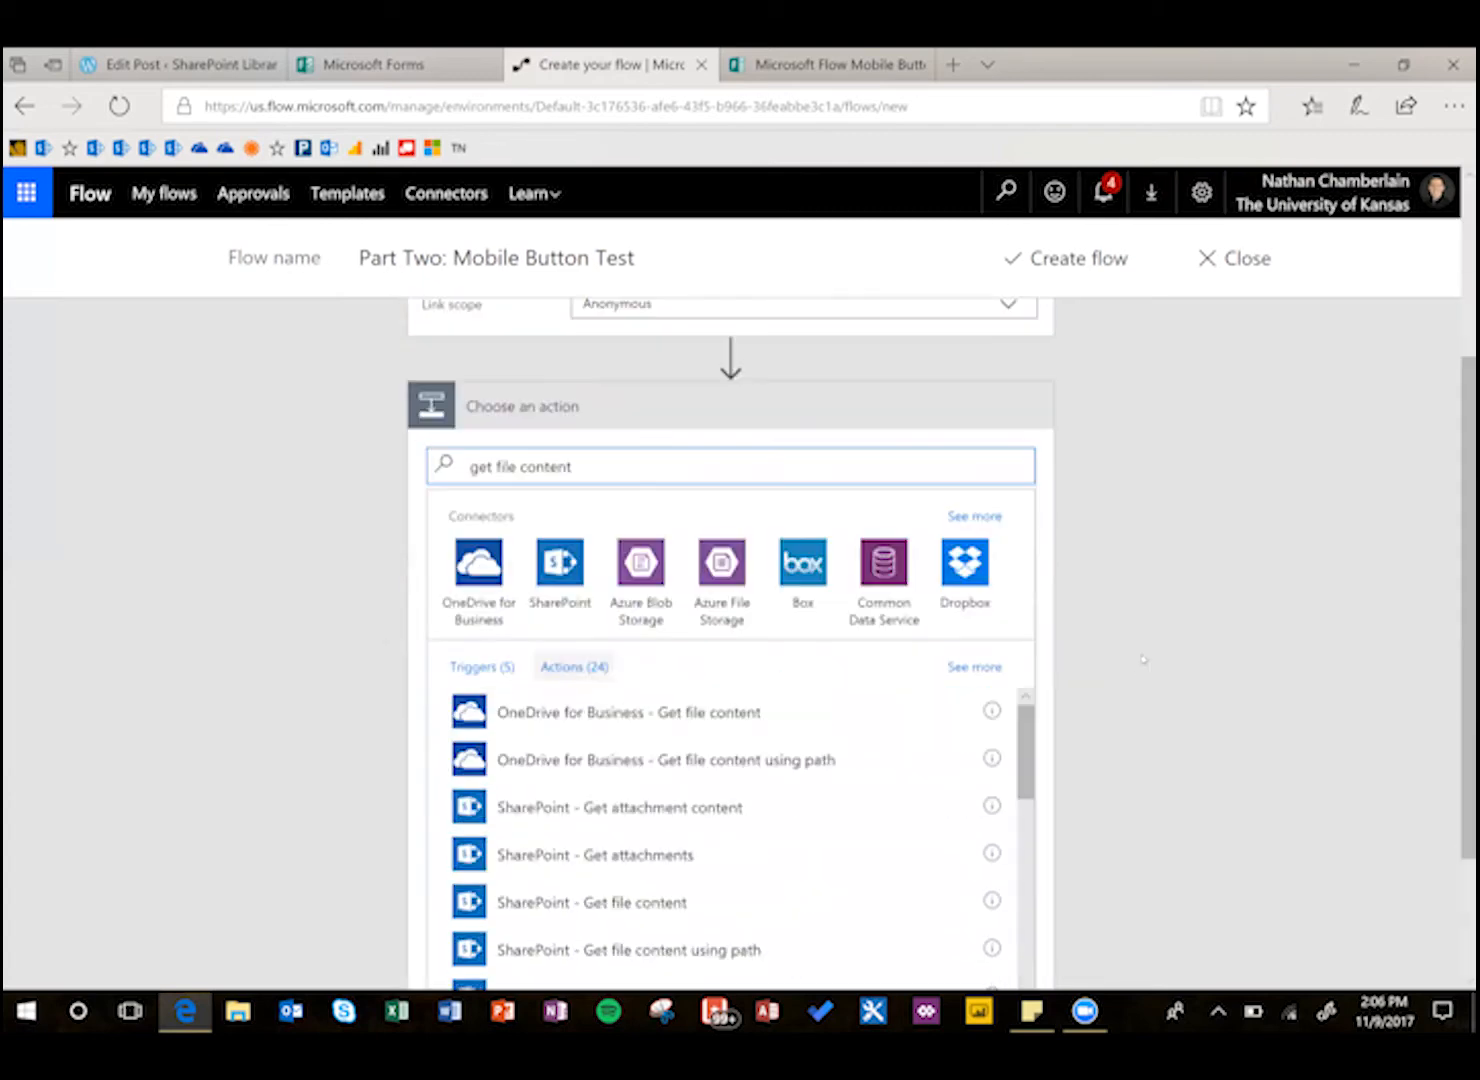
scroll("down", 3)
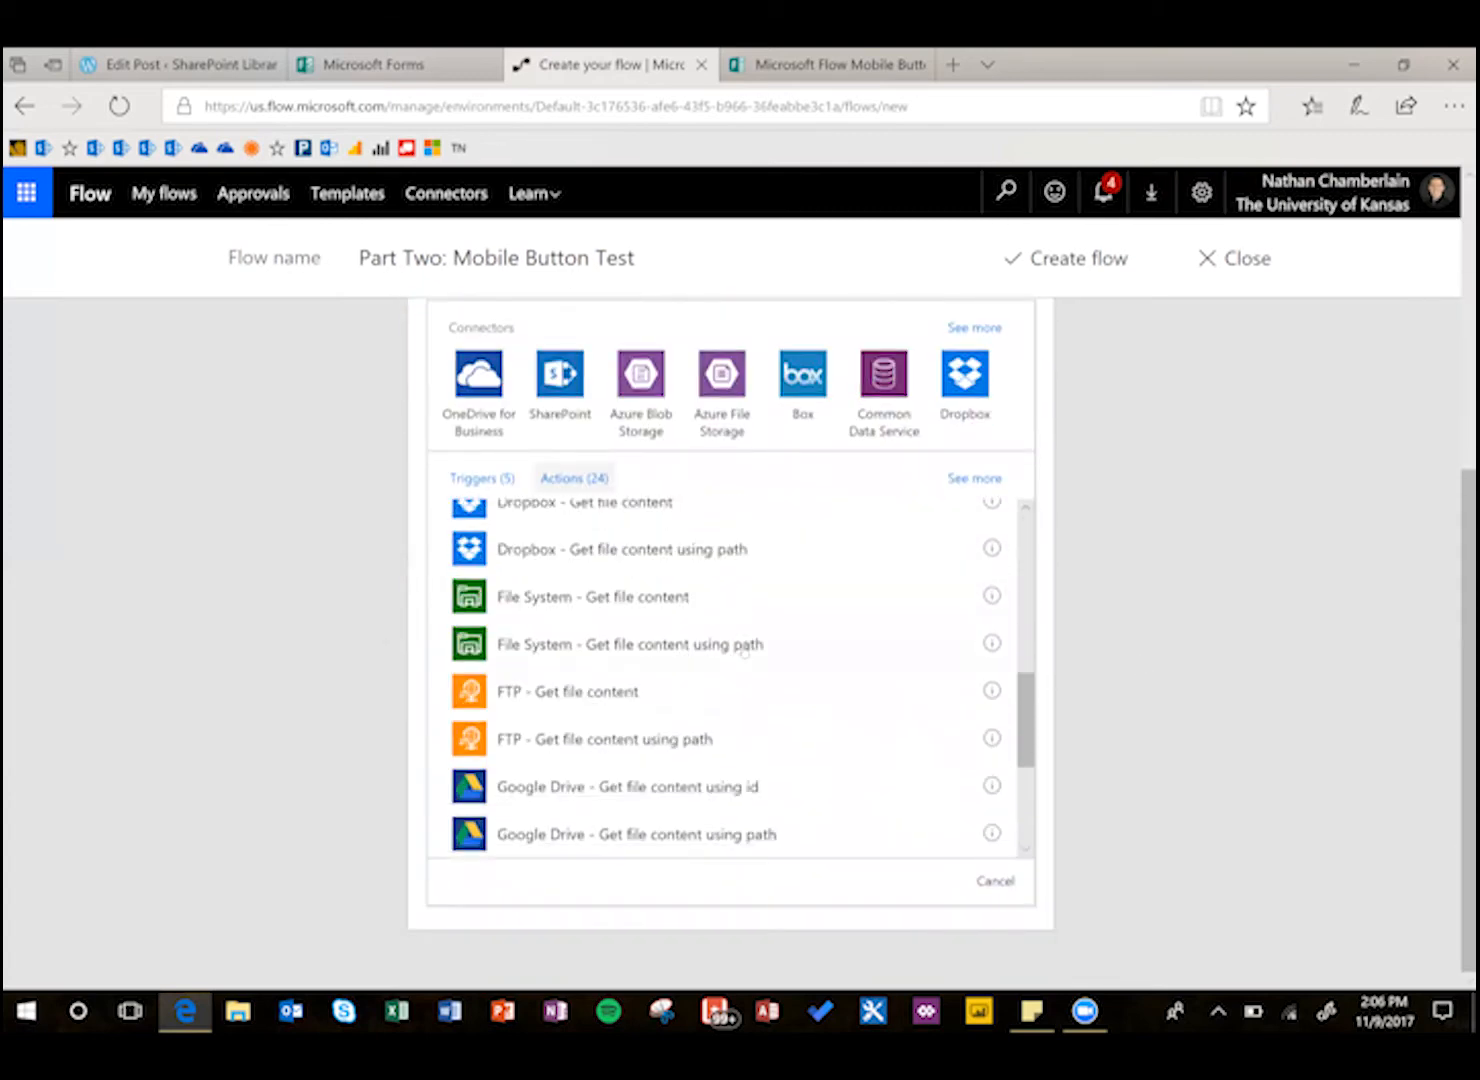
scroll("down", 3)
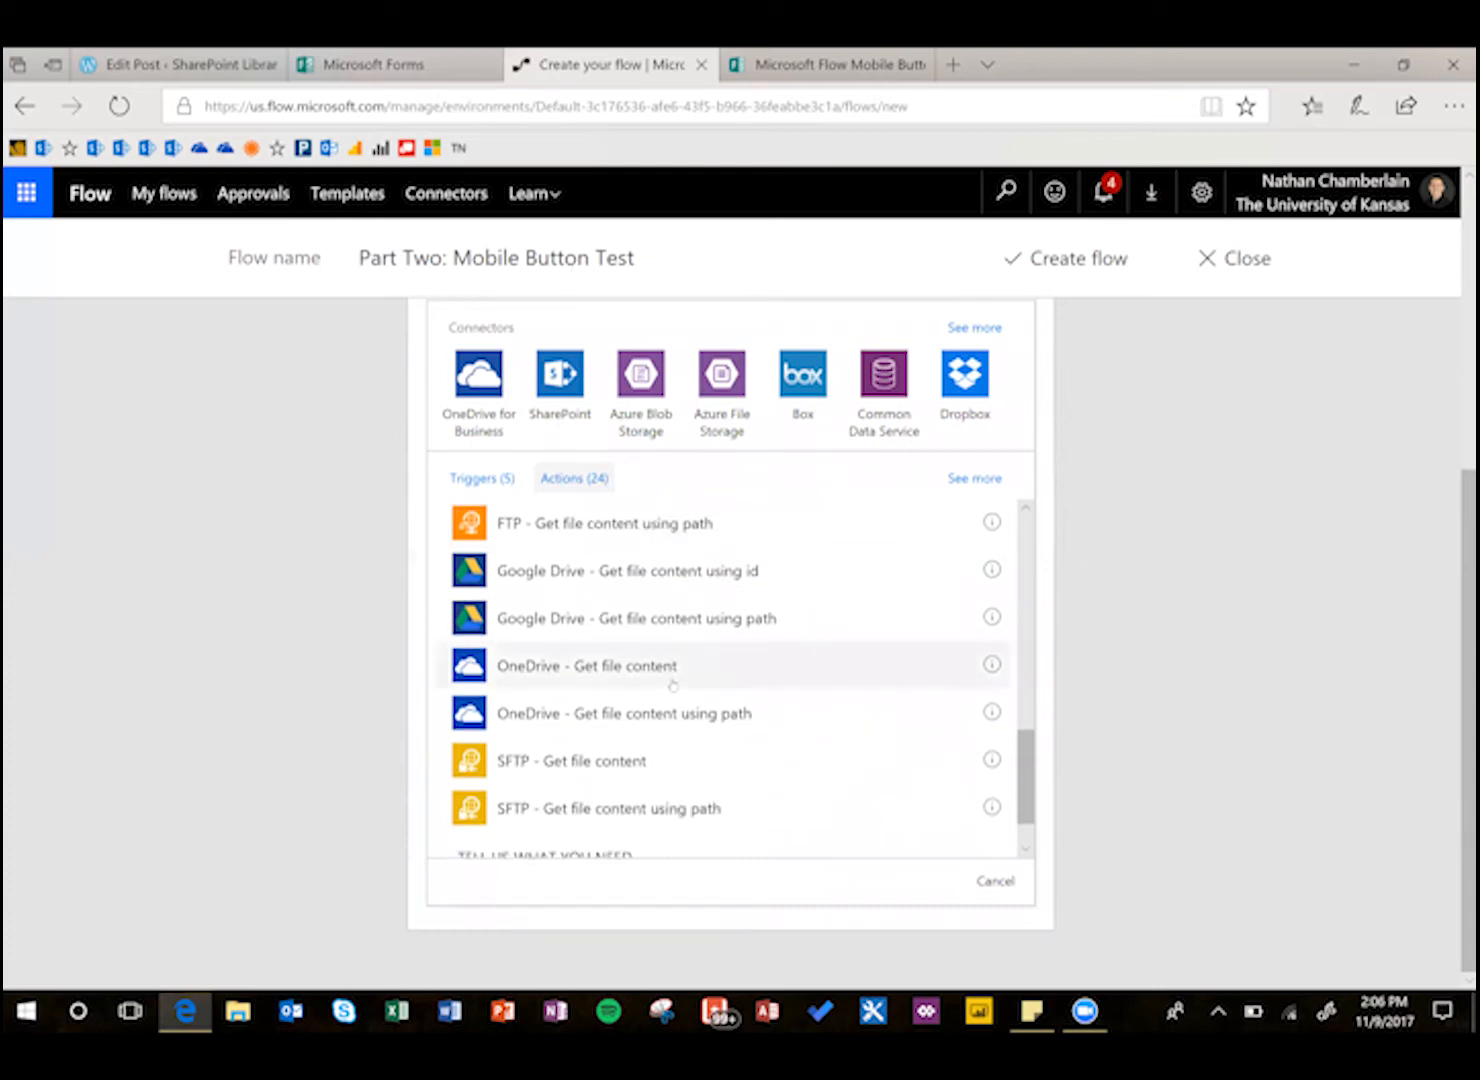
left_click(586, 666)
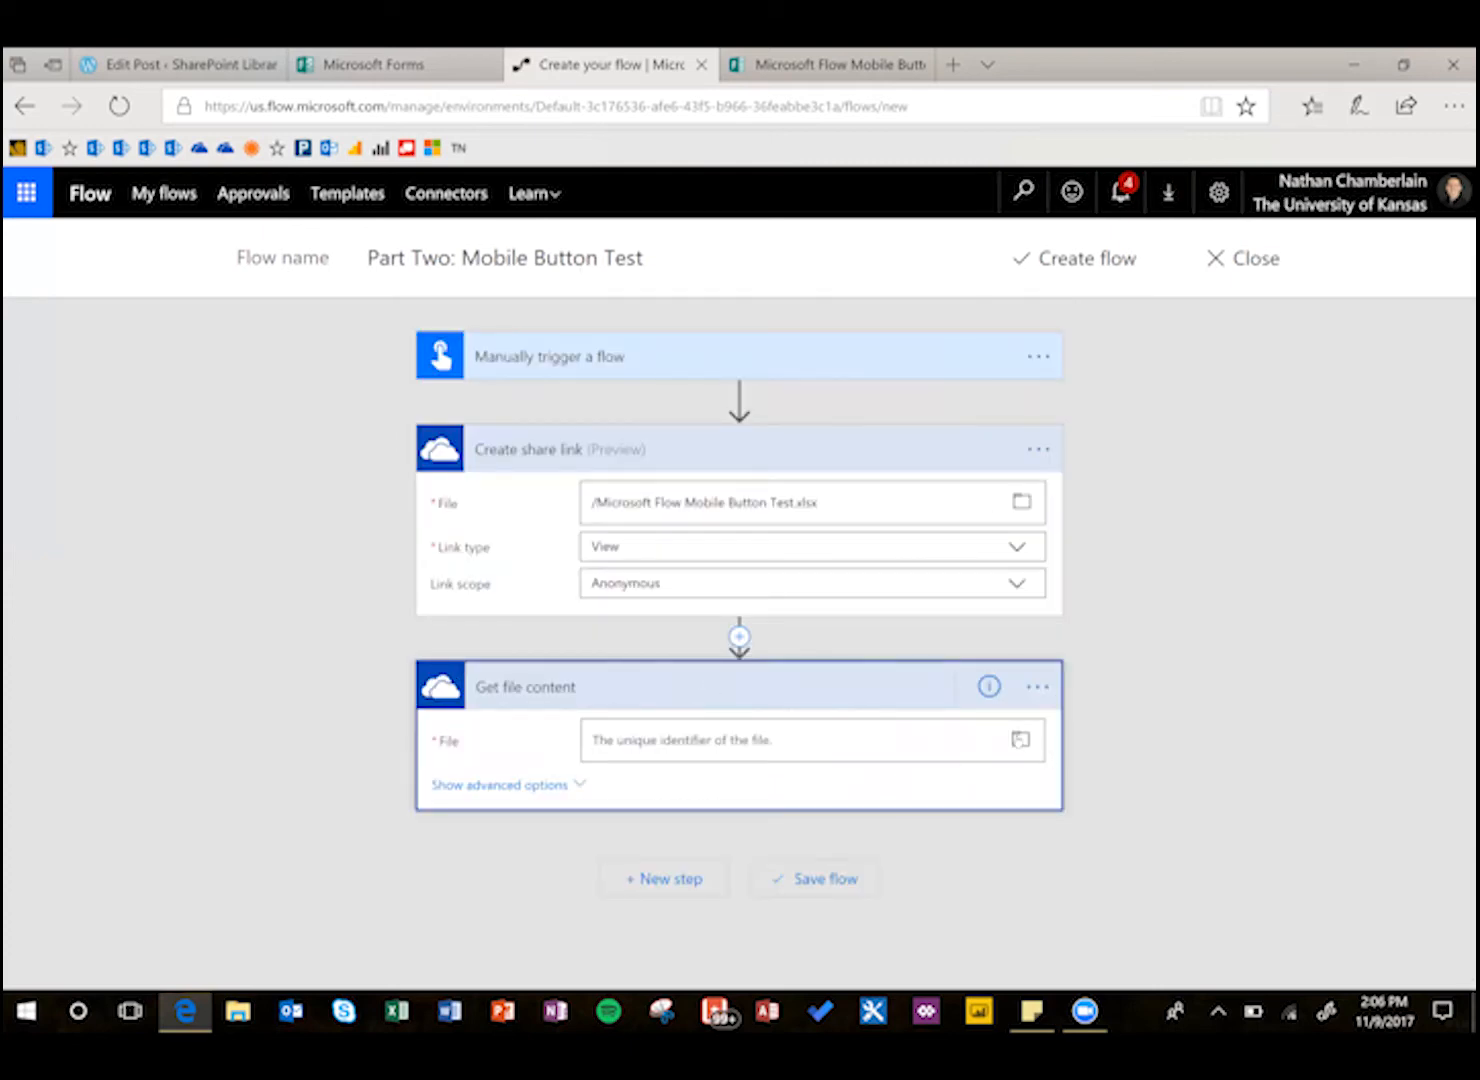
- Select Microsoft Flow Mobile Button Test.xlsx from OneDrive Root as the file to read
left_click(1020, 740)
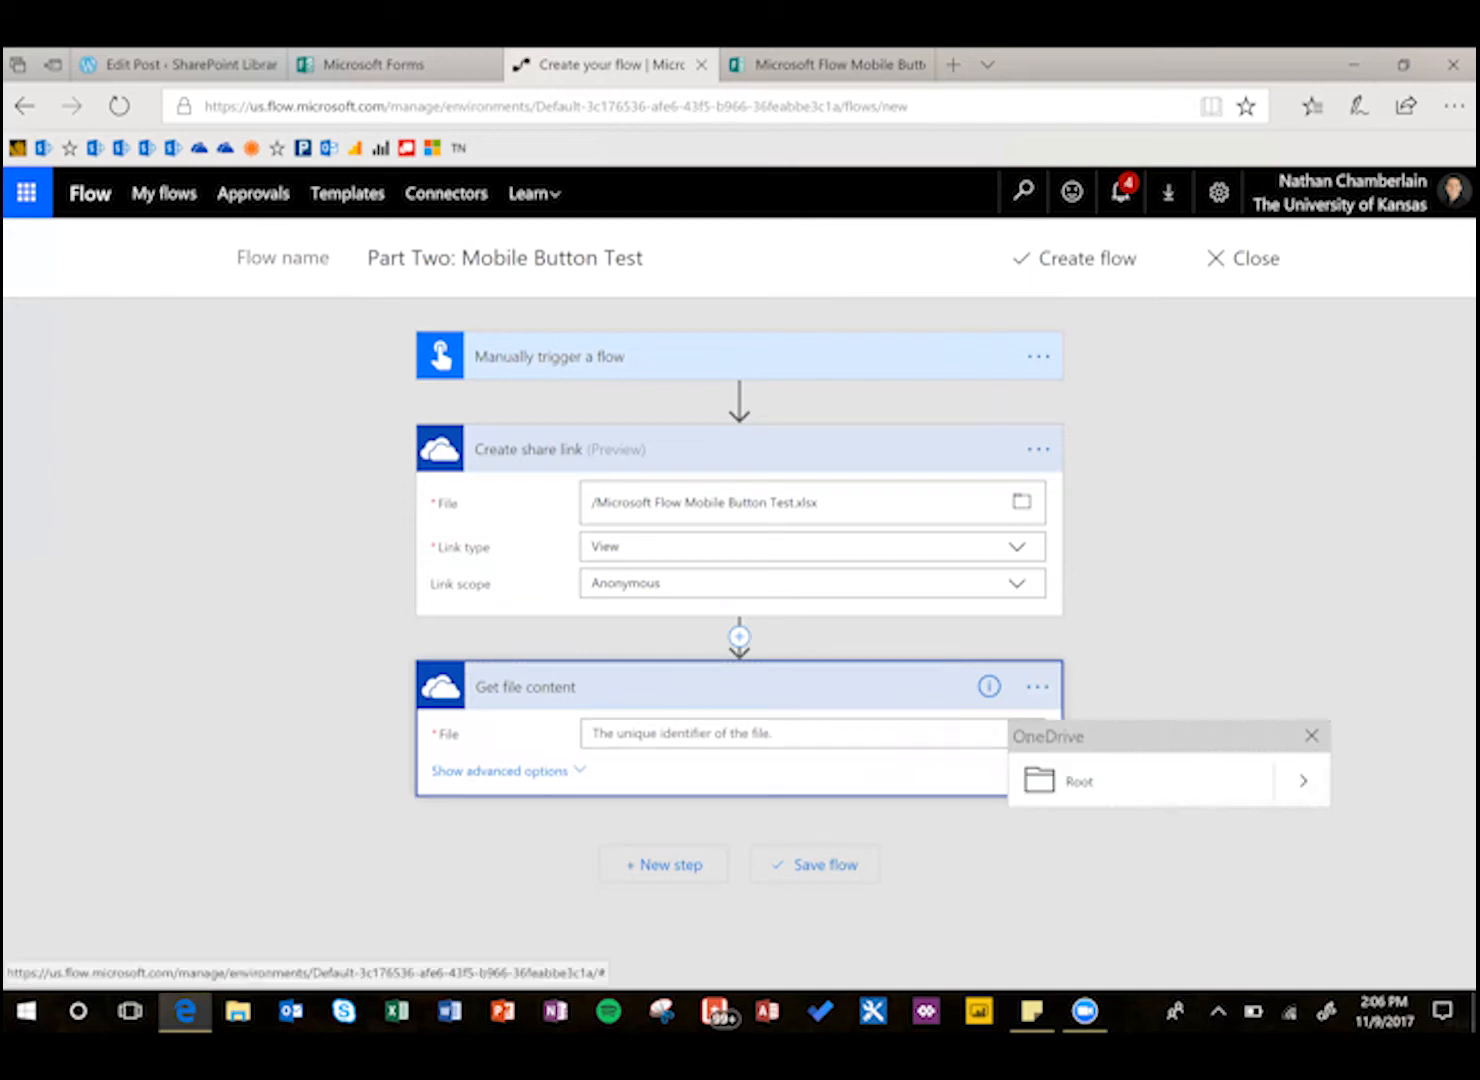
left_click(1078, 780)
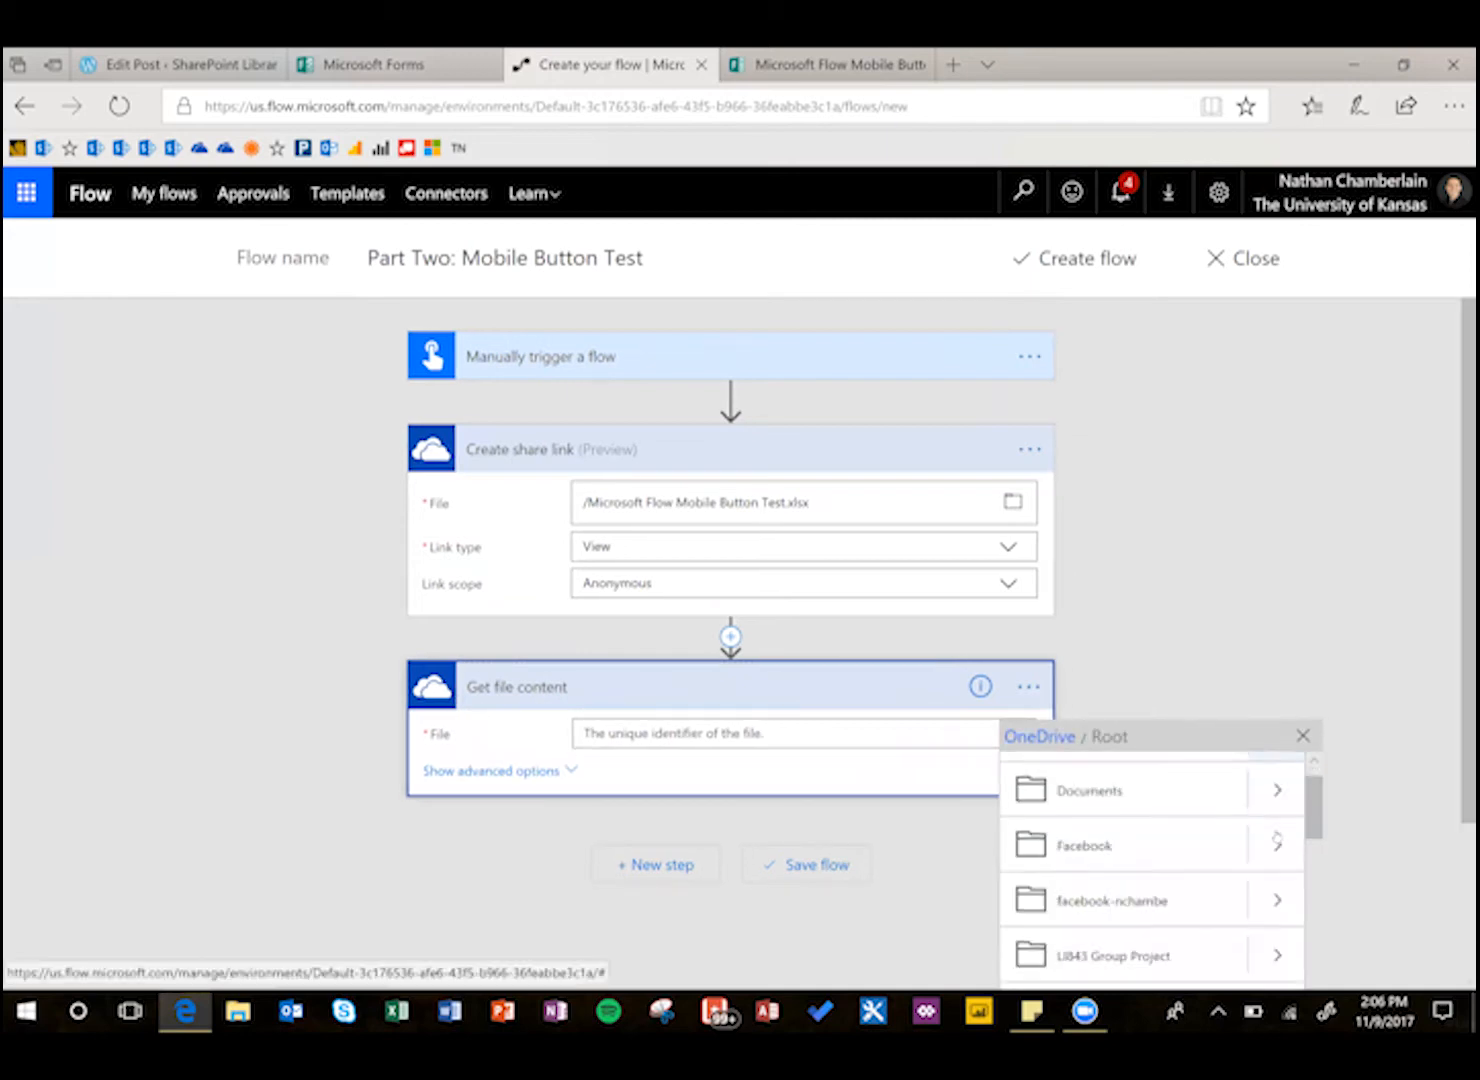
scroll("down", 3)
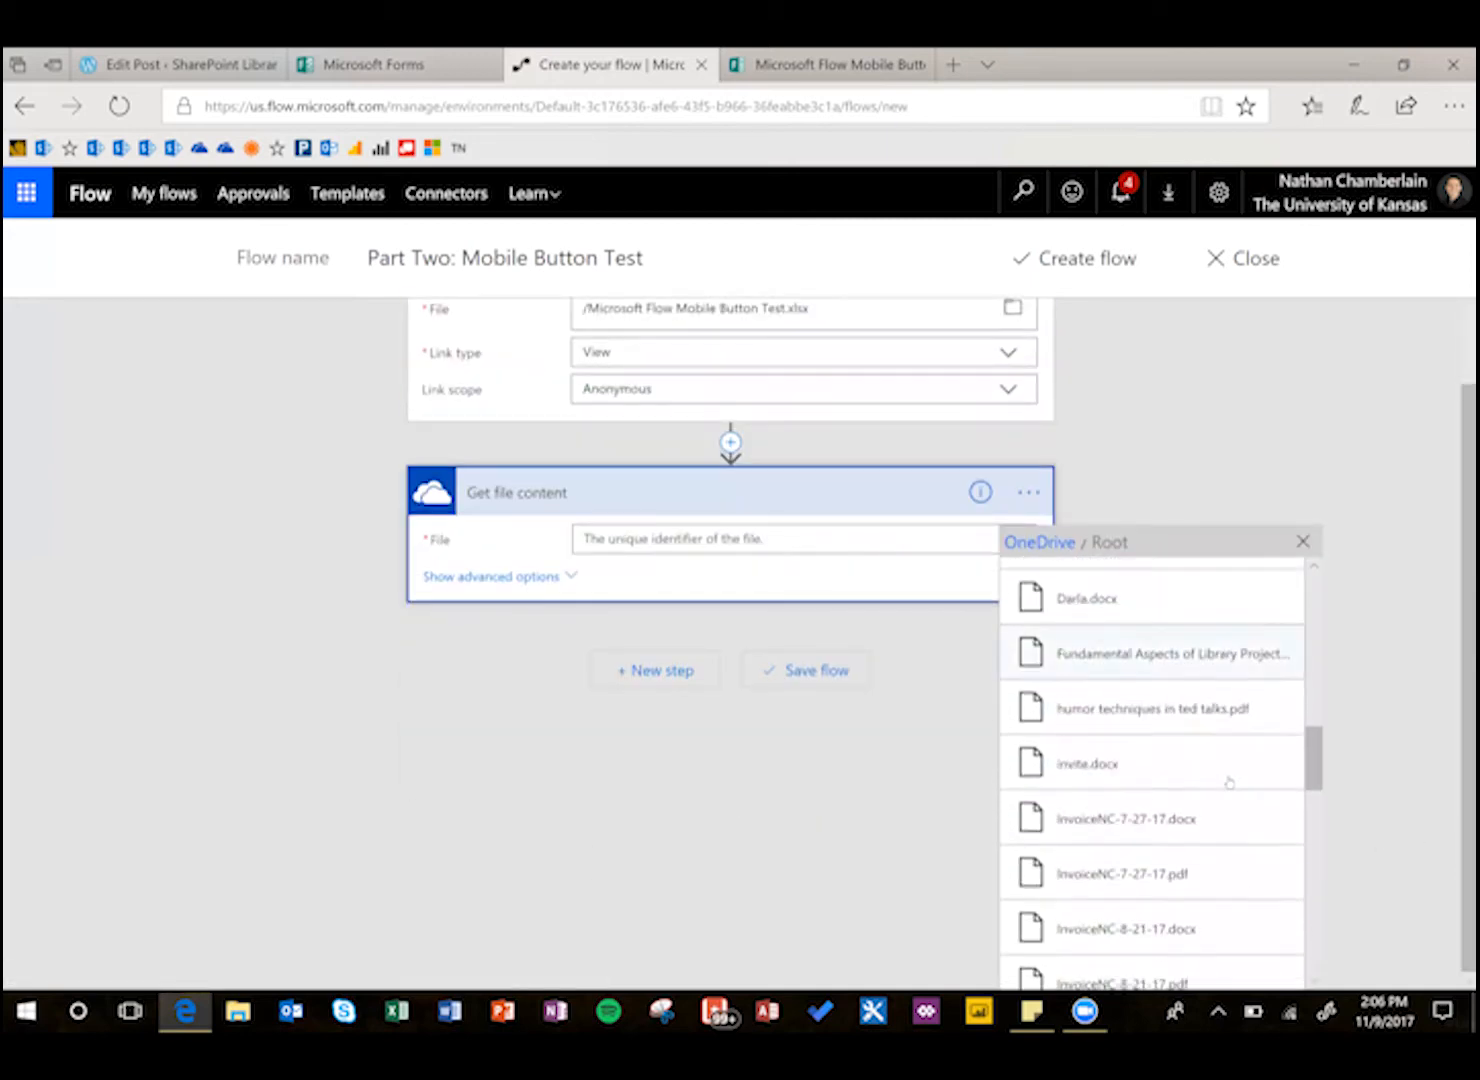
left_click(1302, 540)
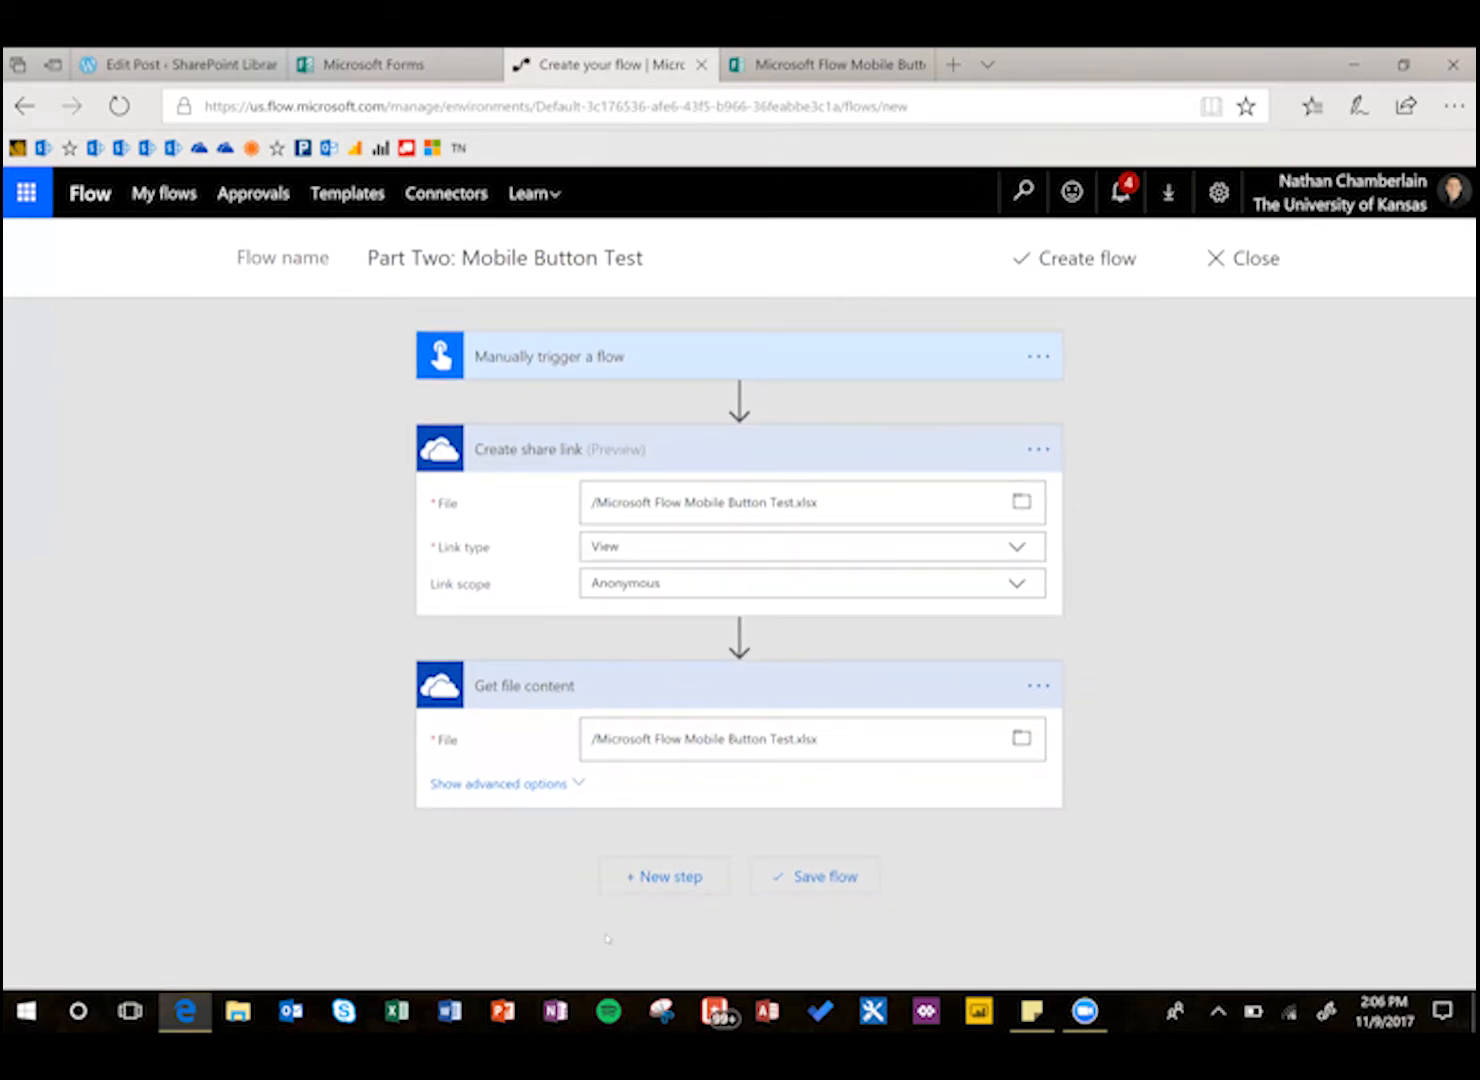
- Add a Send an email notification action addressed to the suggested recipient 'nate'
left_click(664, 876)
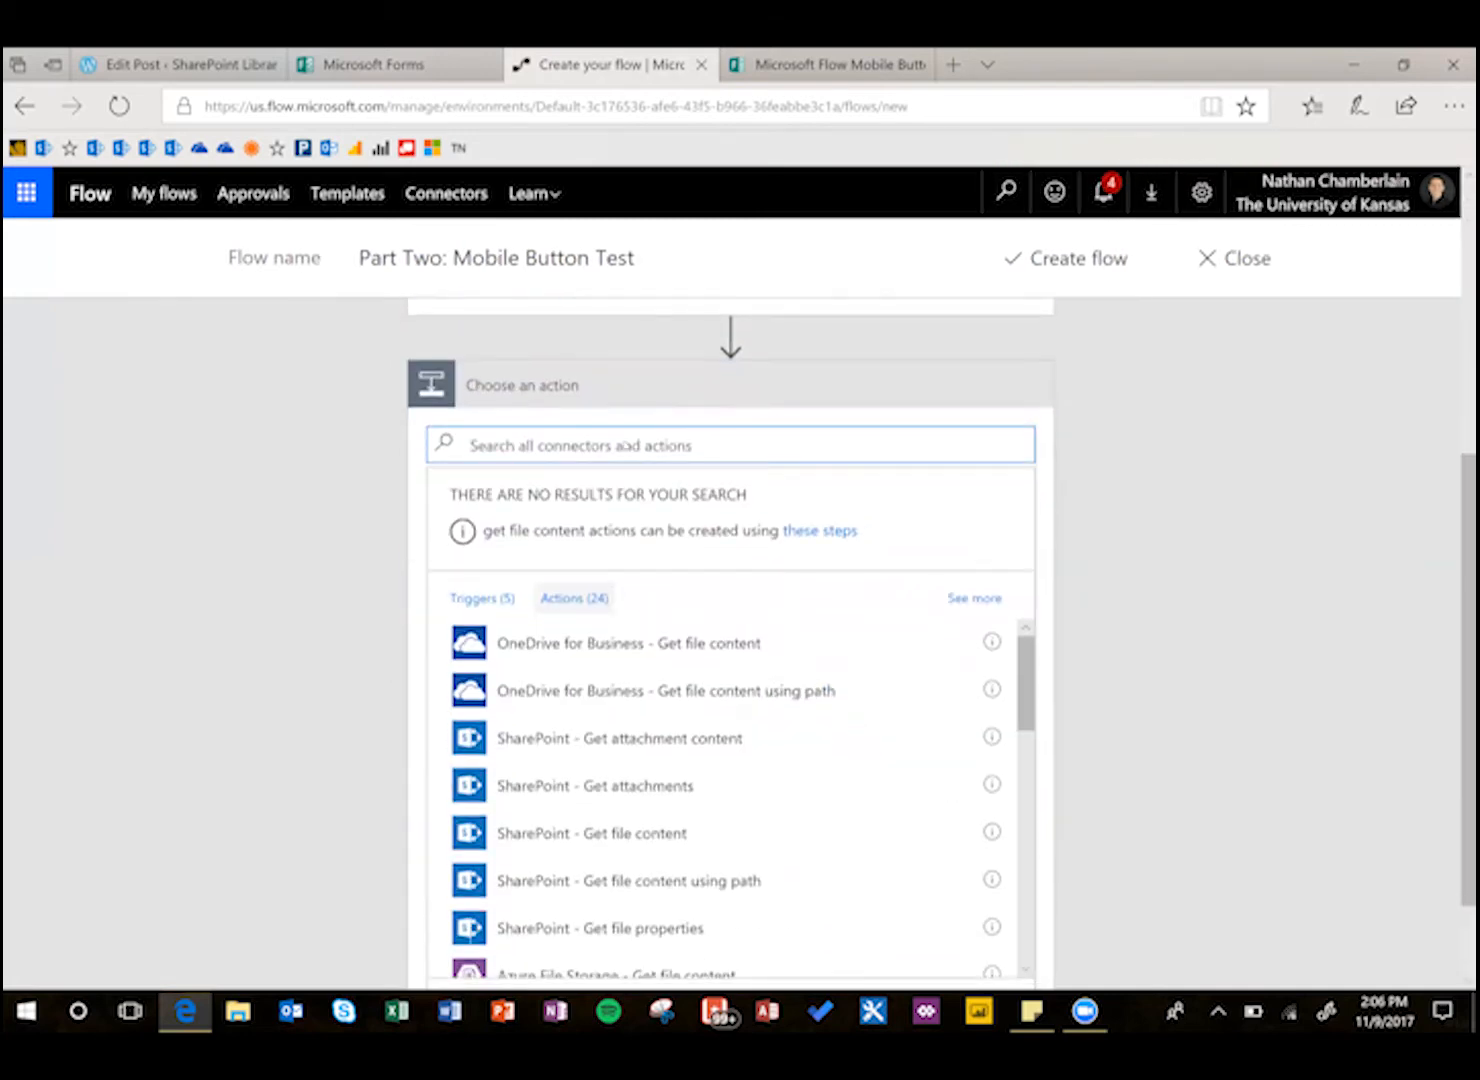
type("email")
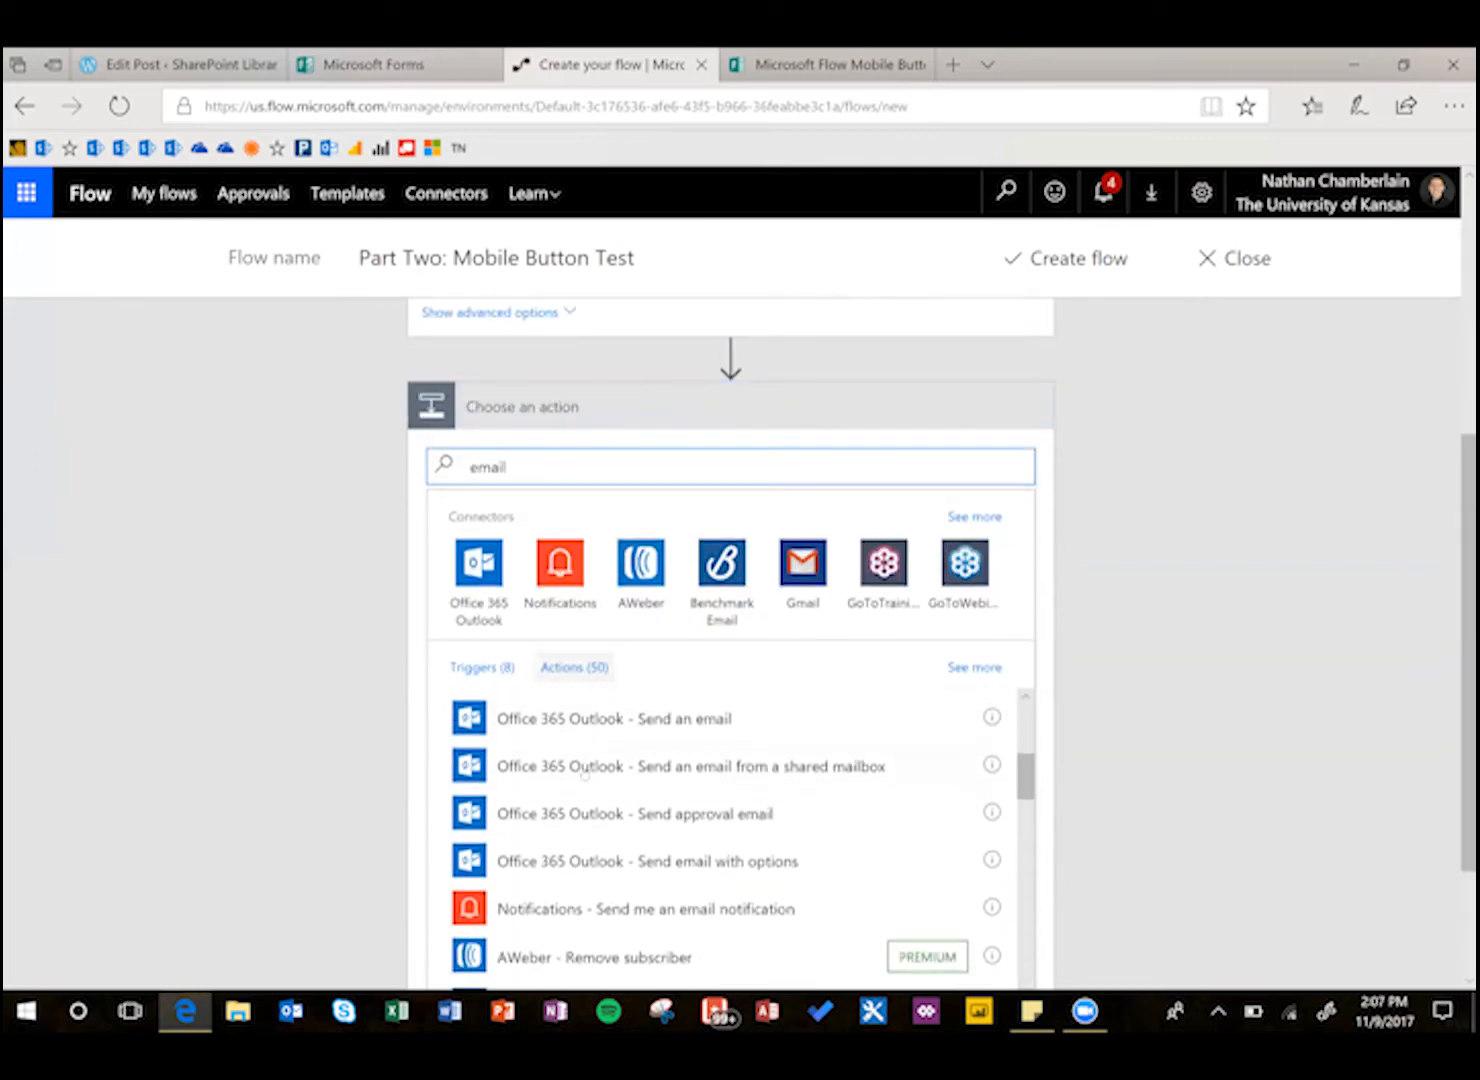
scroll("down", 3)
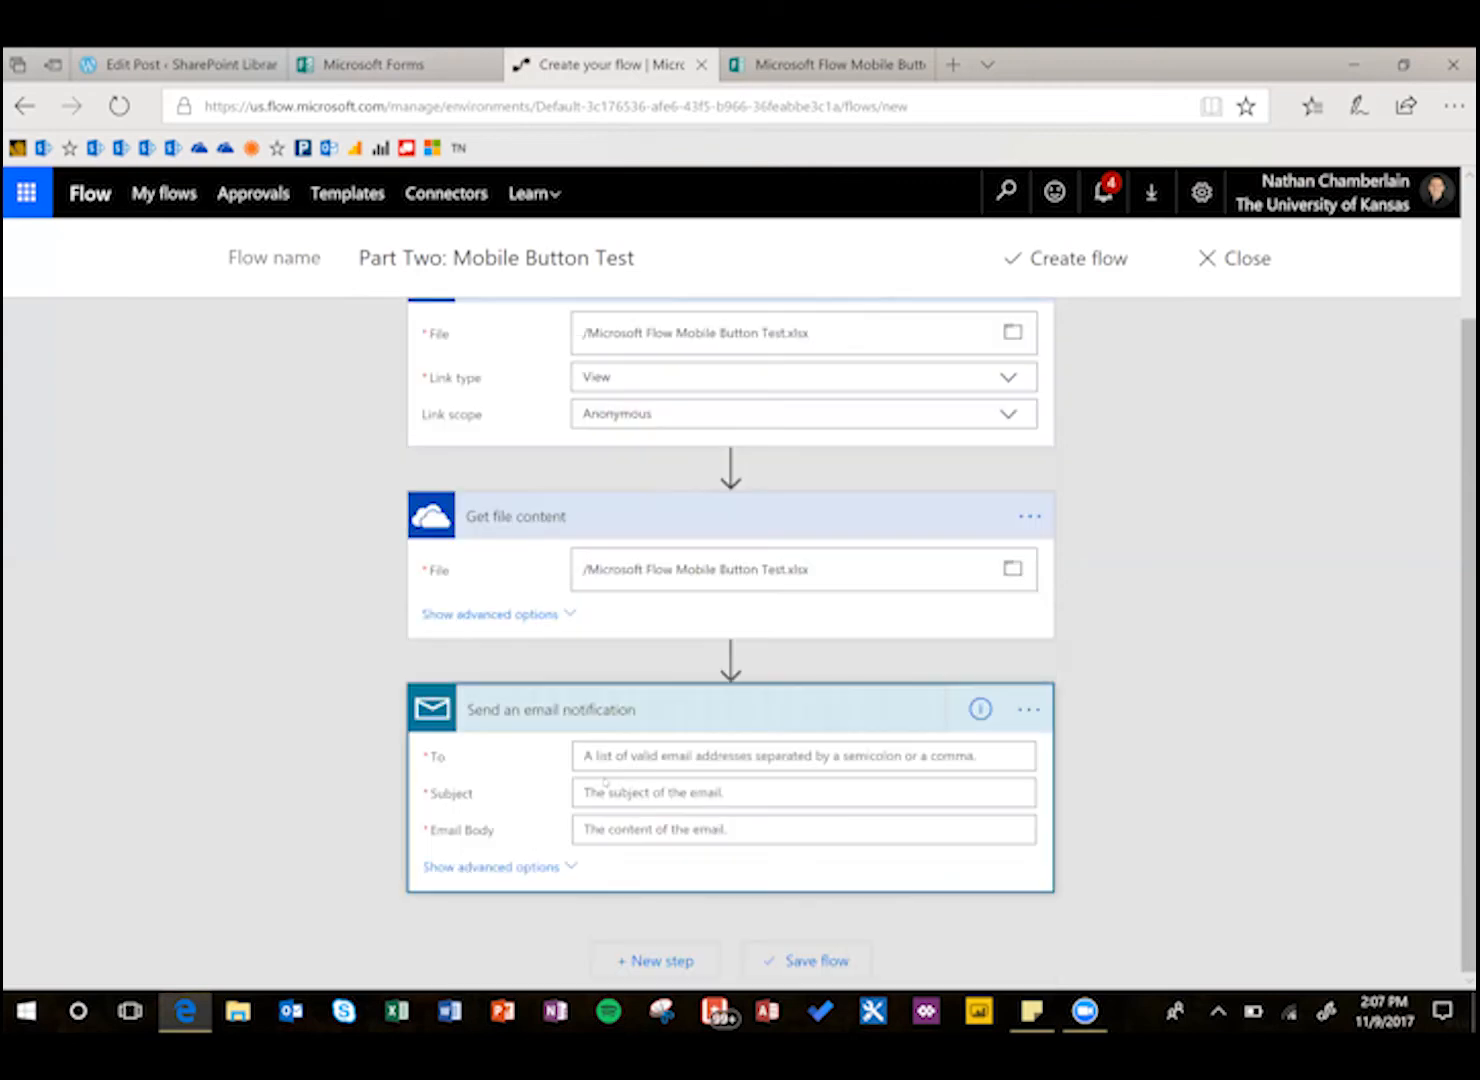
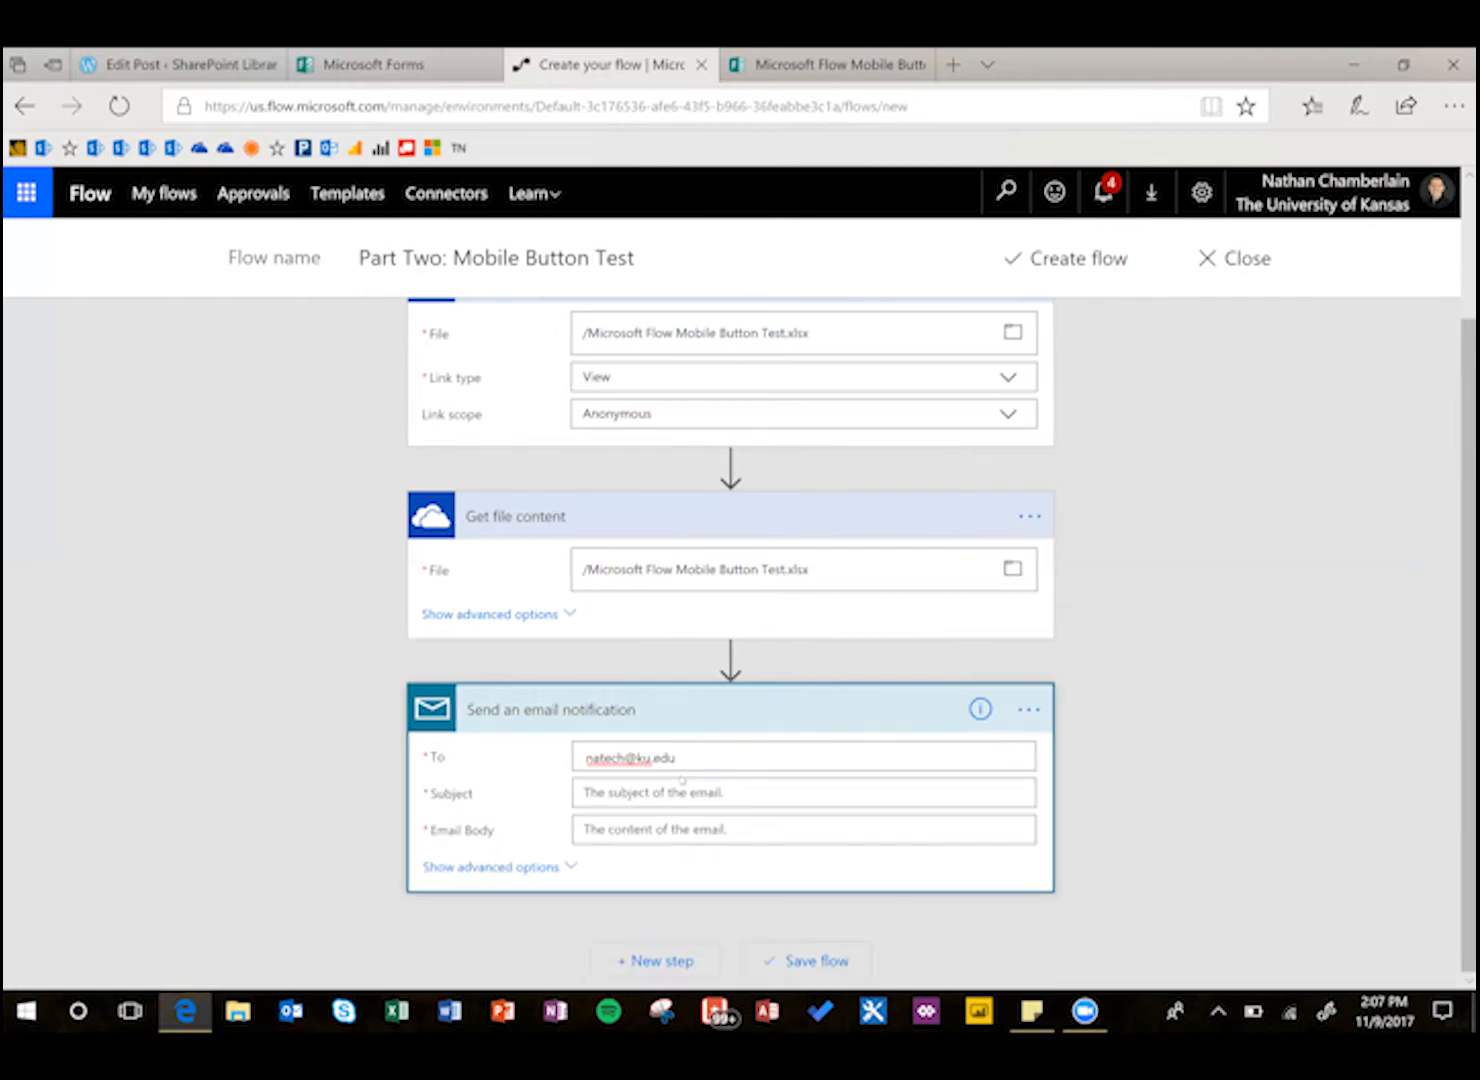
left_click(802, 756)
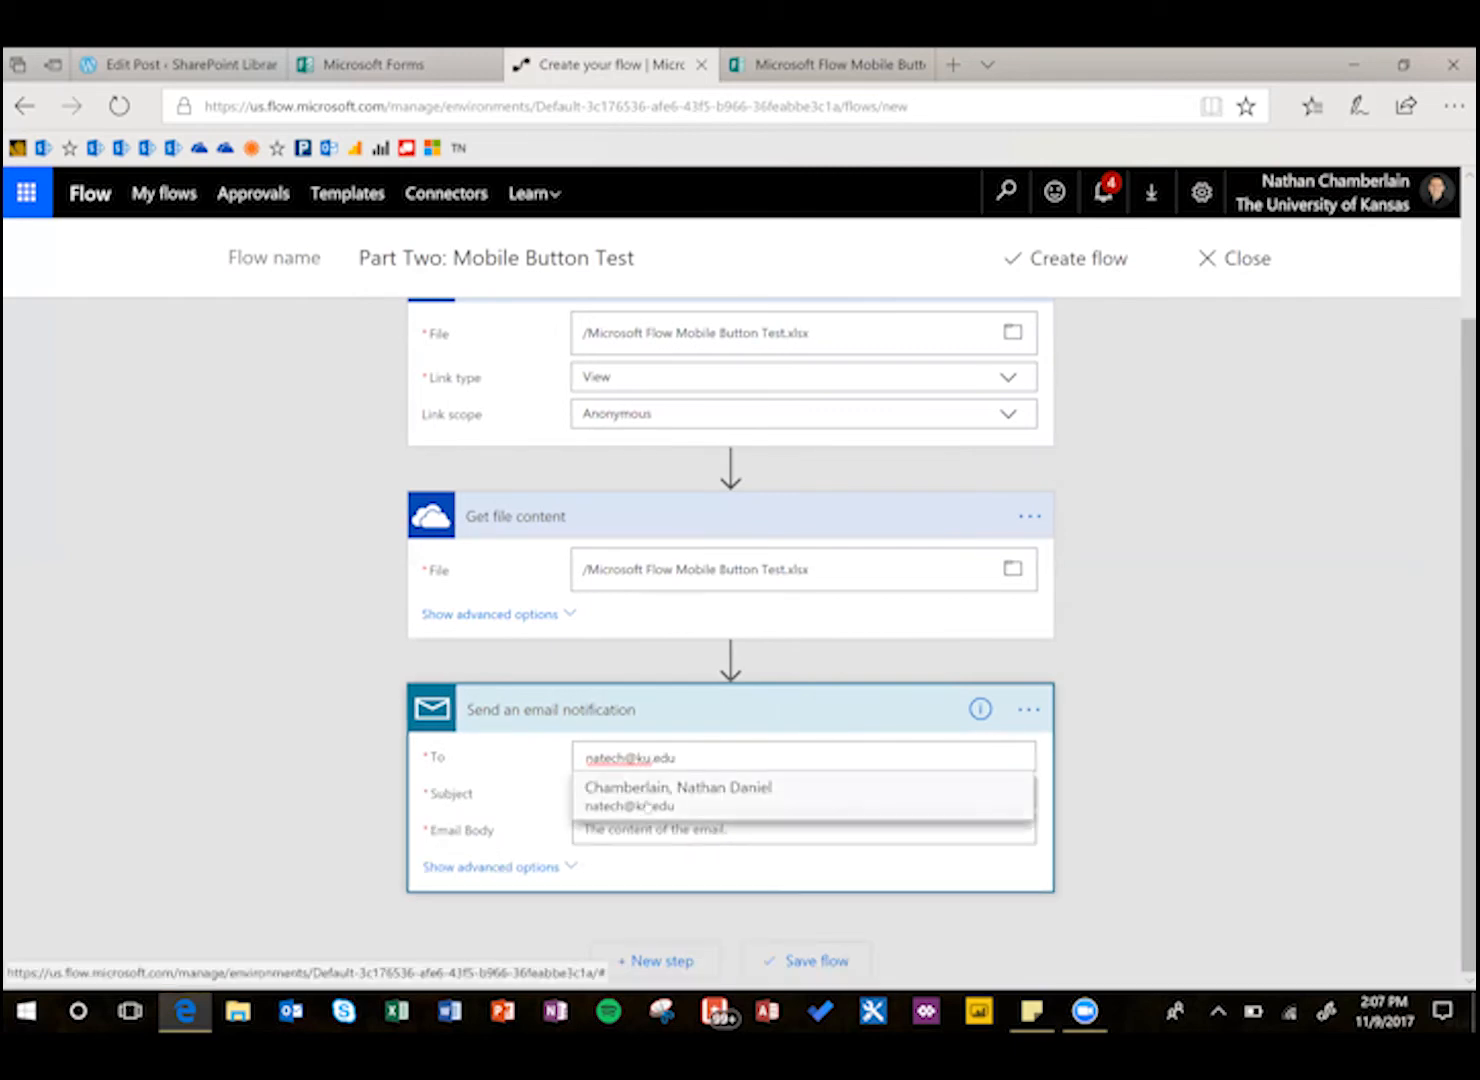
left_click(640, 792)
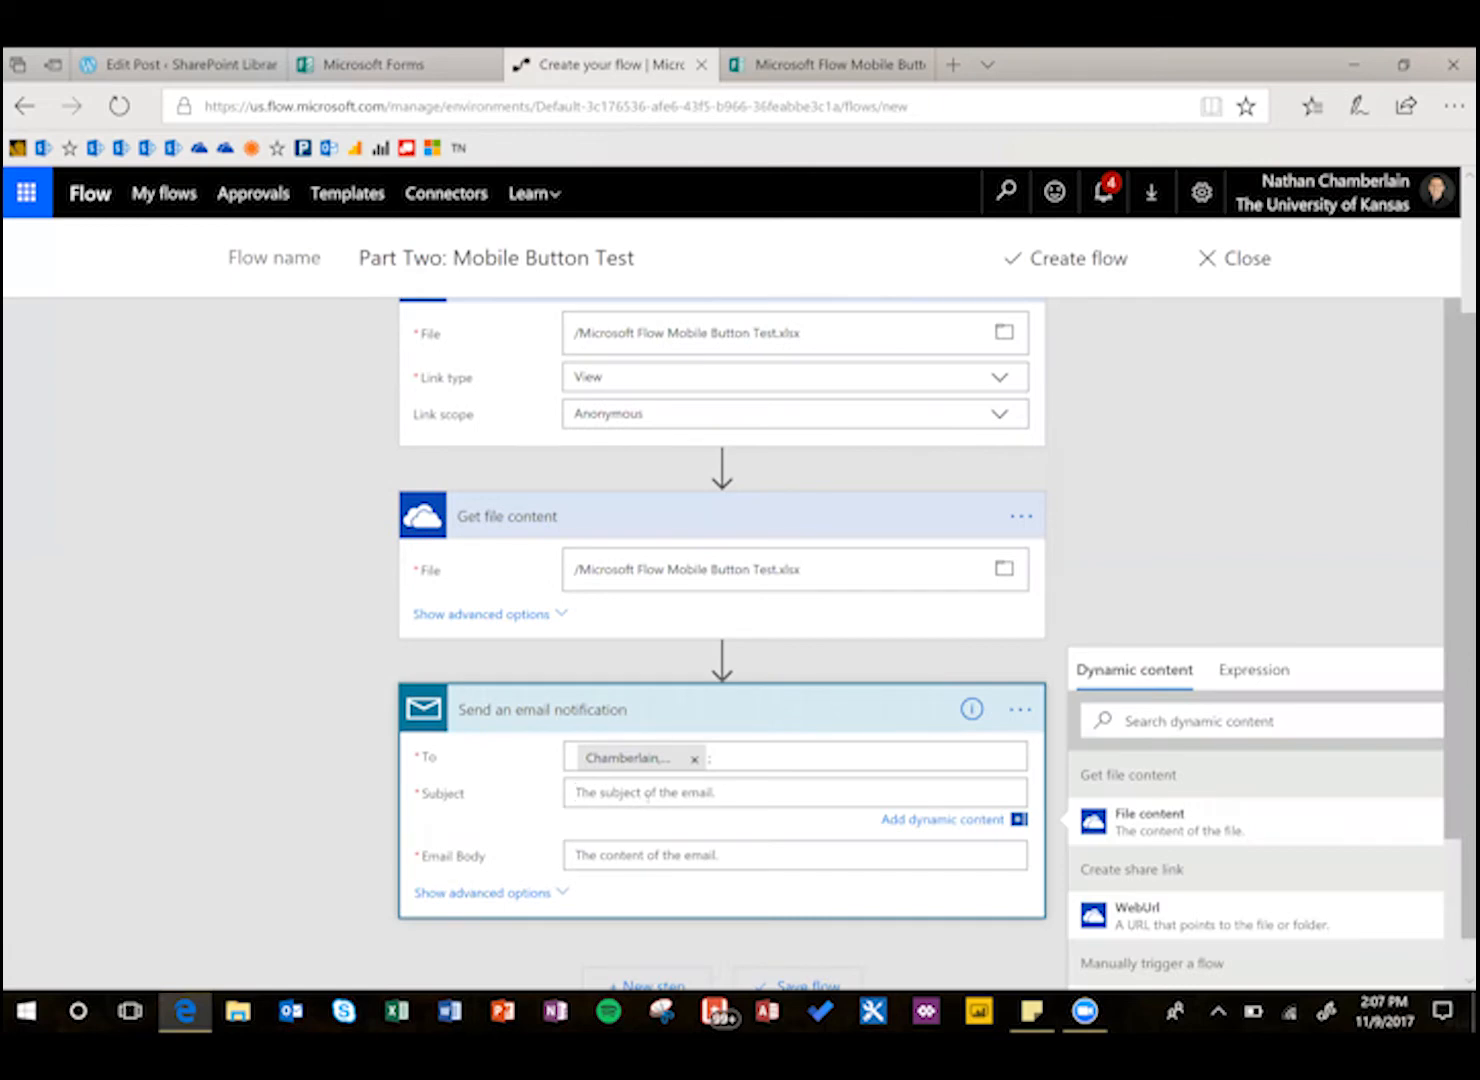
- Set the subject Current Responses to Date and a body asking to see attached responses with the share link
left_click(794, 792)
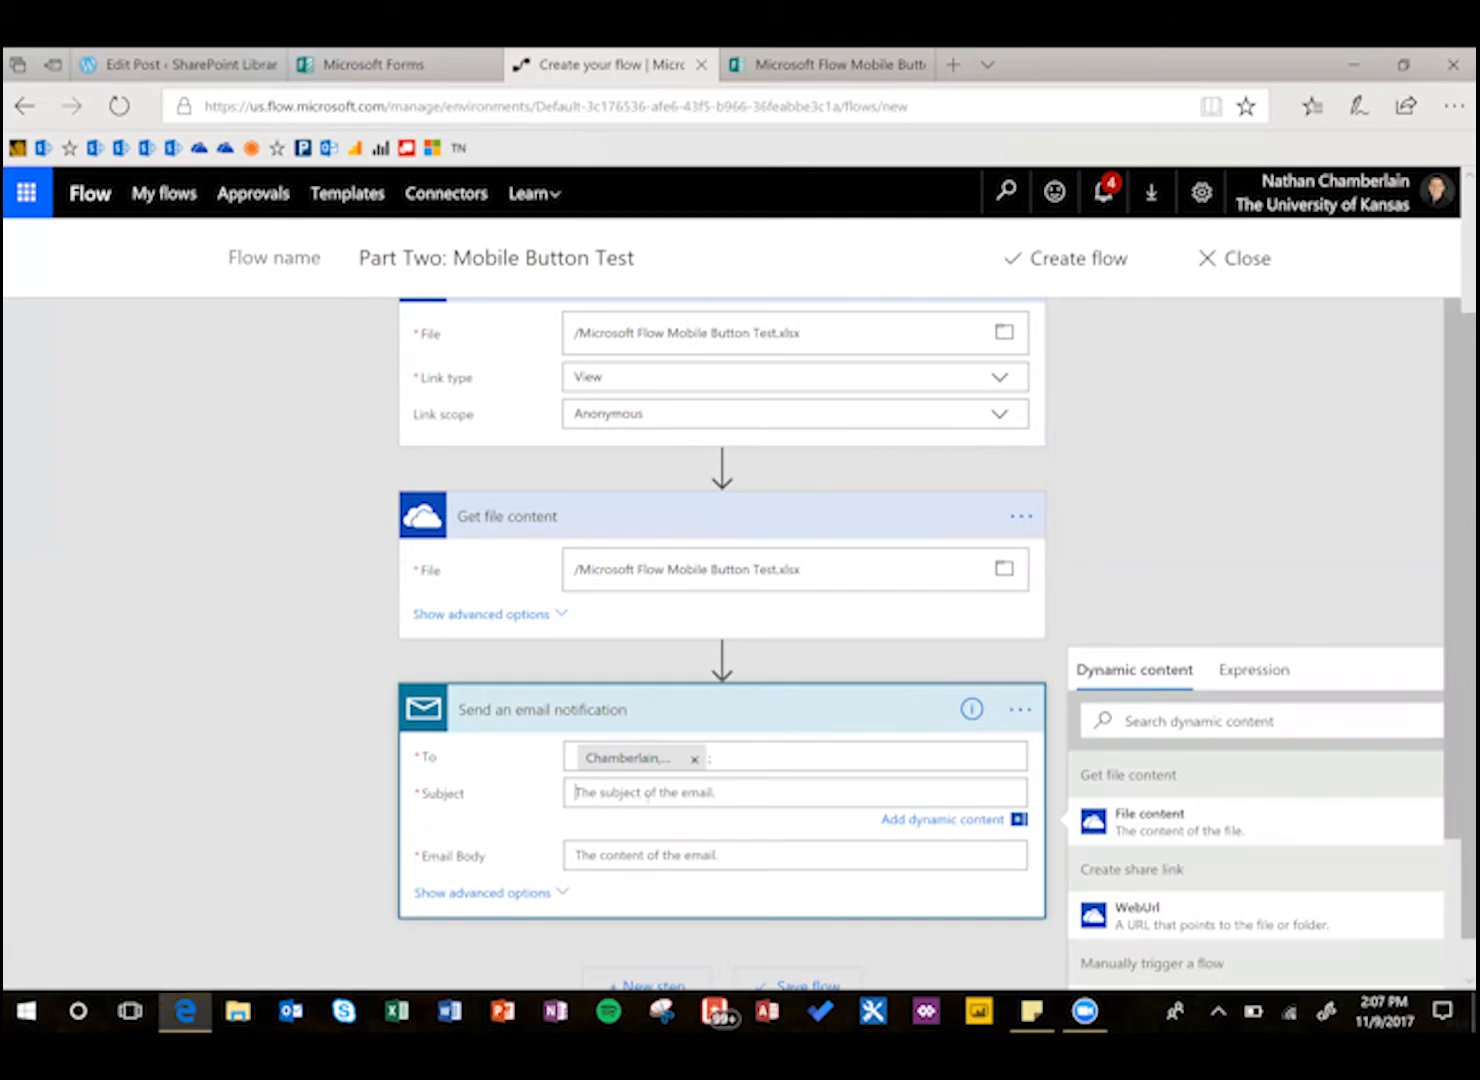
type("Current Responses to D")
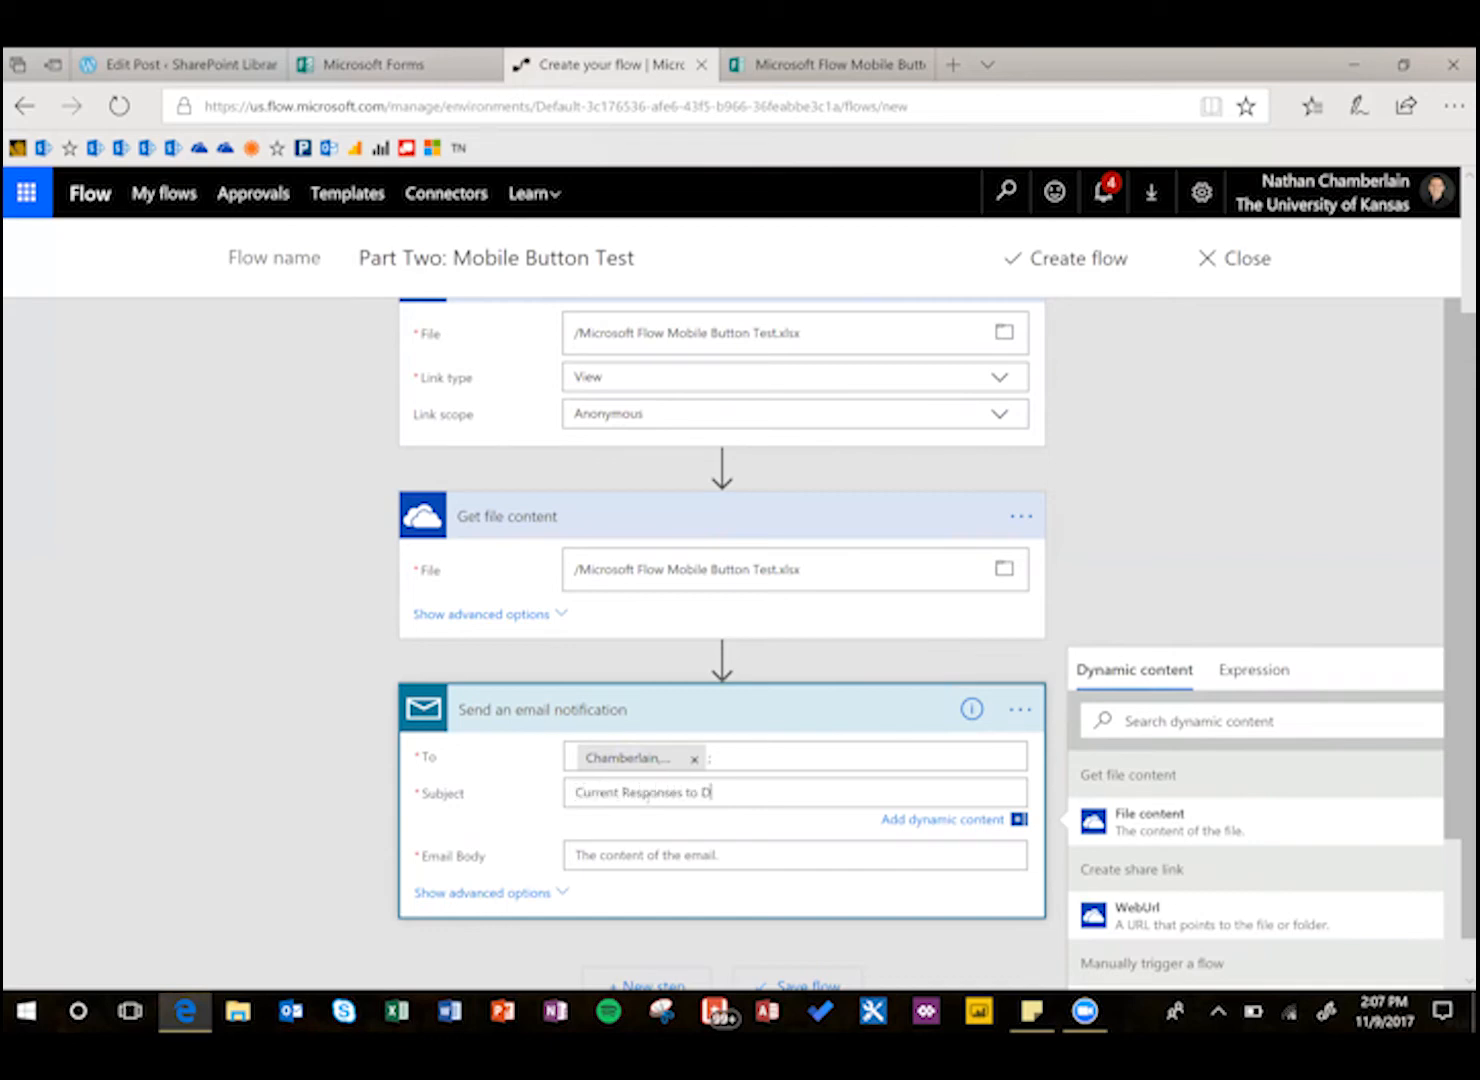
type("ate")
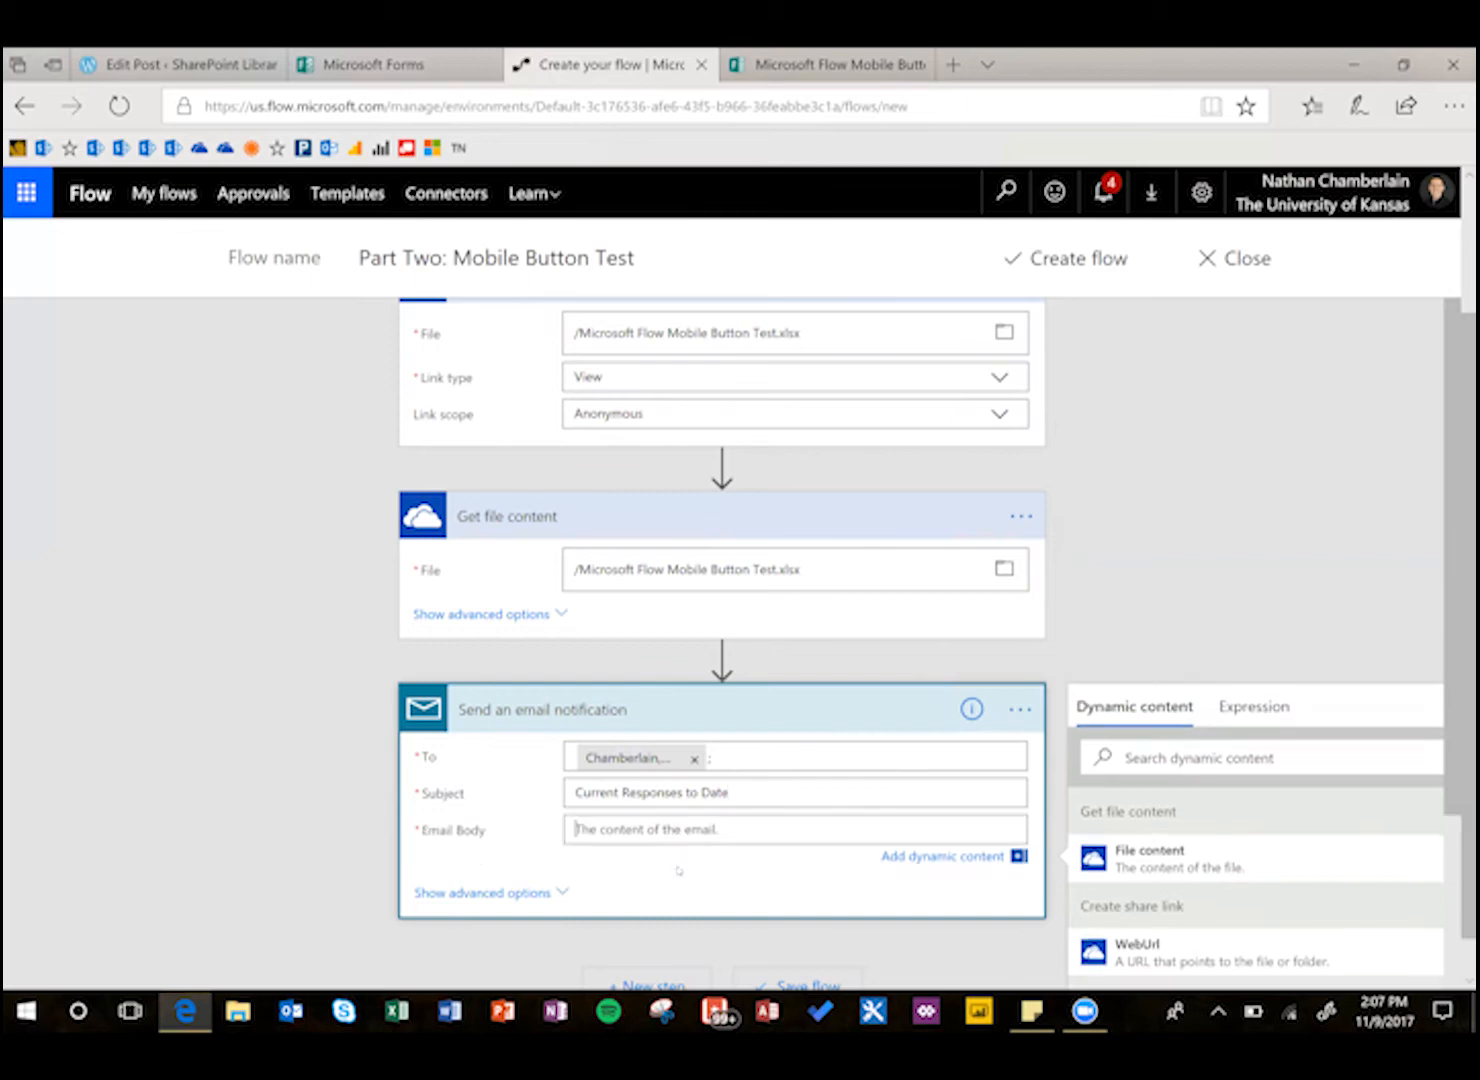
type("Please see attached or the link below for a")
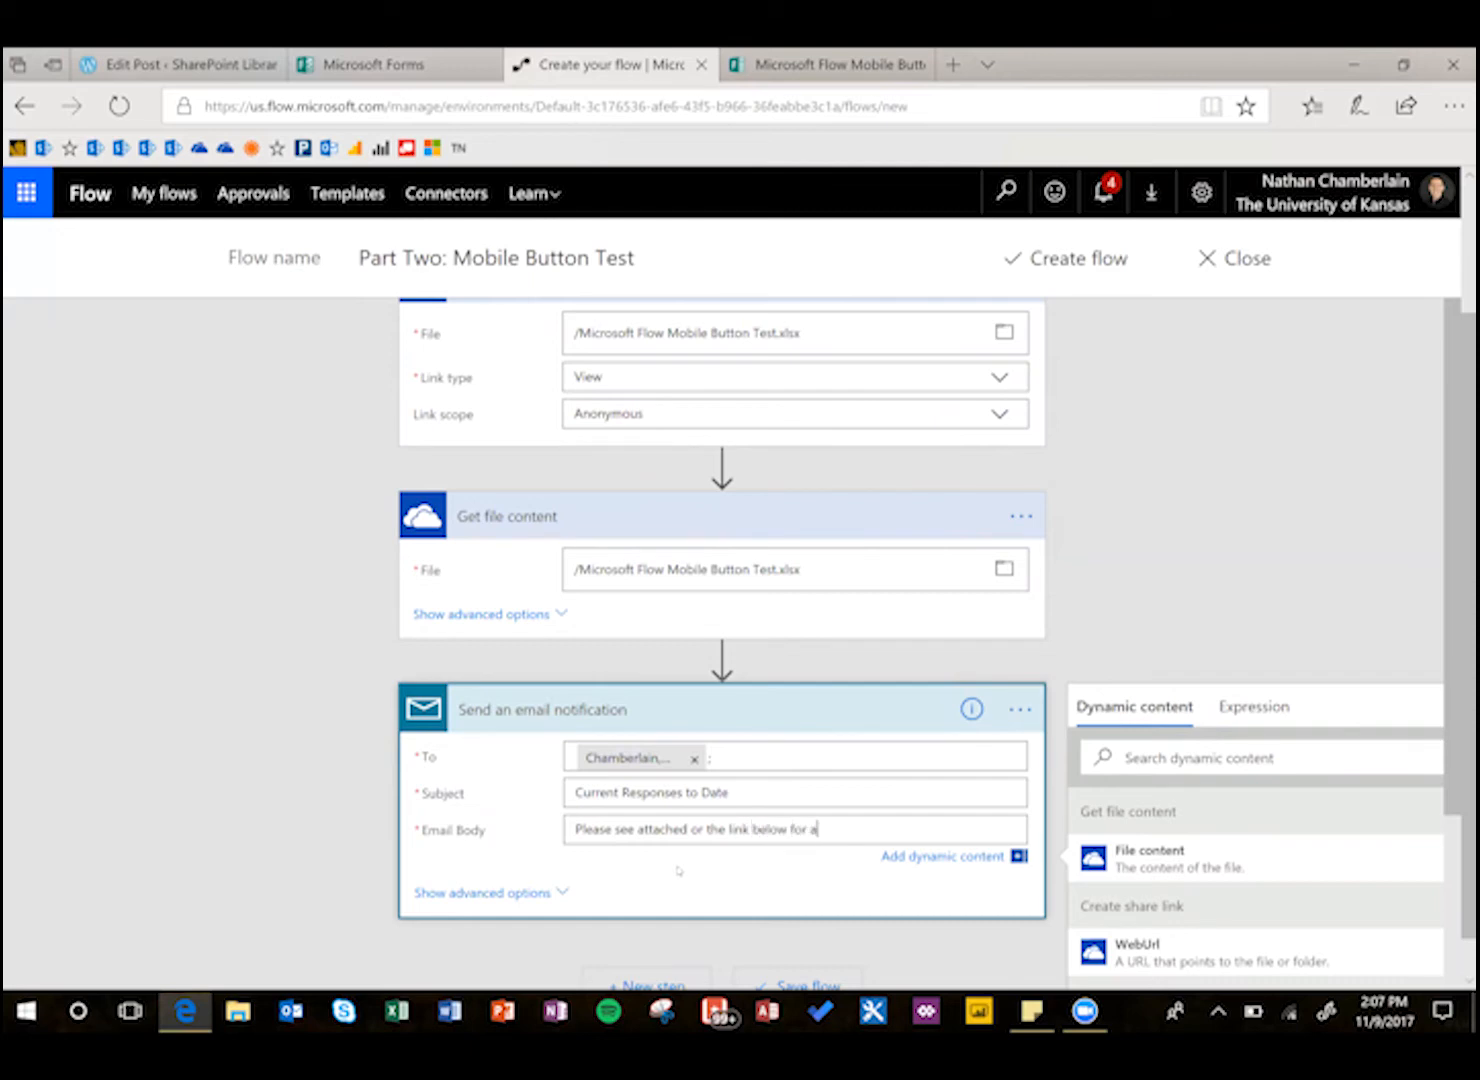
type("ll responses to date.")
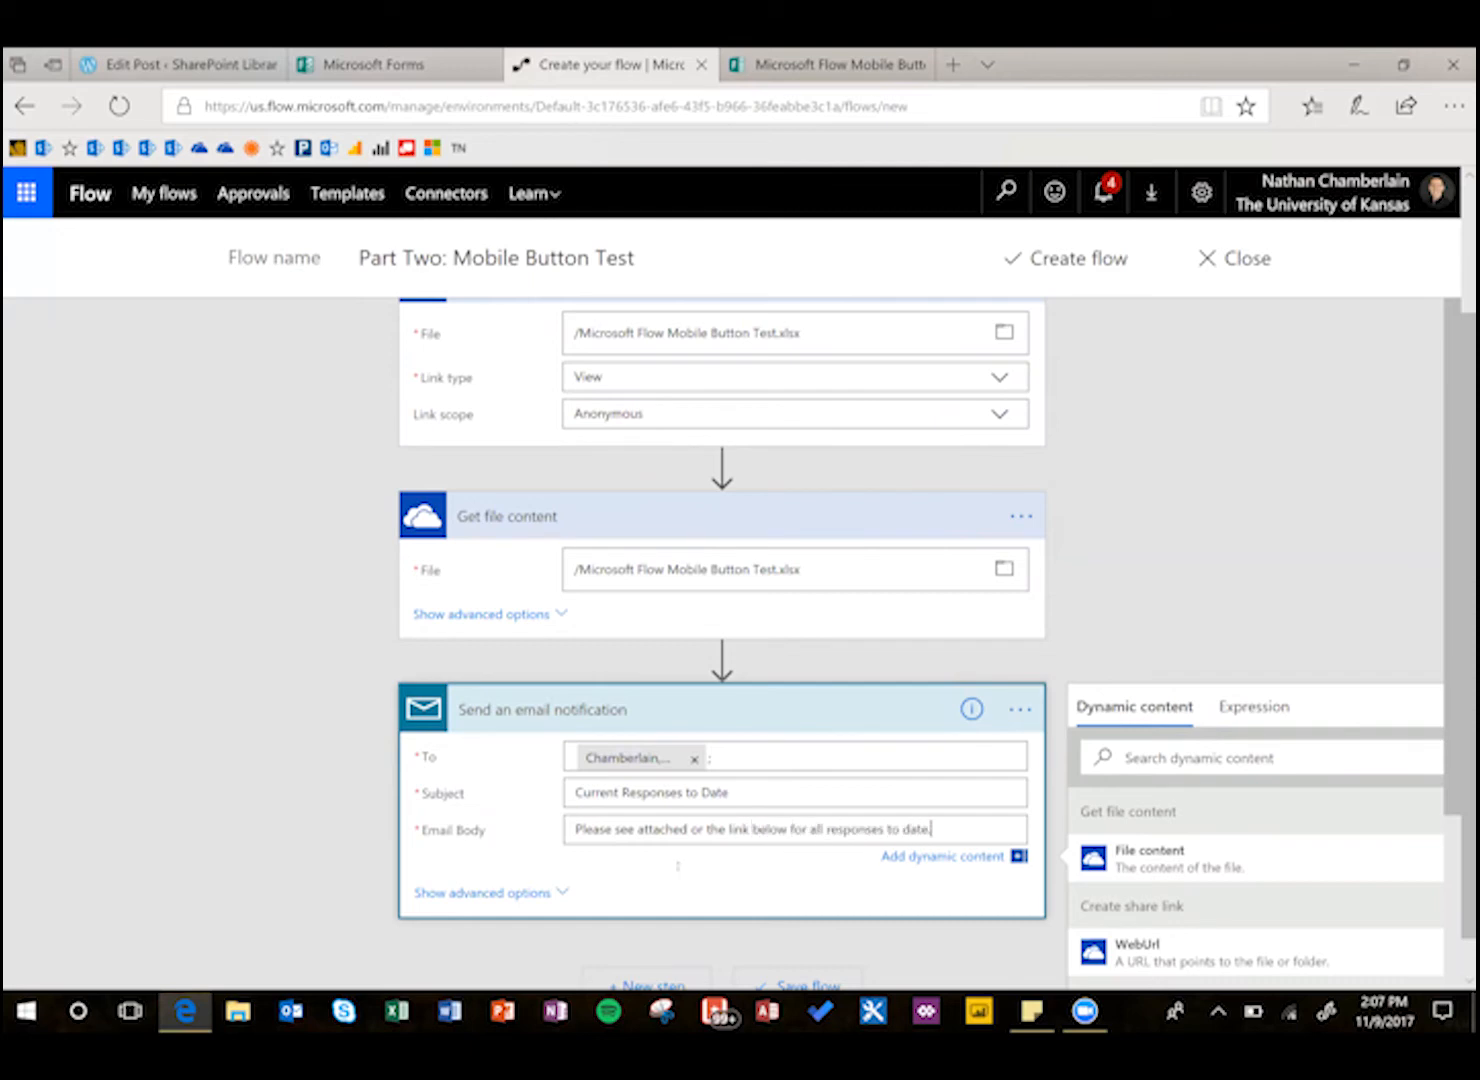
type("<br><br>")
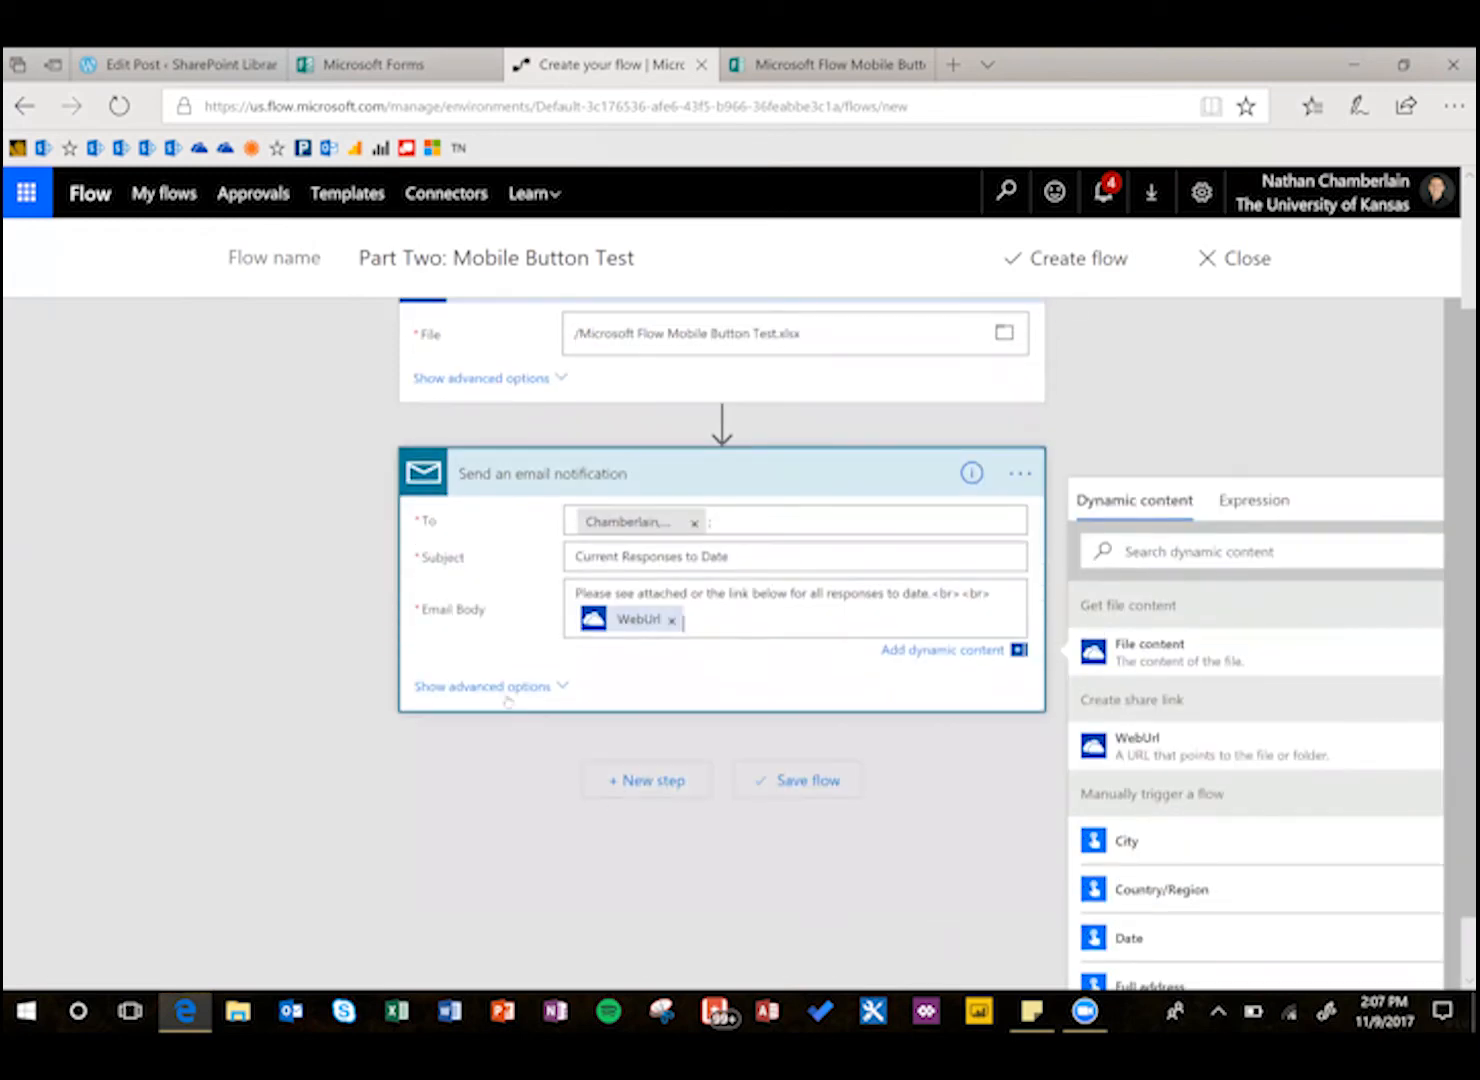
- Attach the Excel file's File content to the email with attachment name Results.xlsx
left_click(480, 686)
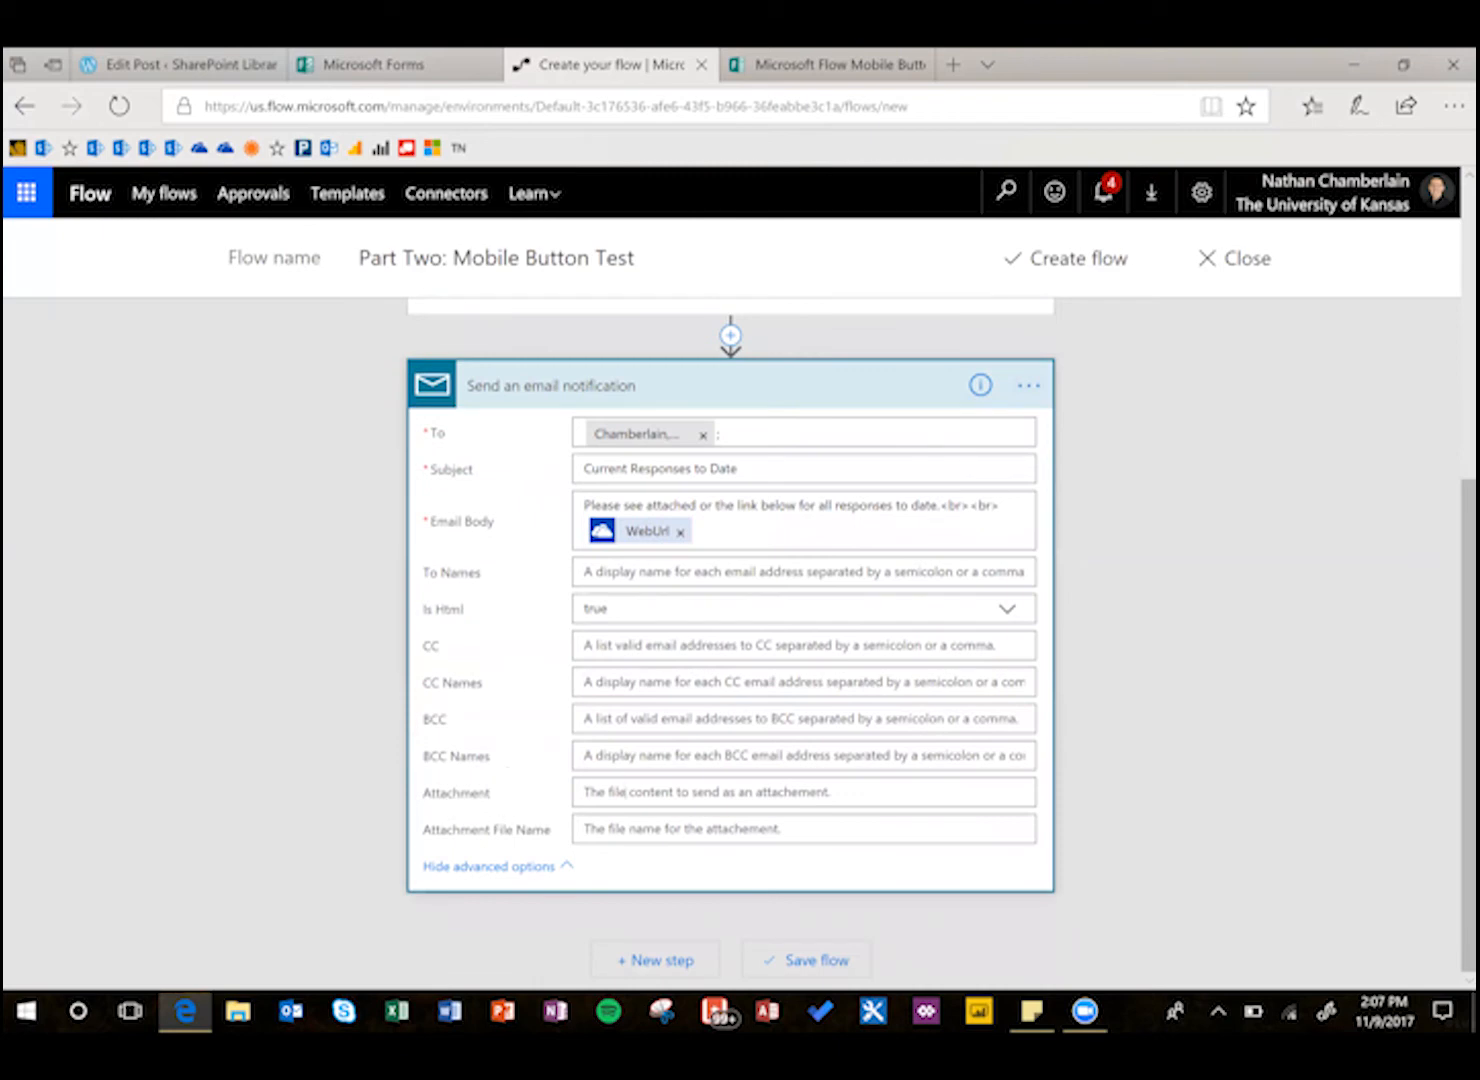
left_click(796, 792)
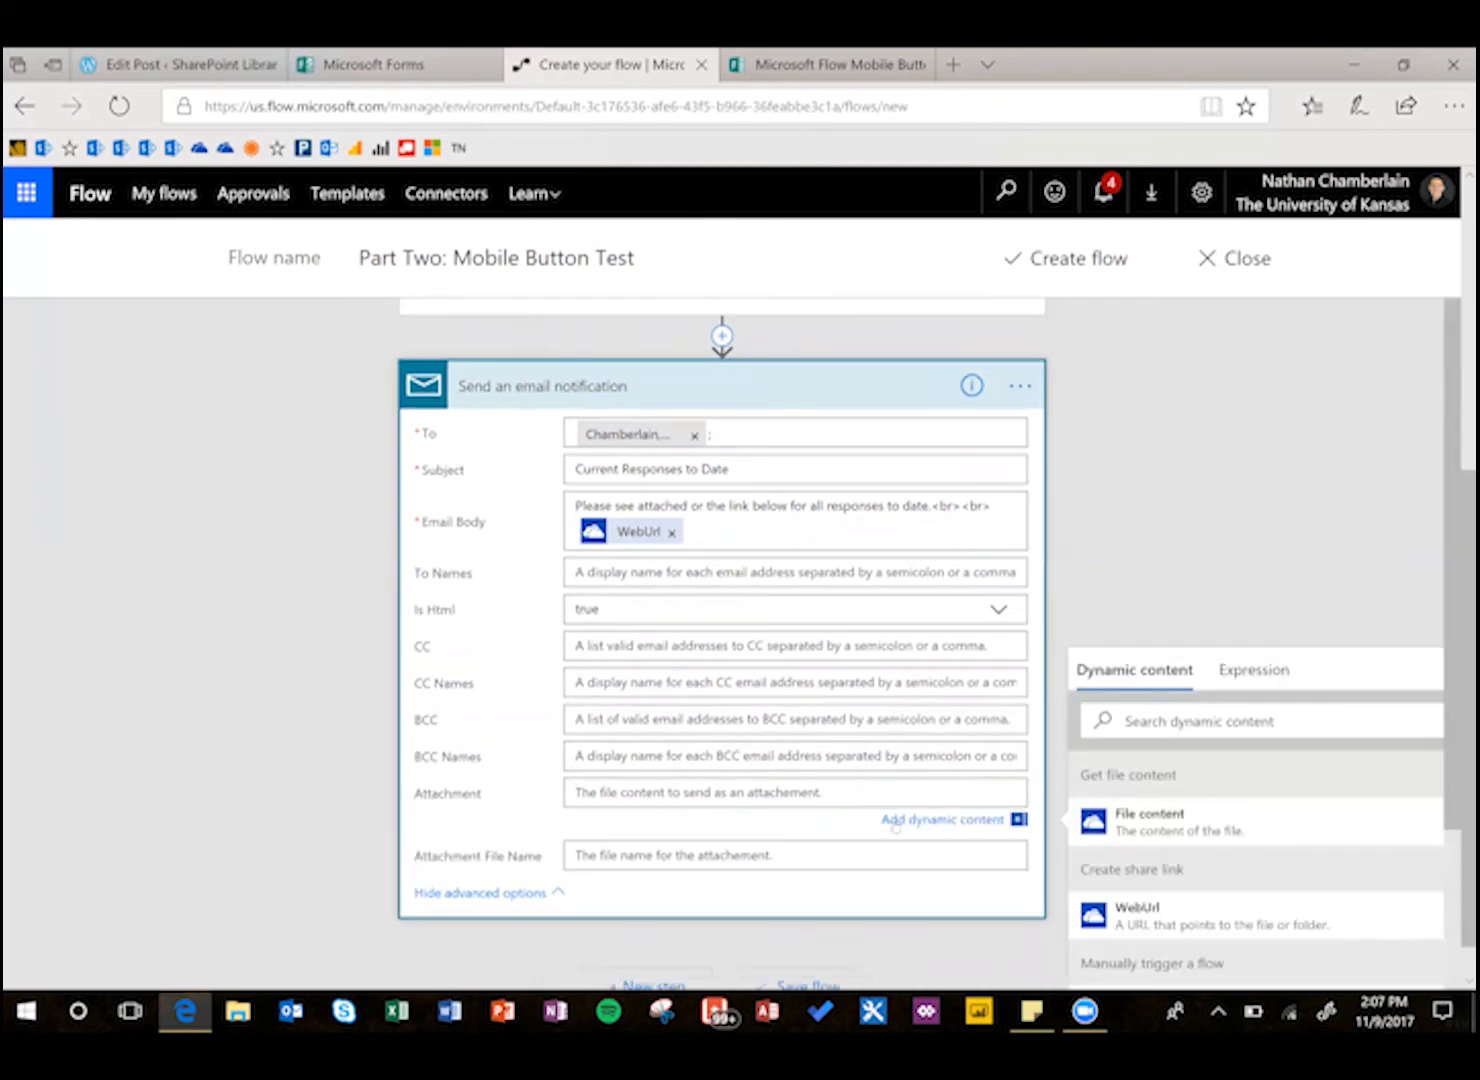
left_click(1150, 820)
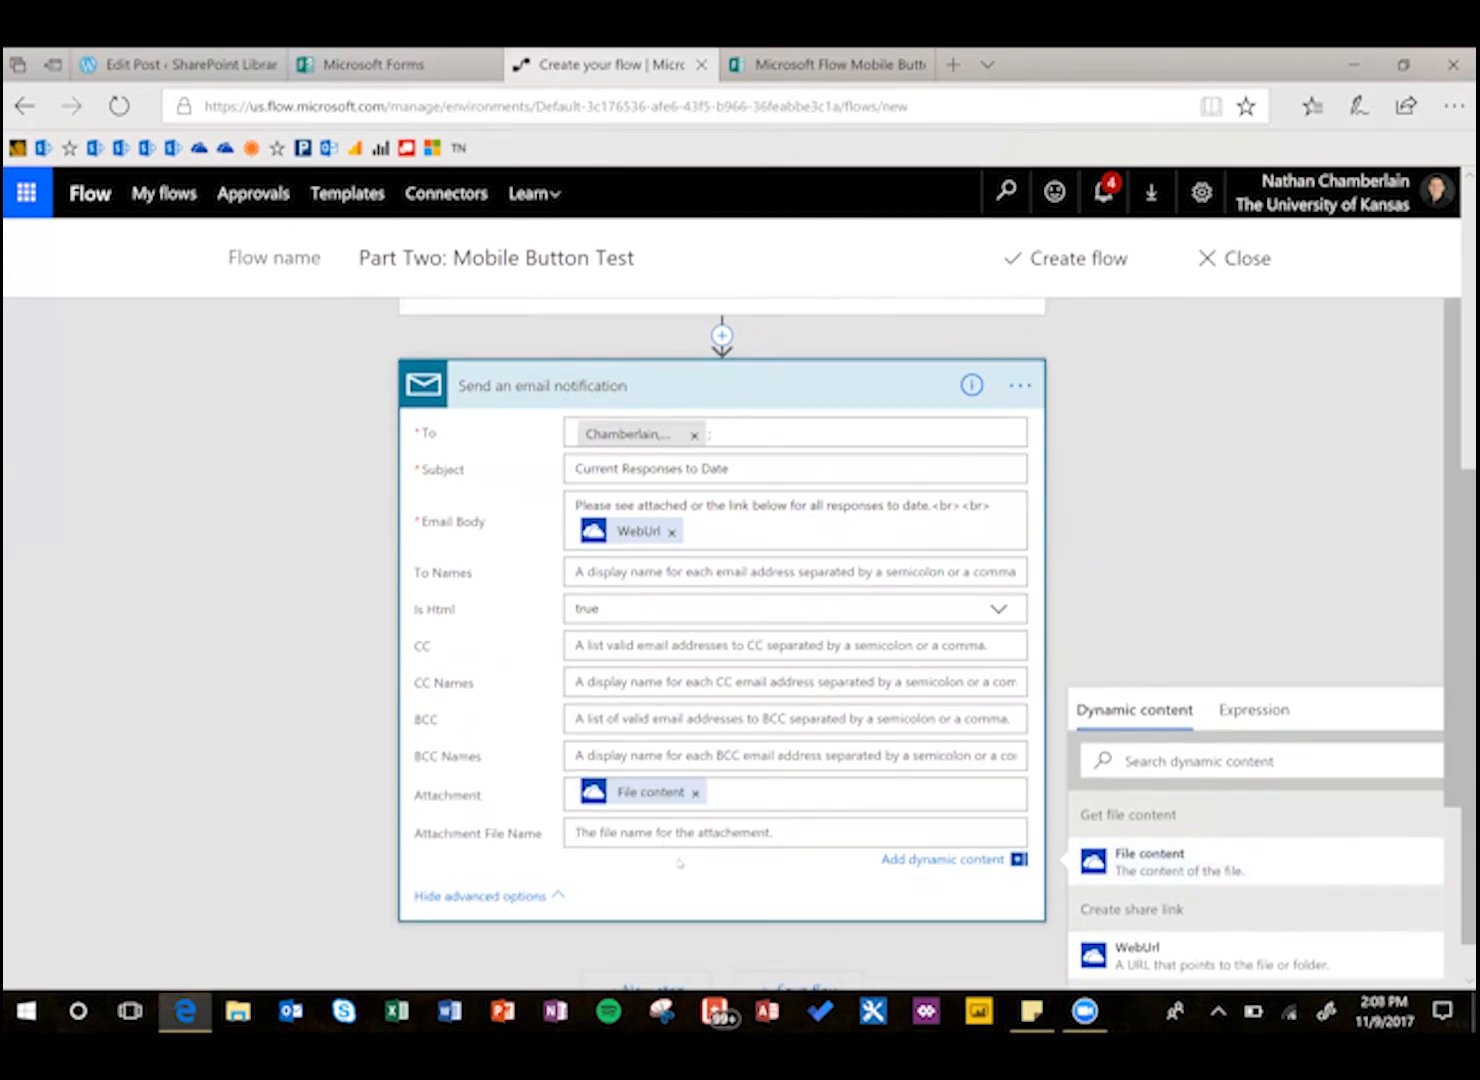
type("Results.x")
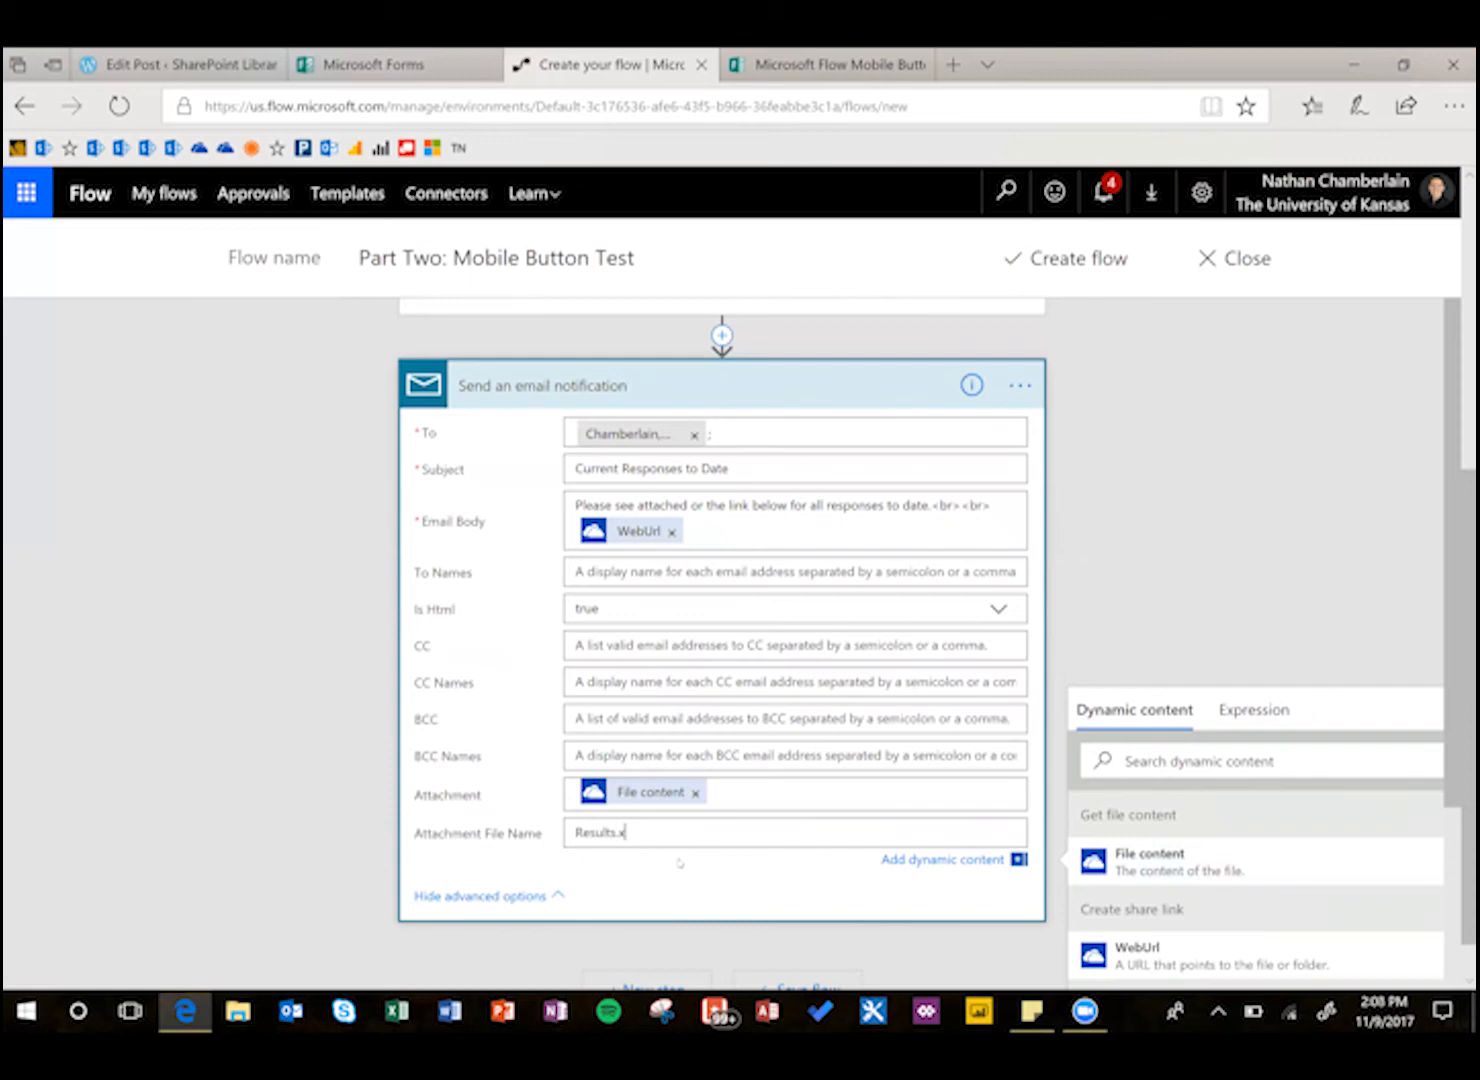
type("lsx")
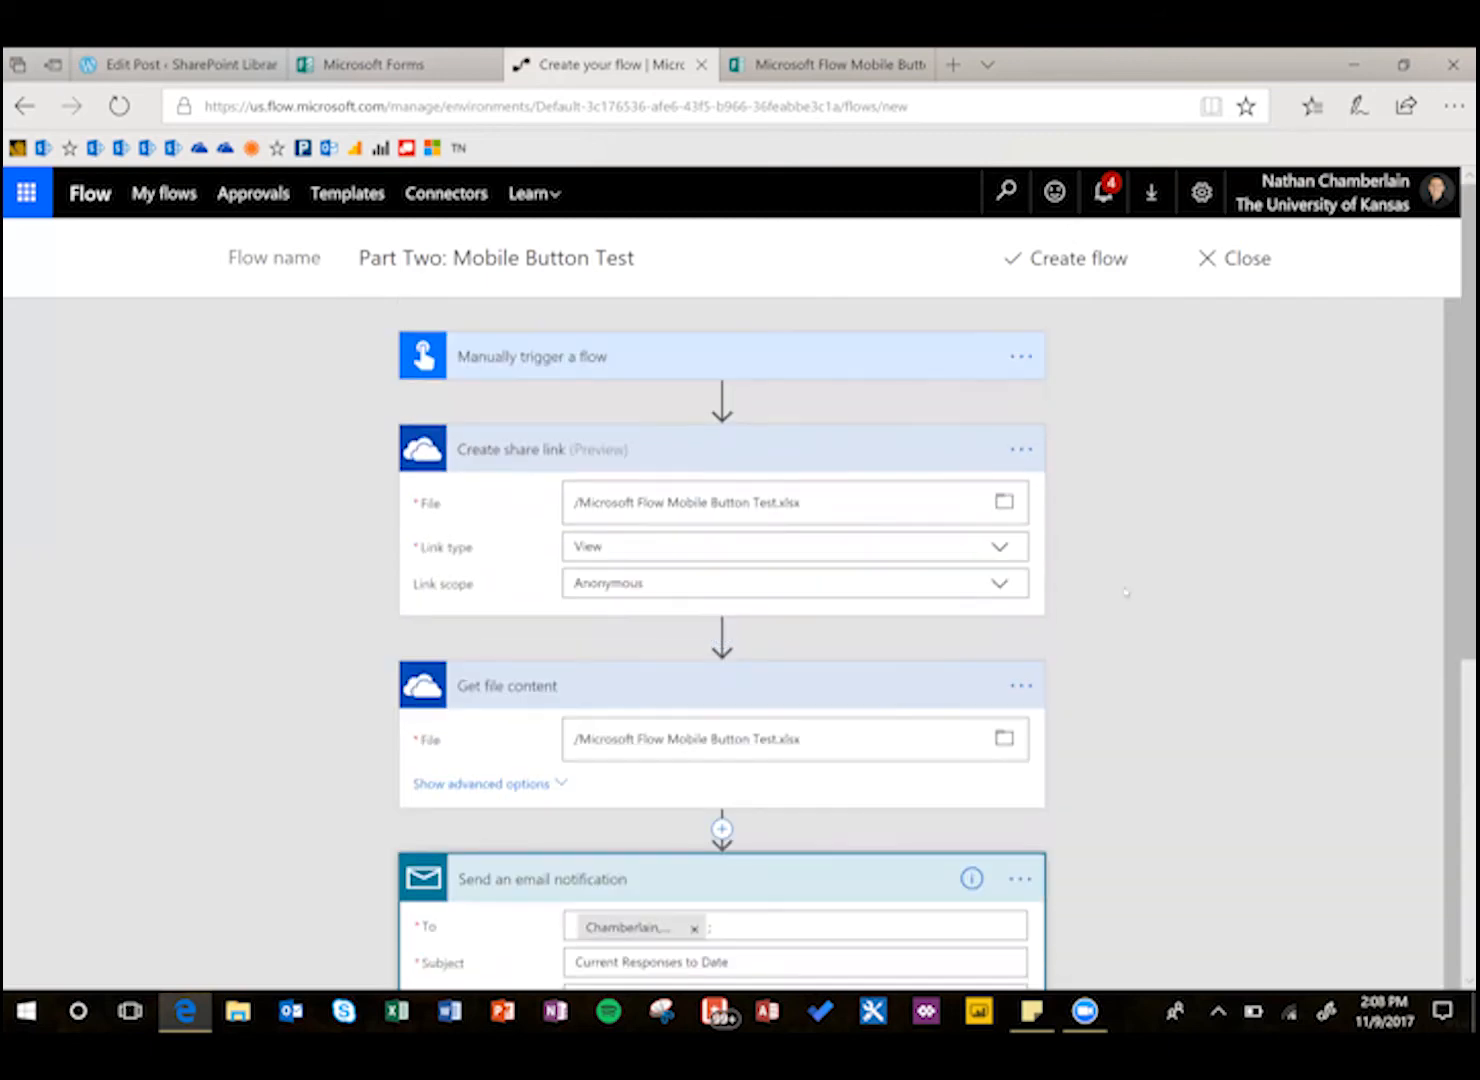
mouse_move(1146, 558)
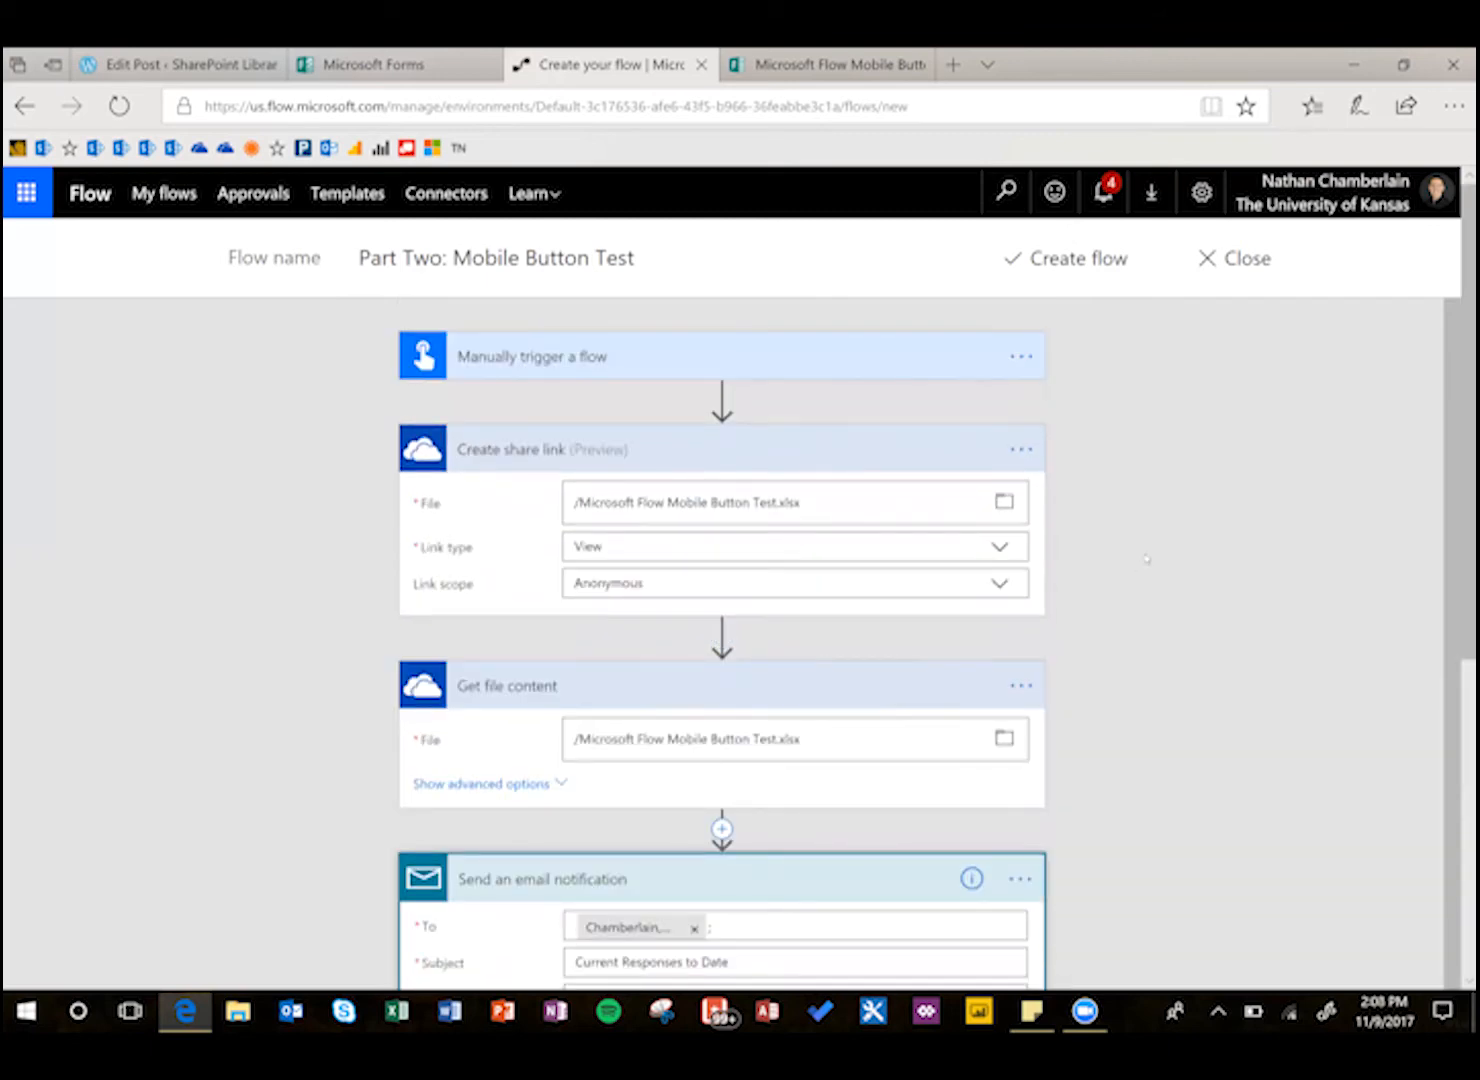
- Create and save the Part Two flow
scroll("down", 3)
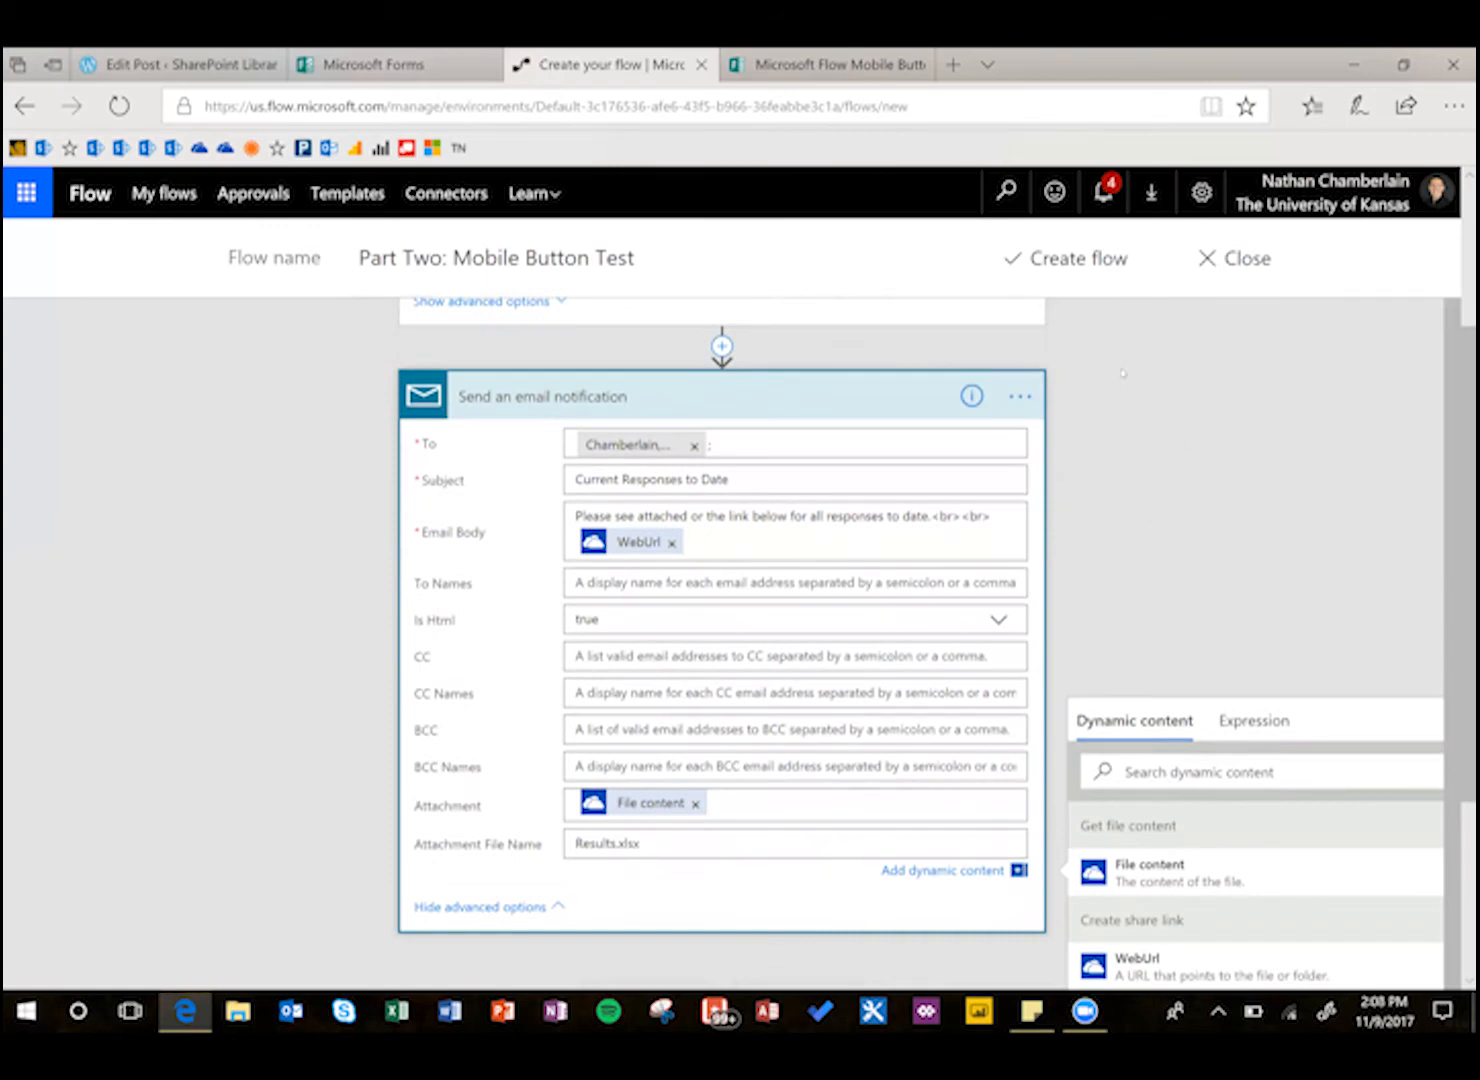
left_click(1064, 258)
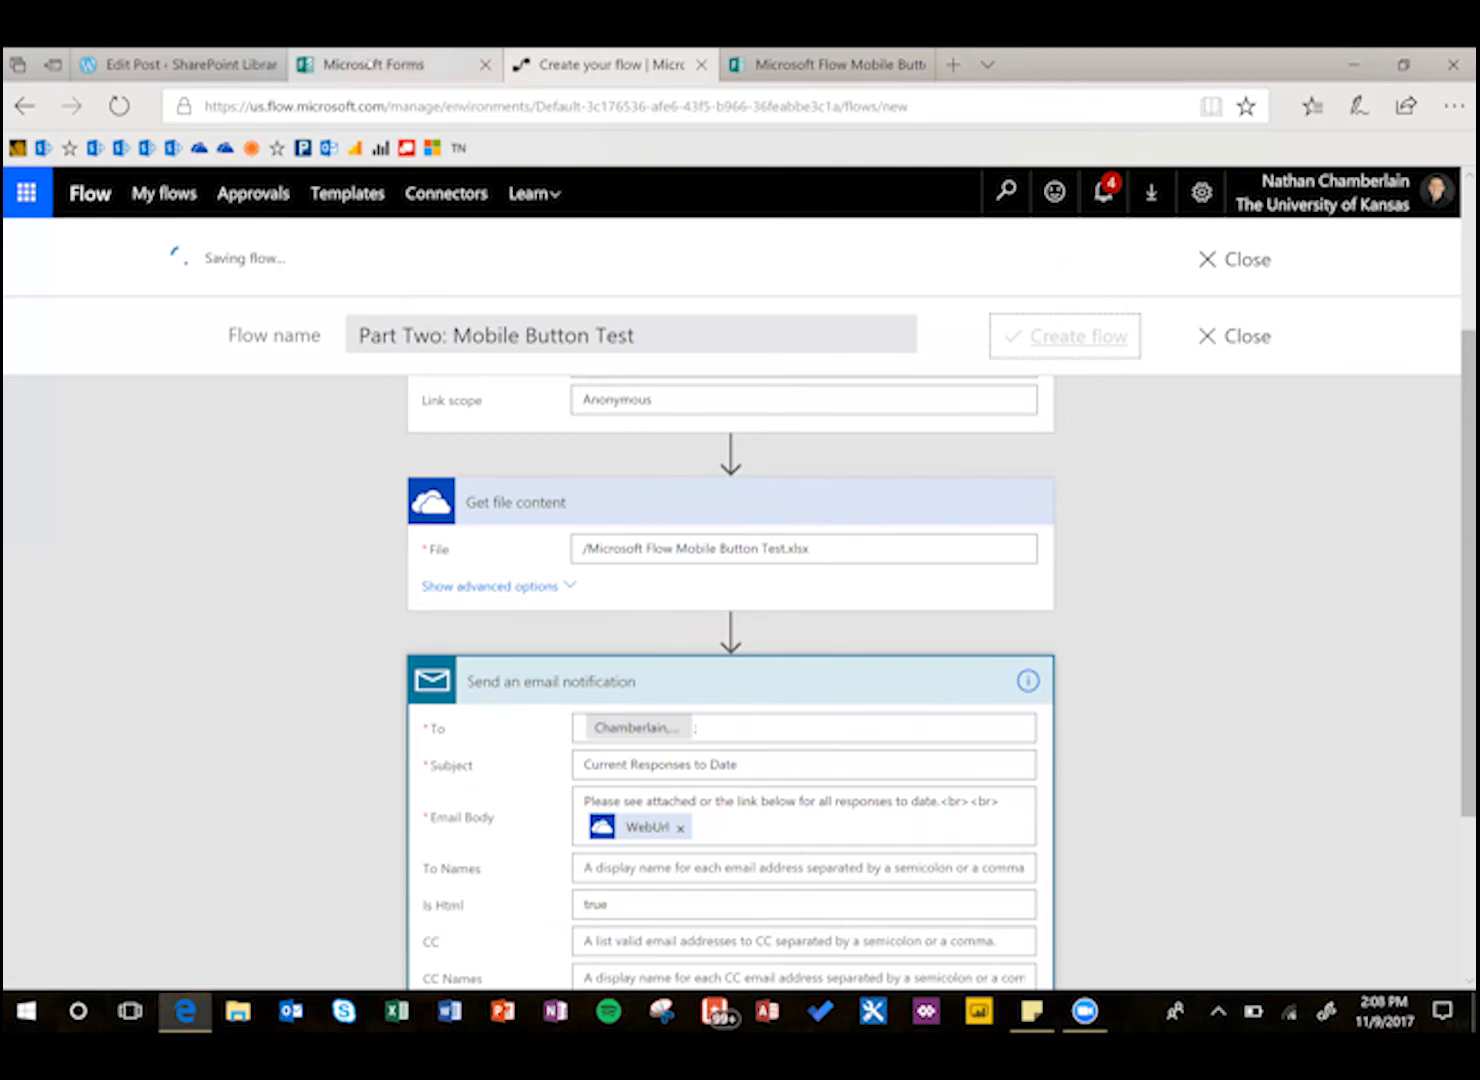
- Submit a Forms response with a four-star rating and November birthday, then return to the flow
left_click(392, 64)
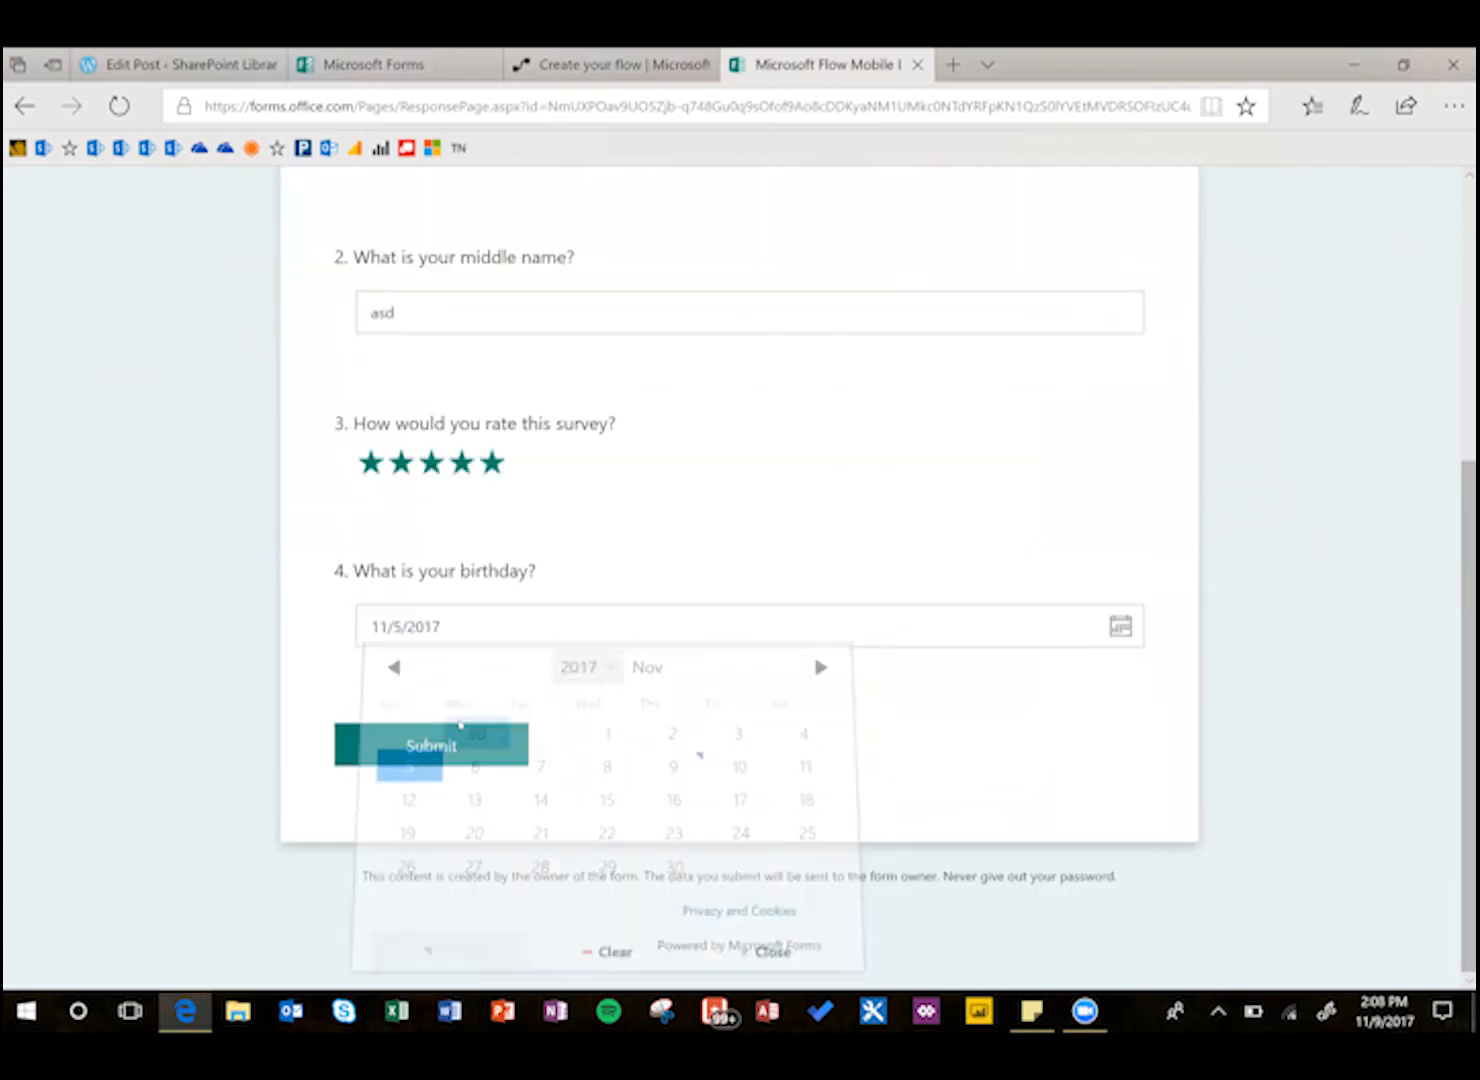
left_click(432, 744)
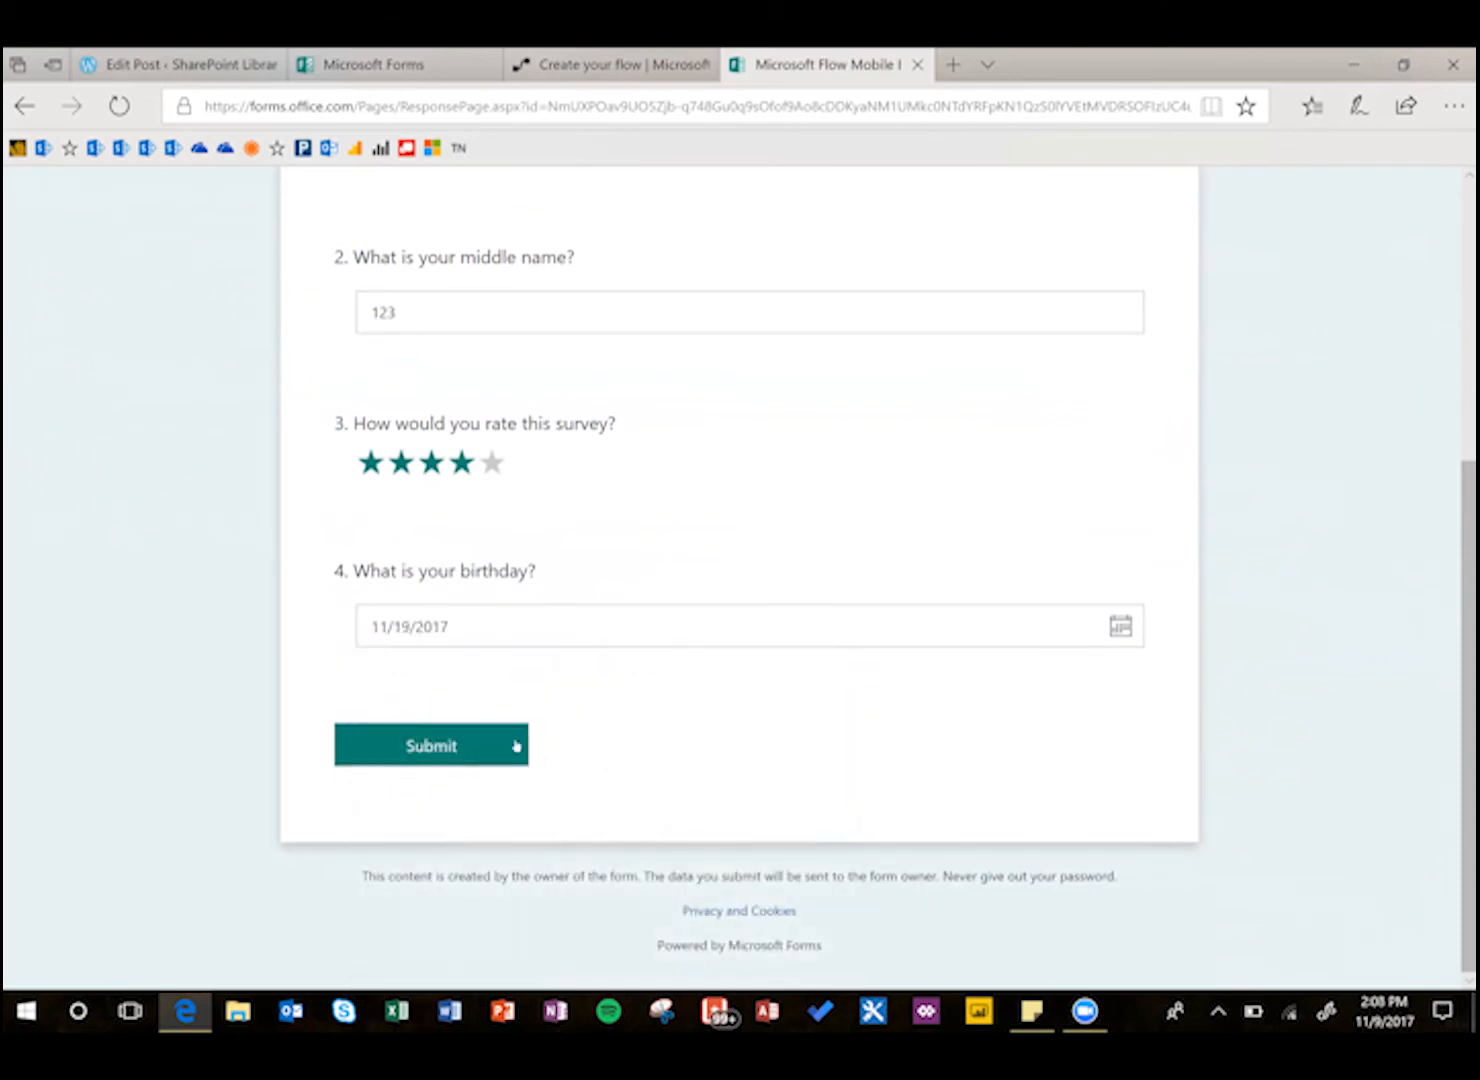
left_click(432, 744)
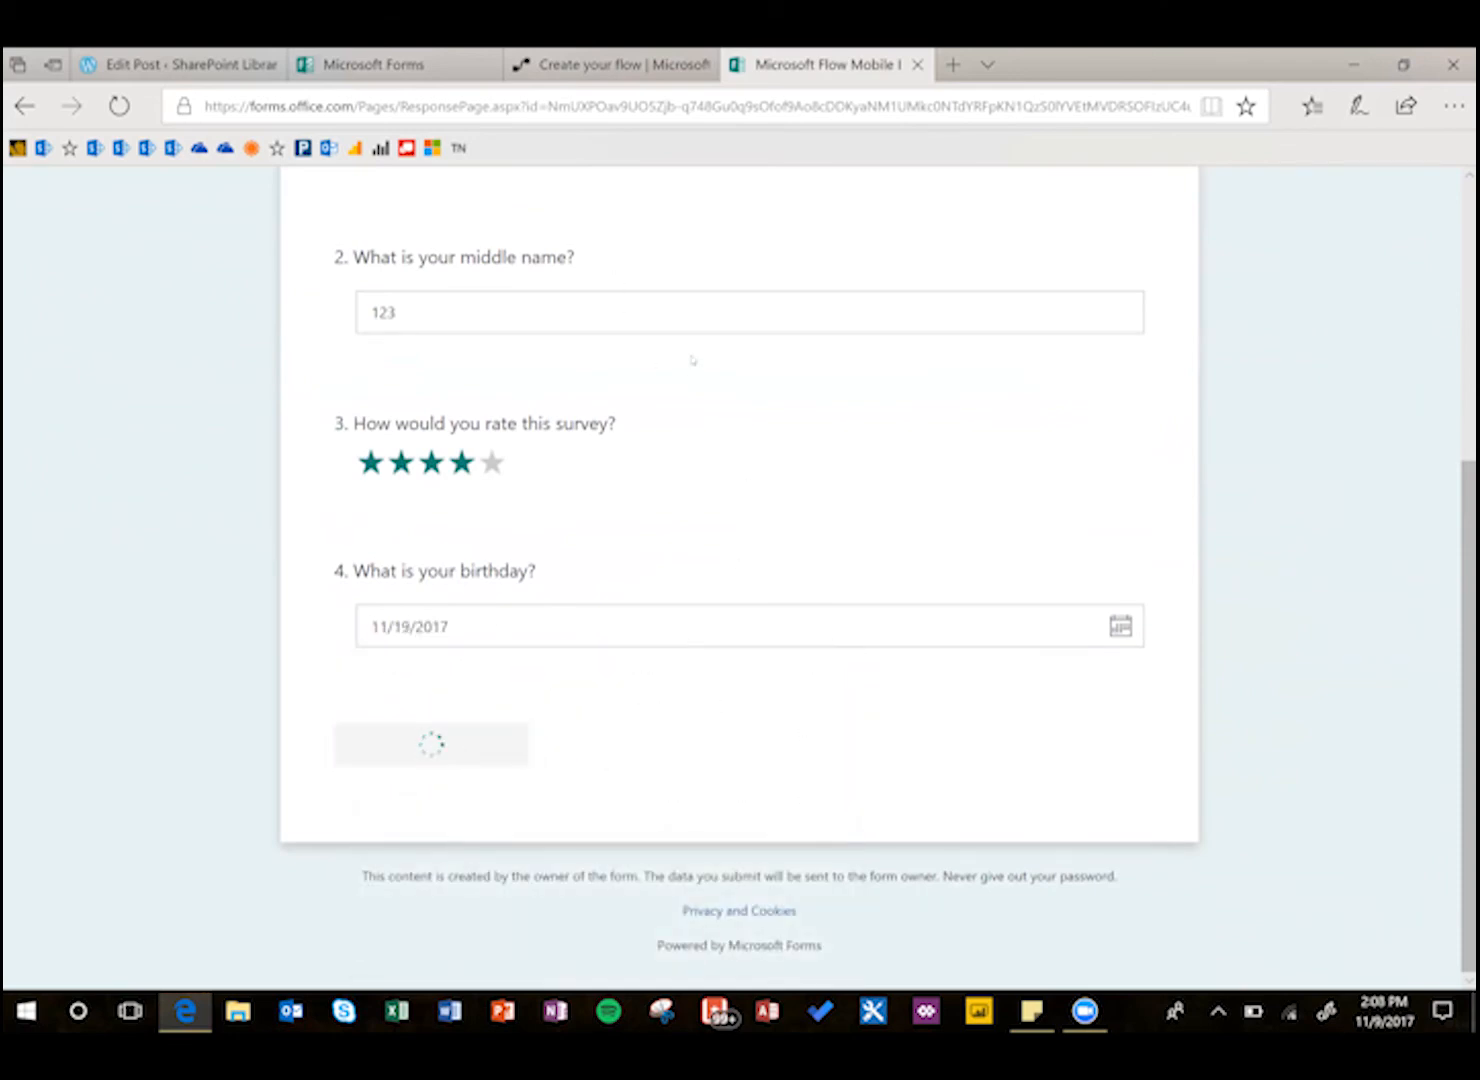
left_click(432, 744)
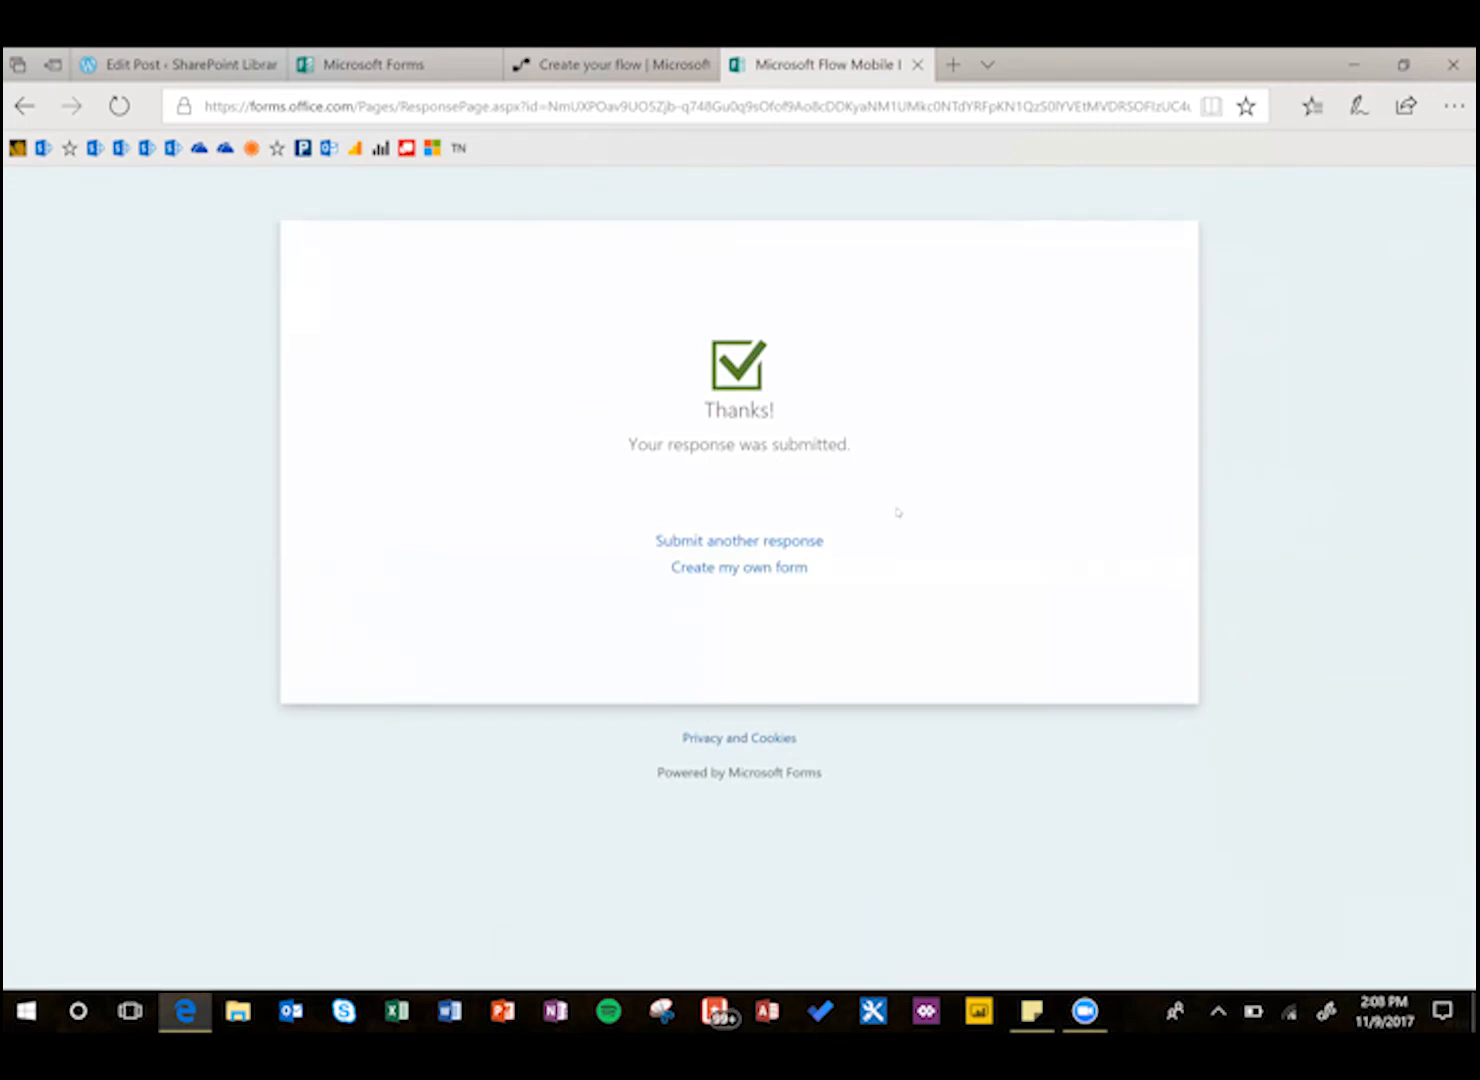
mouse_move(820, 558)
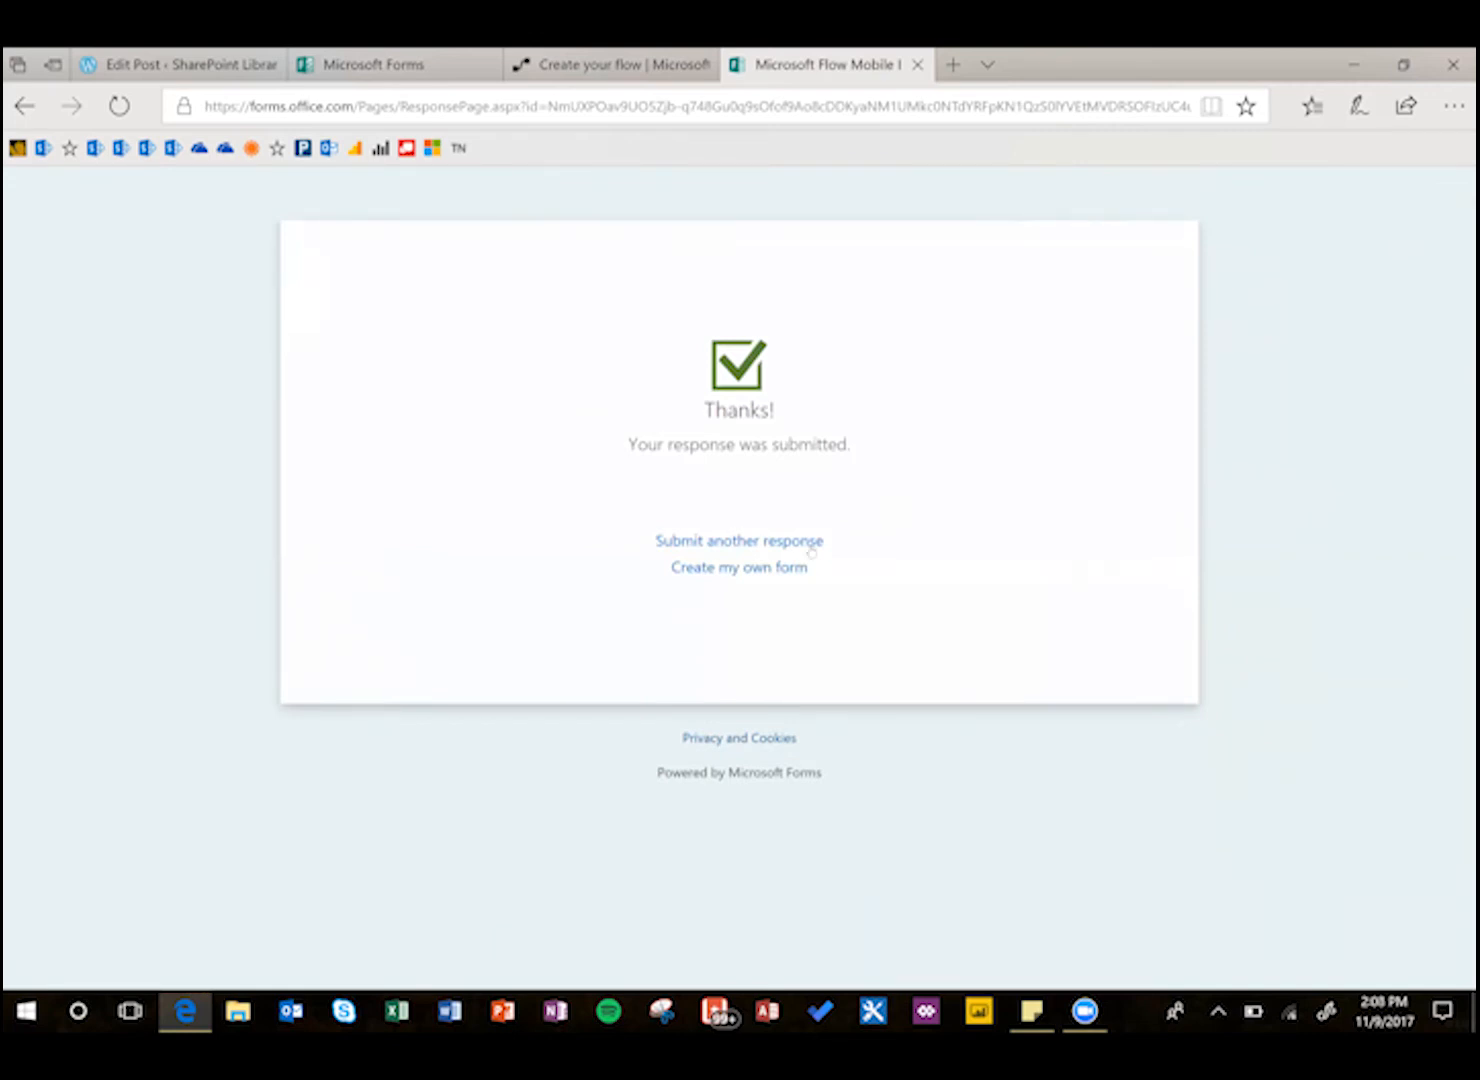
mouse_move(152, 932)
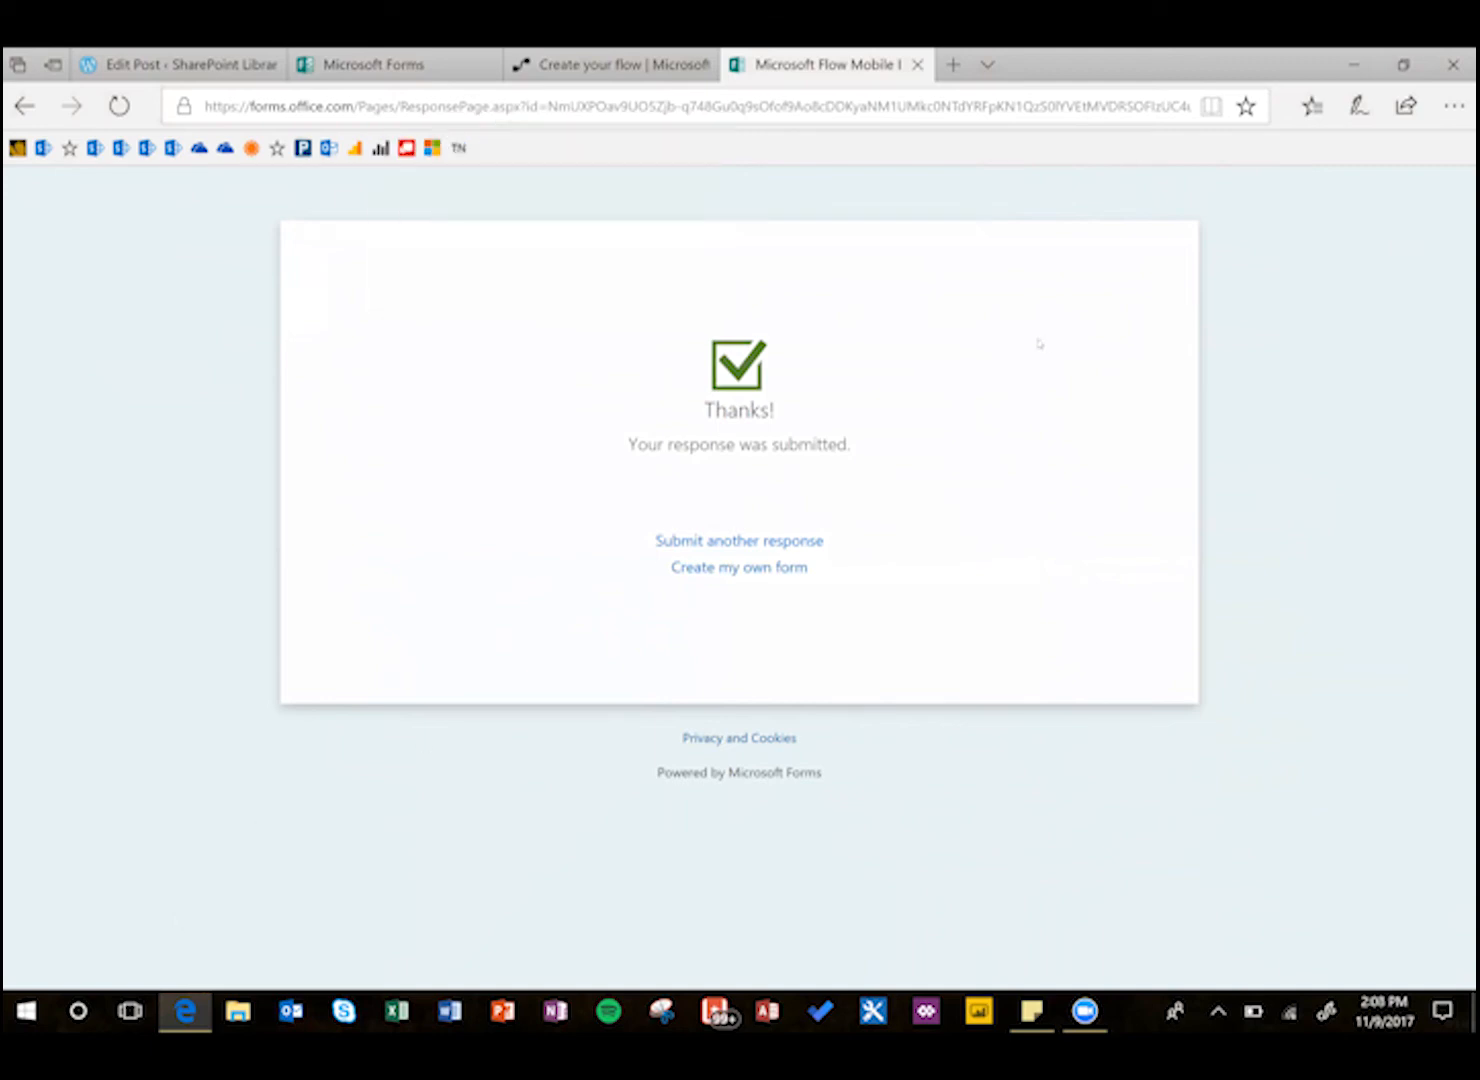
left_click(610, 64)
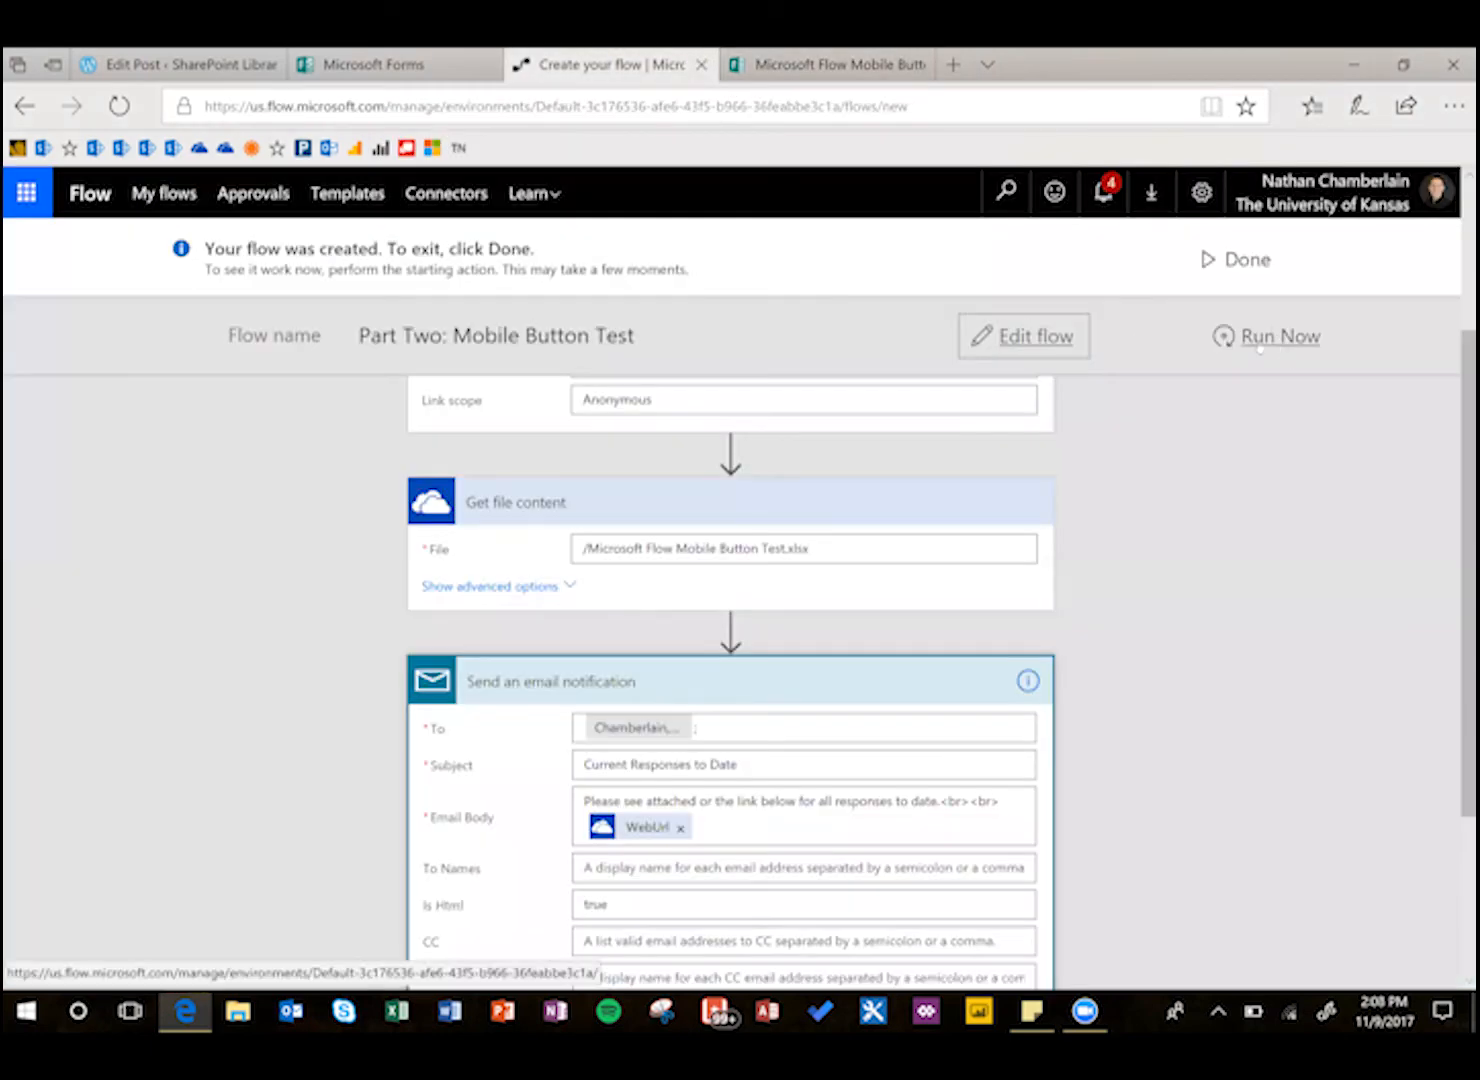
- Run Part Two: Mobile Button Test manually, accepting OneDrive and Mail connections, until all steps succeed
scroll("up", 3)
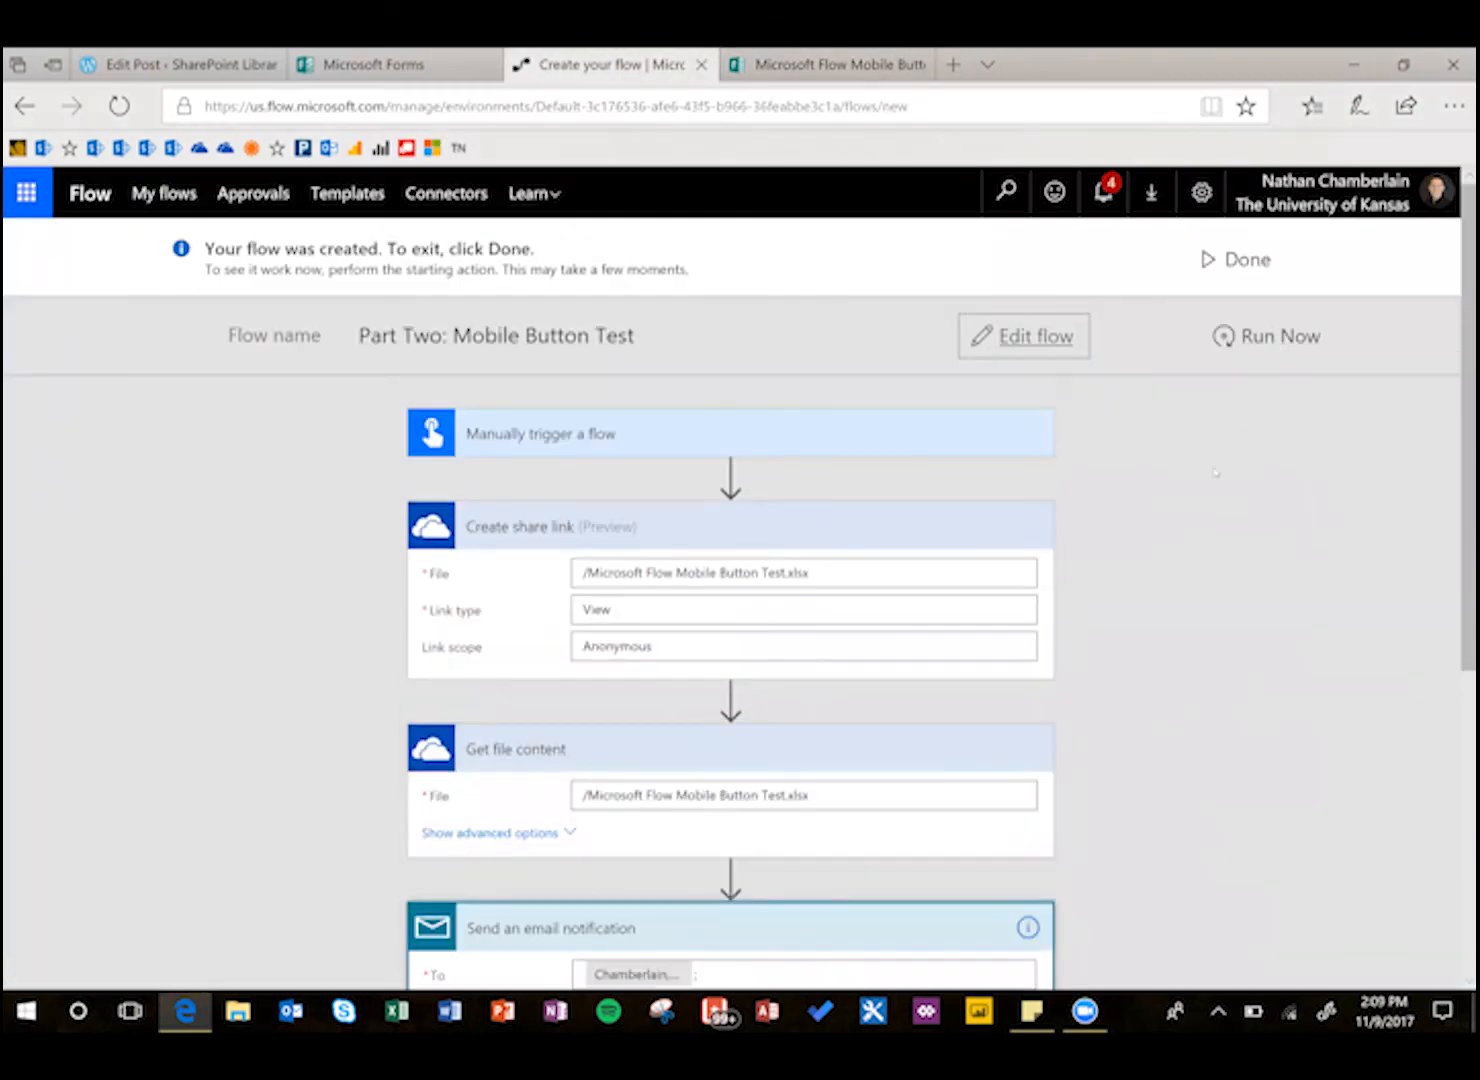
mouse_move(1270, 338)
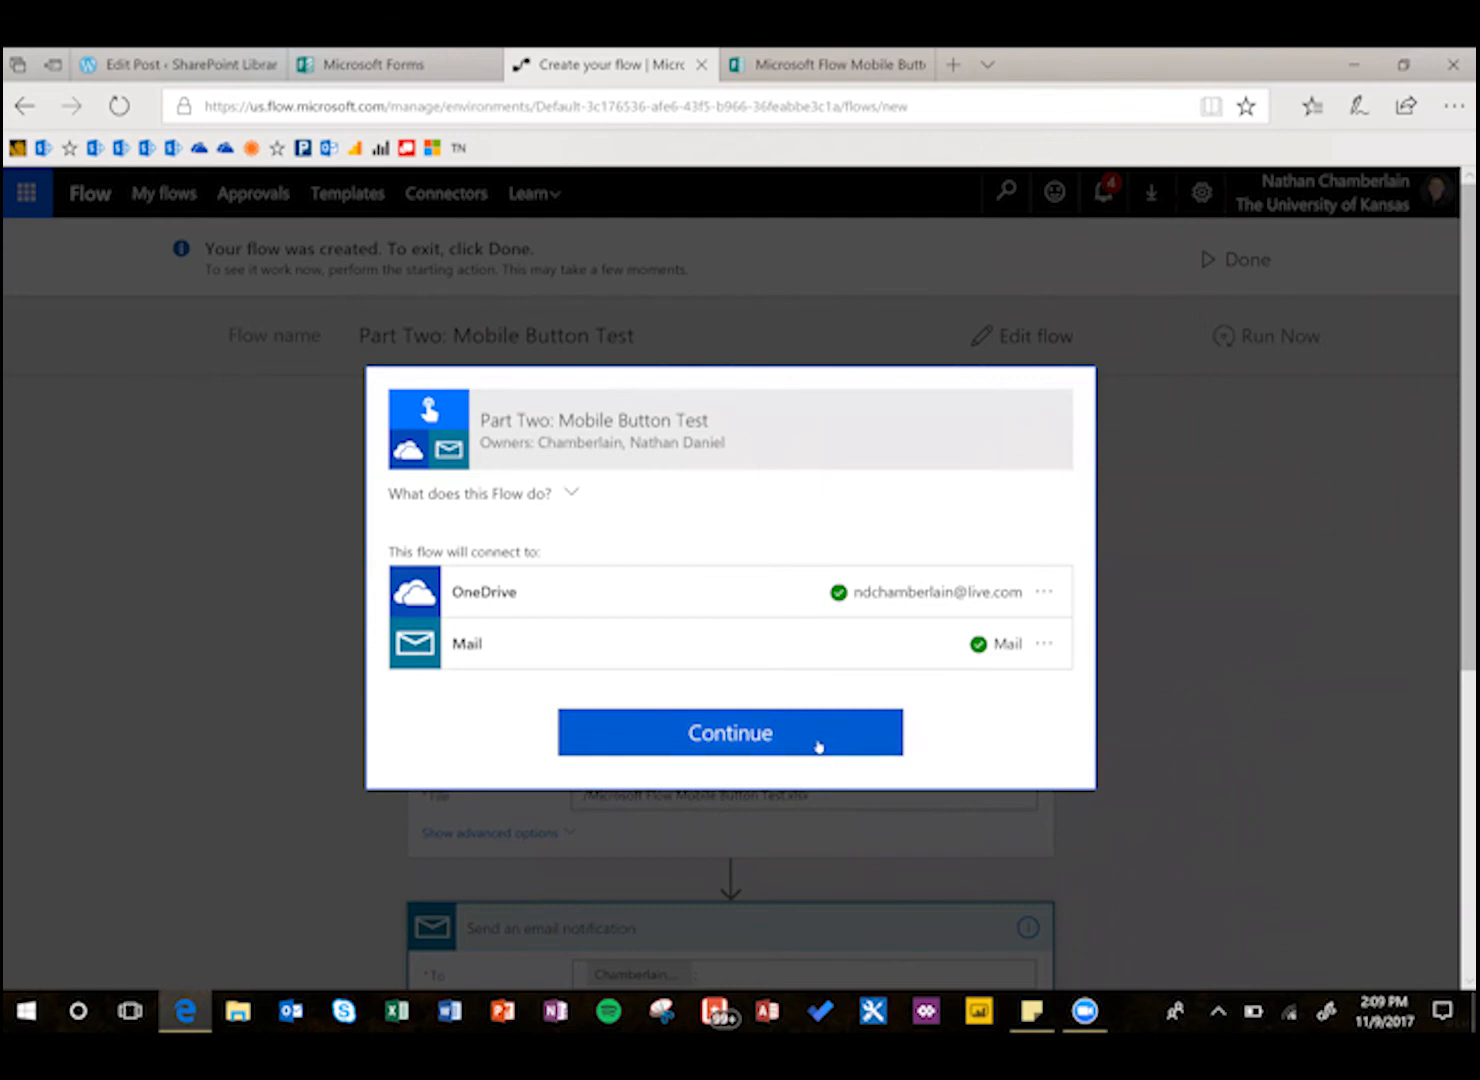
left_click(728, 732)
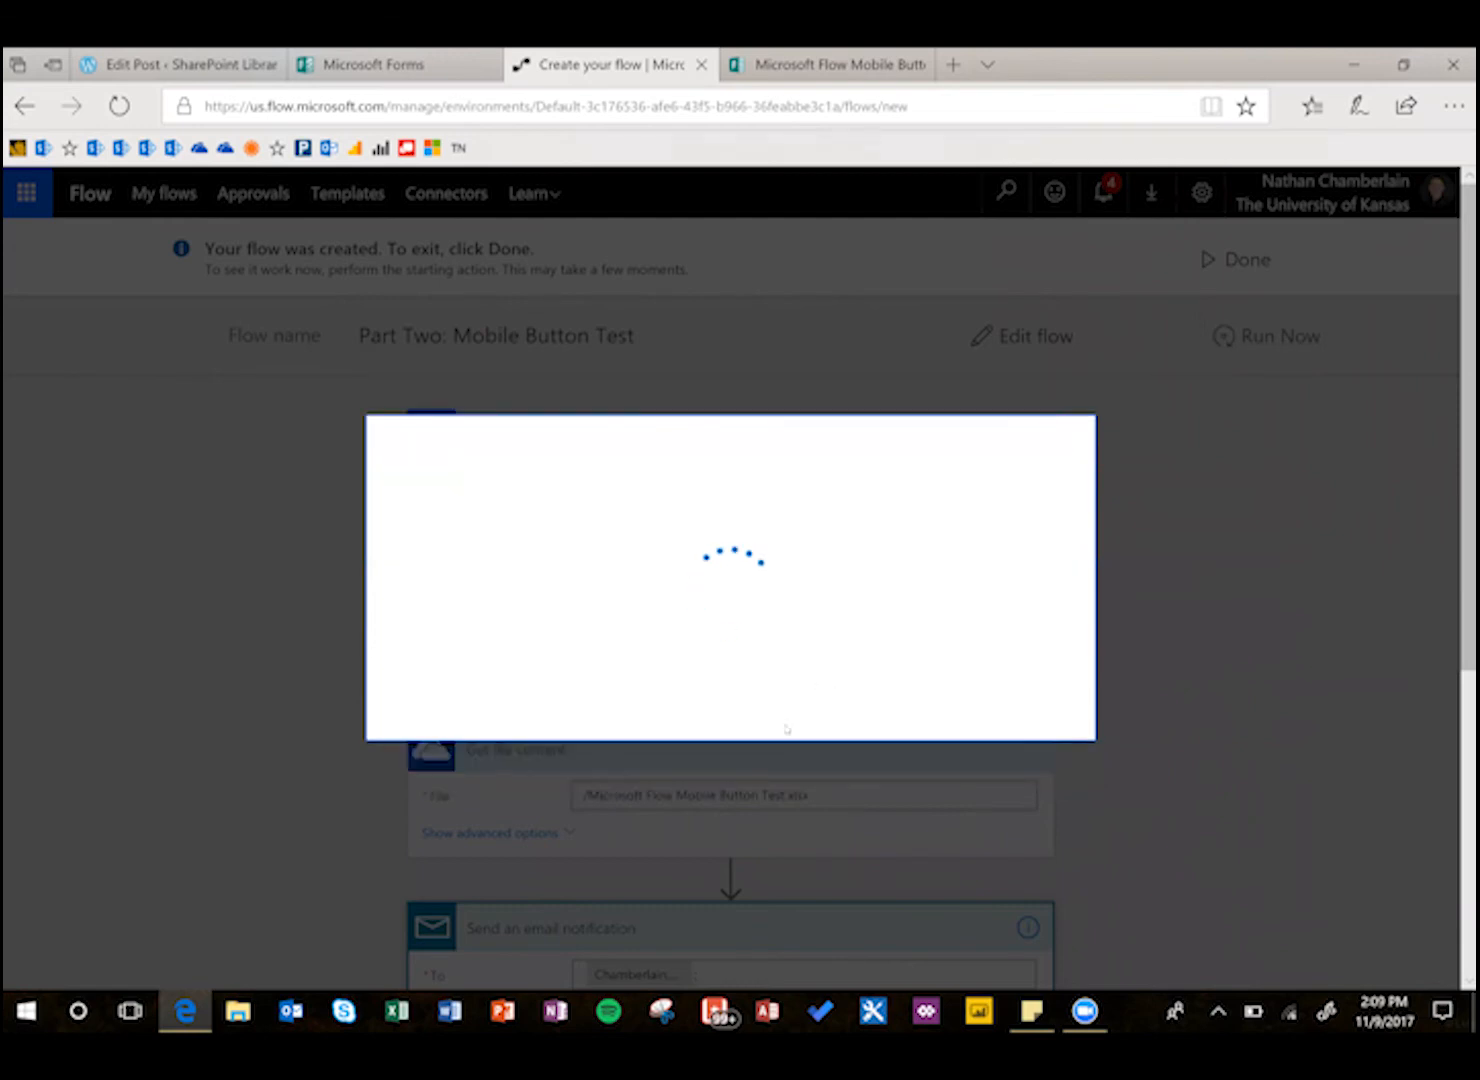
left_click(862, 652)
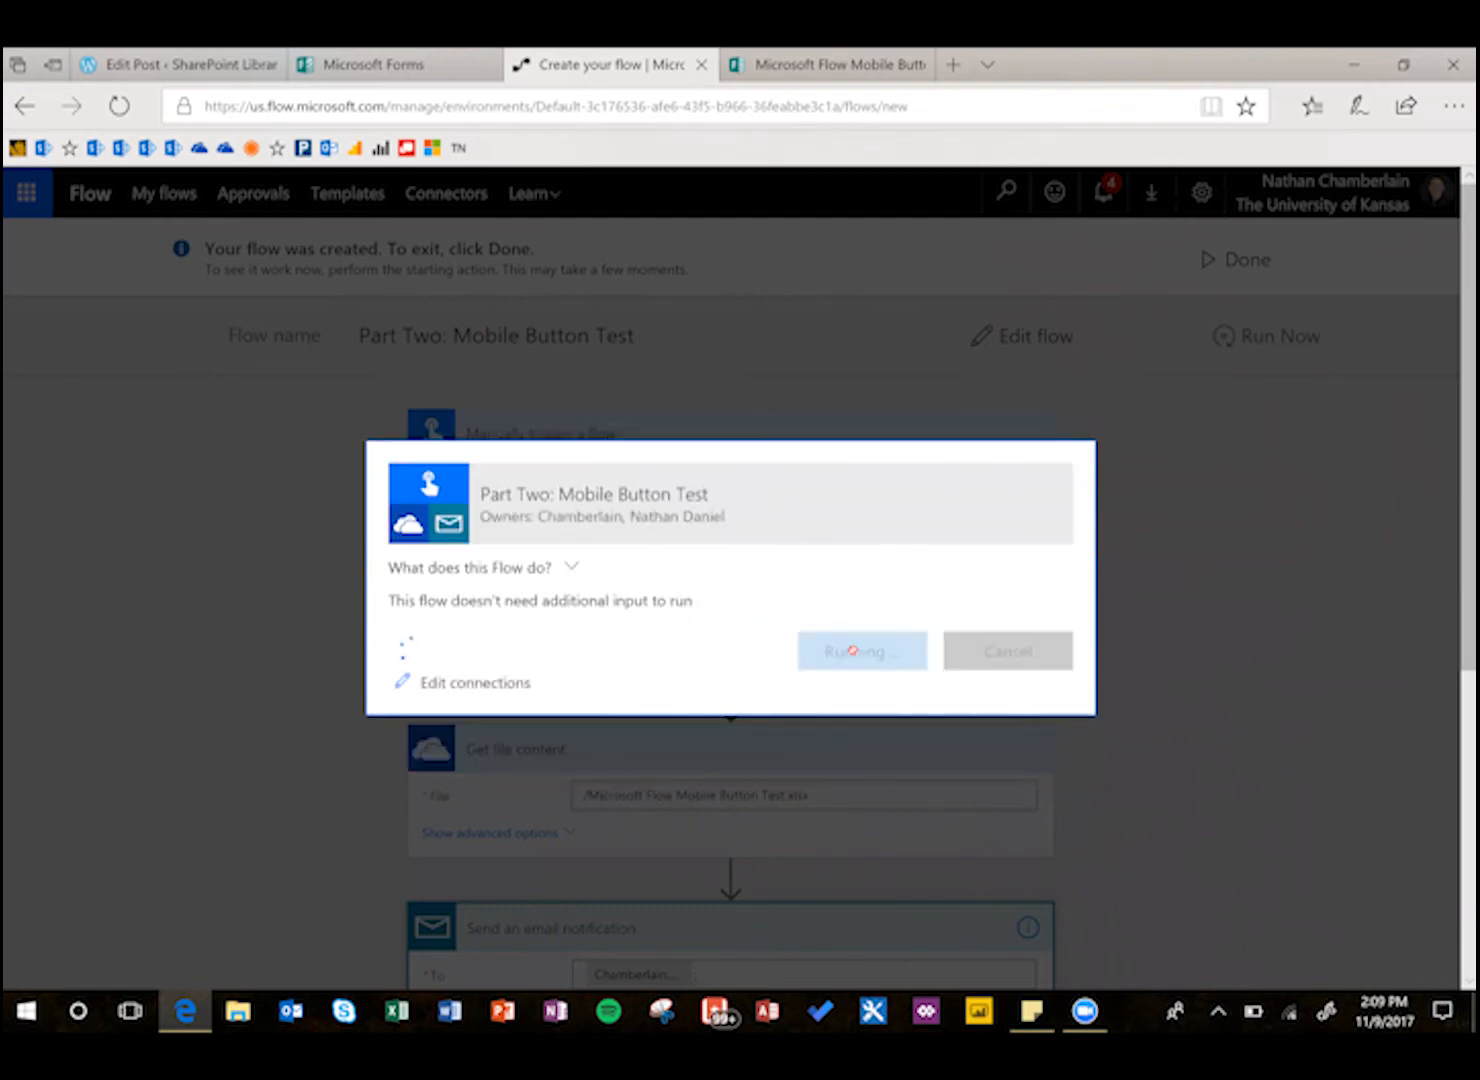
left_click(860, 652)
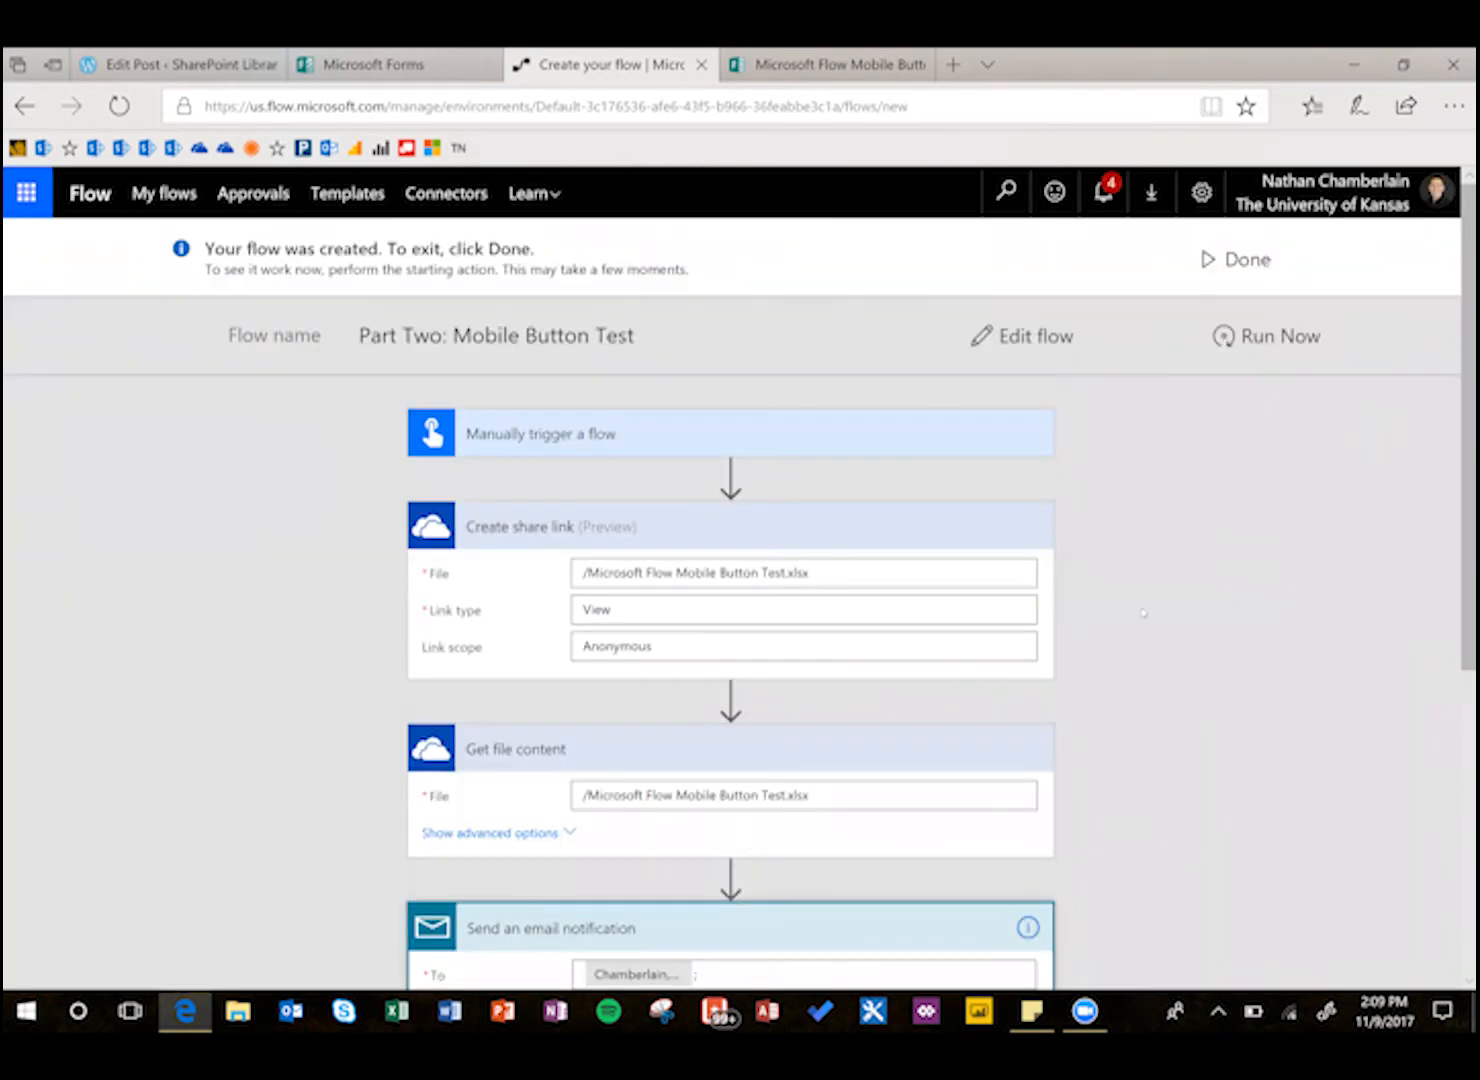
left_click(1280, 336)
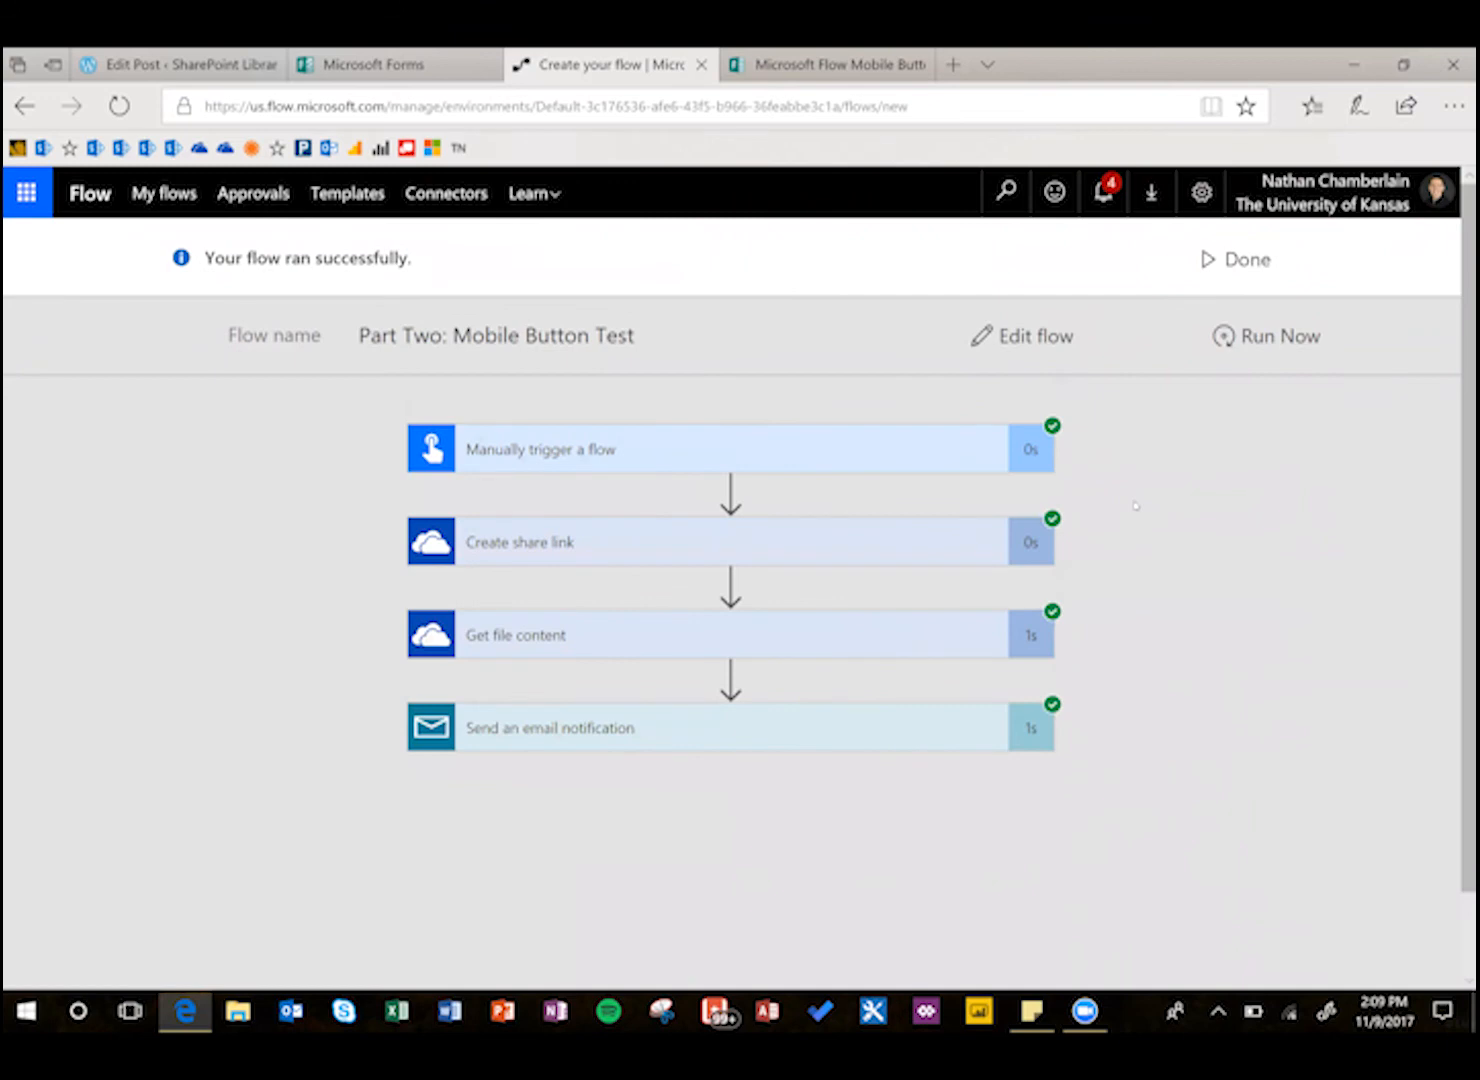
mouse_move(976, 492)
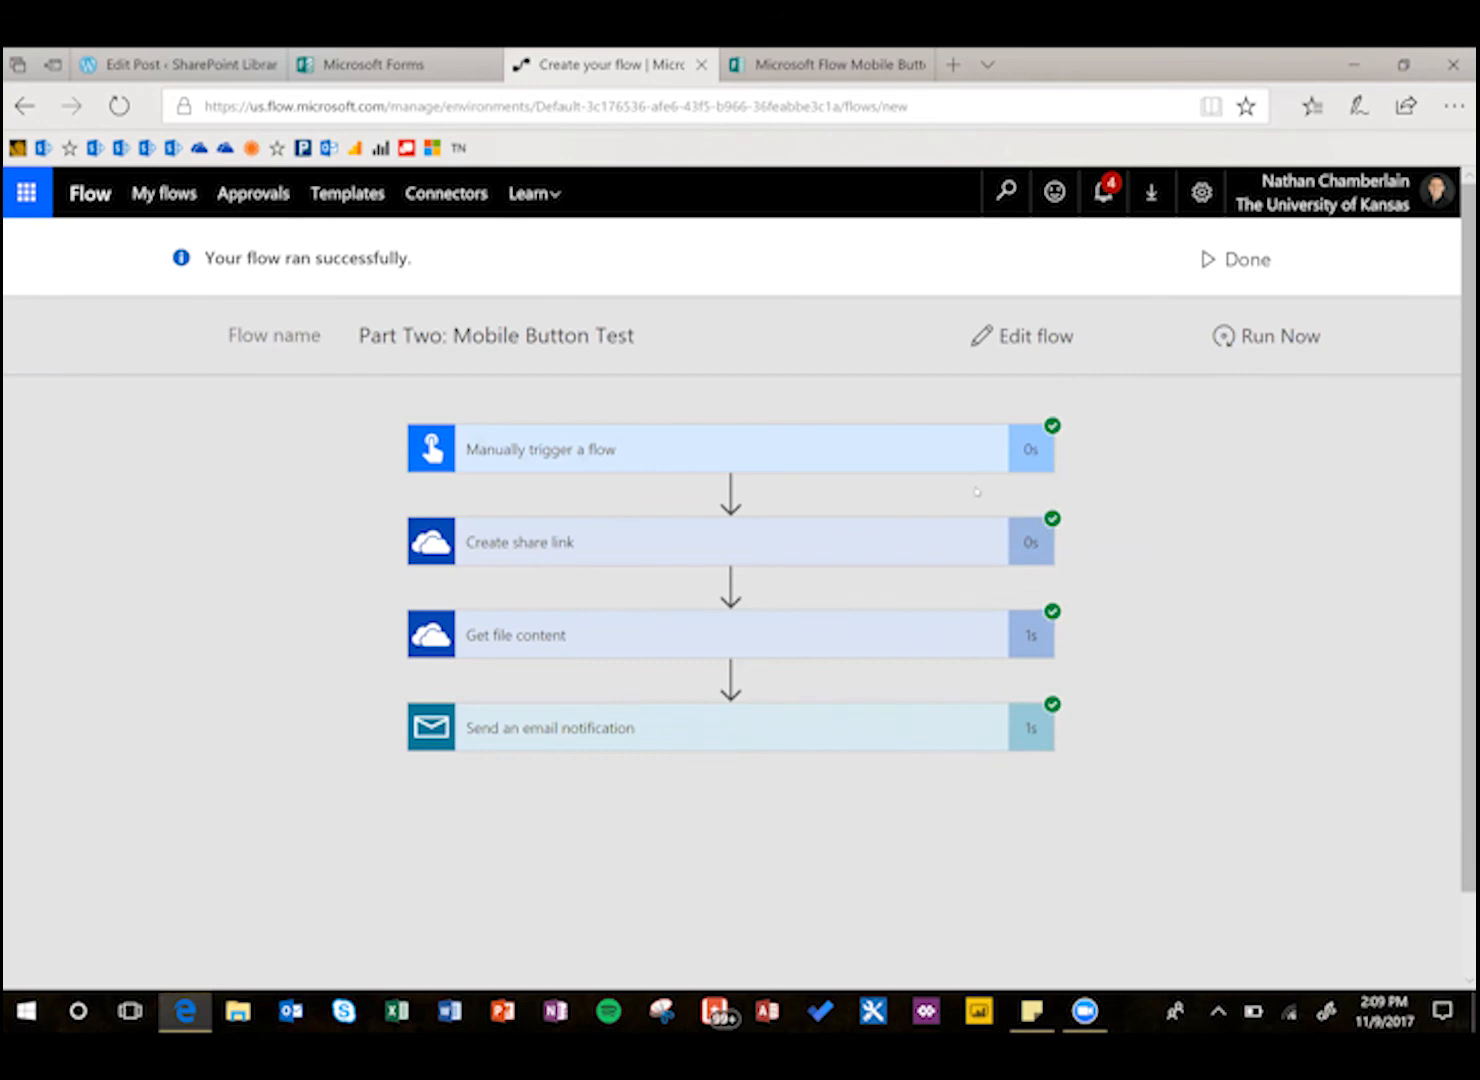
mouse_move(216, 904)
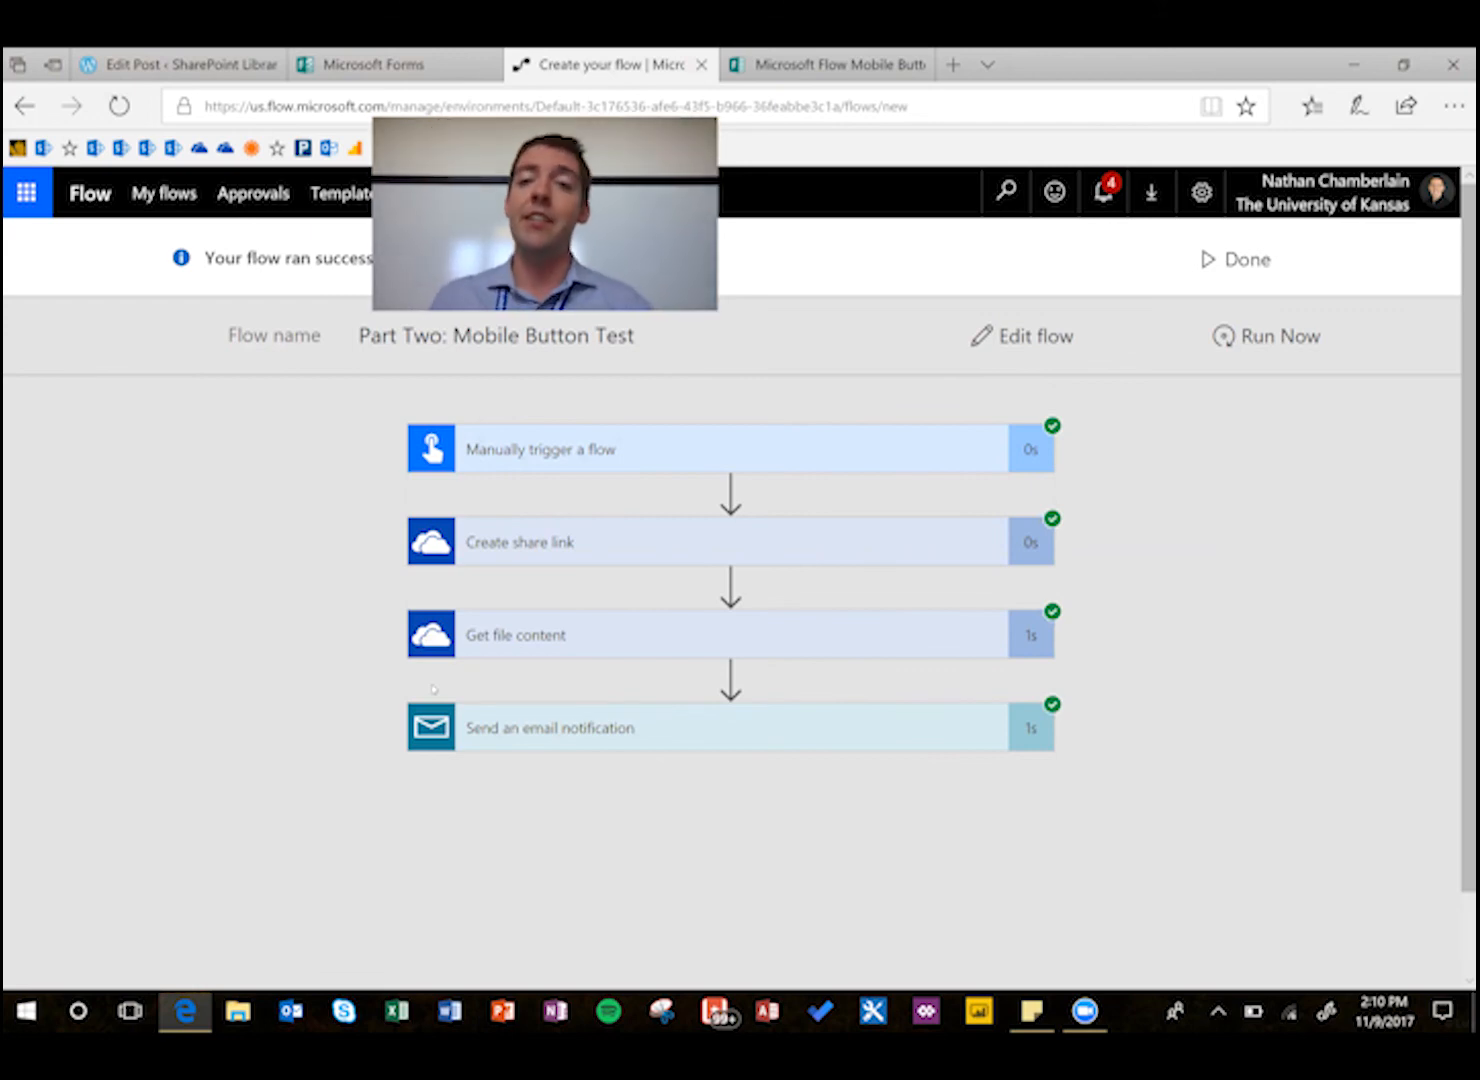
mouse_move(136, 896)
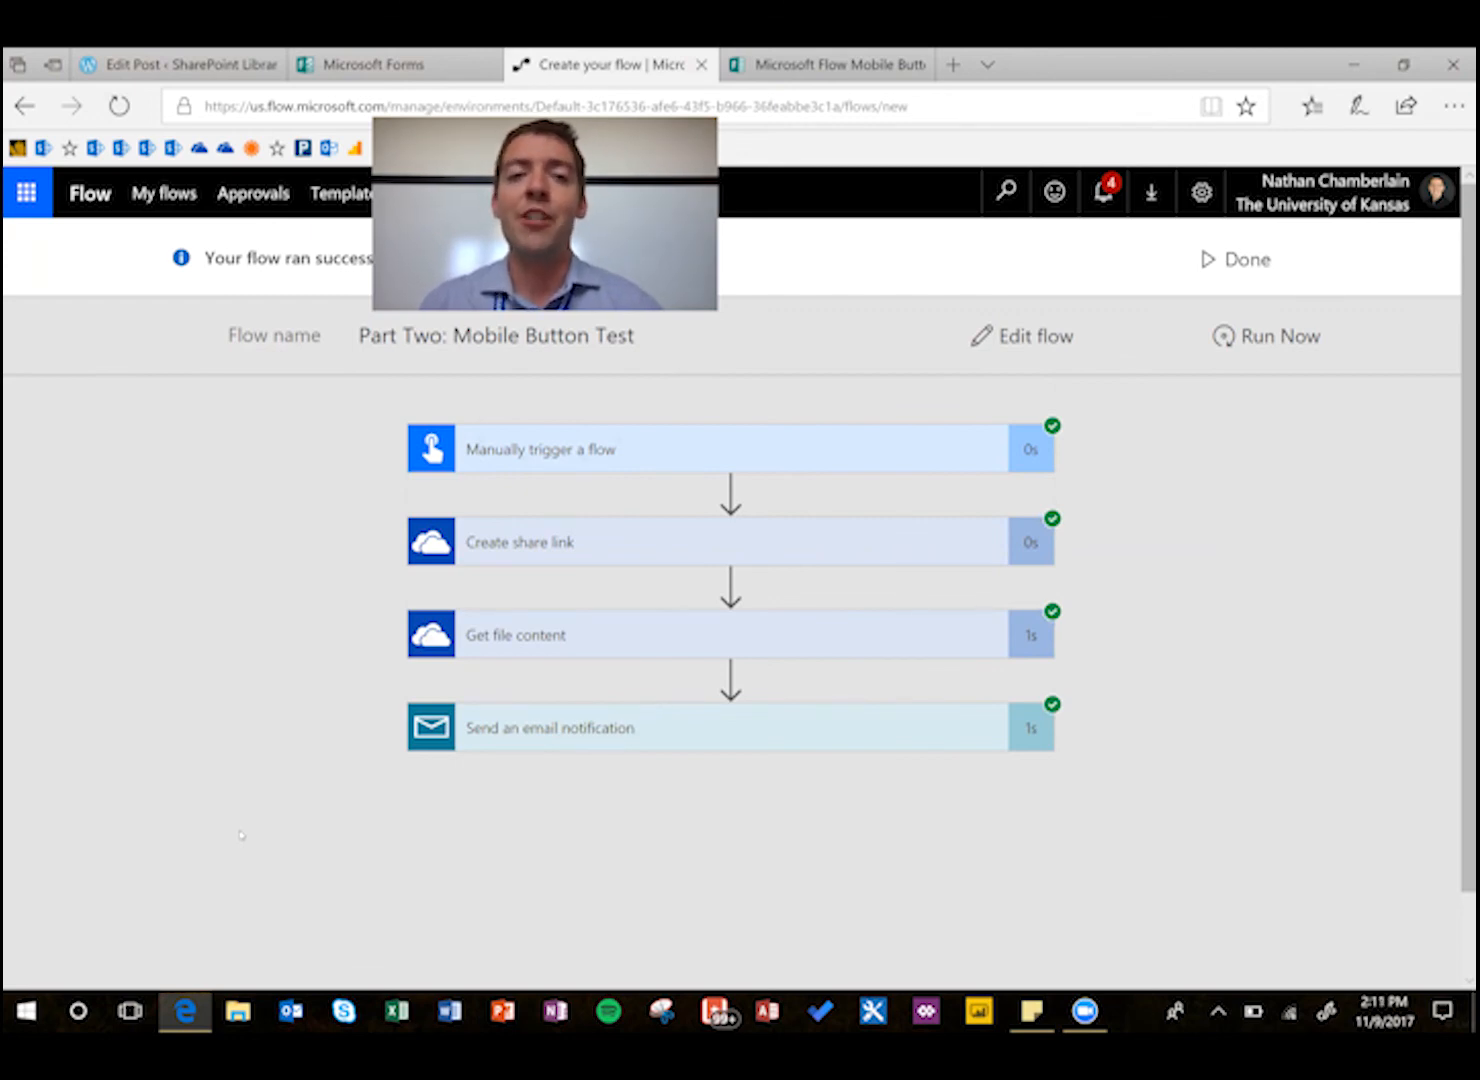
mouse_move(584, 470)
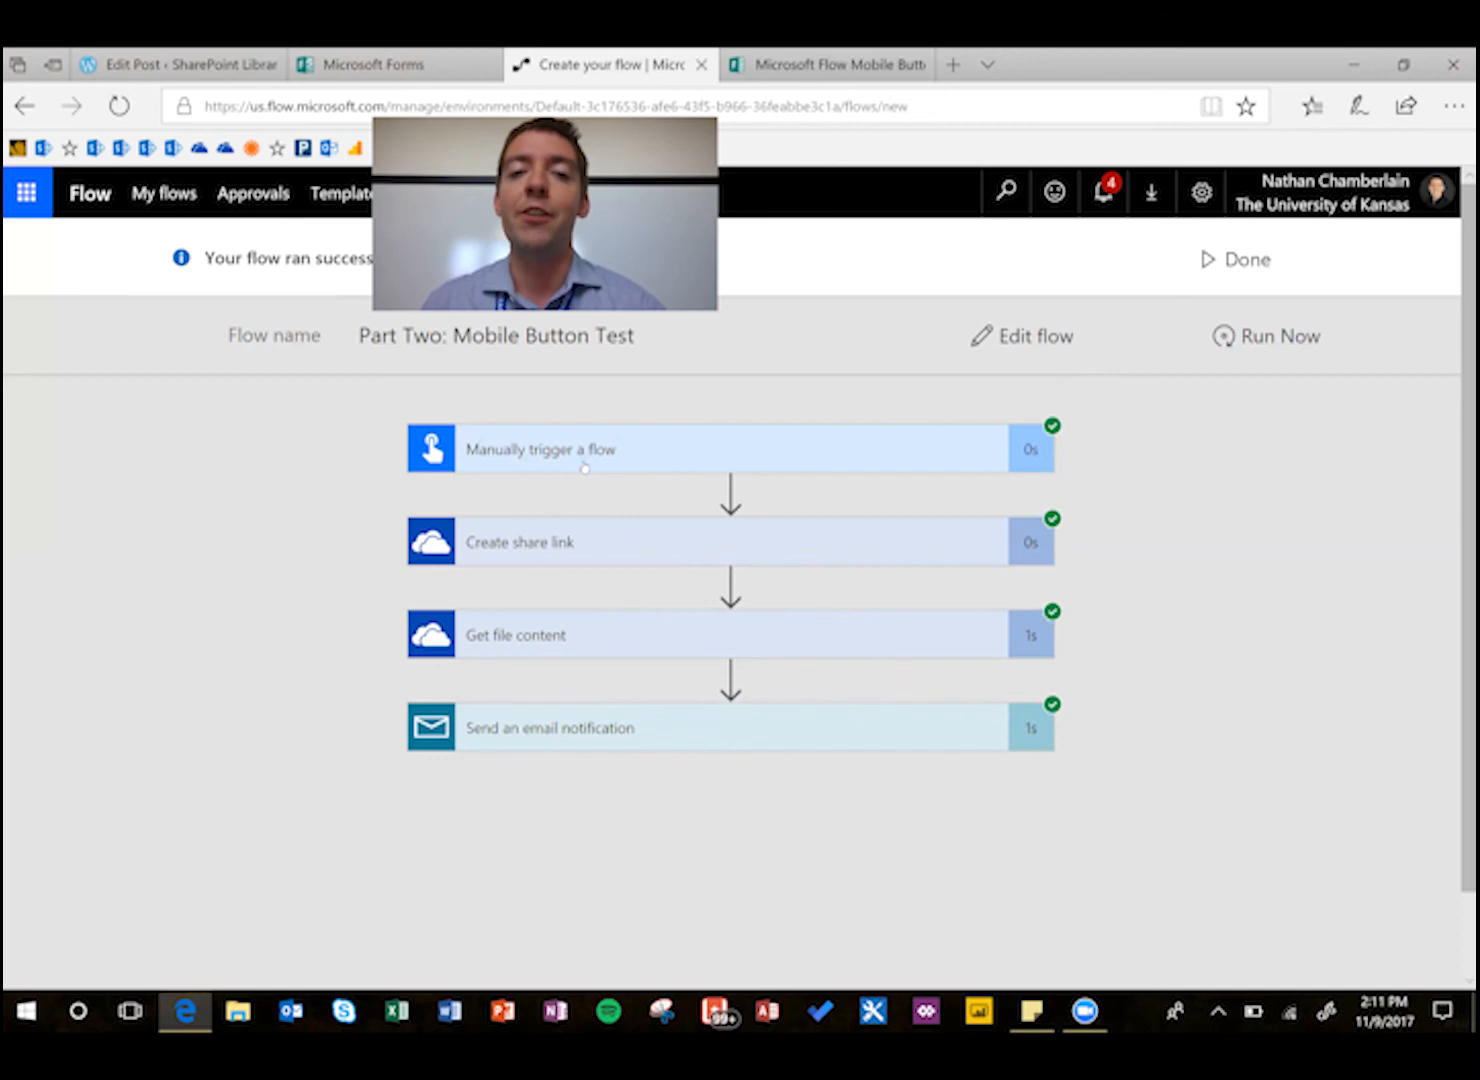